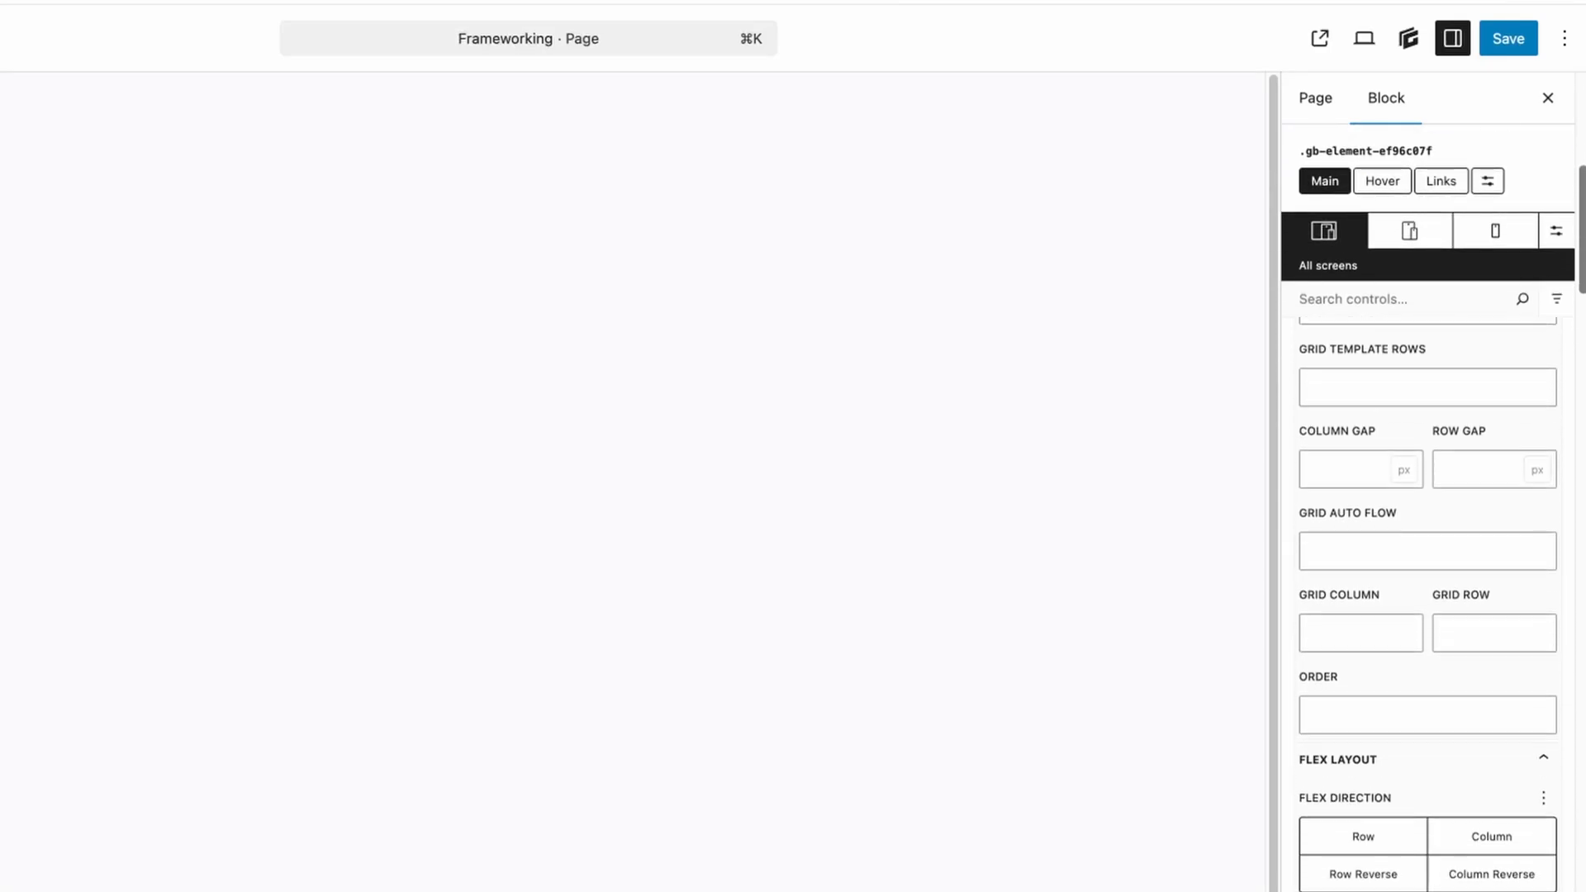
# Exit the Customizer and reach the child theme's style.css with its FRAMEWORK VARIABLES comment.
pyautogui.scroll(-3)
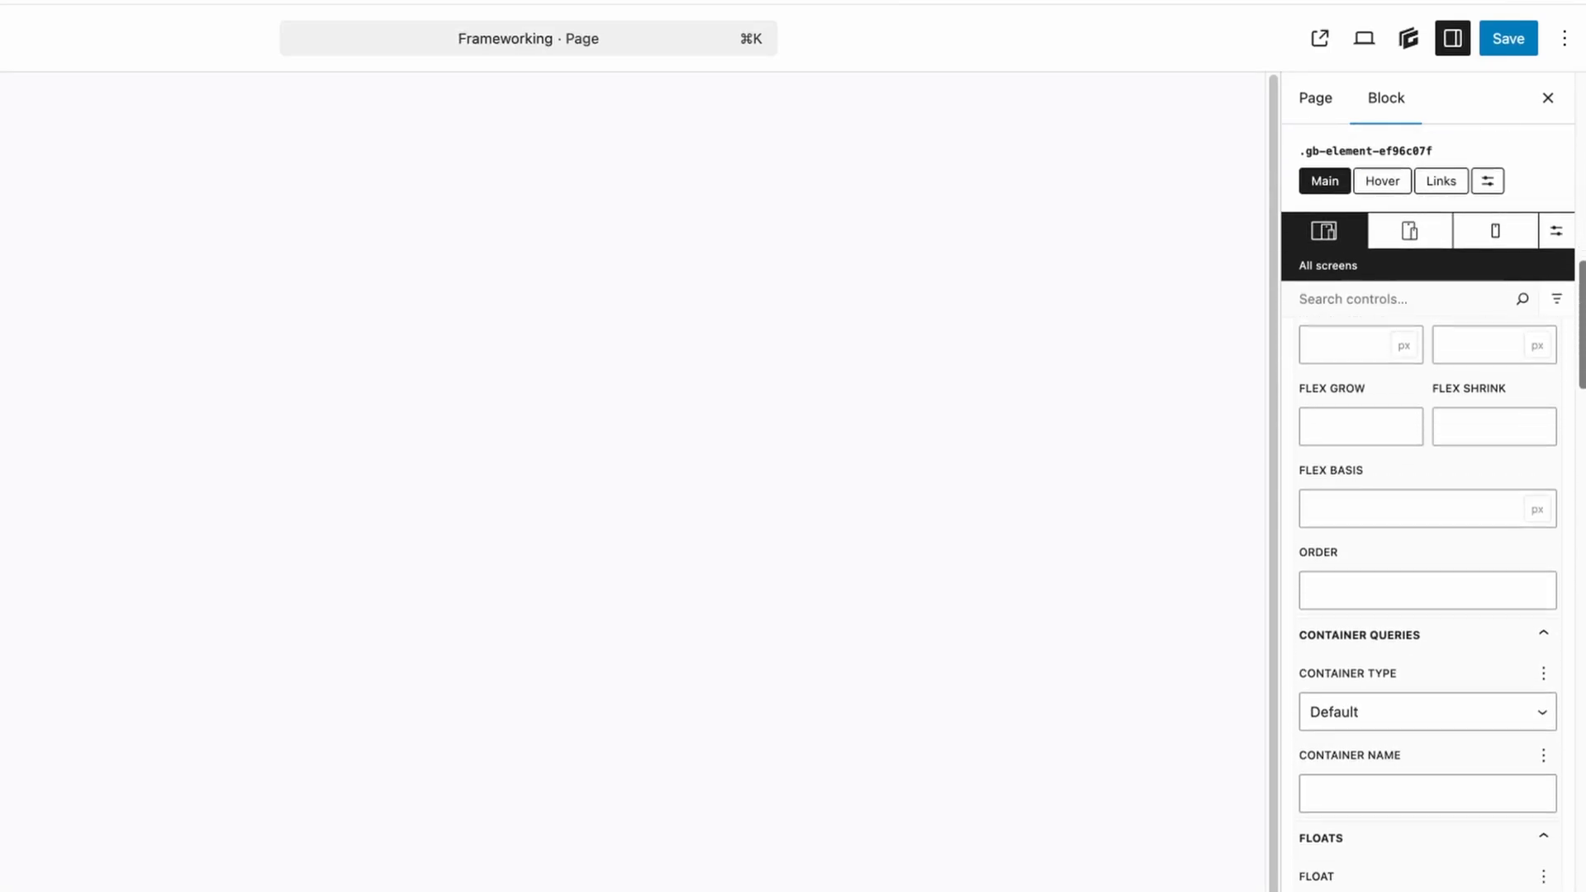
pyautogui.scroll(-3)
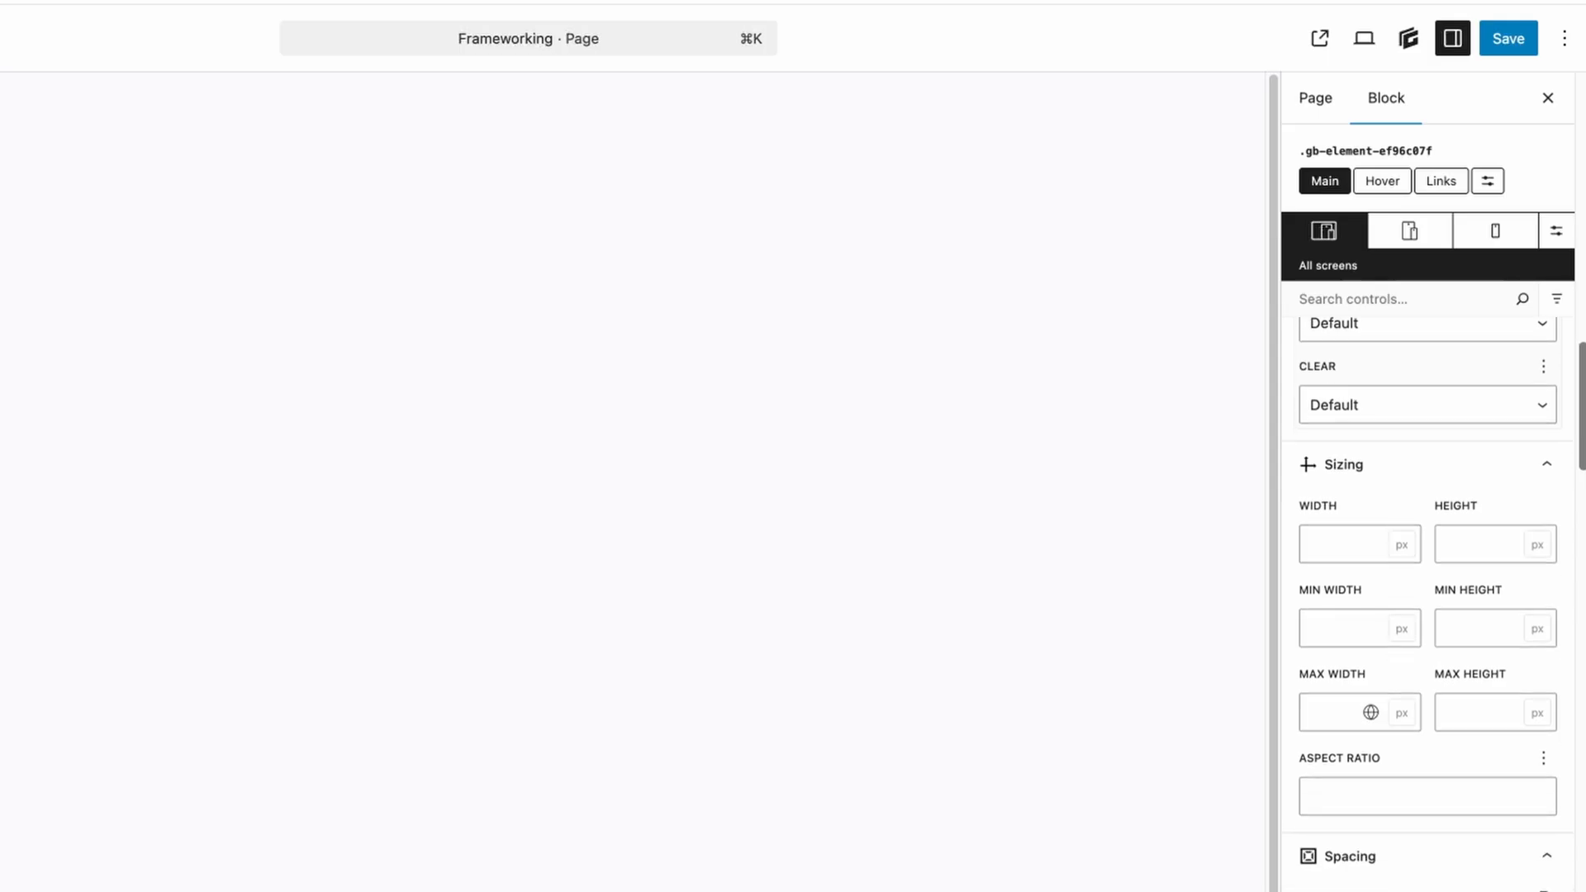
pyautogui.scroll(-3)
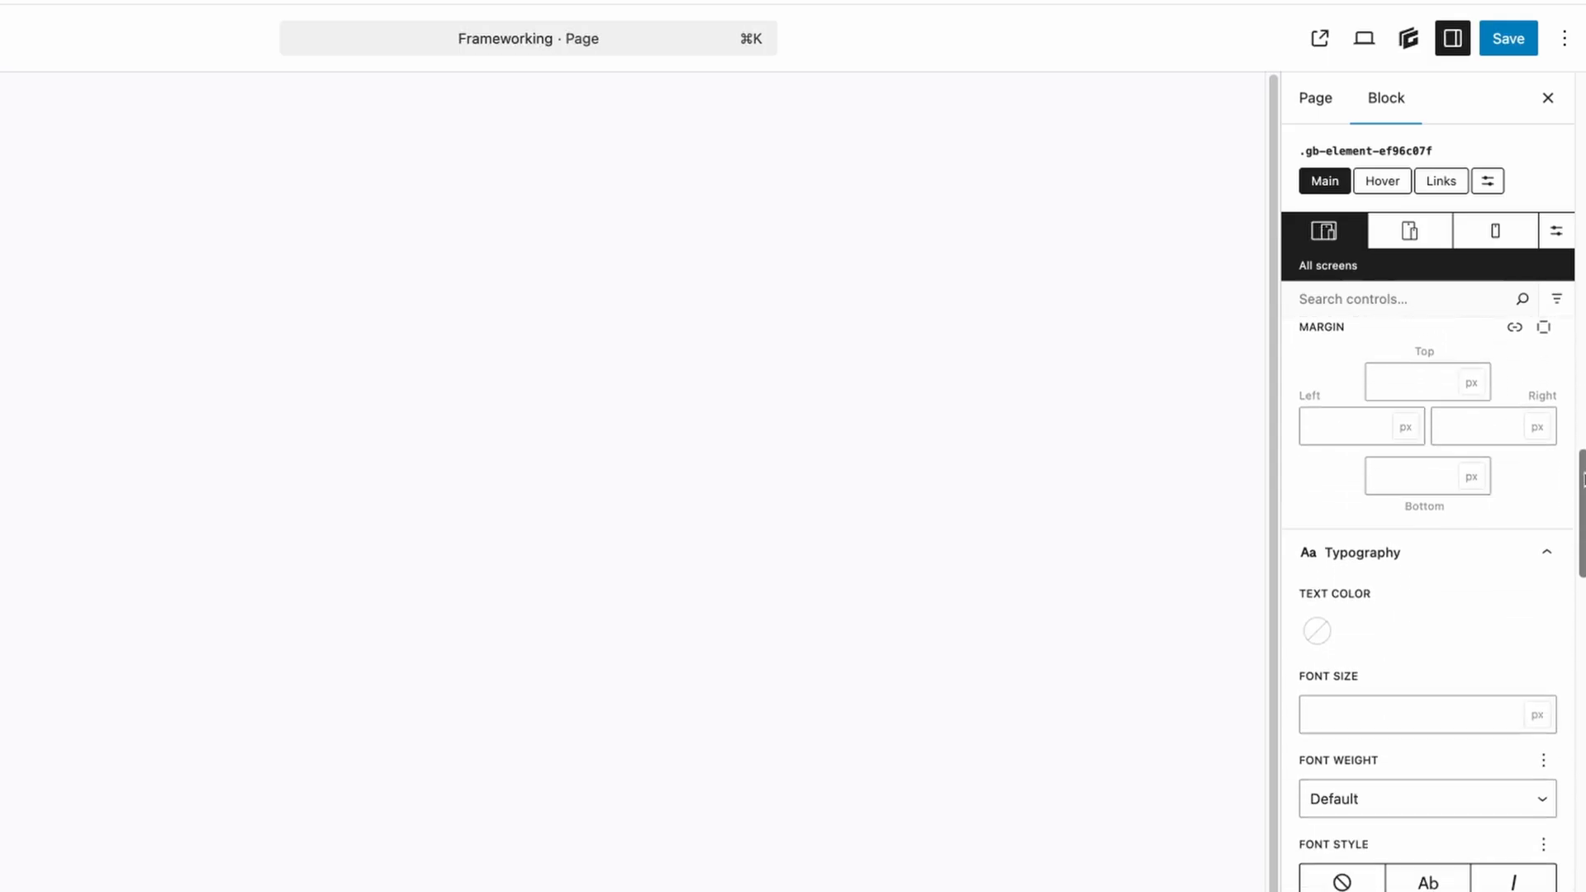
pyautogui.scroll(-3)
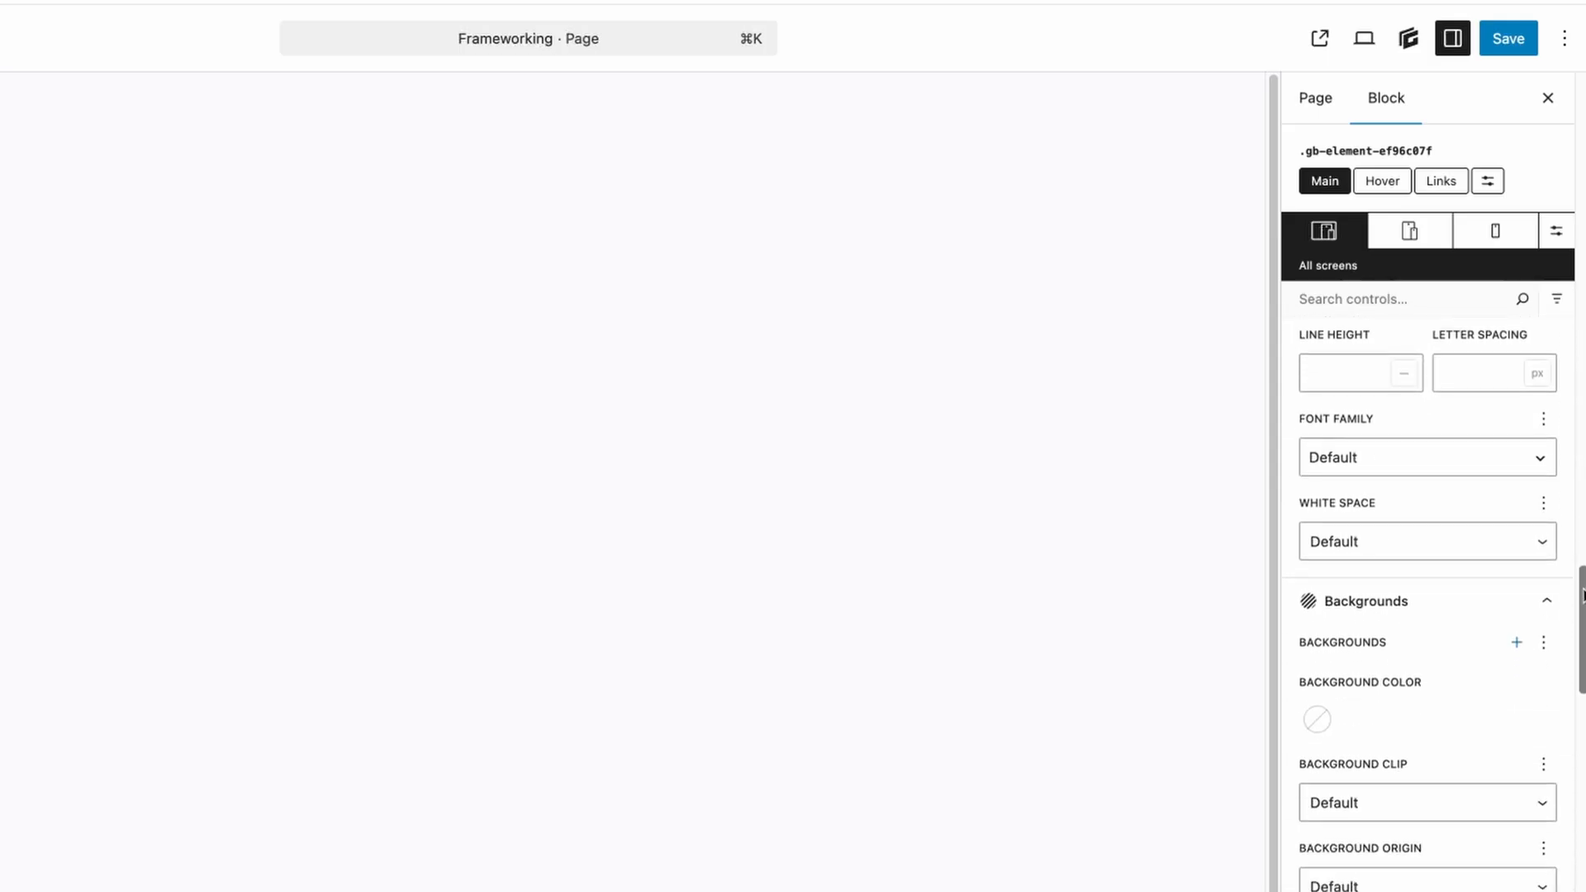
pyautogui.scroll(-3)
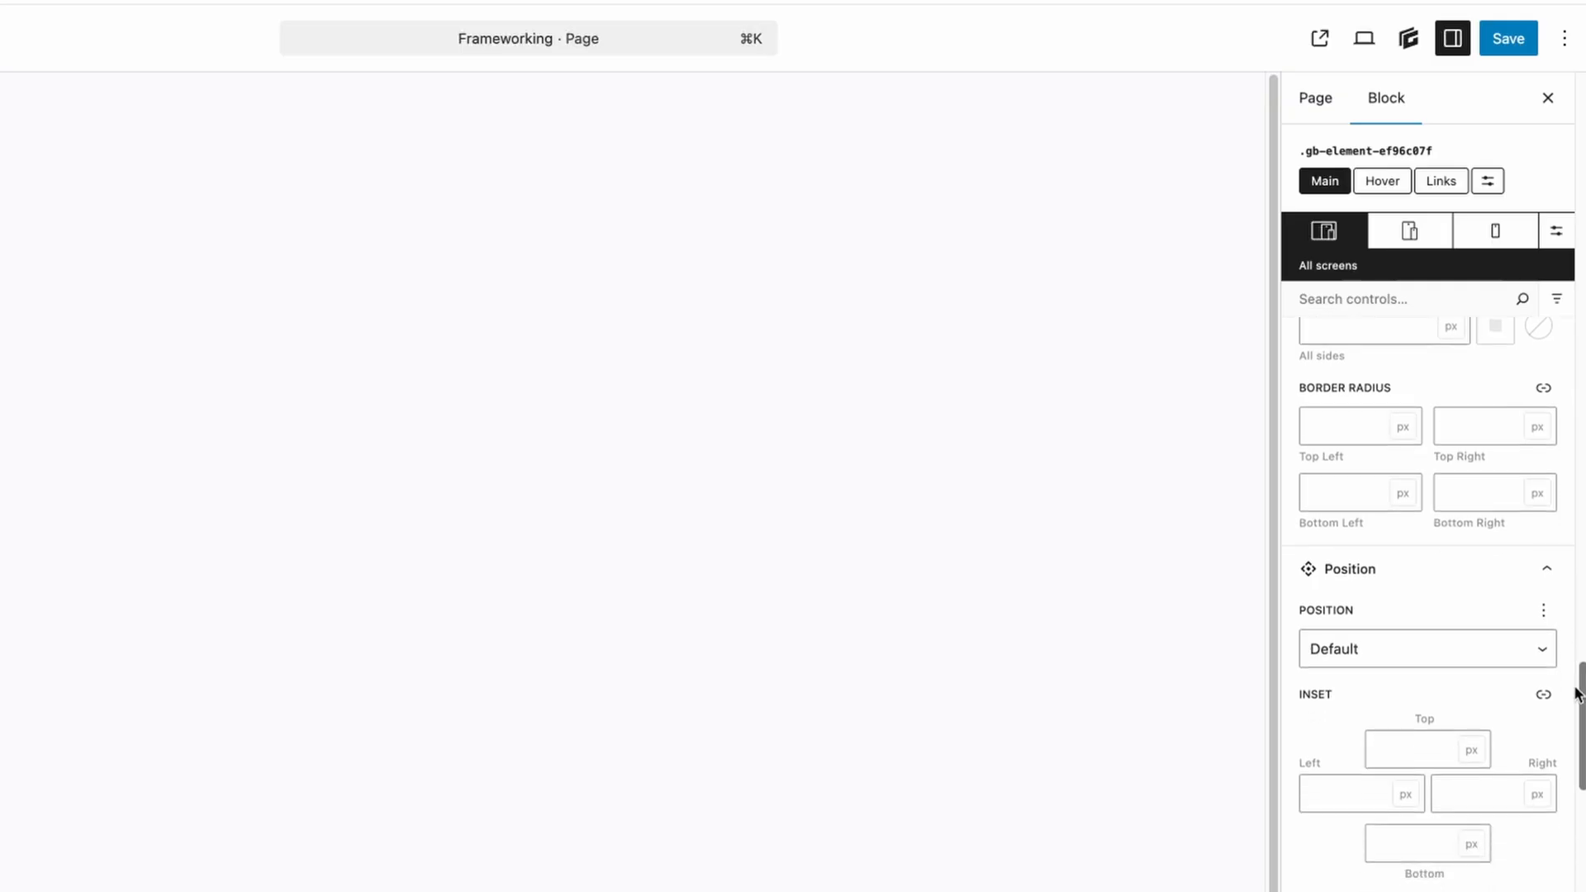
pyautogui.click(1546, 98)
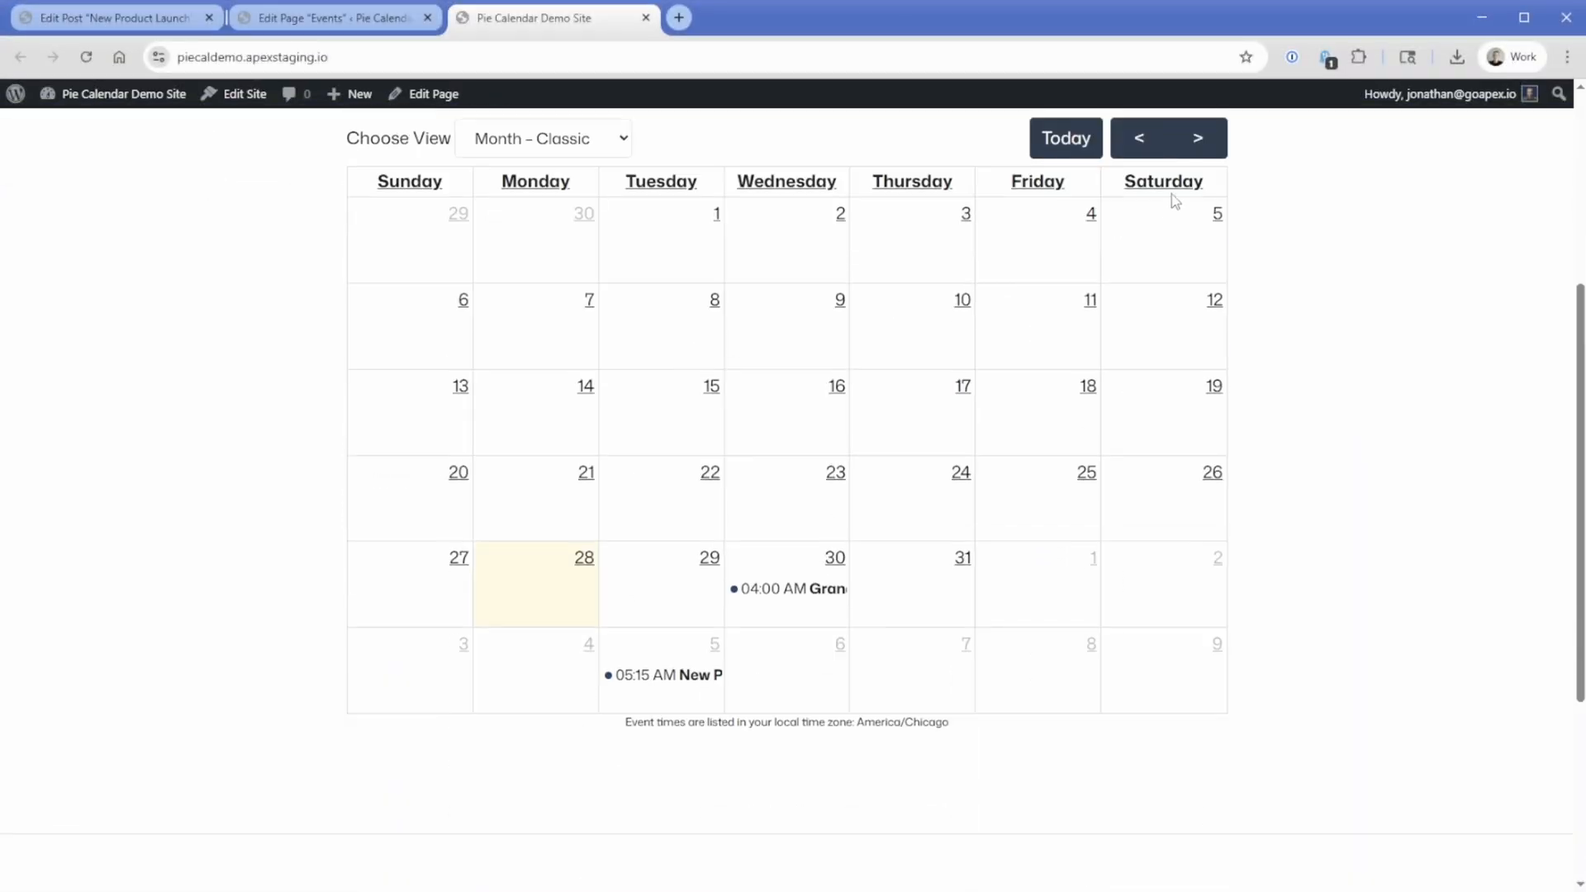
pyautogui.click(662, 675)
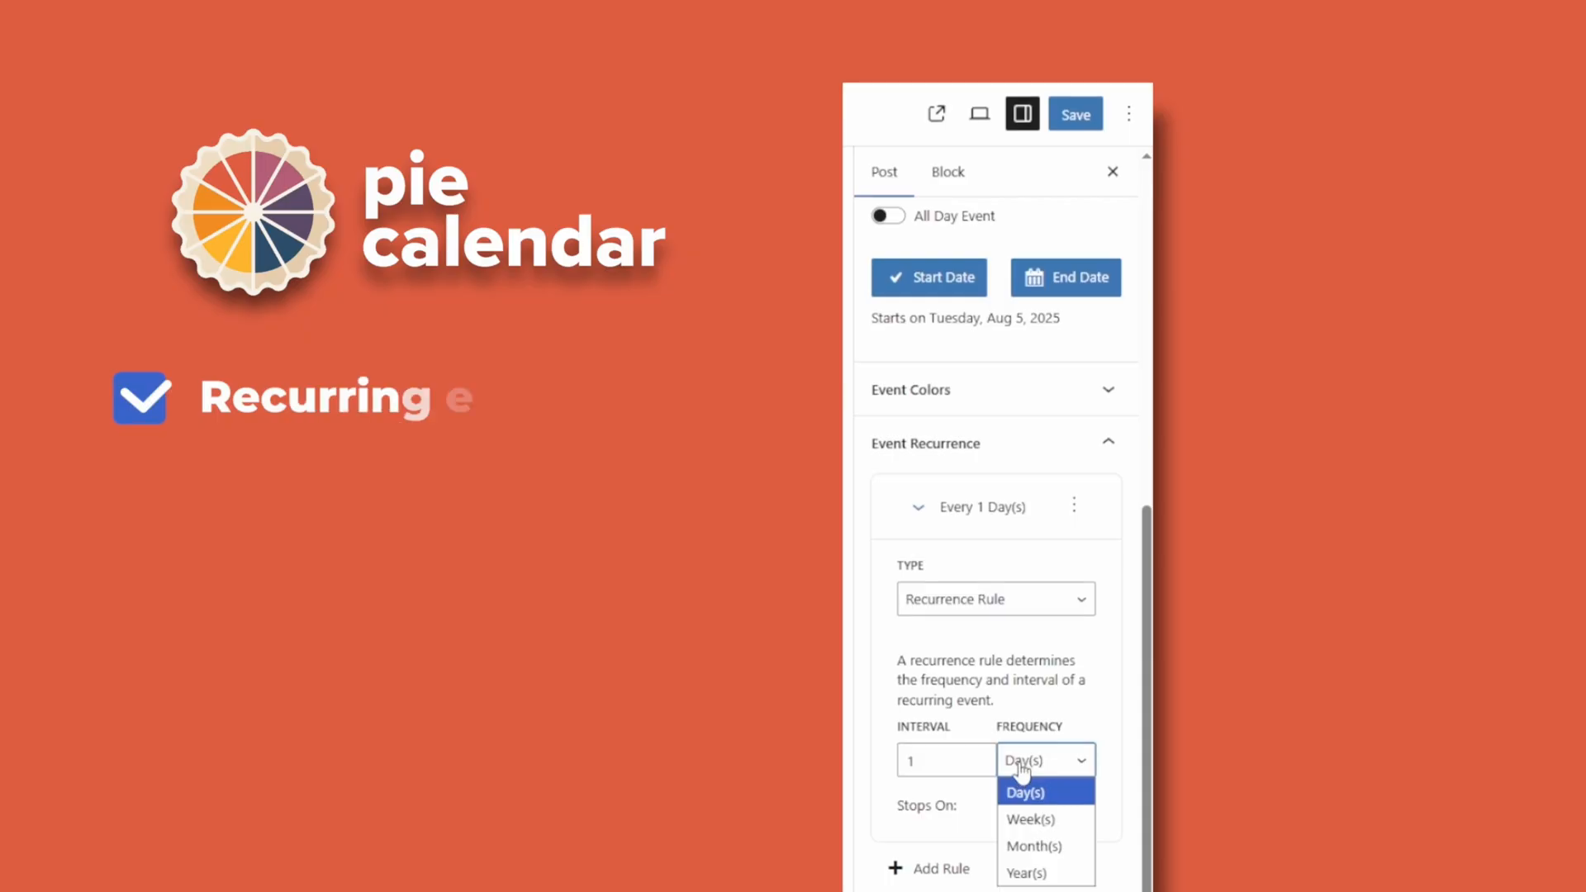
pyautogui.moveTo(1030, 815)
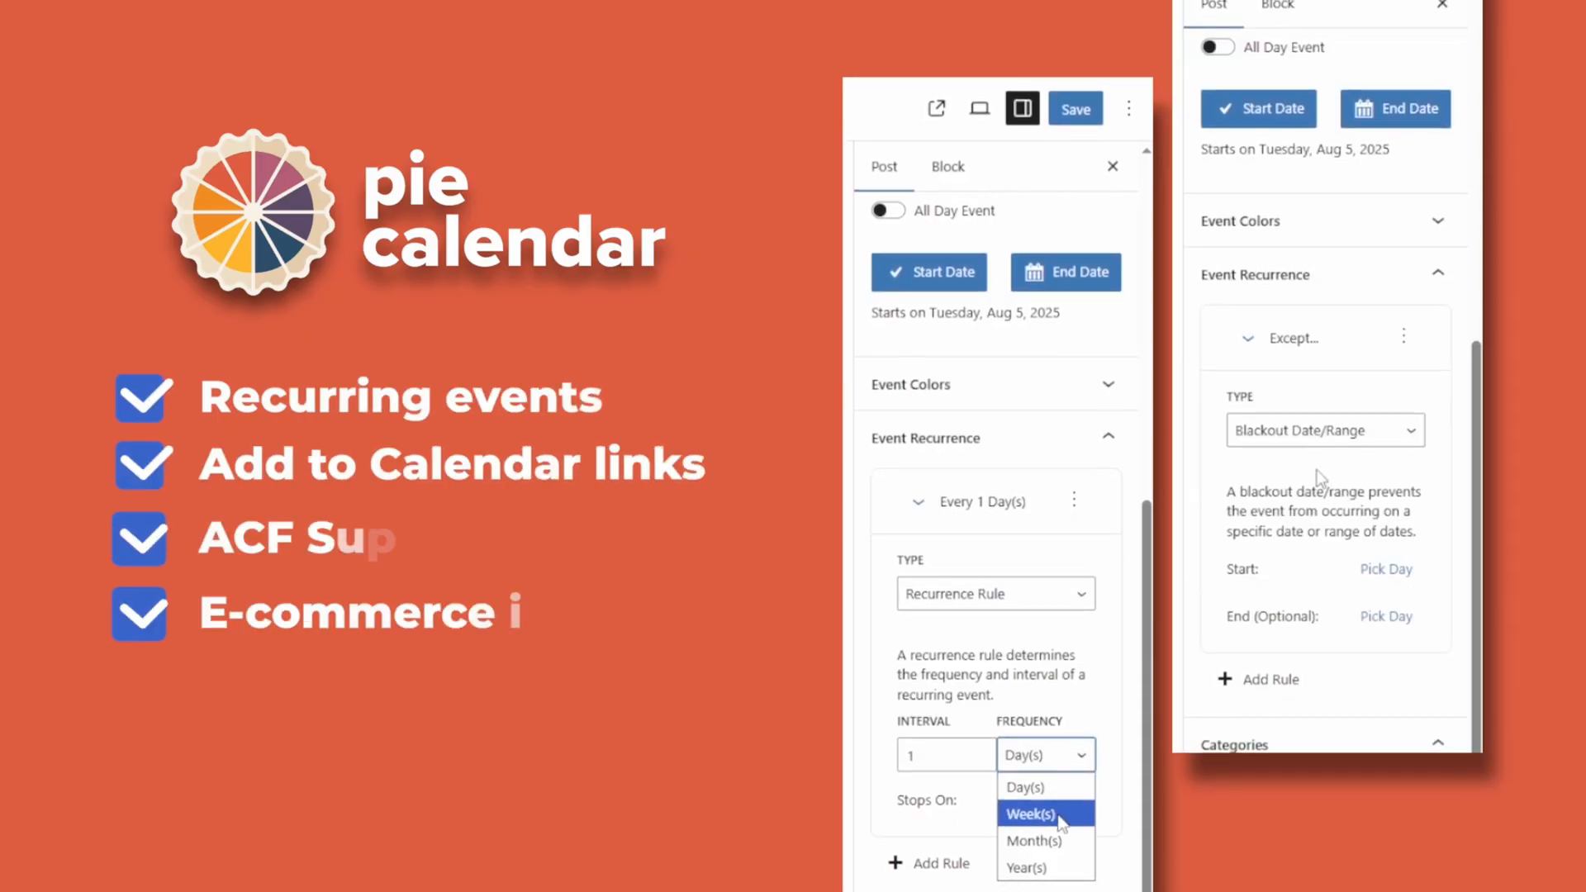
pyautogui.click(995, 592)
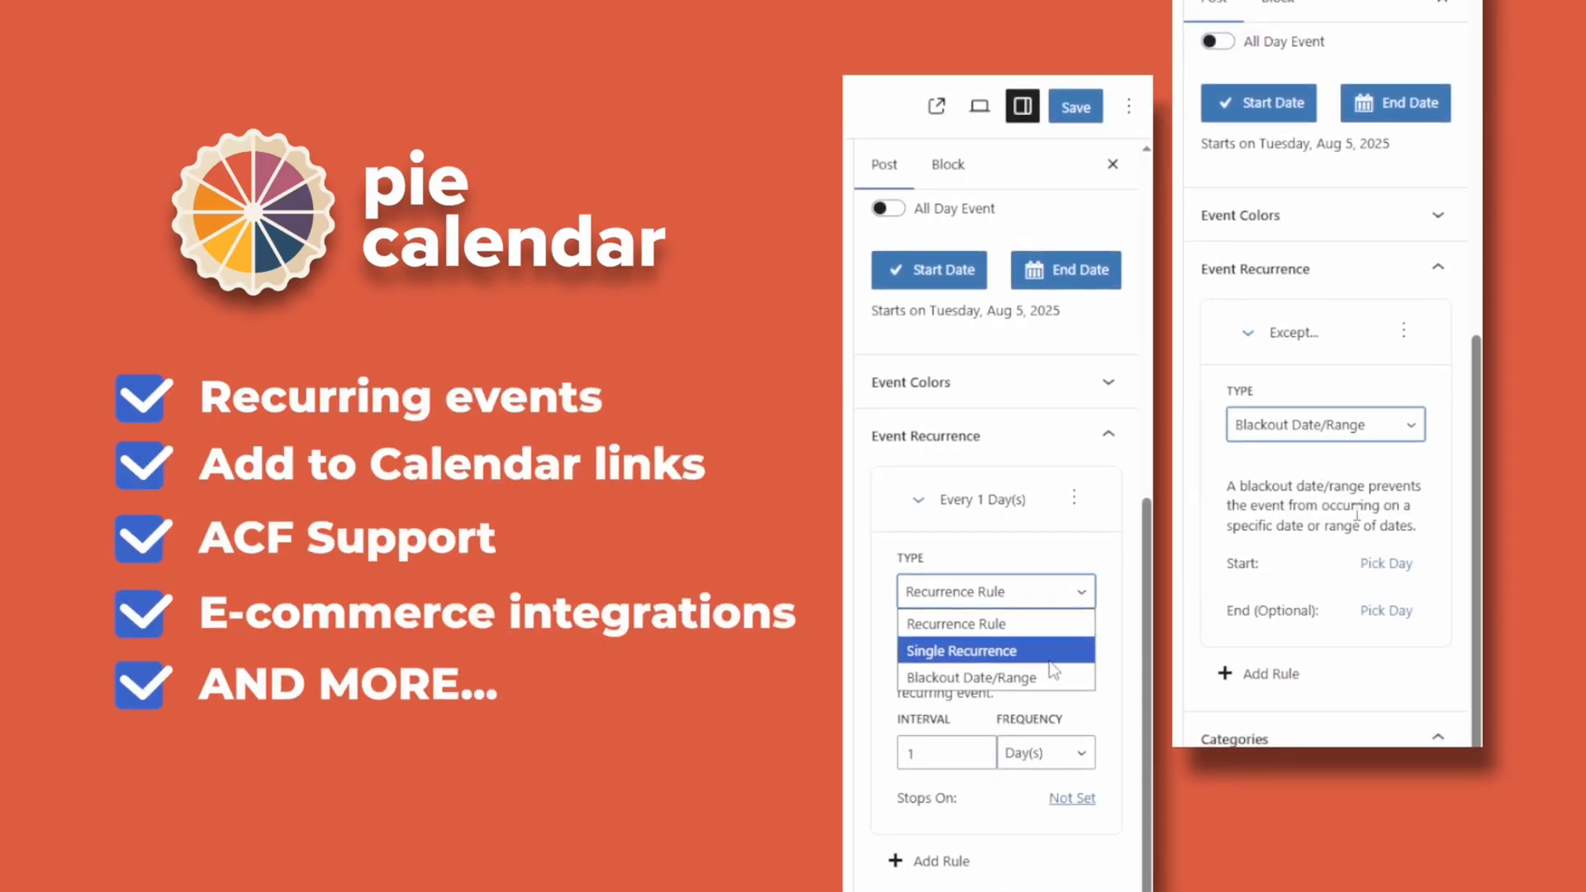
pyautogui.click(969, 677)
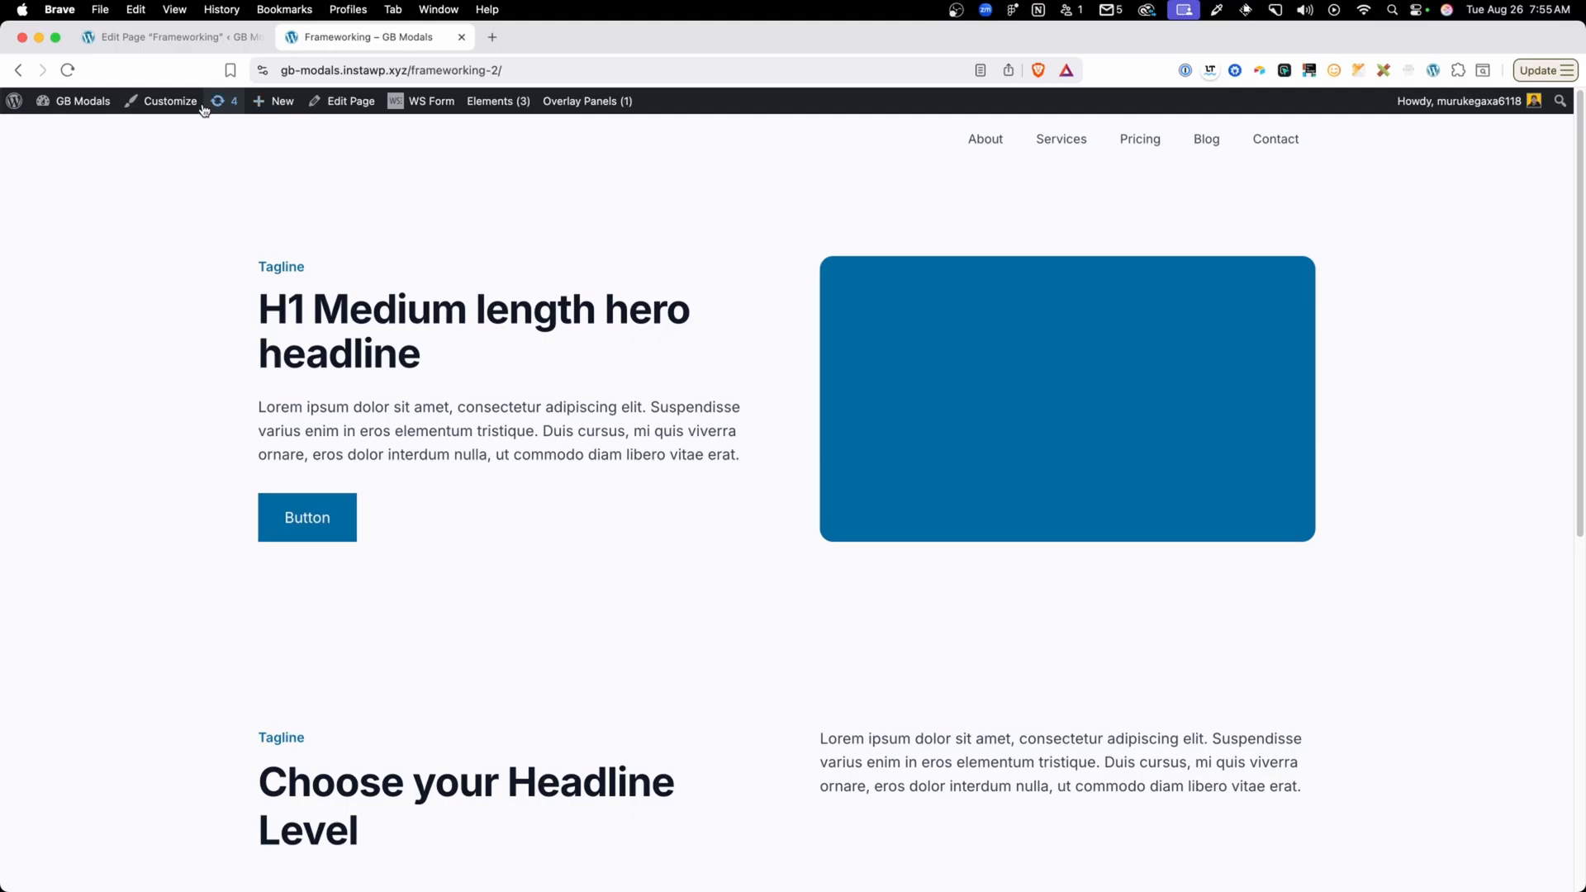
pyautogui.click(170, 100)
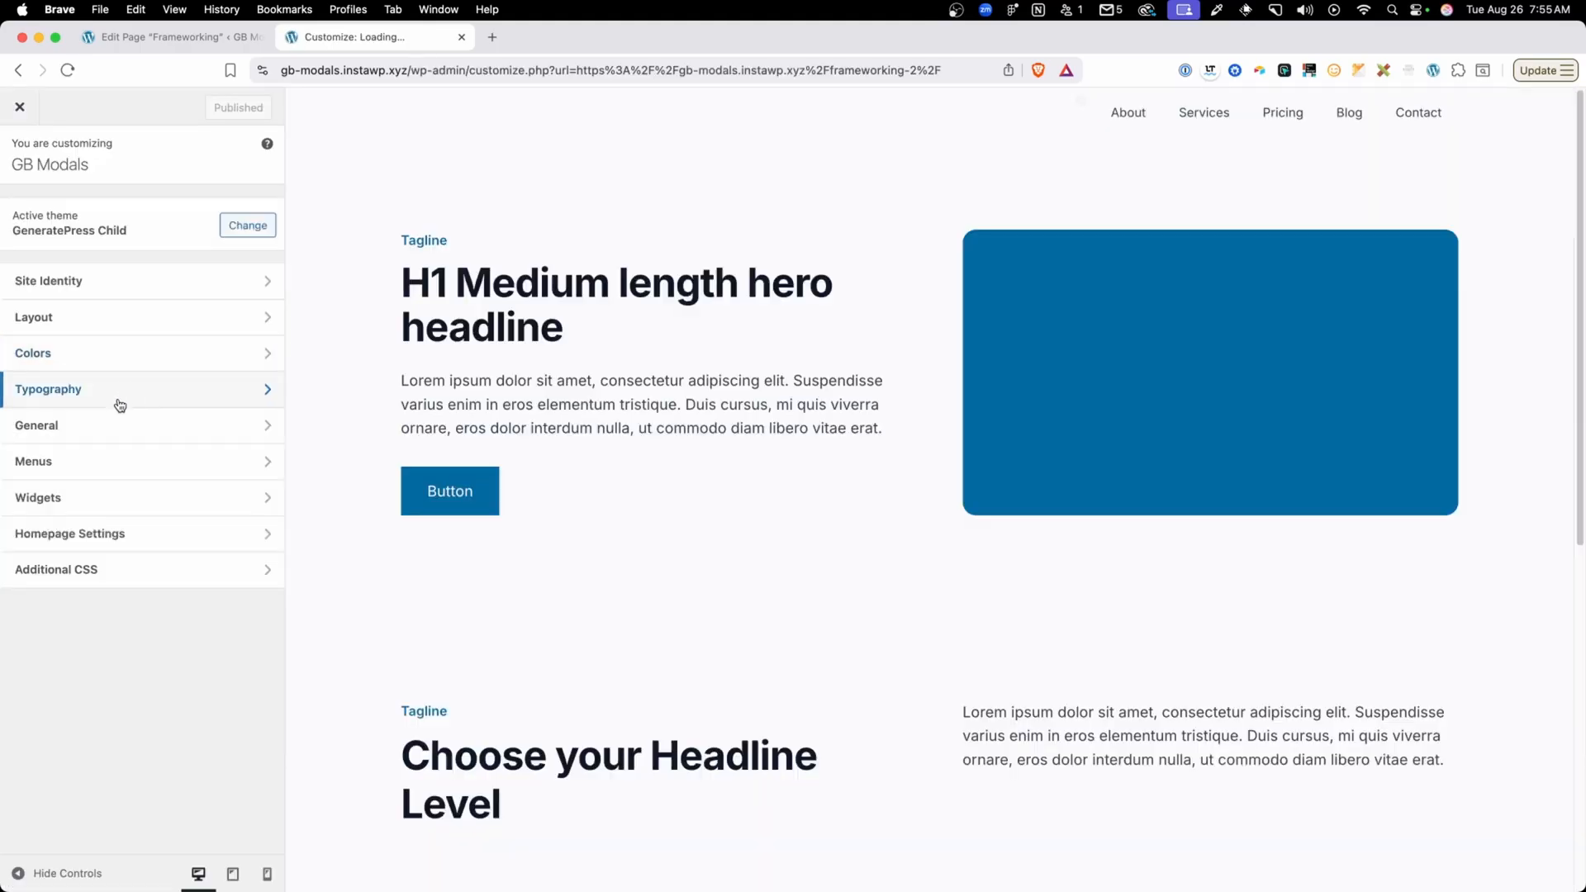
pyautogui.click(32, 353)
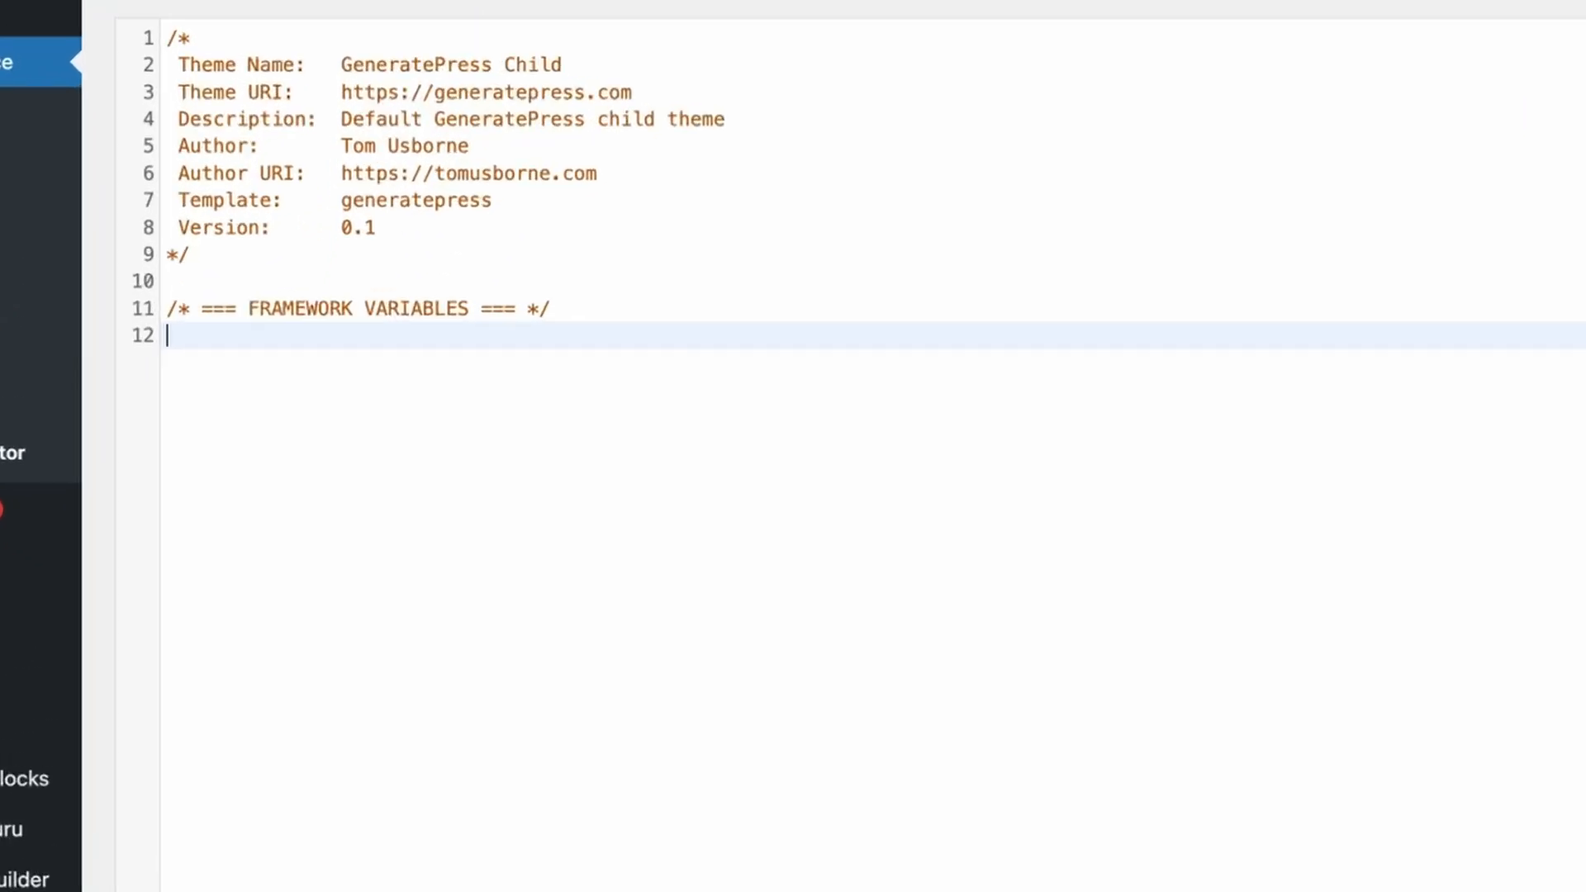
# Add a :root rule to style.css defining padding variables, starting with --padding-xs: 8px.
pyautogui.write(':roo')
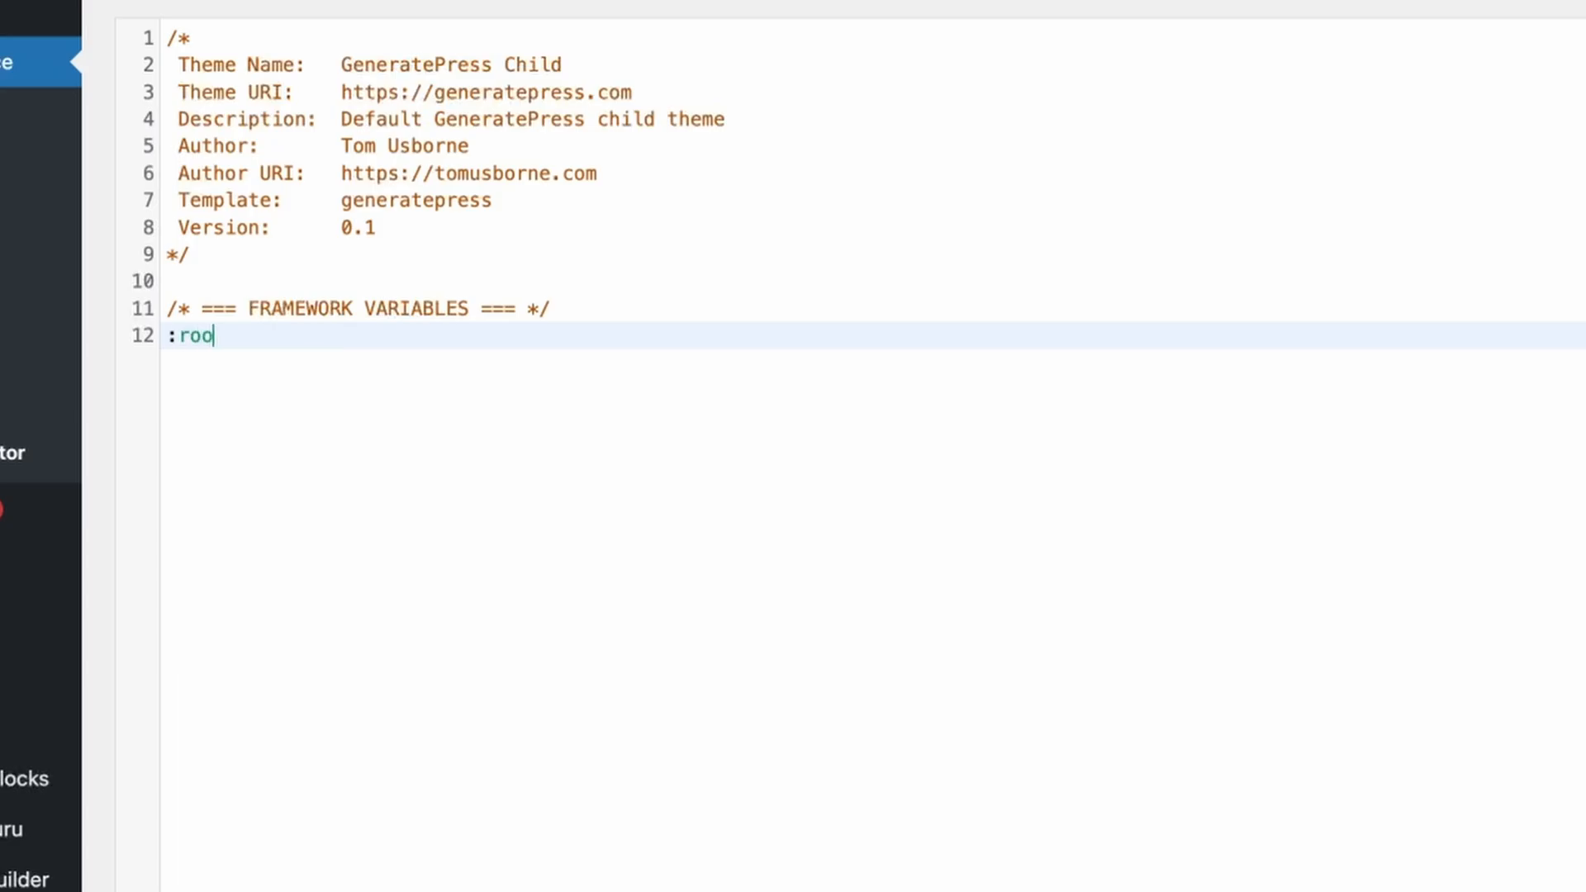
pyautogui.write('t')
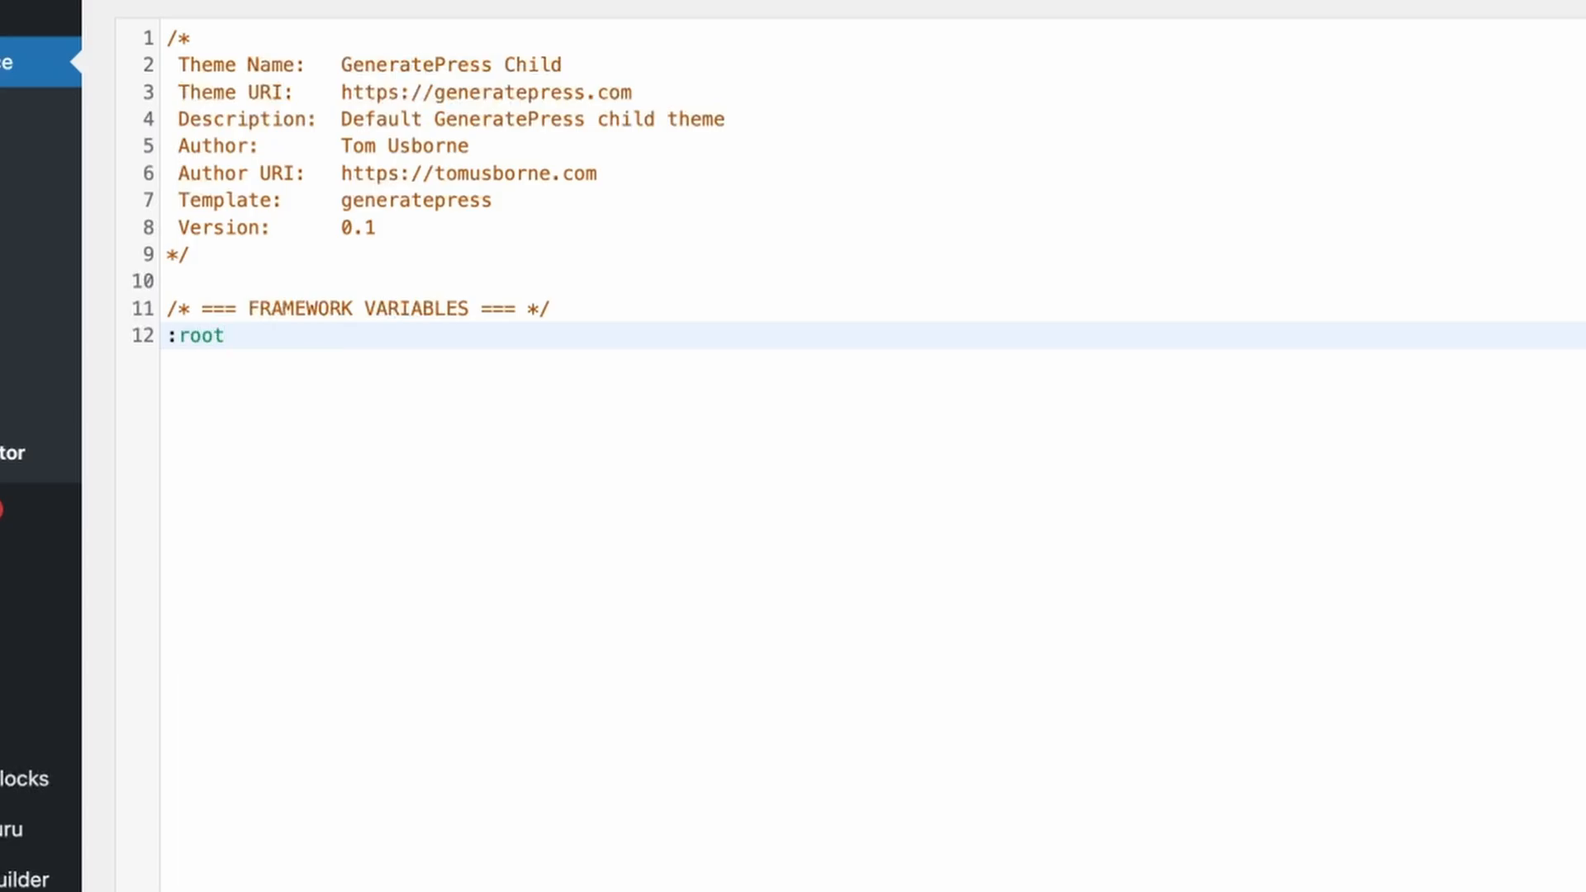
pyautogui.write('{}')
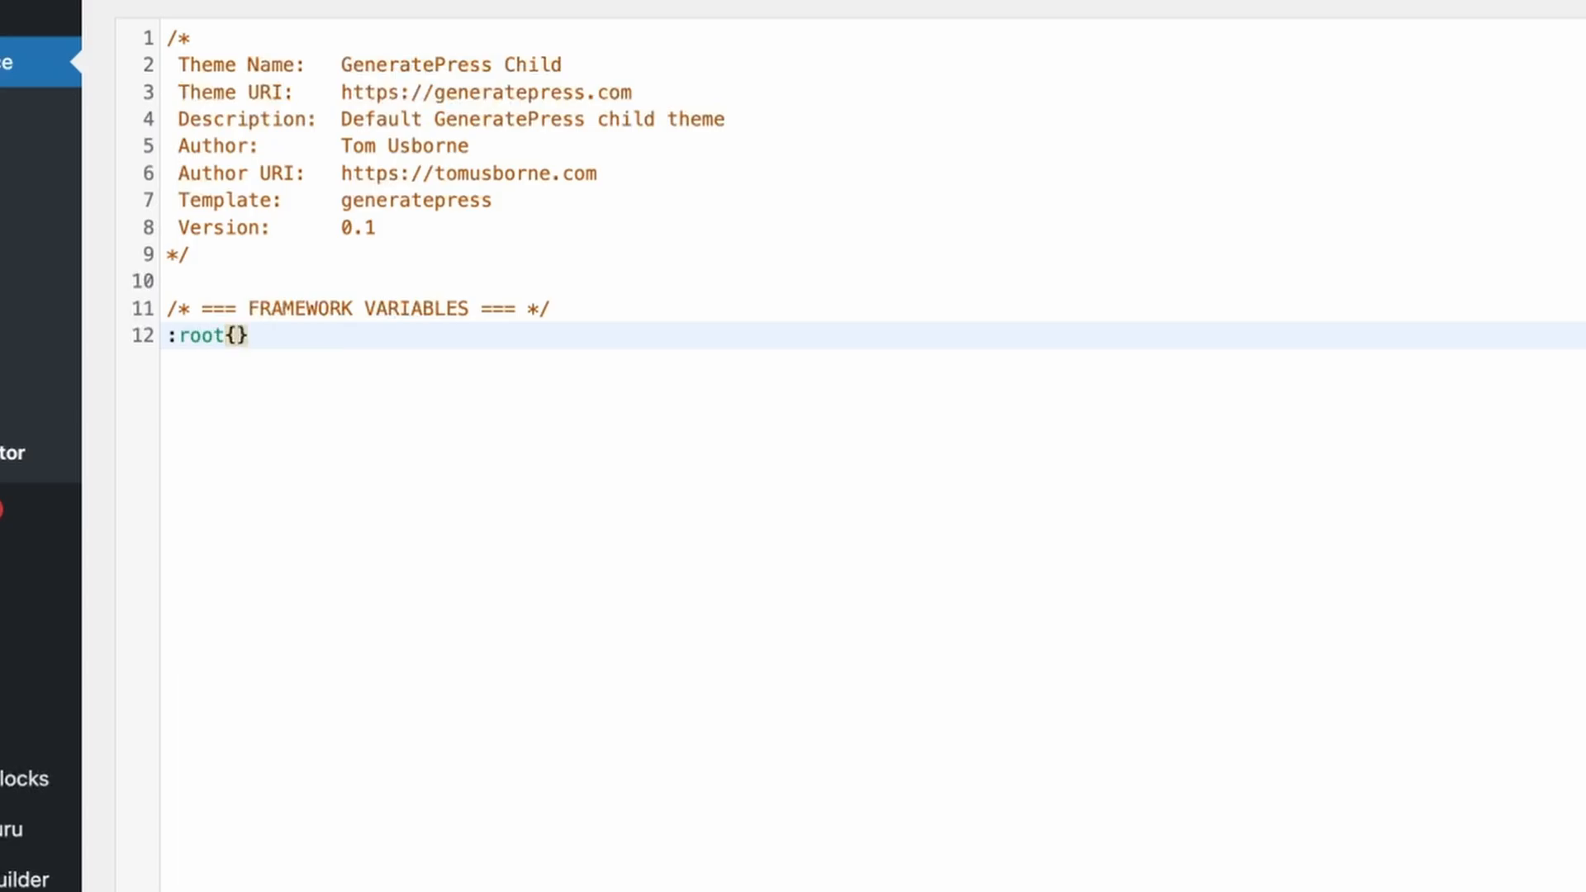
pyautogui.press('Enter')
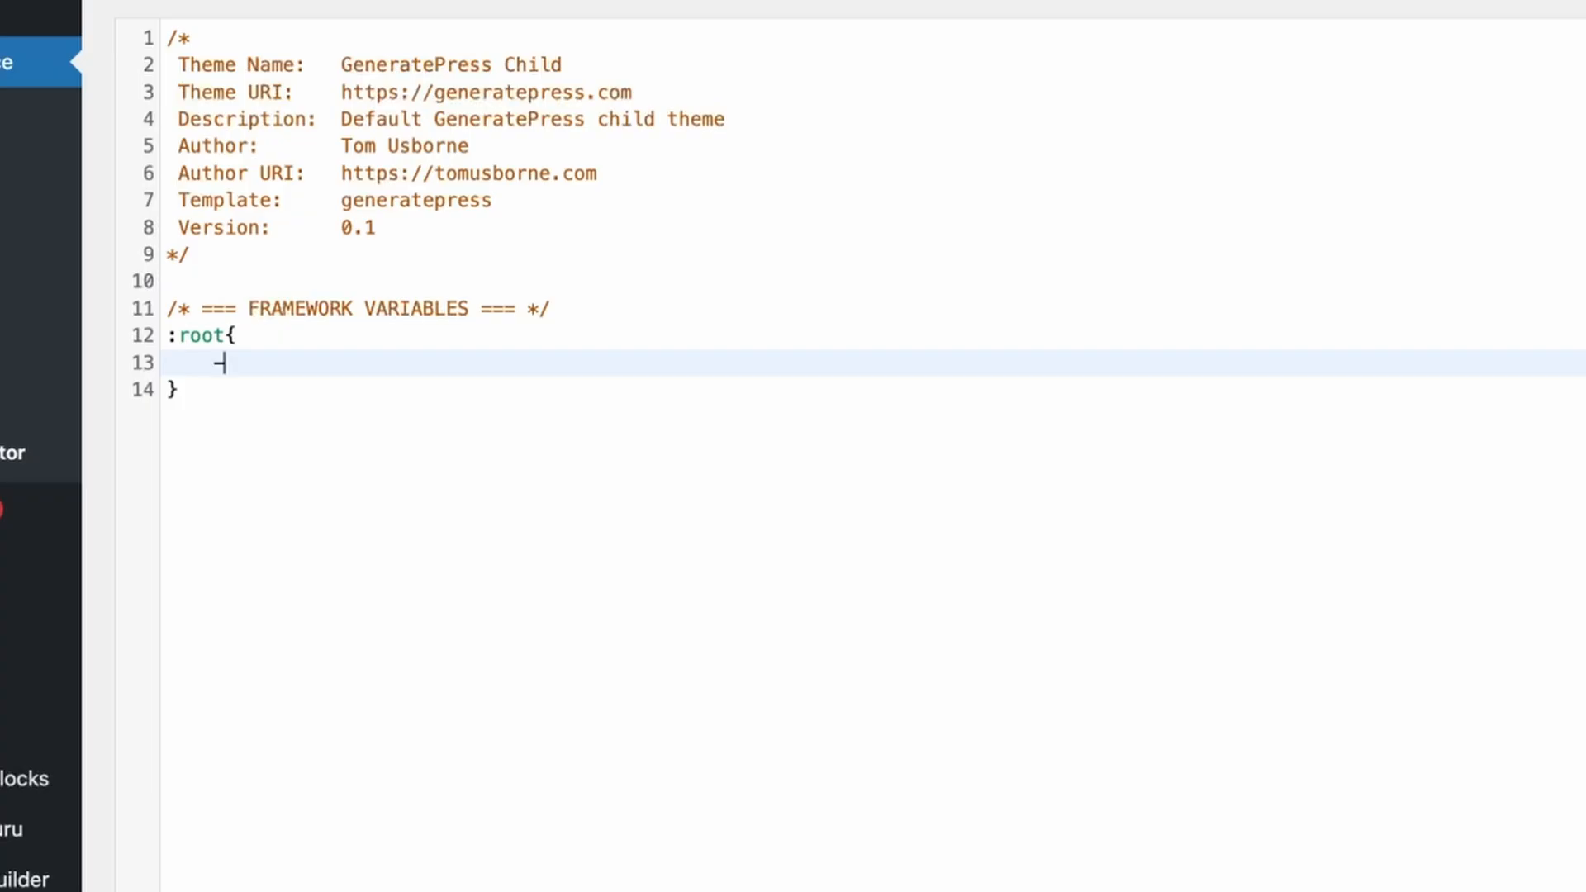
pyautogui.write('-')
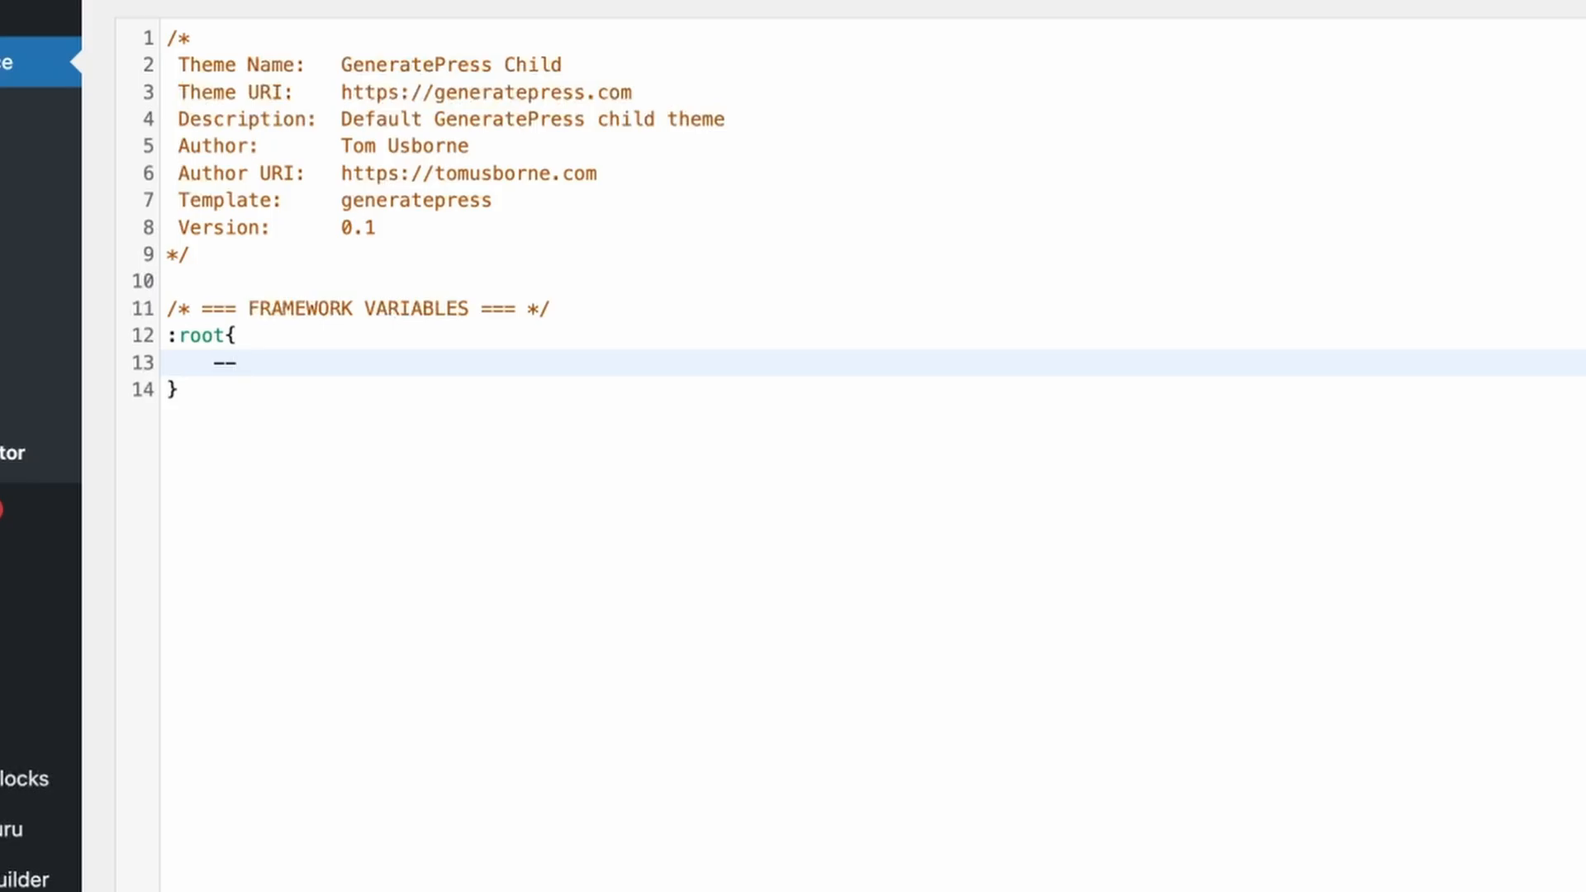
pyautogui.write('padding-xs')
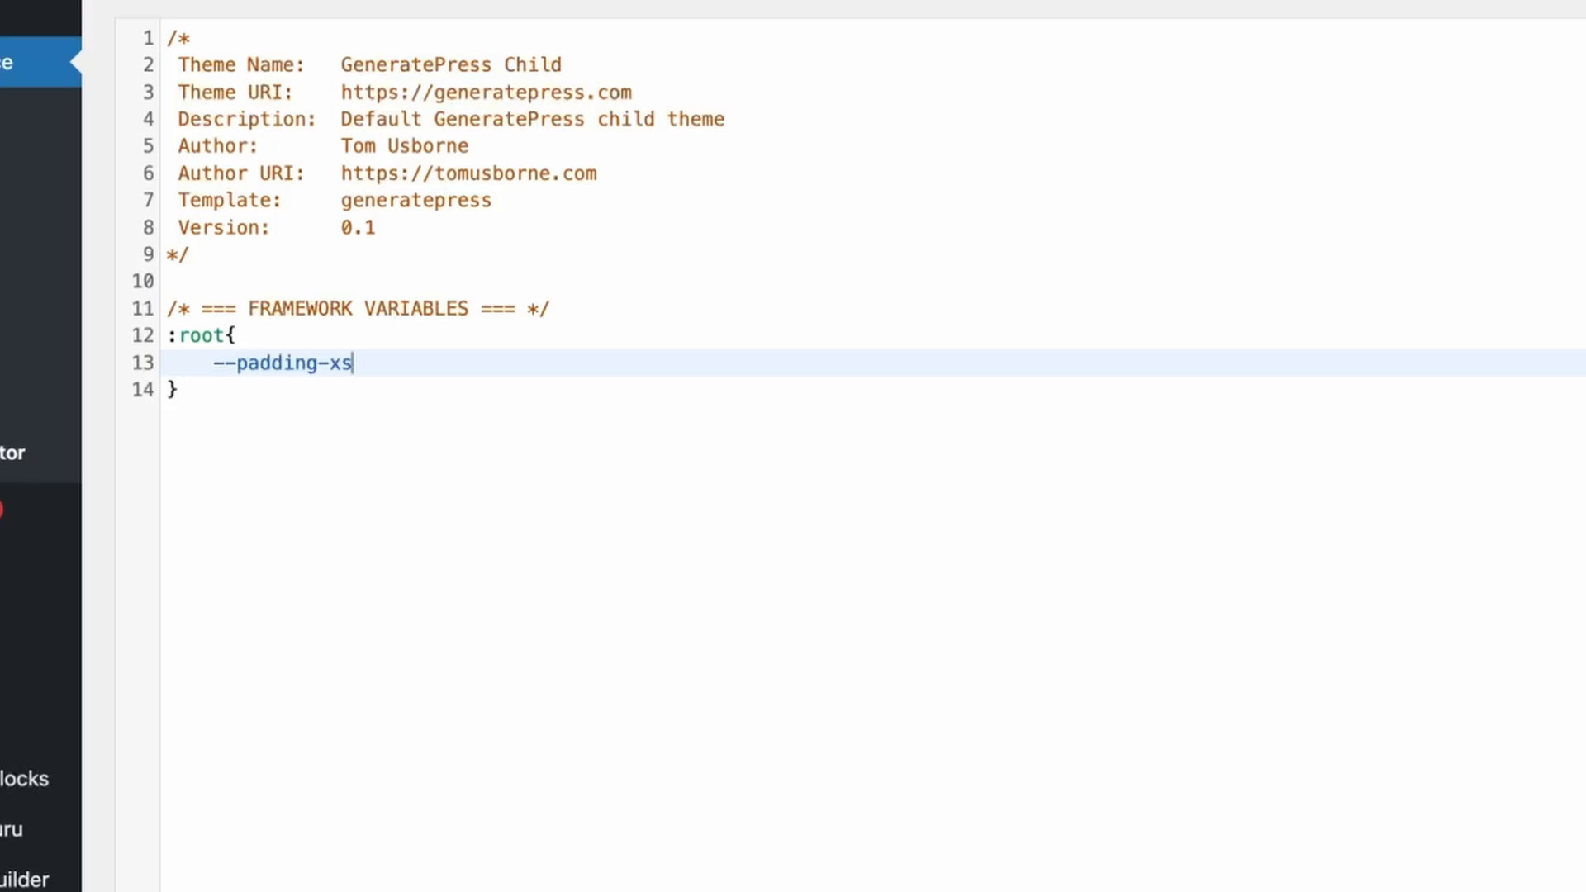
pyautogui.write(':')
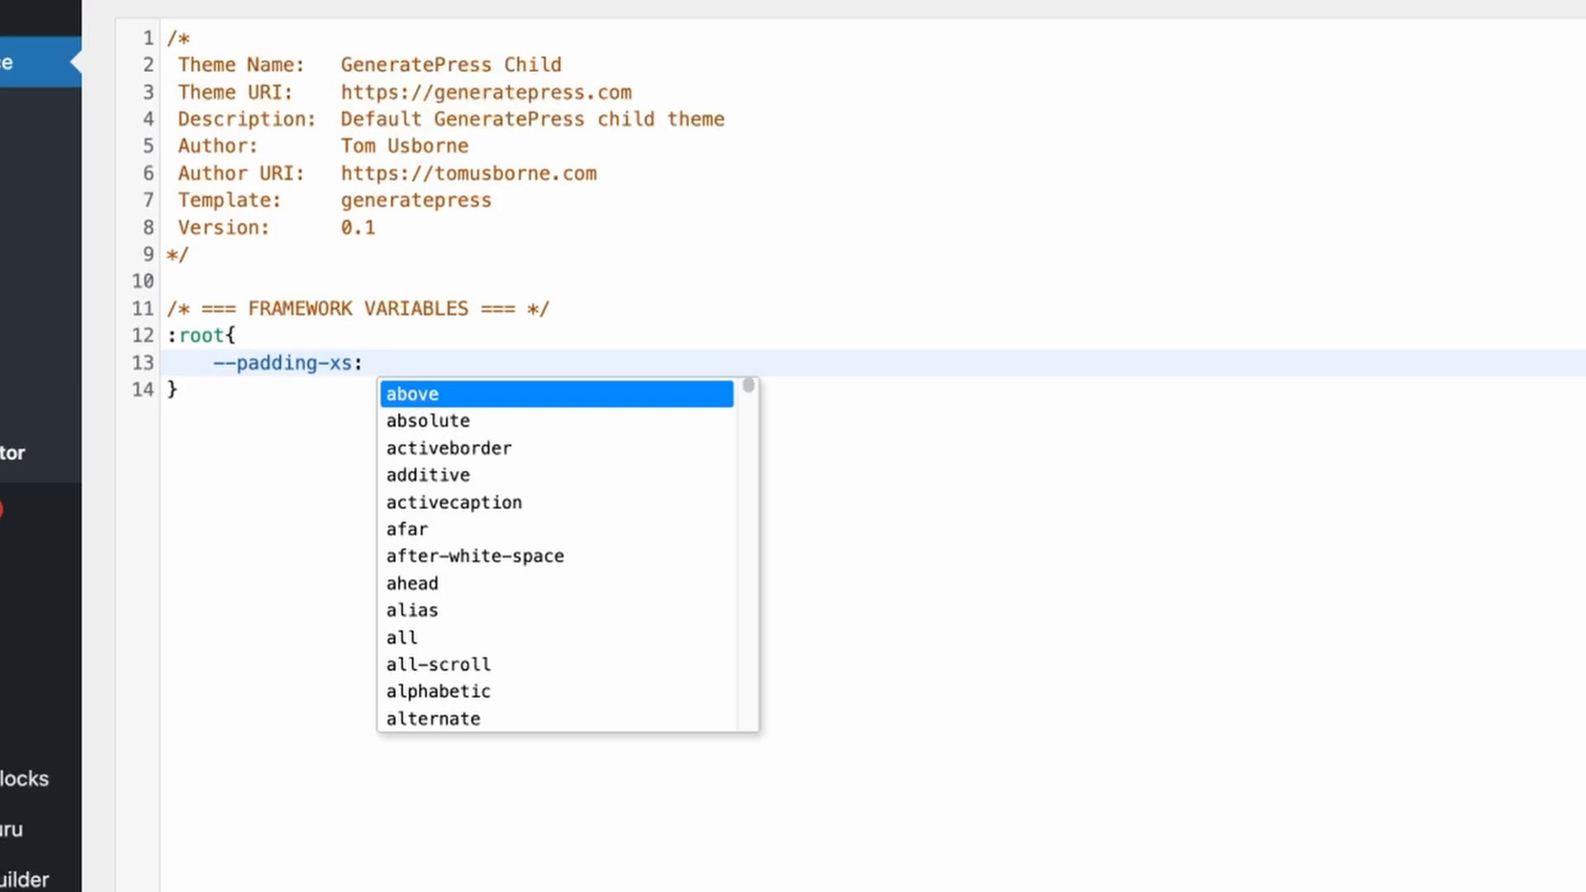
pyautogui.moveTo(442, 355)
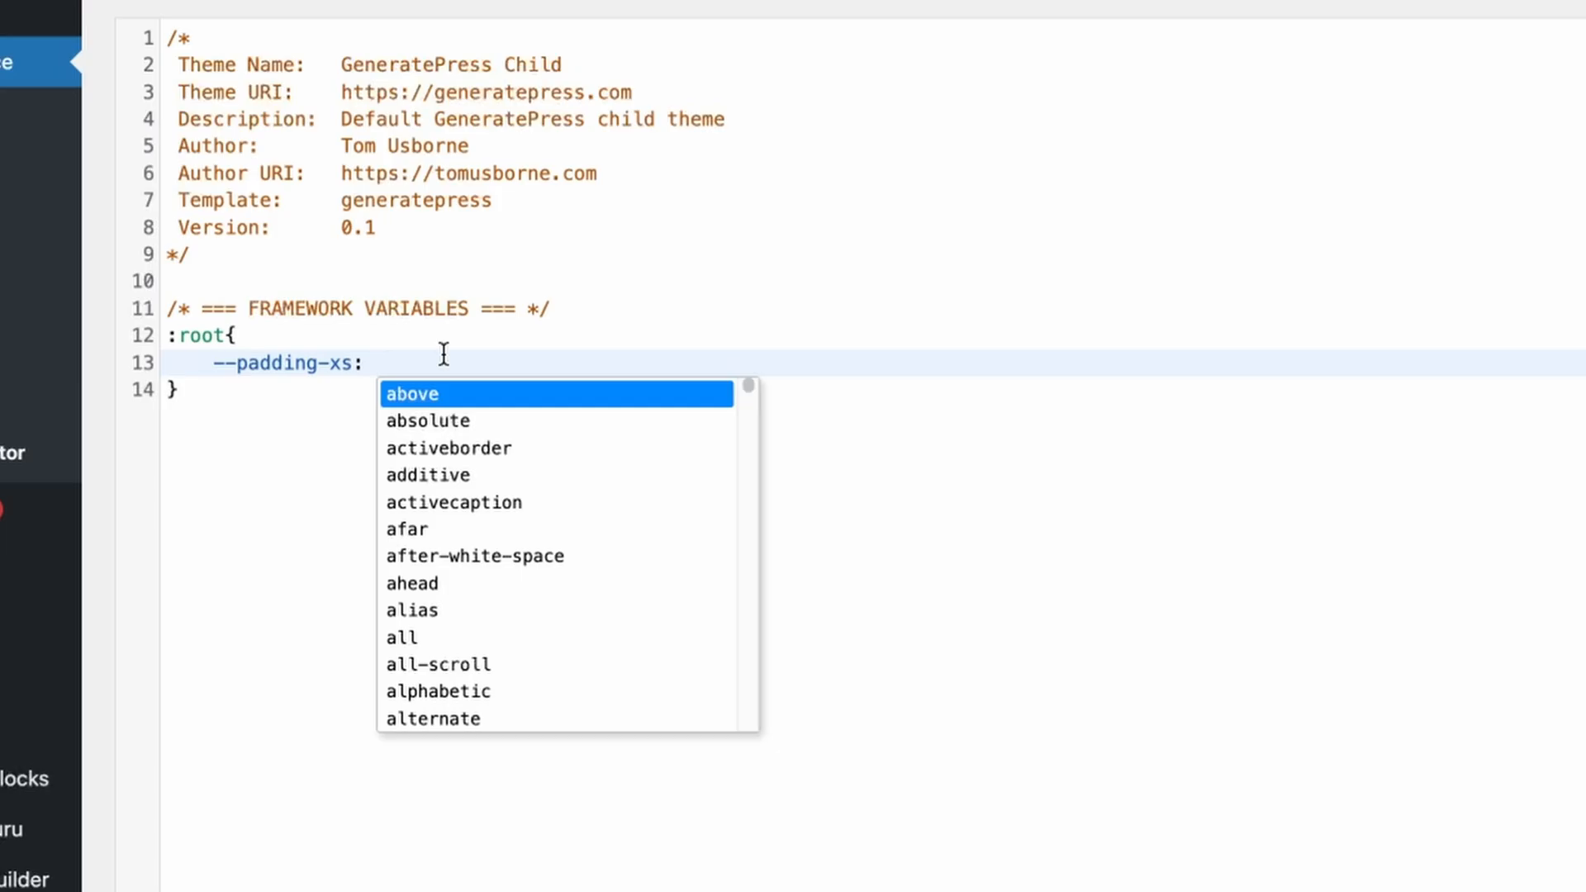
pyautogui.write('8')
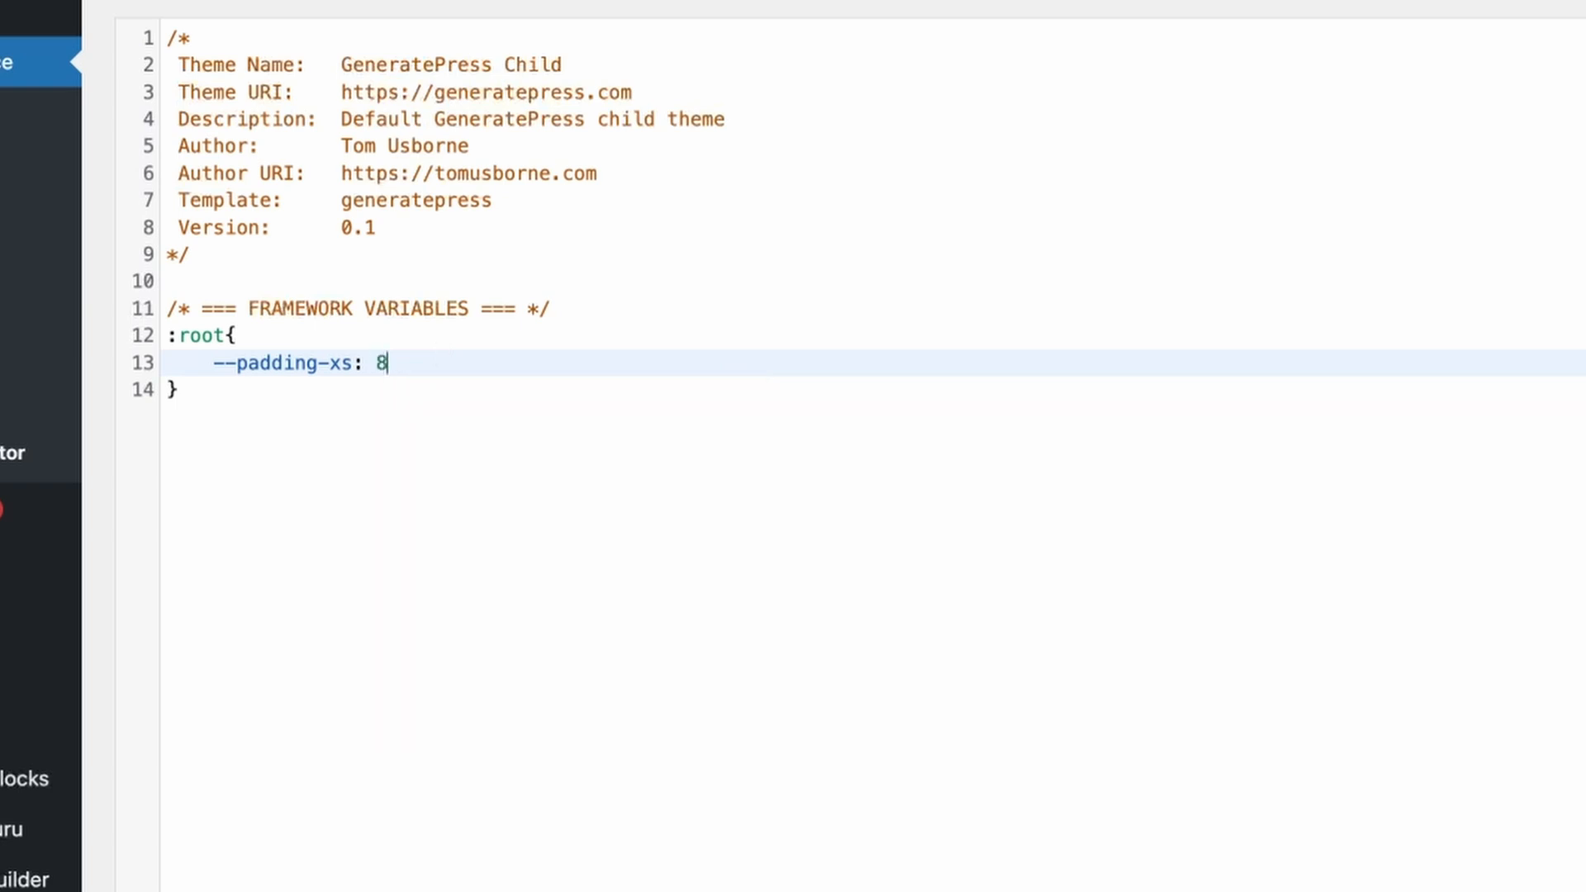
pyautogui.write('px')
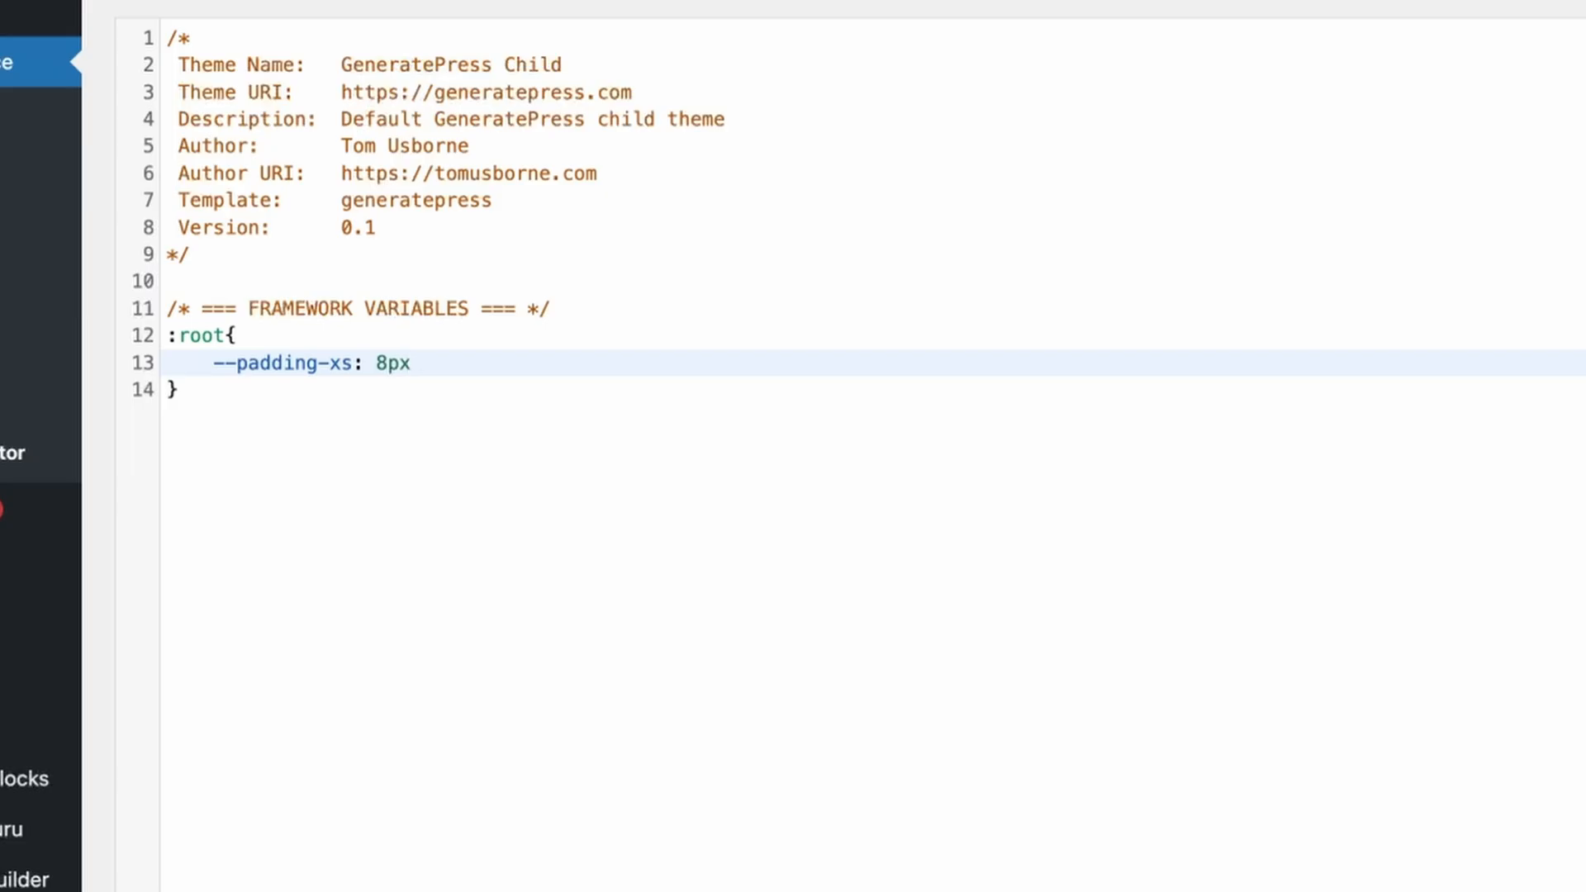
pyautogui.write(';')
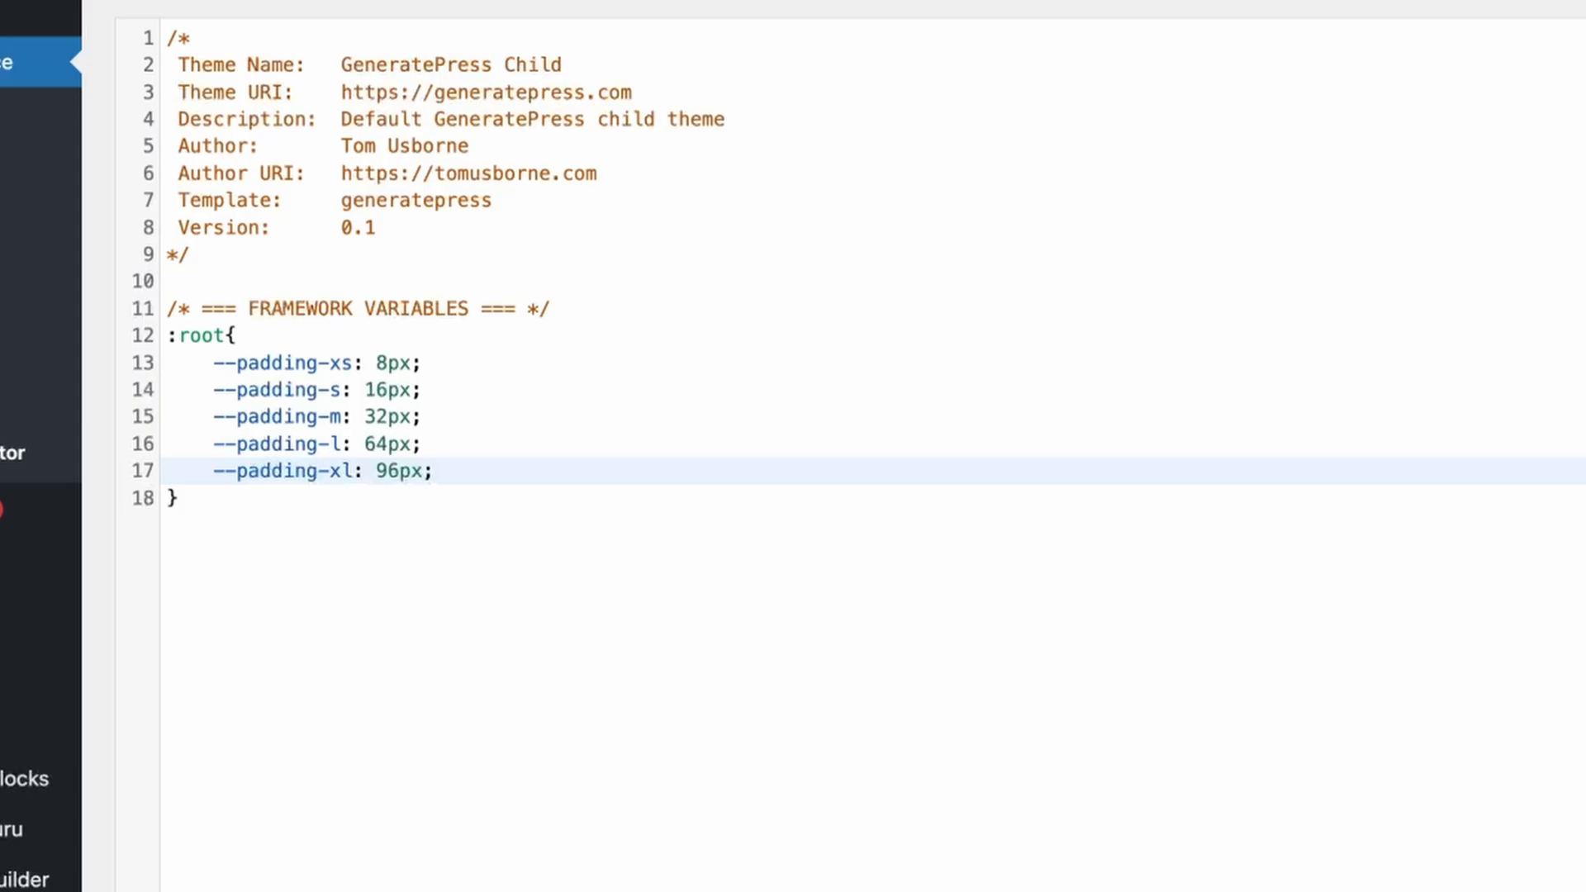
pyautogui.click(251, 363)
pyautogui.write('/con')
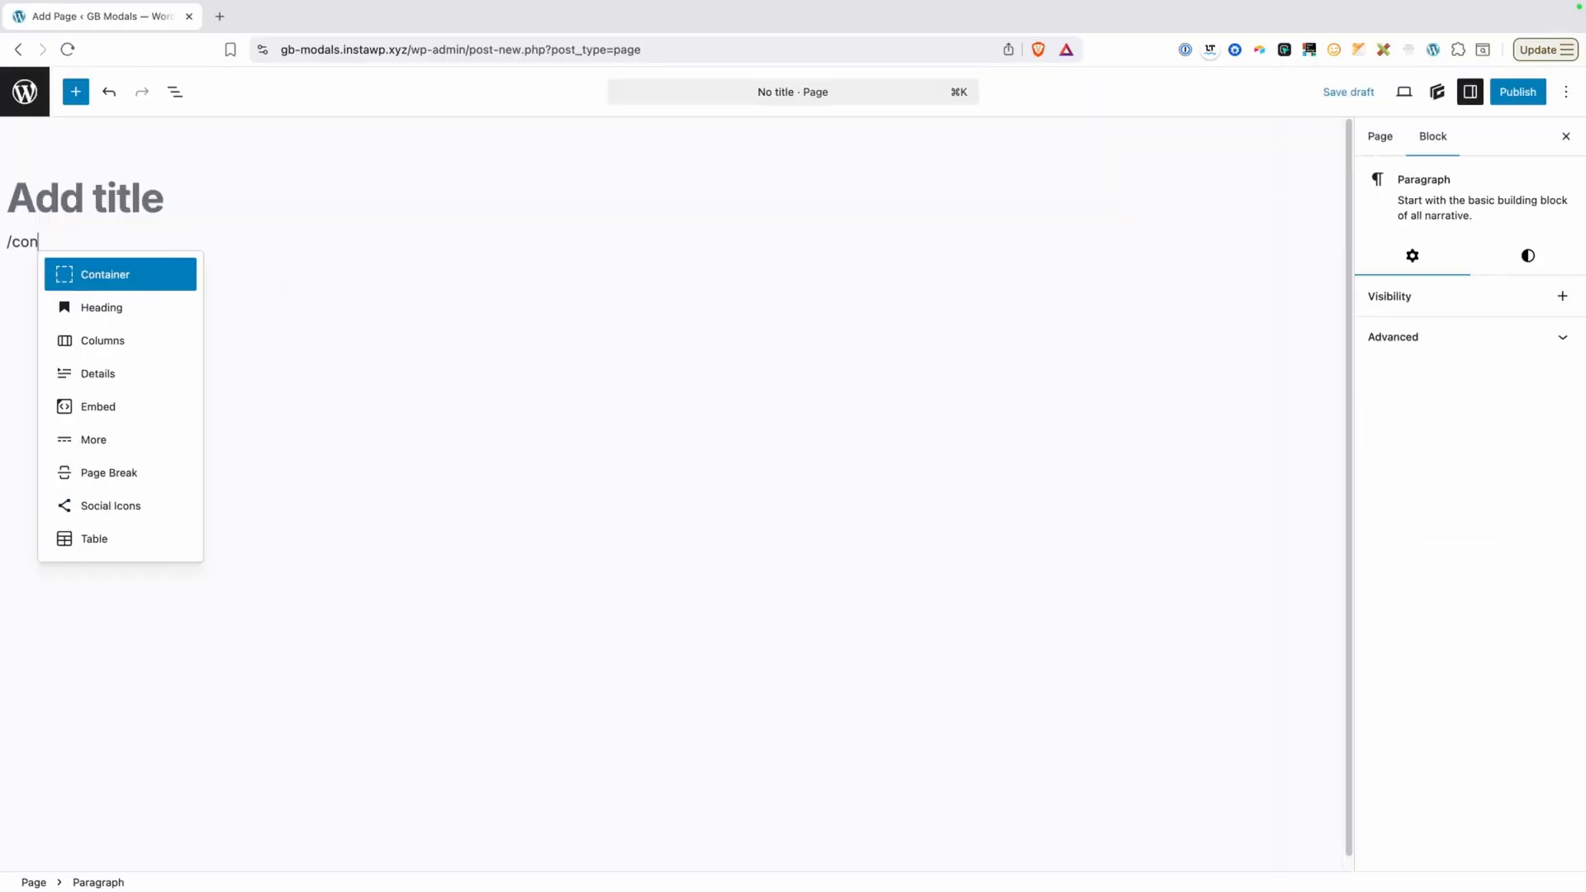
# Insert a Container block and open its Spacing settings at the Top padding field.
pyautogui.click(105, 274)
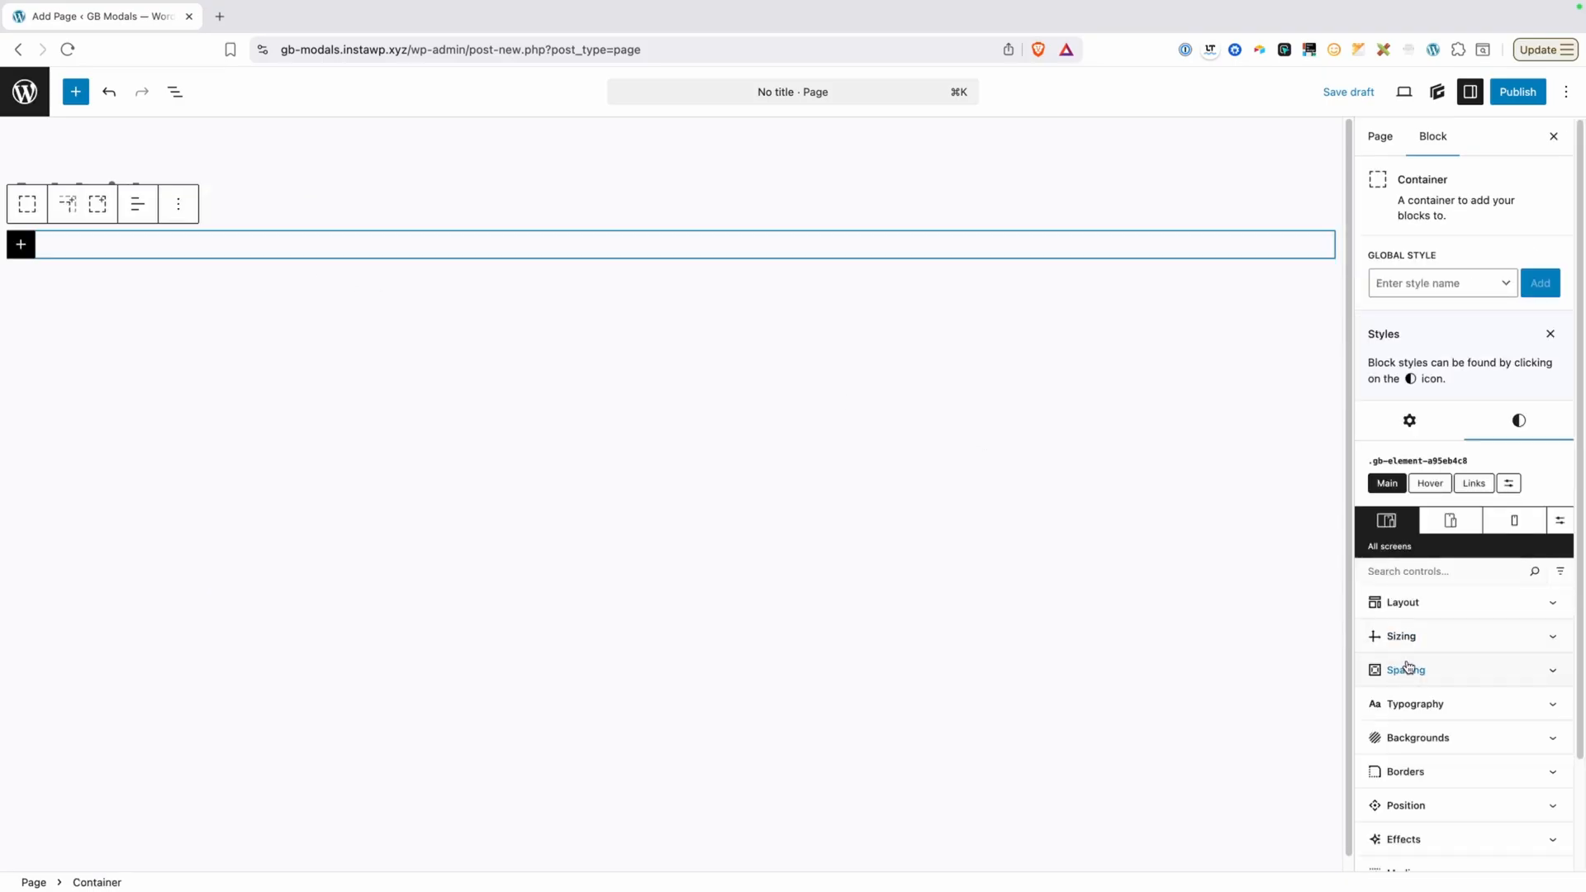
pyautogui.click(1405, 670)
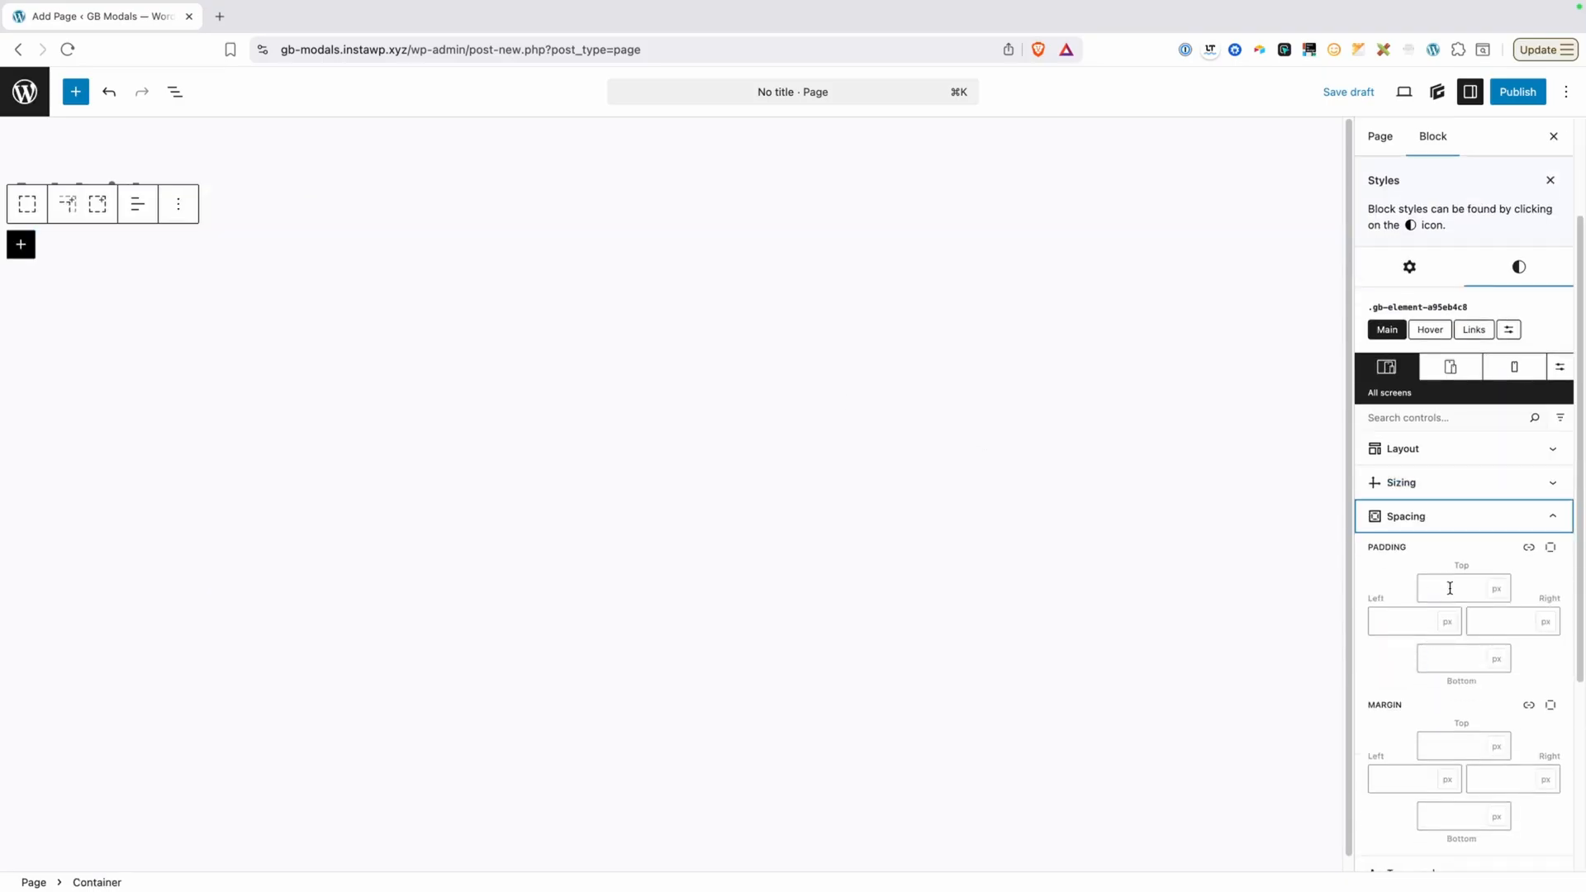
pyautogui.click(1461, 587)
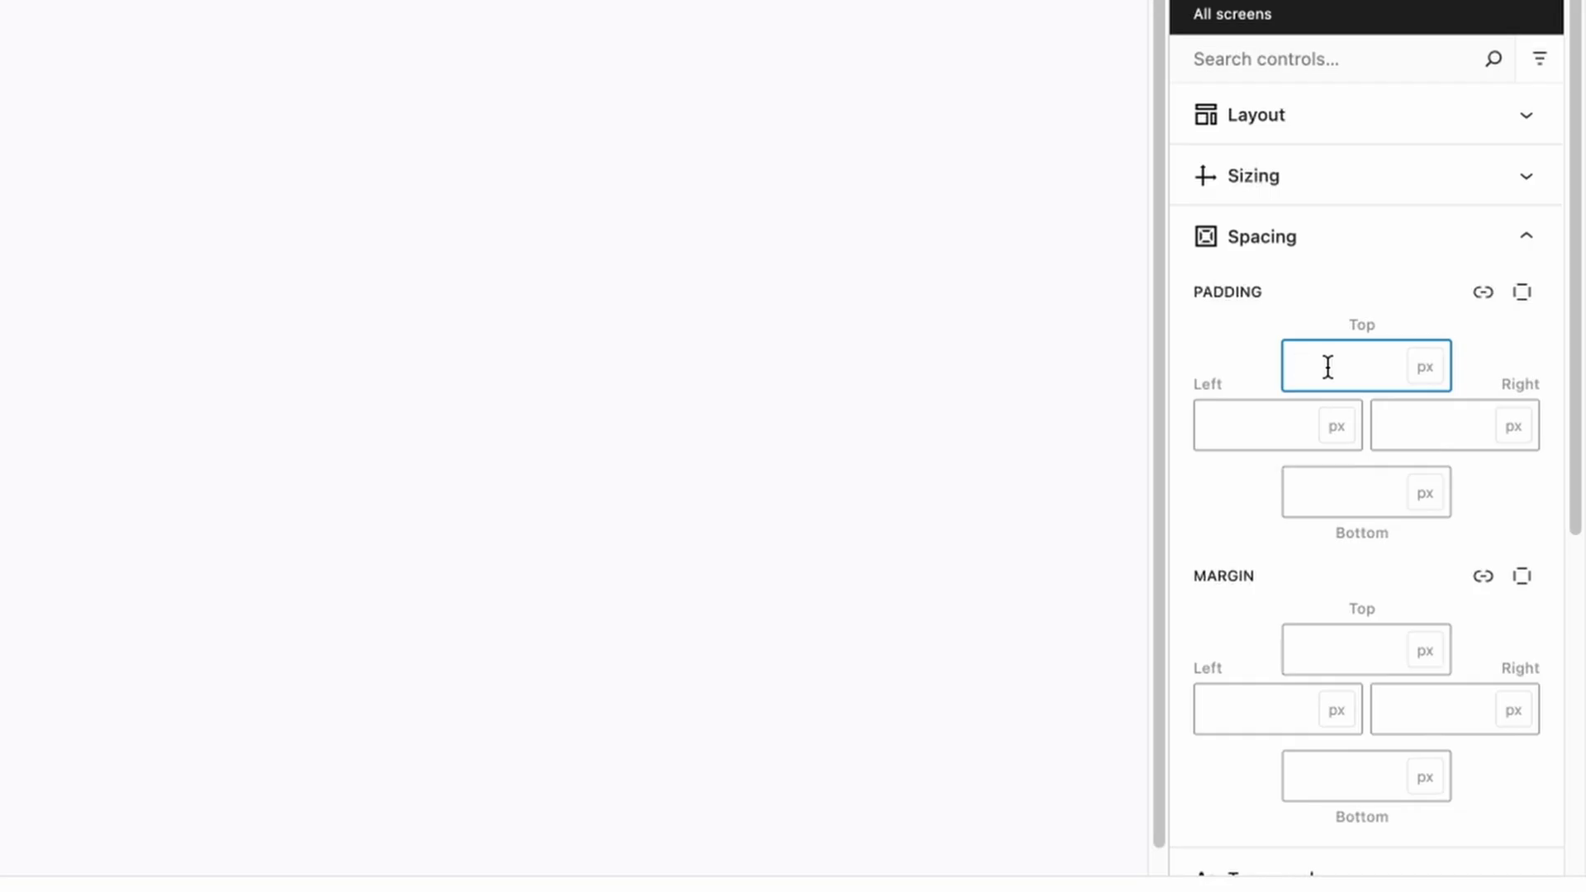
# Enter var(--padding-l) as top padding and copy it for the bottom padding.
pyautogui.write('var')
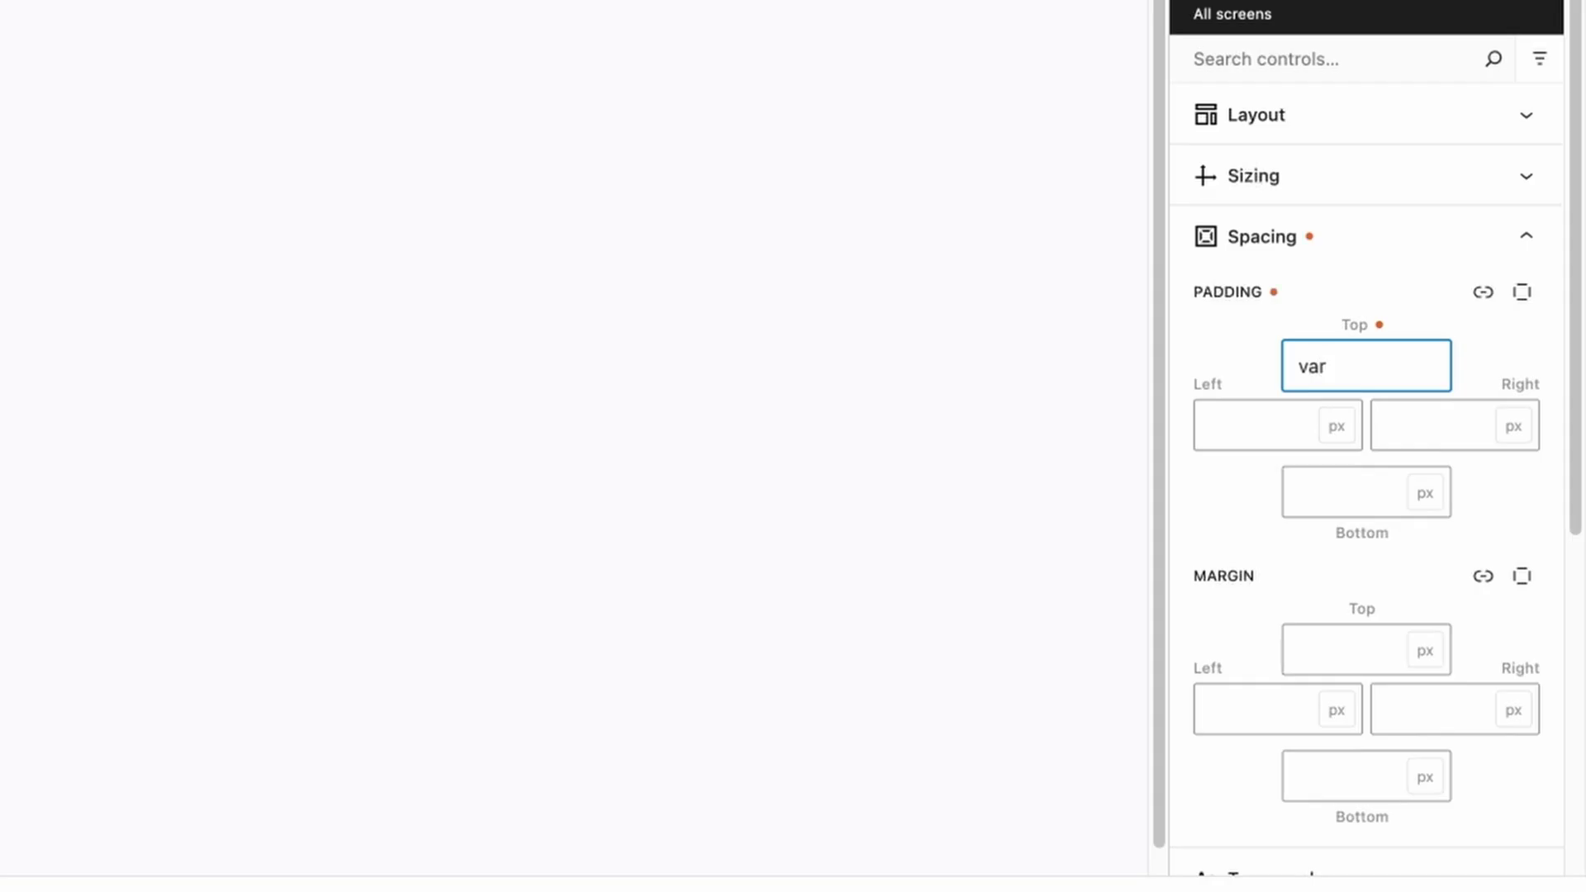
pyautogui.write('(')
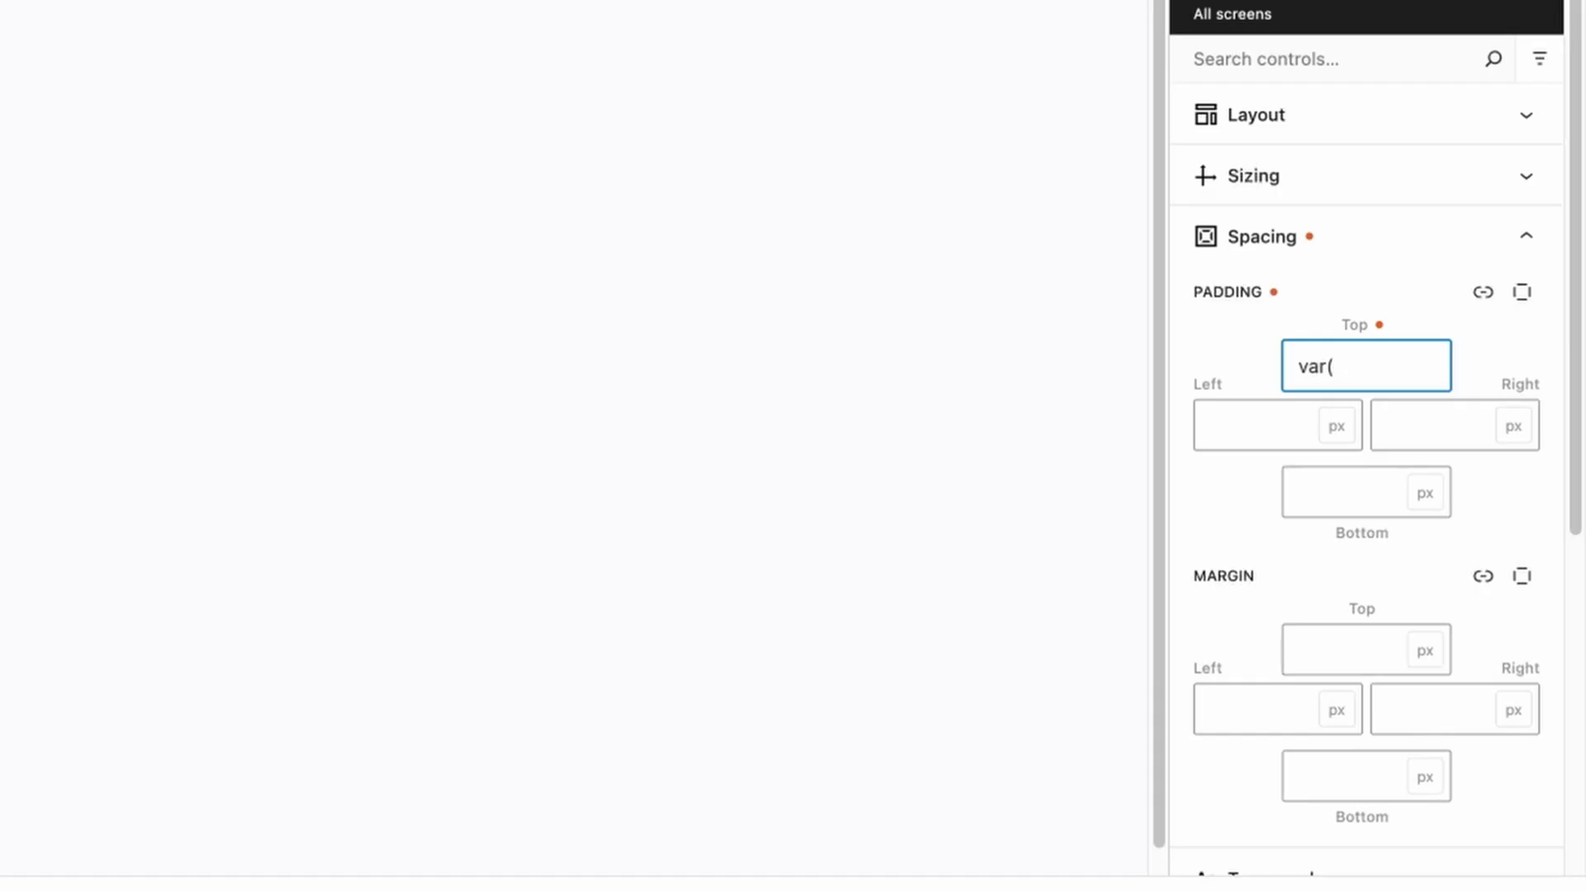
pyautogui.write('--pa')
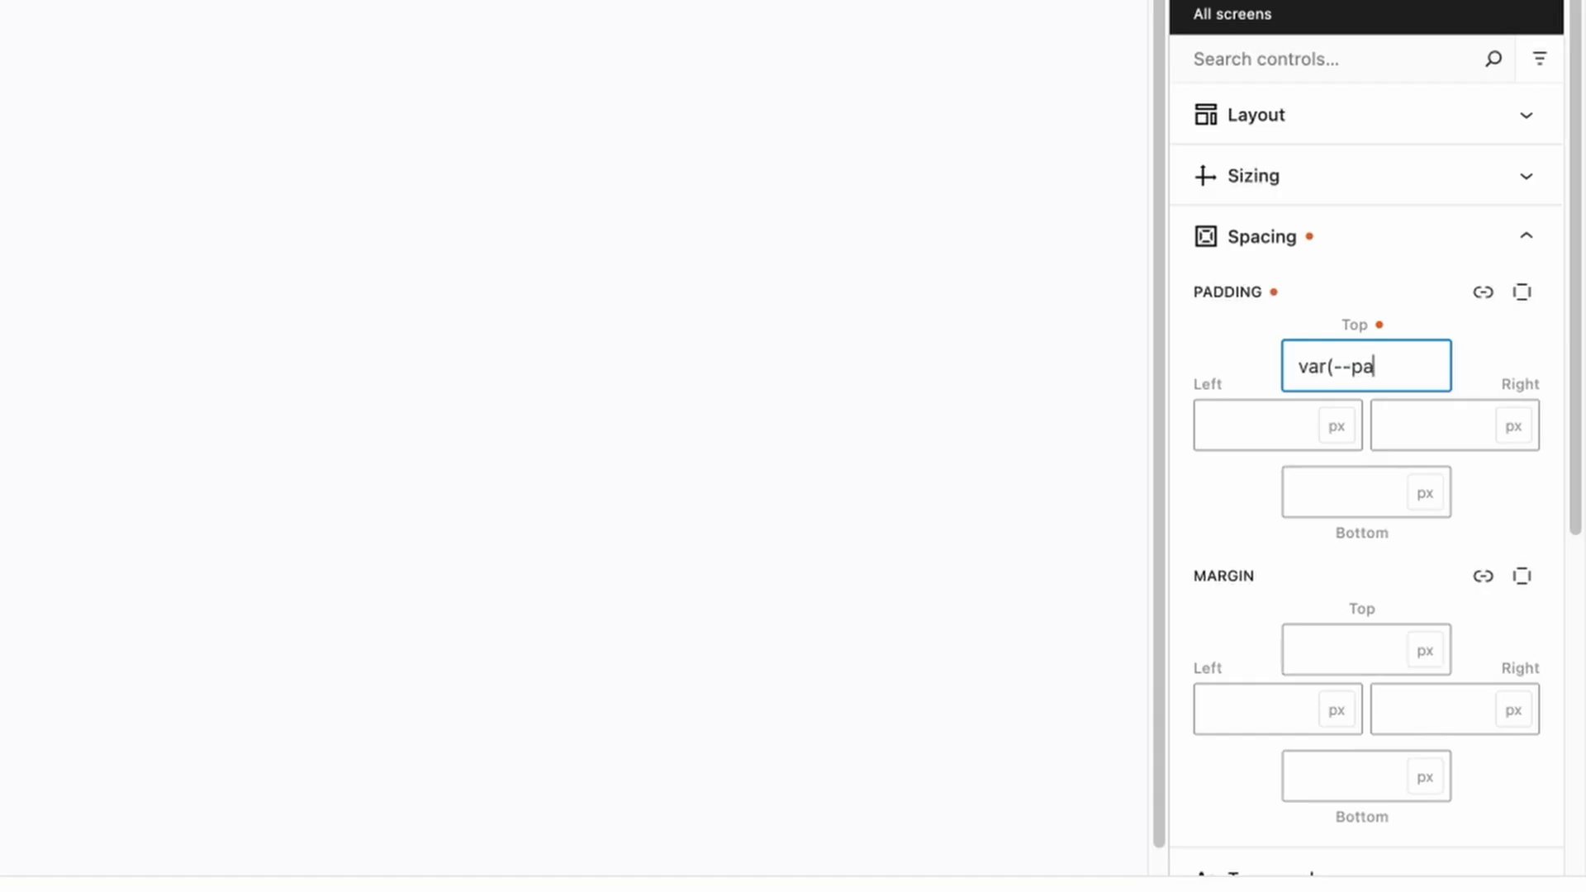
pyautogui.write('dding-(')
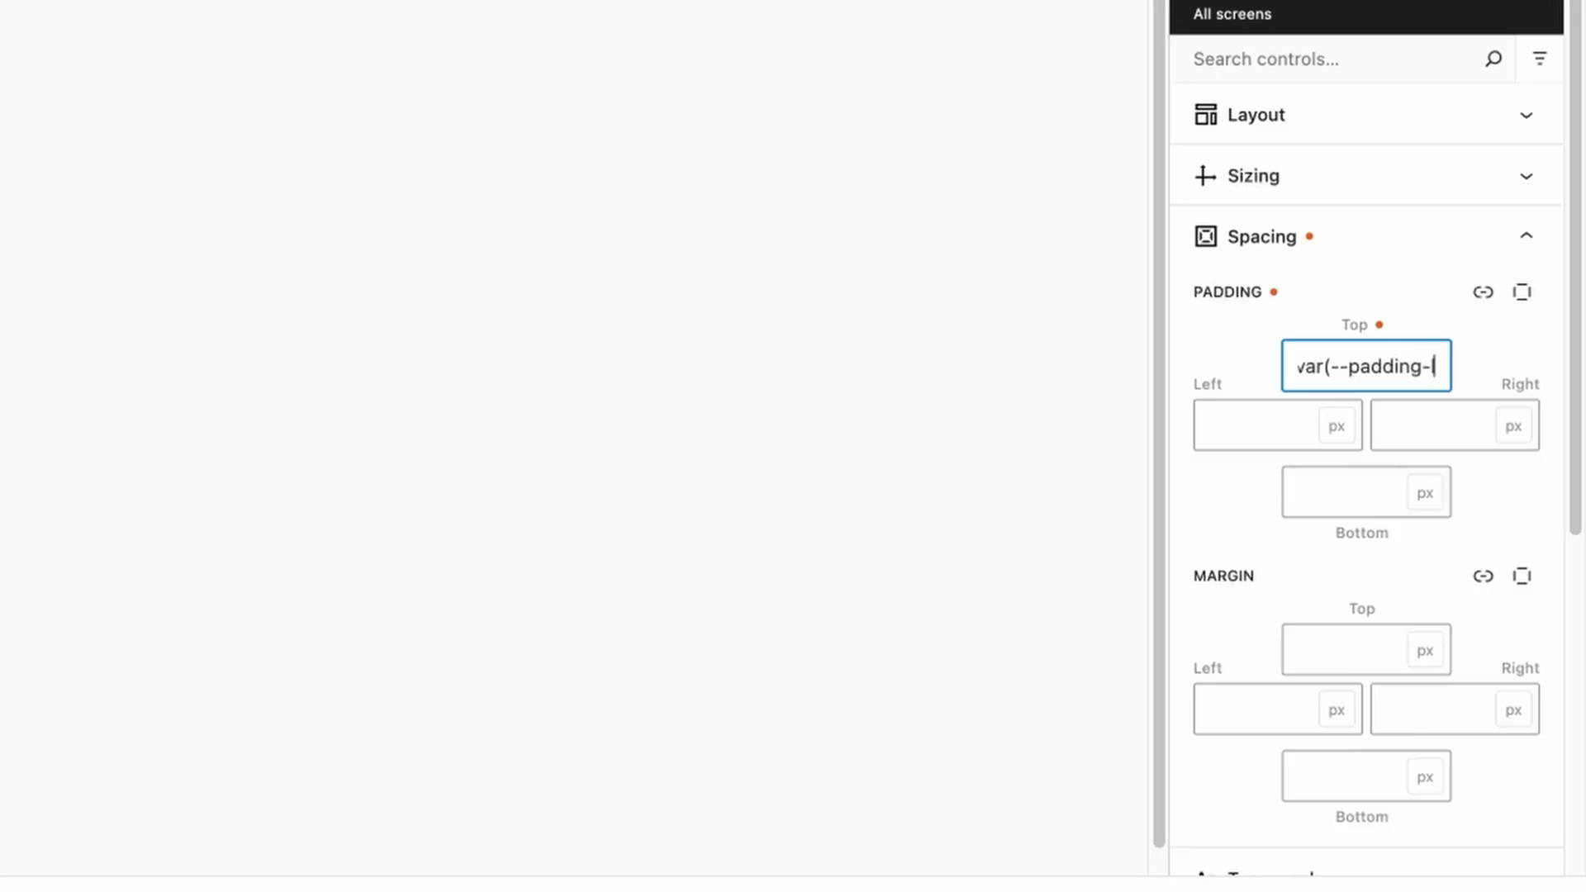
pyautogui.write('l)')
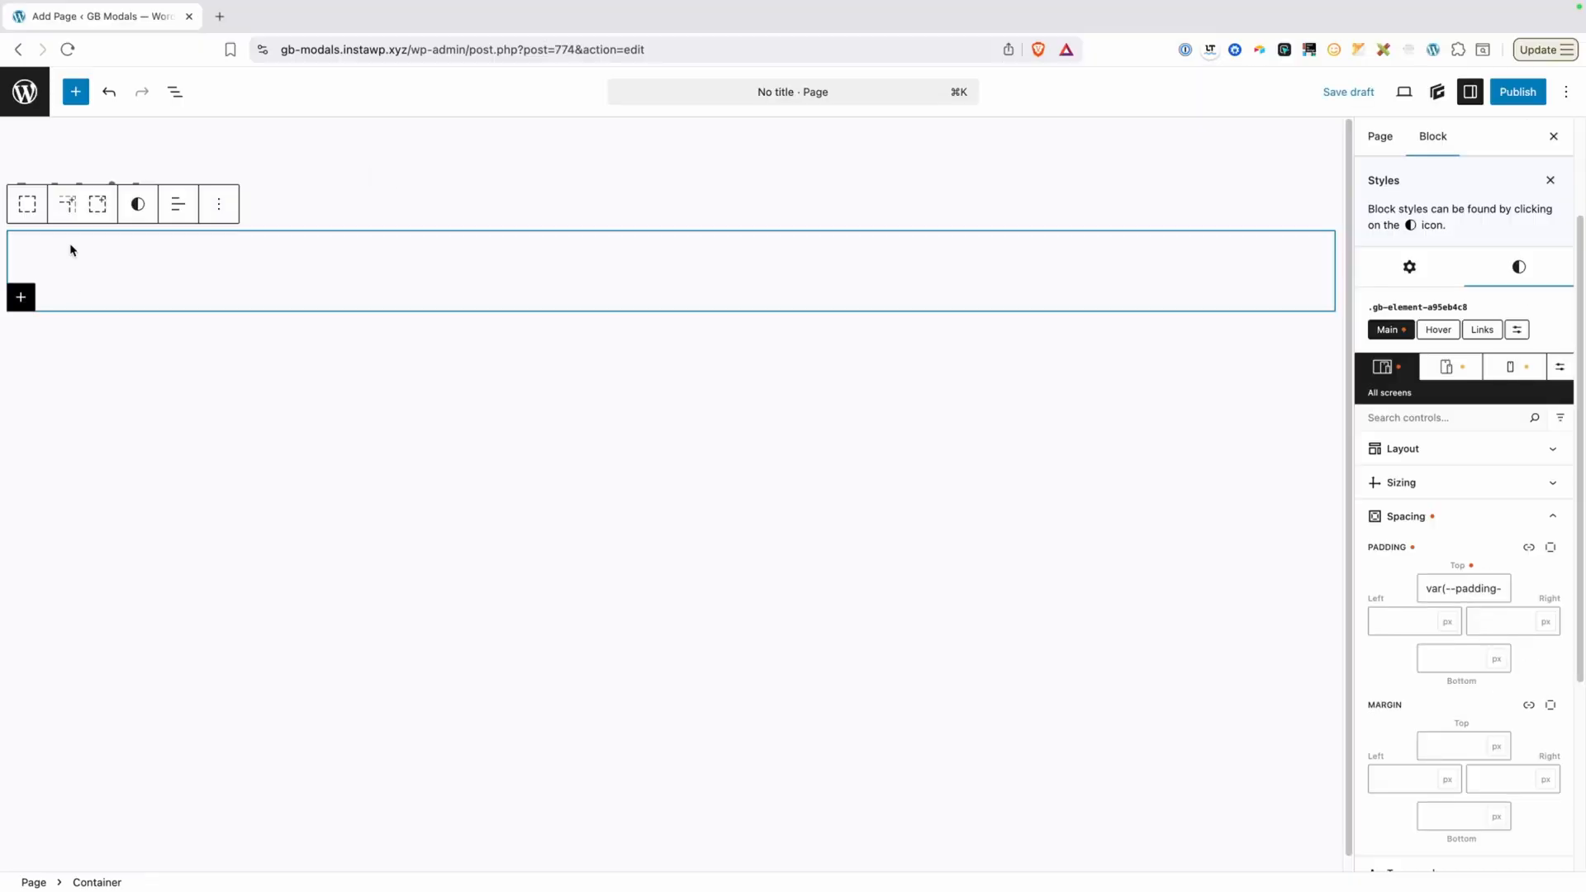
pyautogui.moveTo(79, 265)
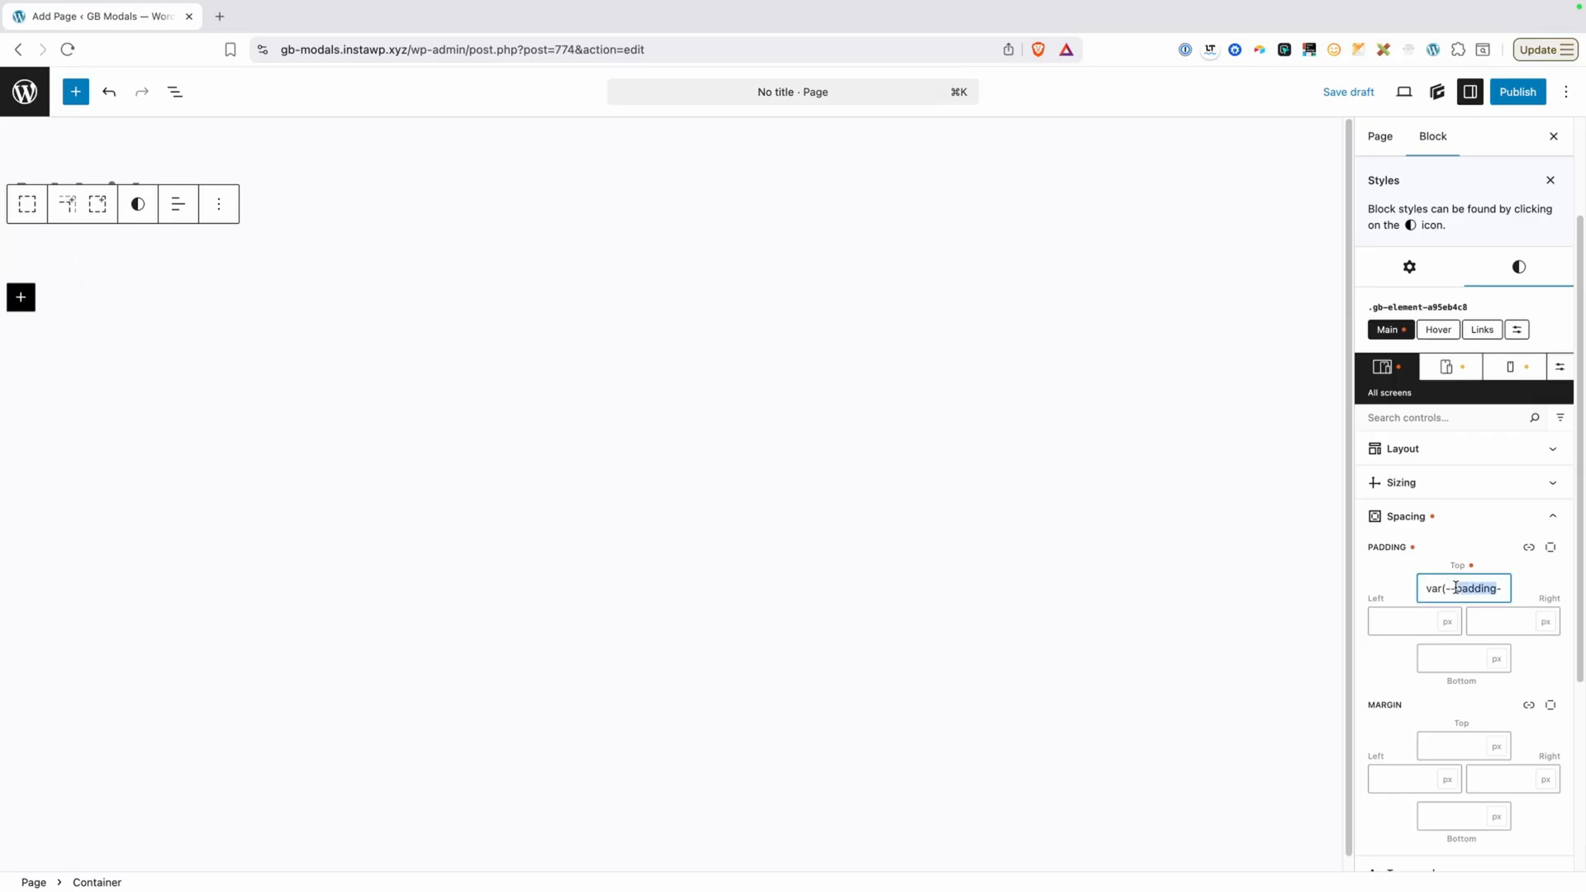
pyautogui.tripleClick(1461, 587)
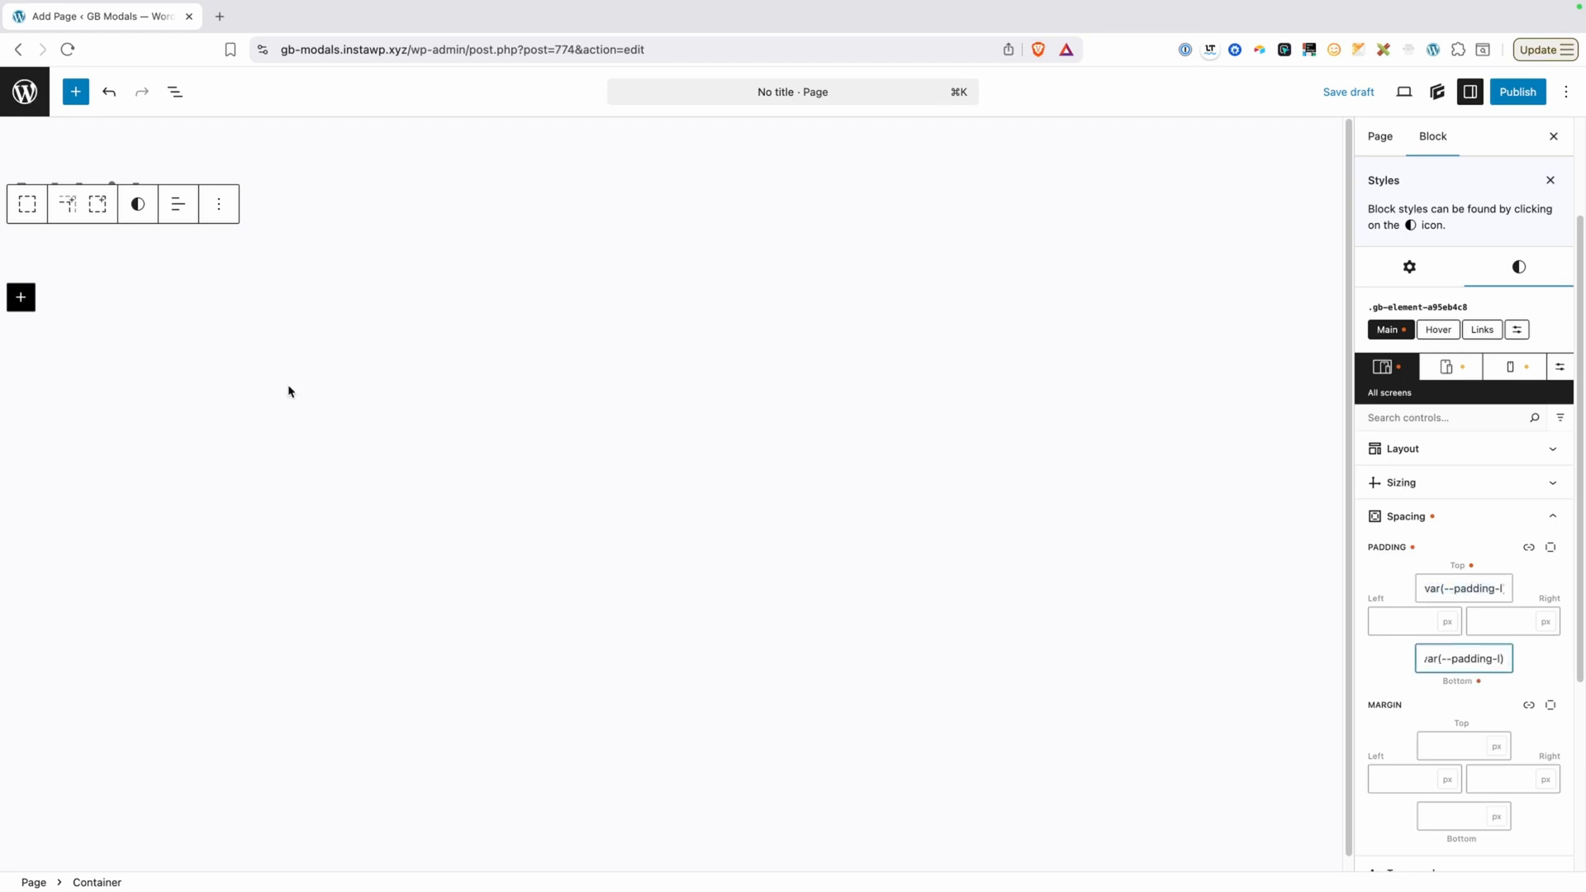
# Enter var(--padding-m) for the container's right and left padding.
pyautogui.click(240, 256)
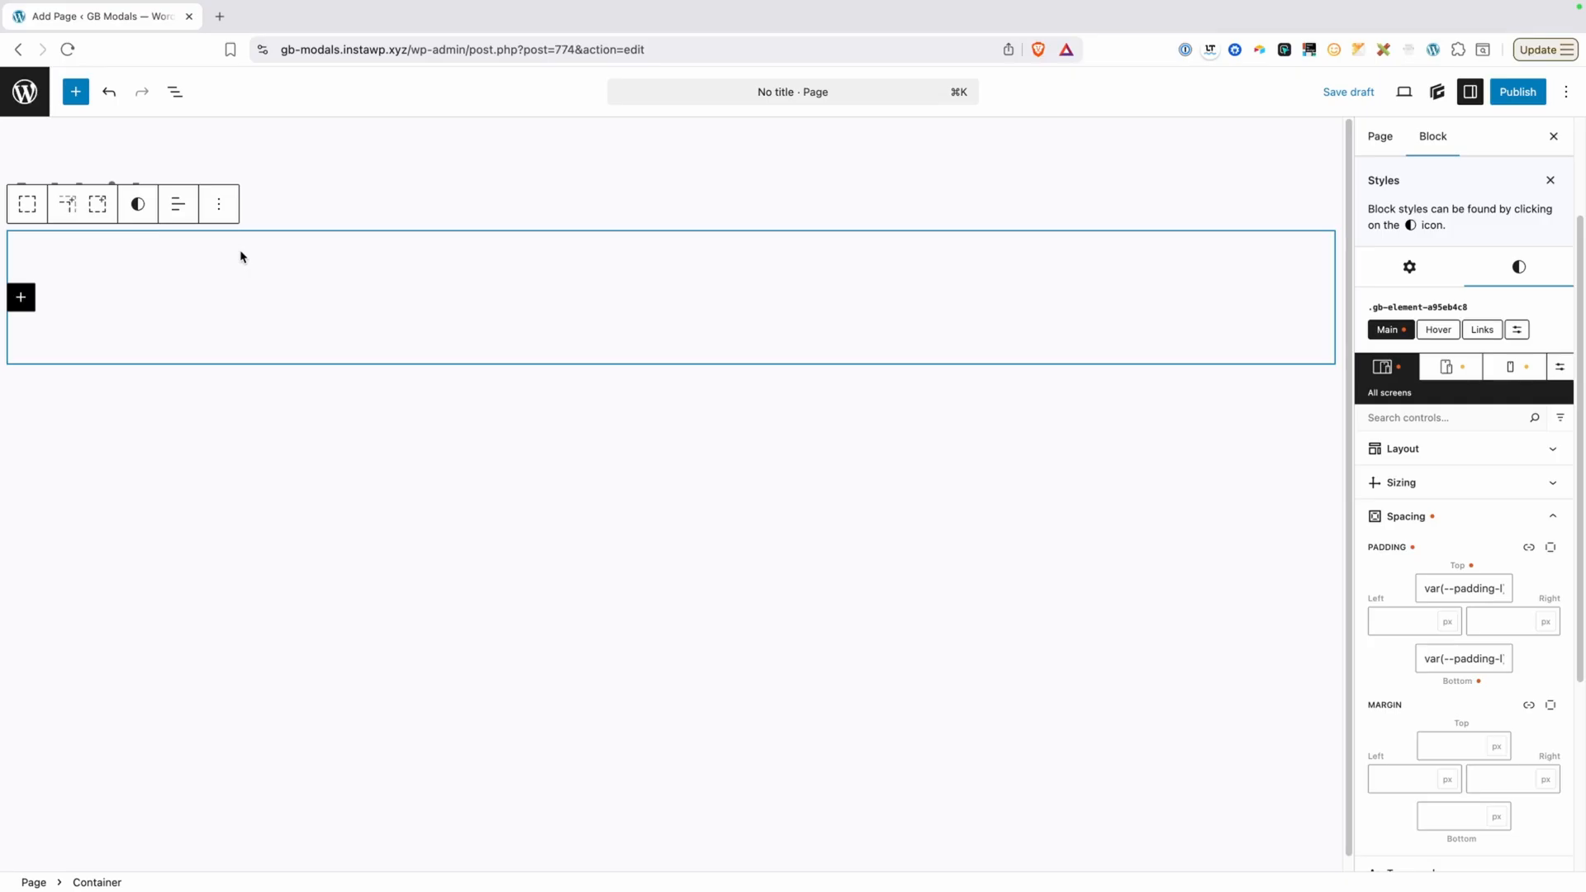
pyautogui.moveTo(297, 276)
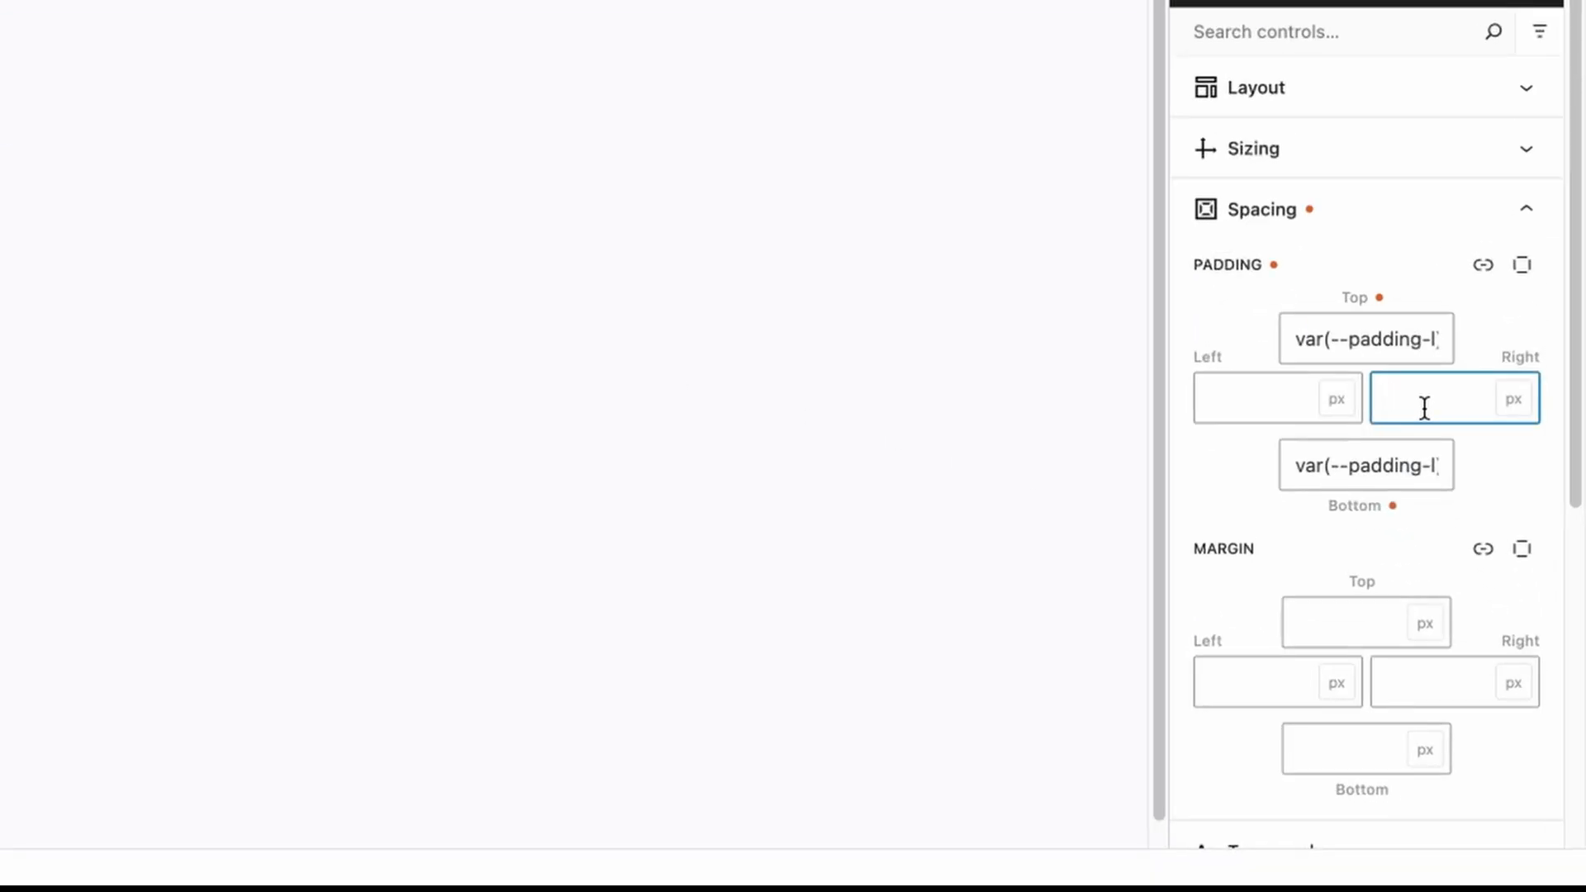
pyautogui.write('var(')
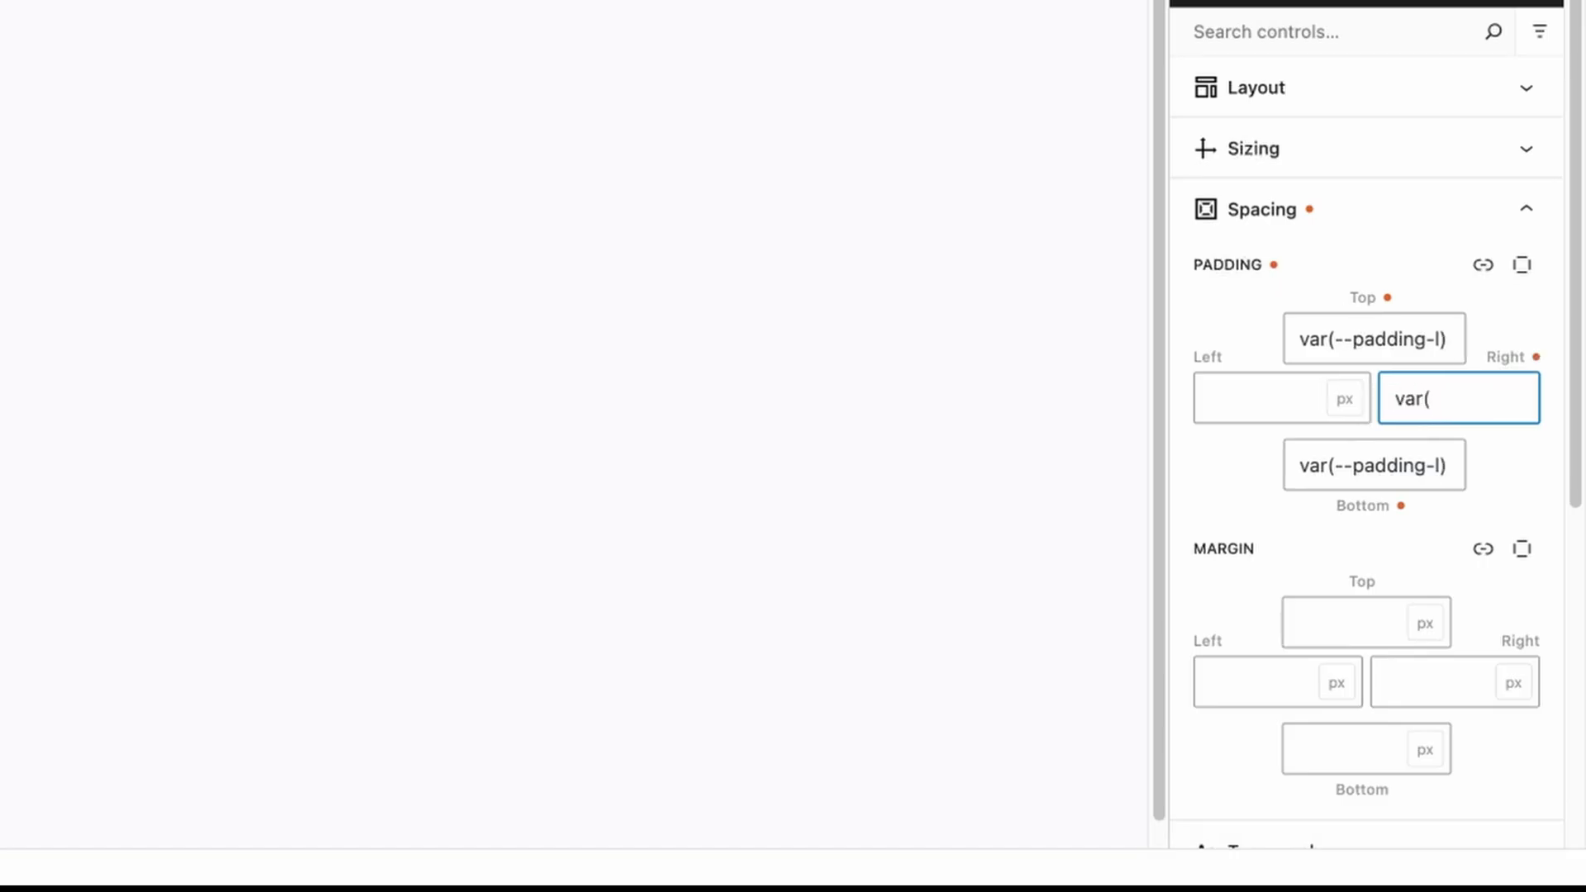
pyautogui.write('--')
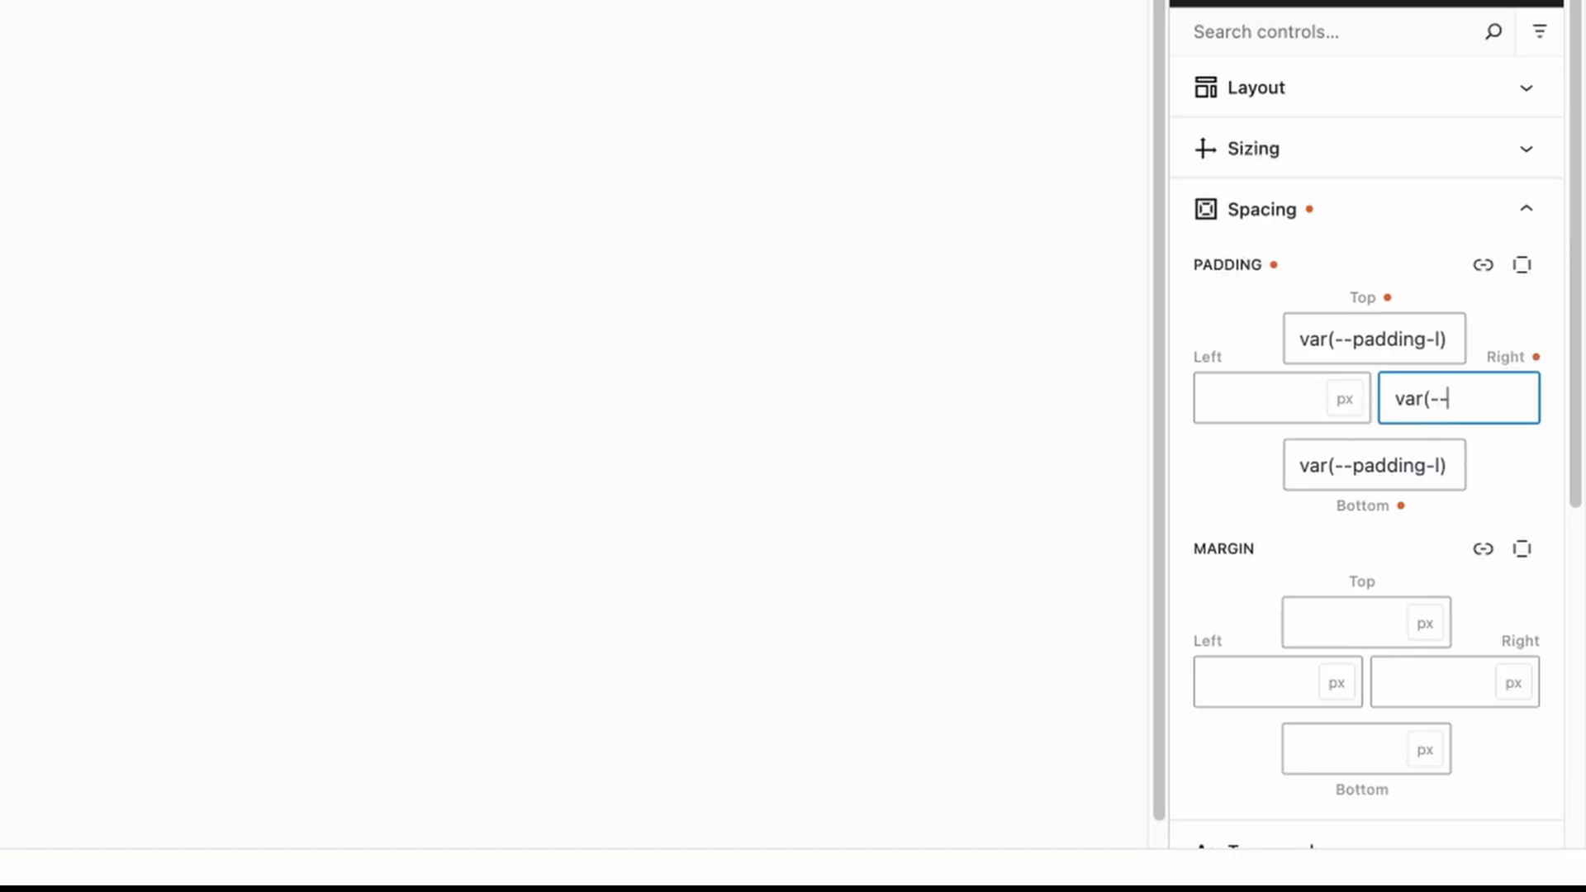
pyautogui.write('padding-m')
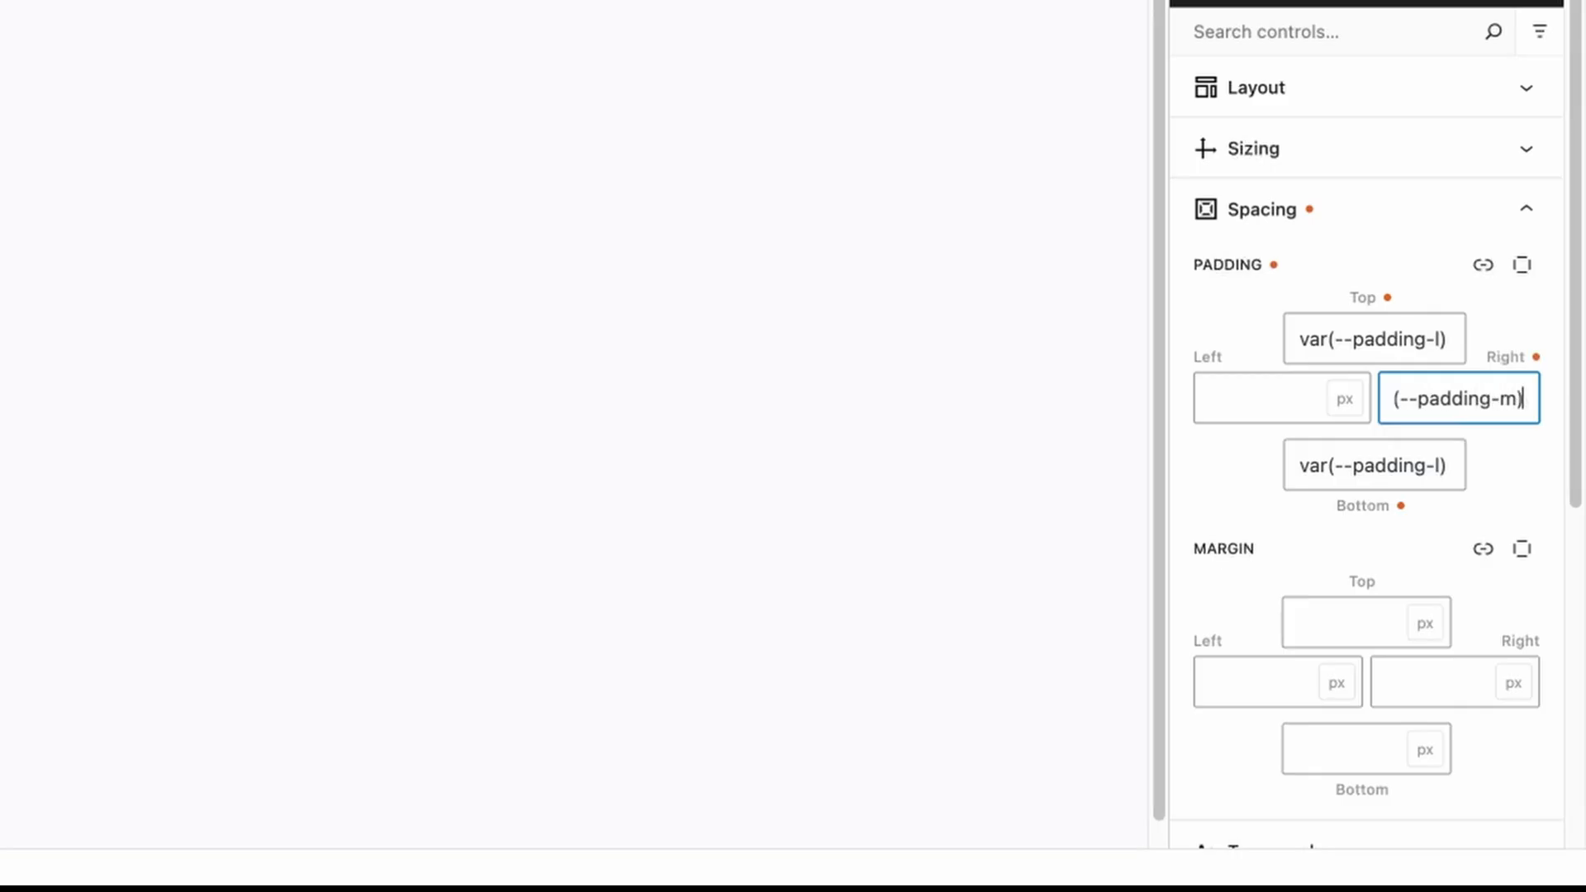
pyautogui.click(1280, 397)
pyautogui.write('var(--padding-')
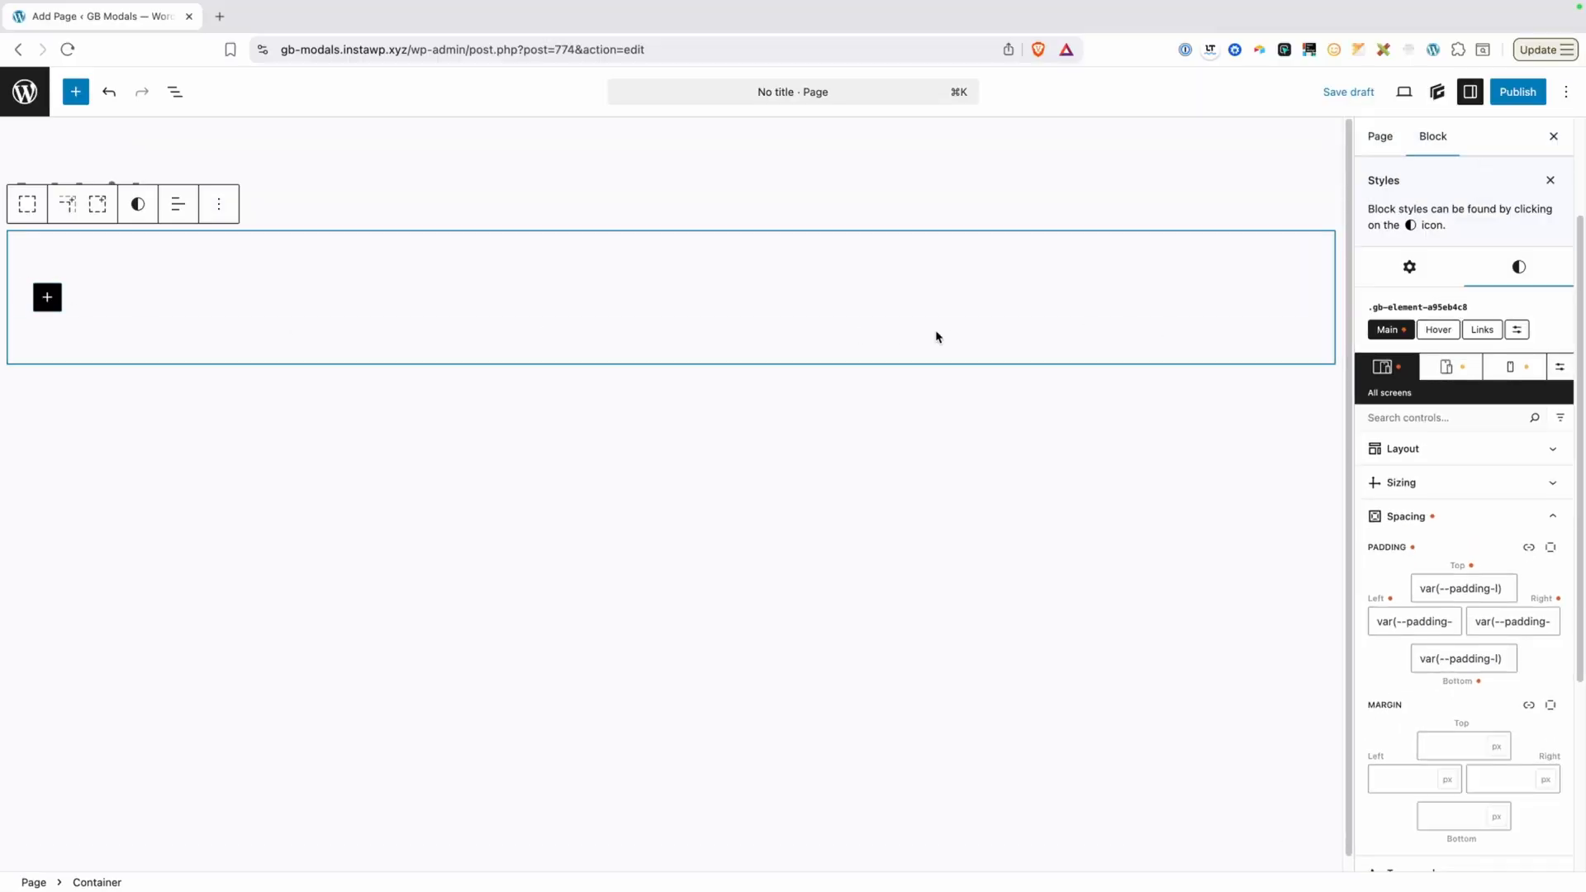
pyautogui.moveTo(1491, 95)
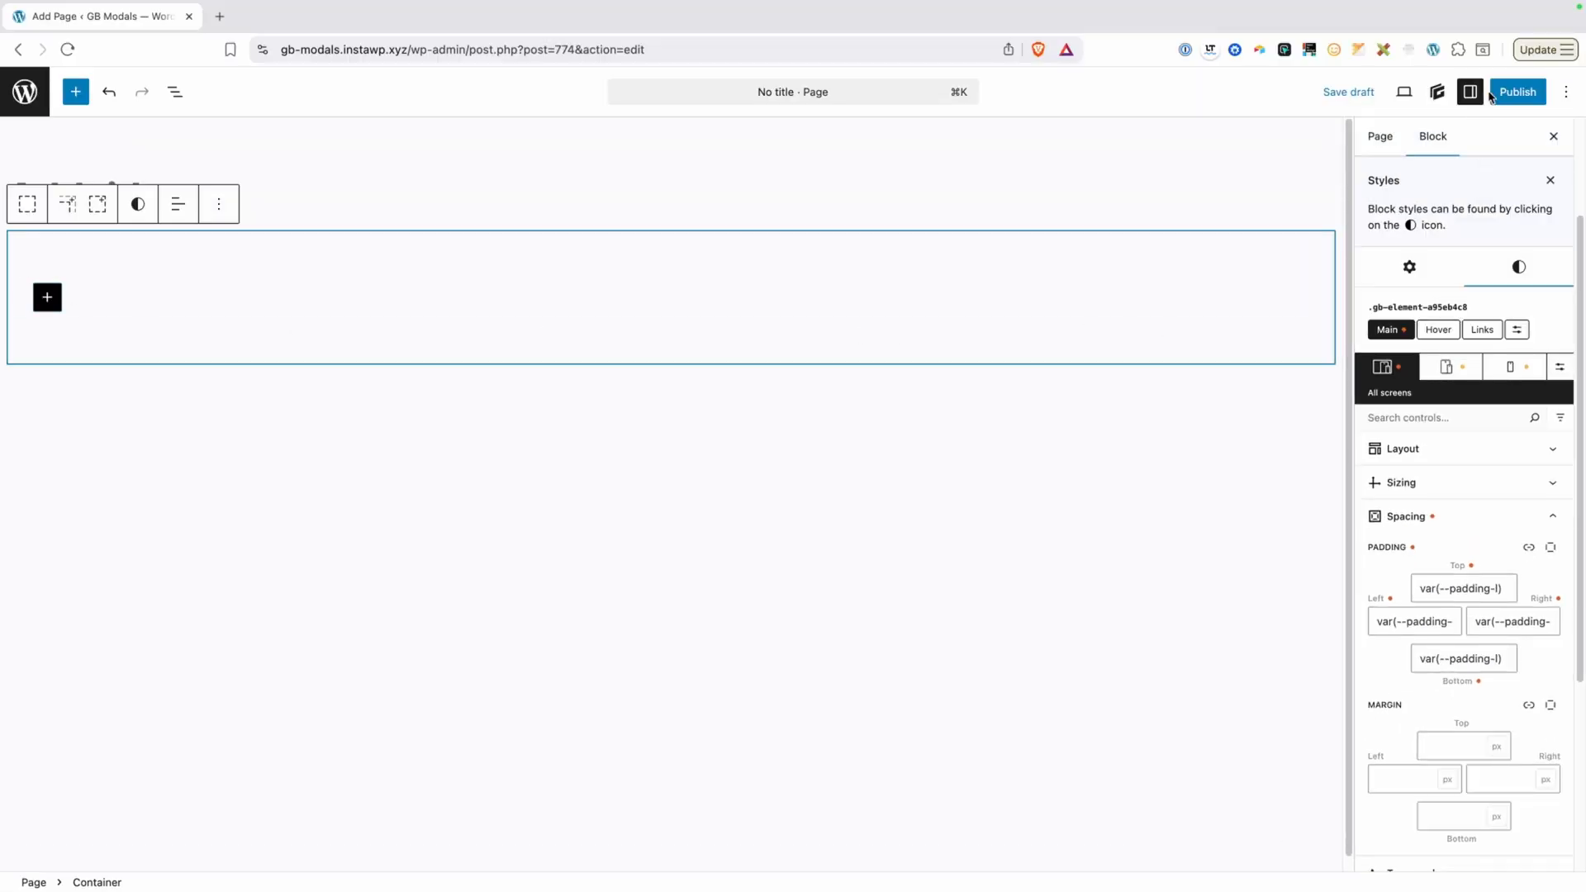
# View the page front end and check the container's computed 64px/32px padding in DevTools.
pyautogui.click(1517, 92)
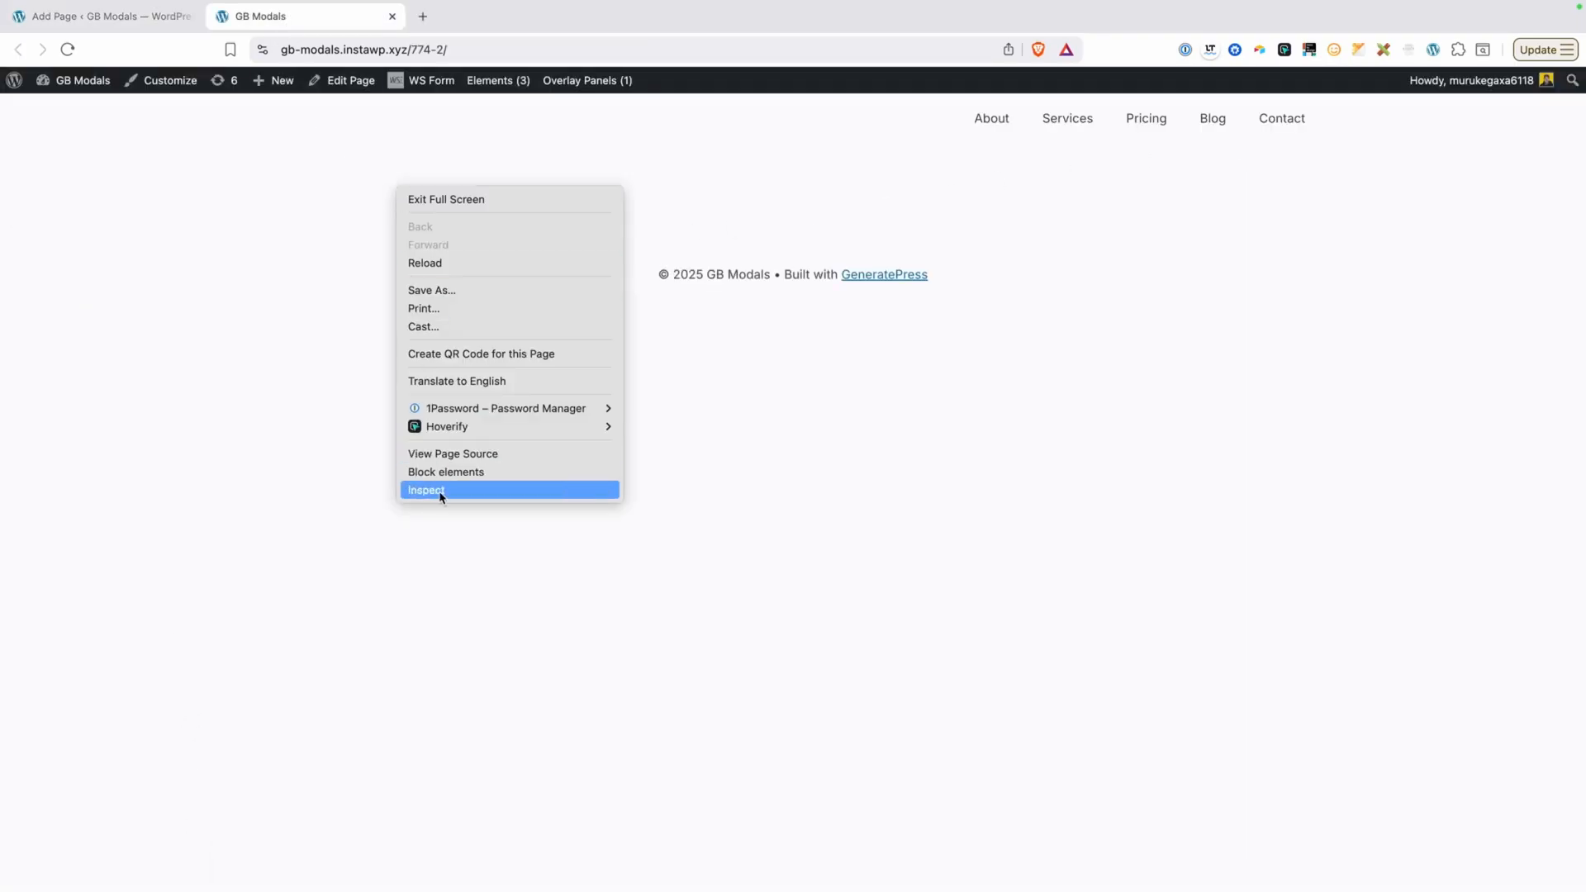
pyautogui.click(426, 489)
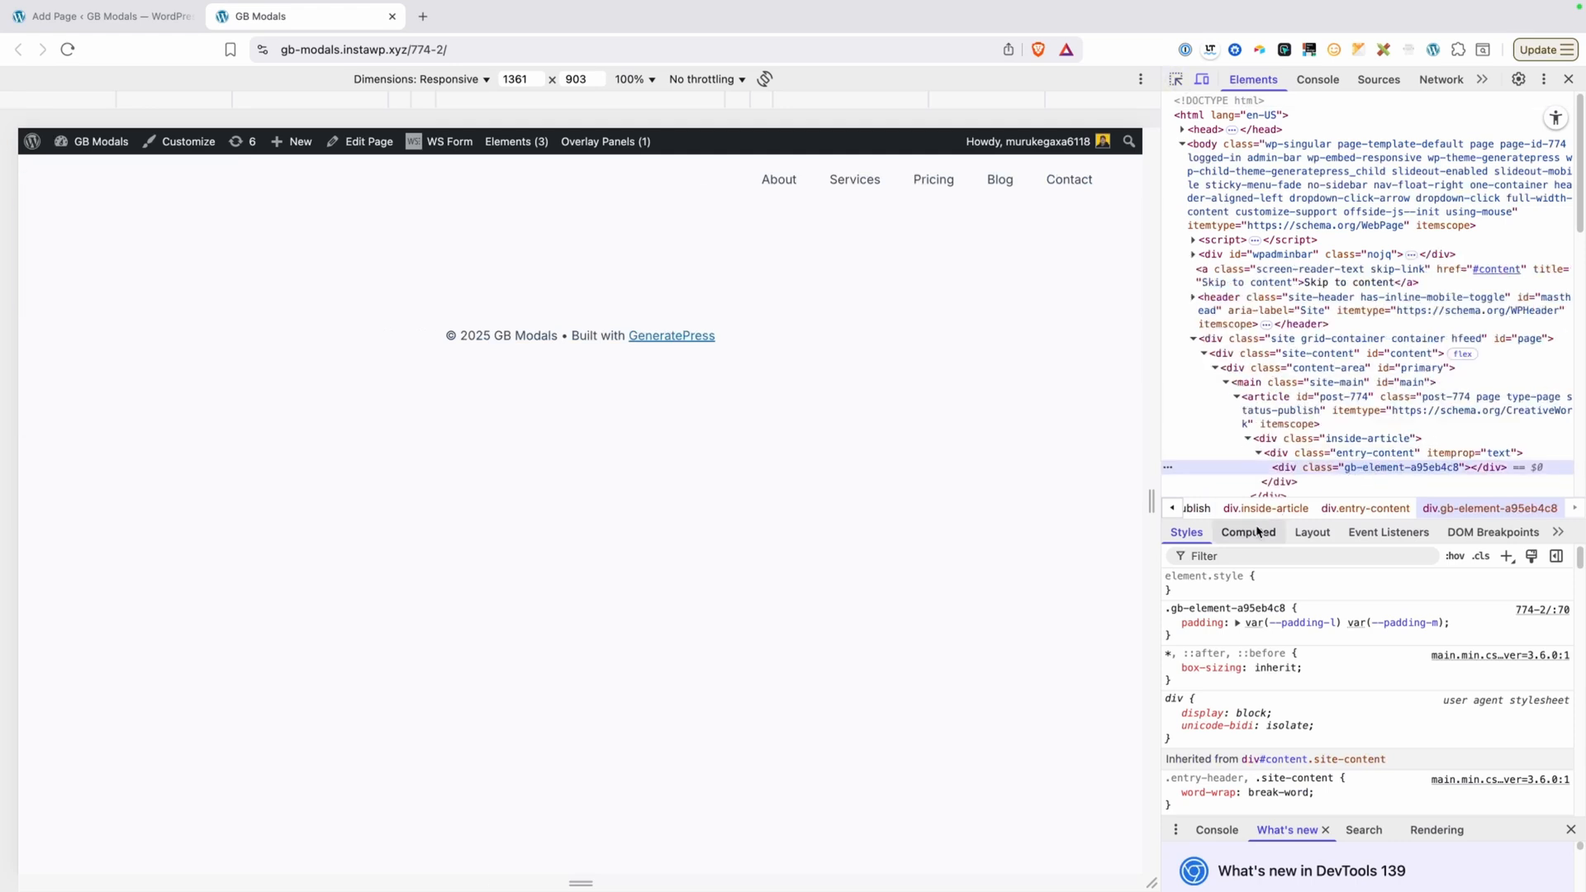
pyautogui.click(1248, 532)
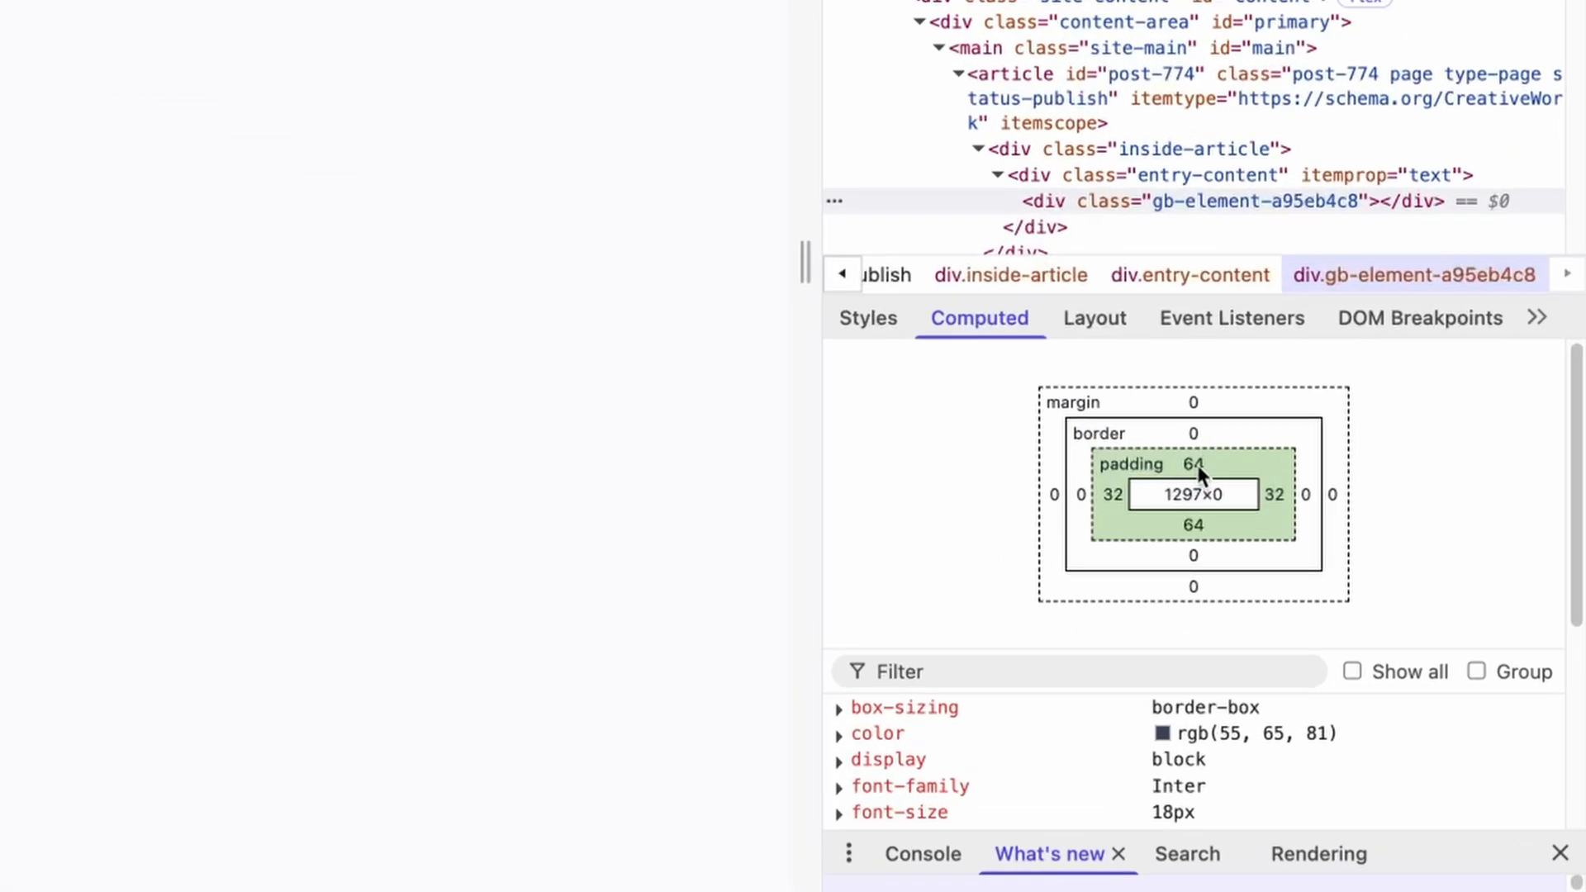
pyautogui.moveTo(1114, 515)
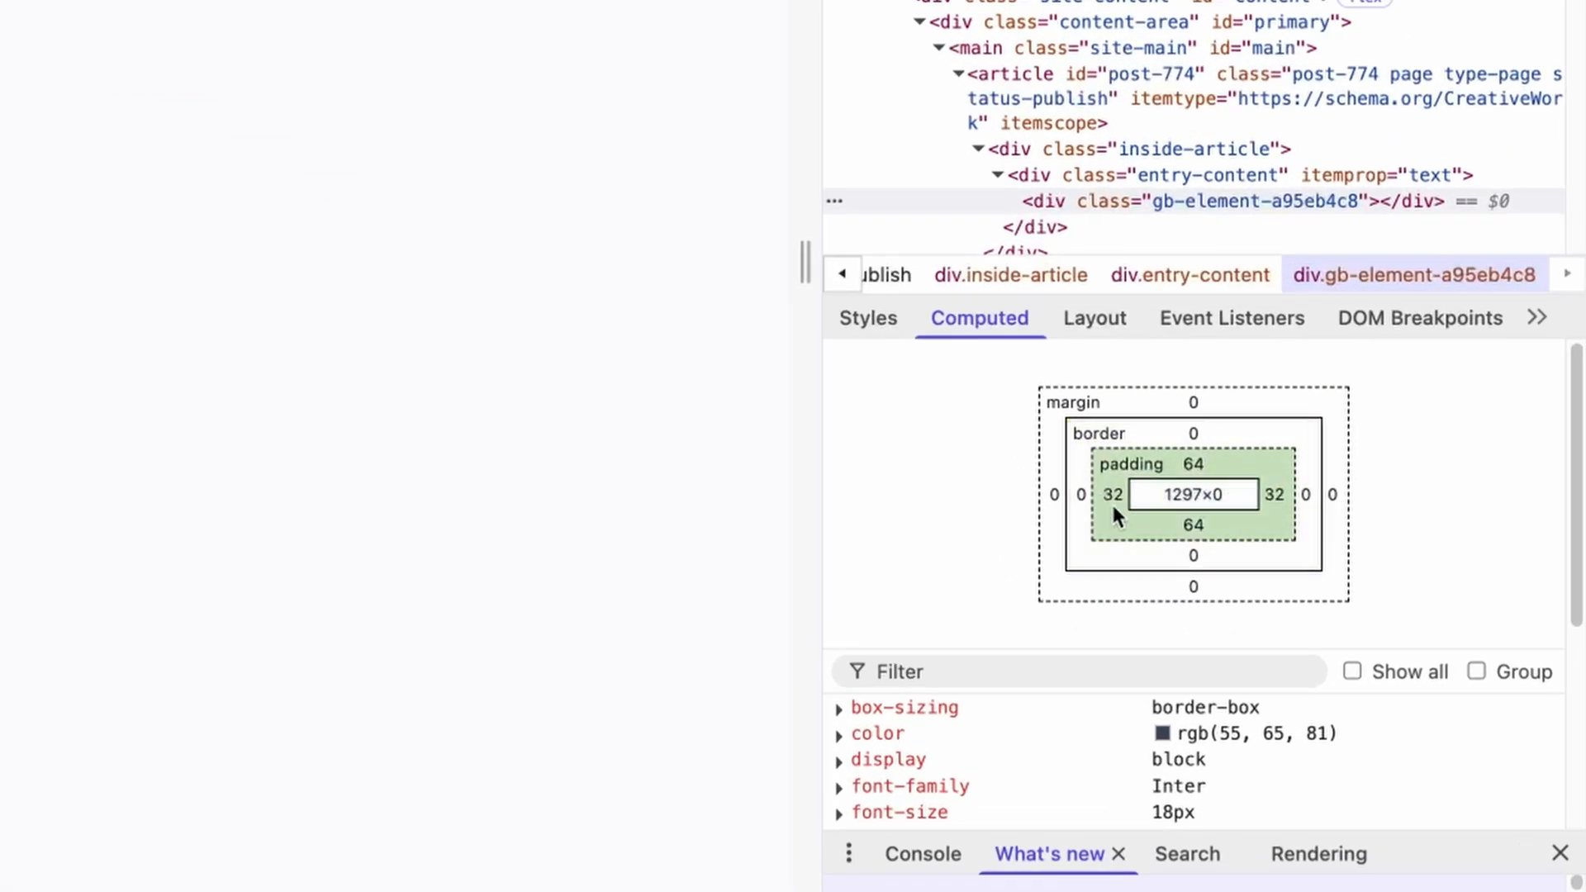
pyautogui.moveTo(1128, 536)
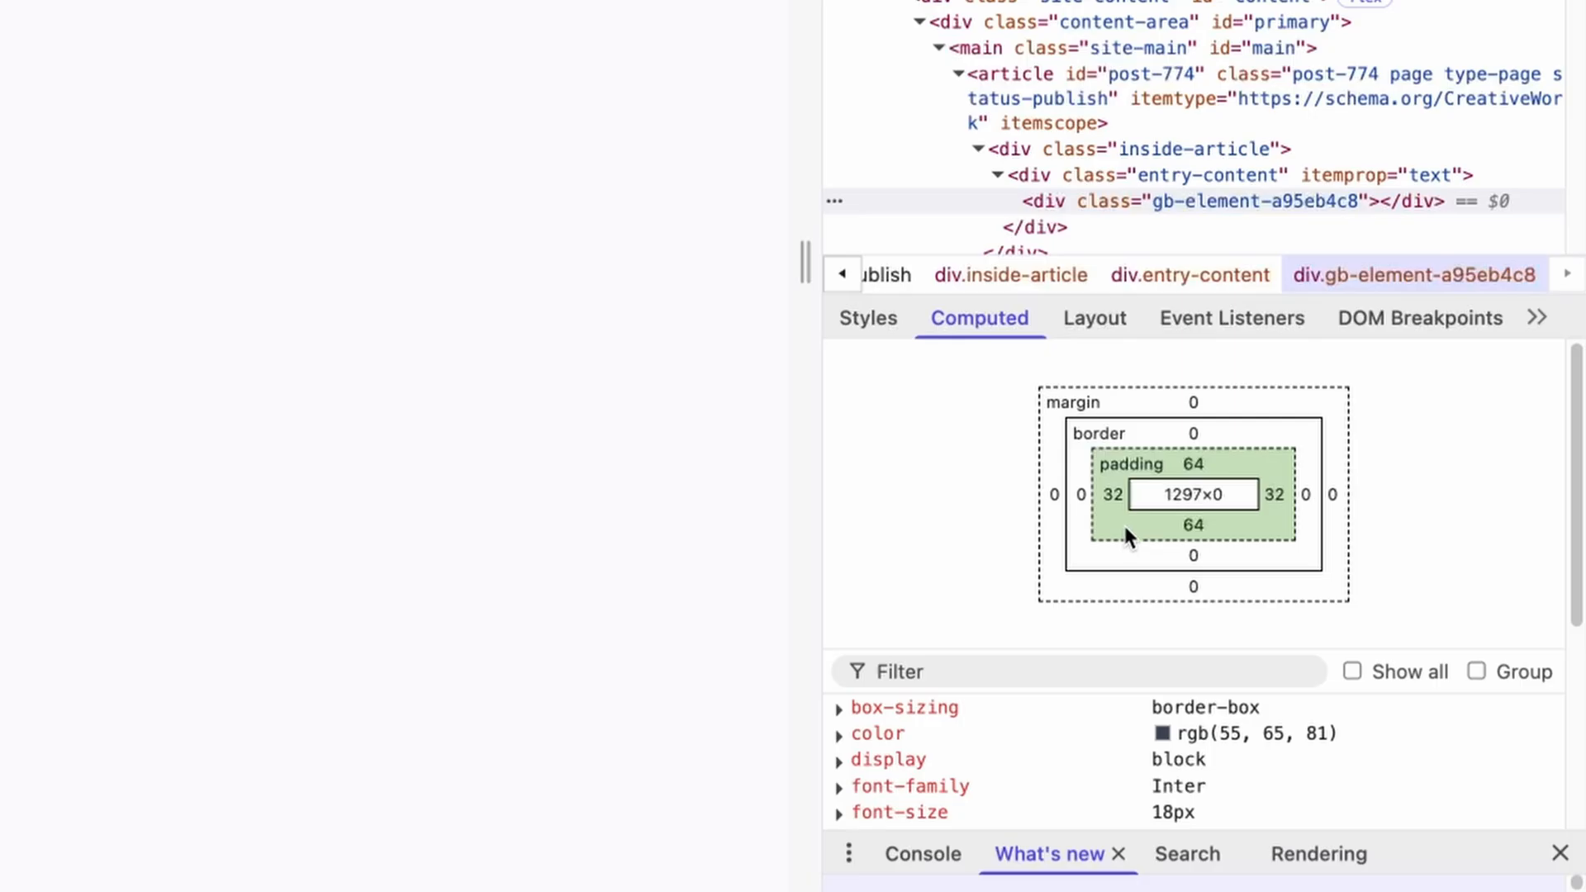
pyautogui.moveTo(1131, 531)
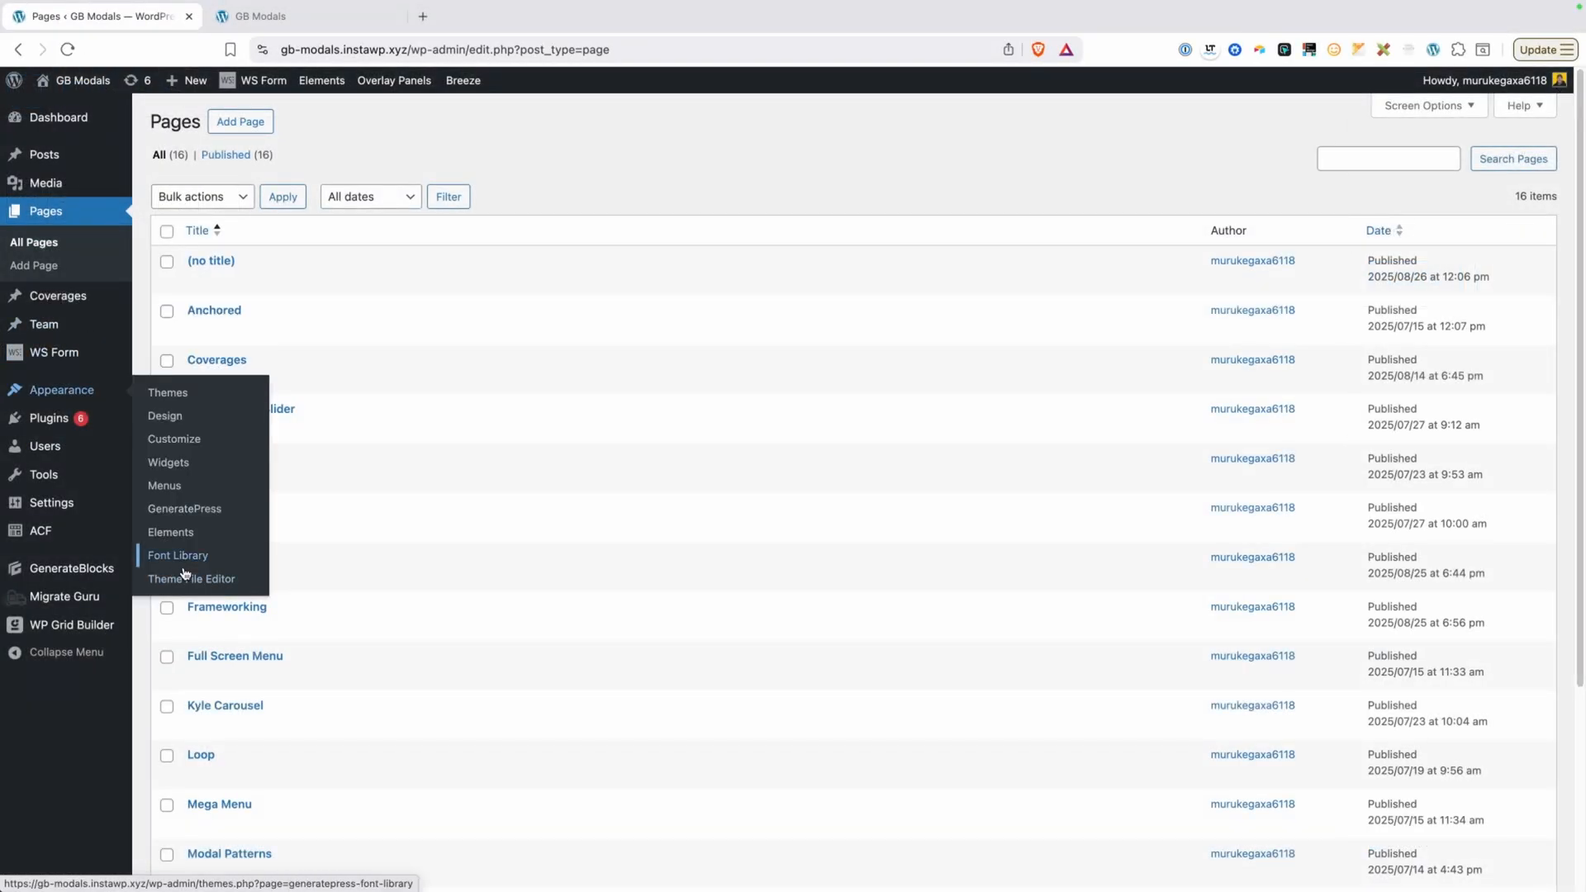
# Return to the Theme File Editor and scroll up to the :root padding variables.
pyautogui.click(190, 578)
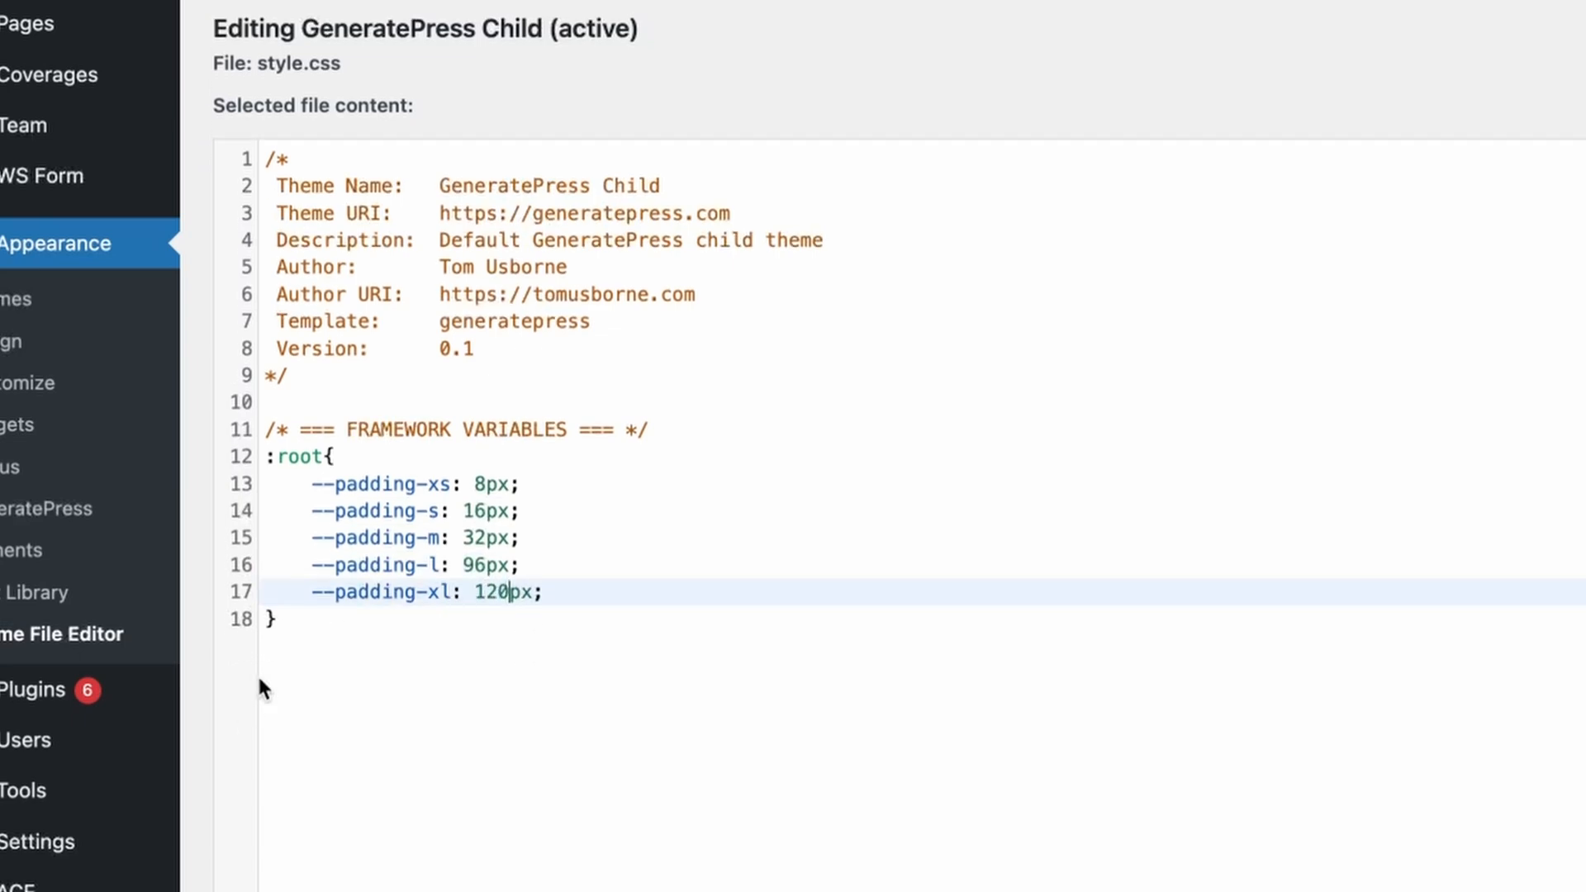
pyautogui.moveTo(482, 617)
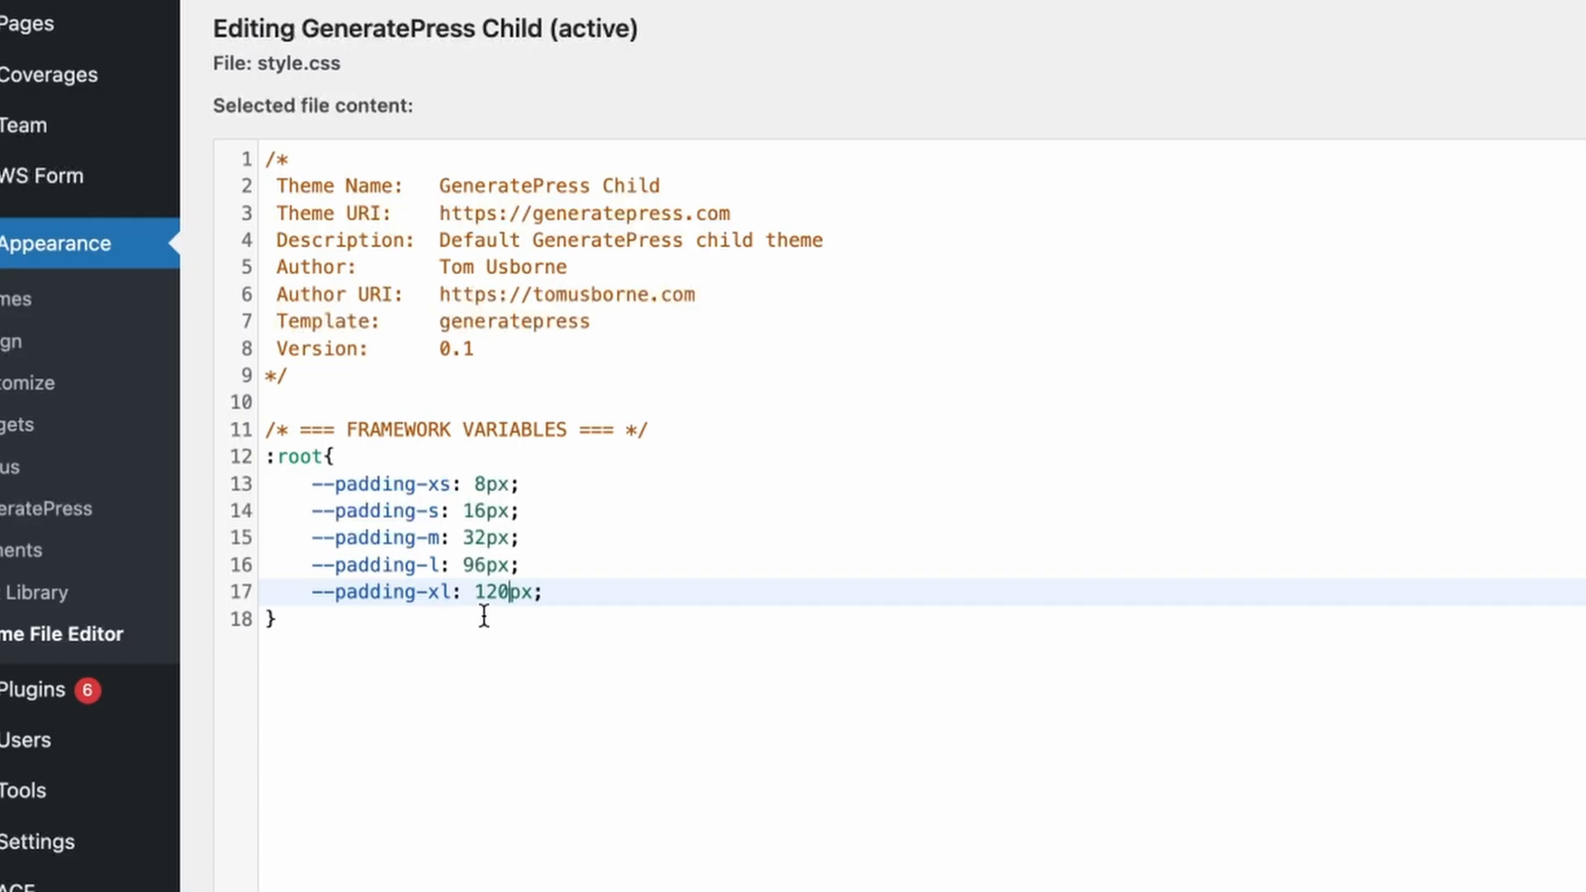
pyautogui.scroll(3)
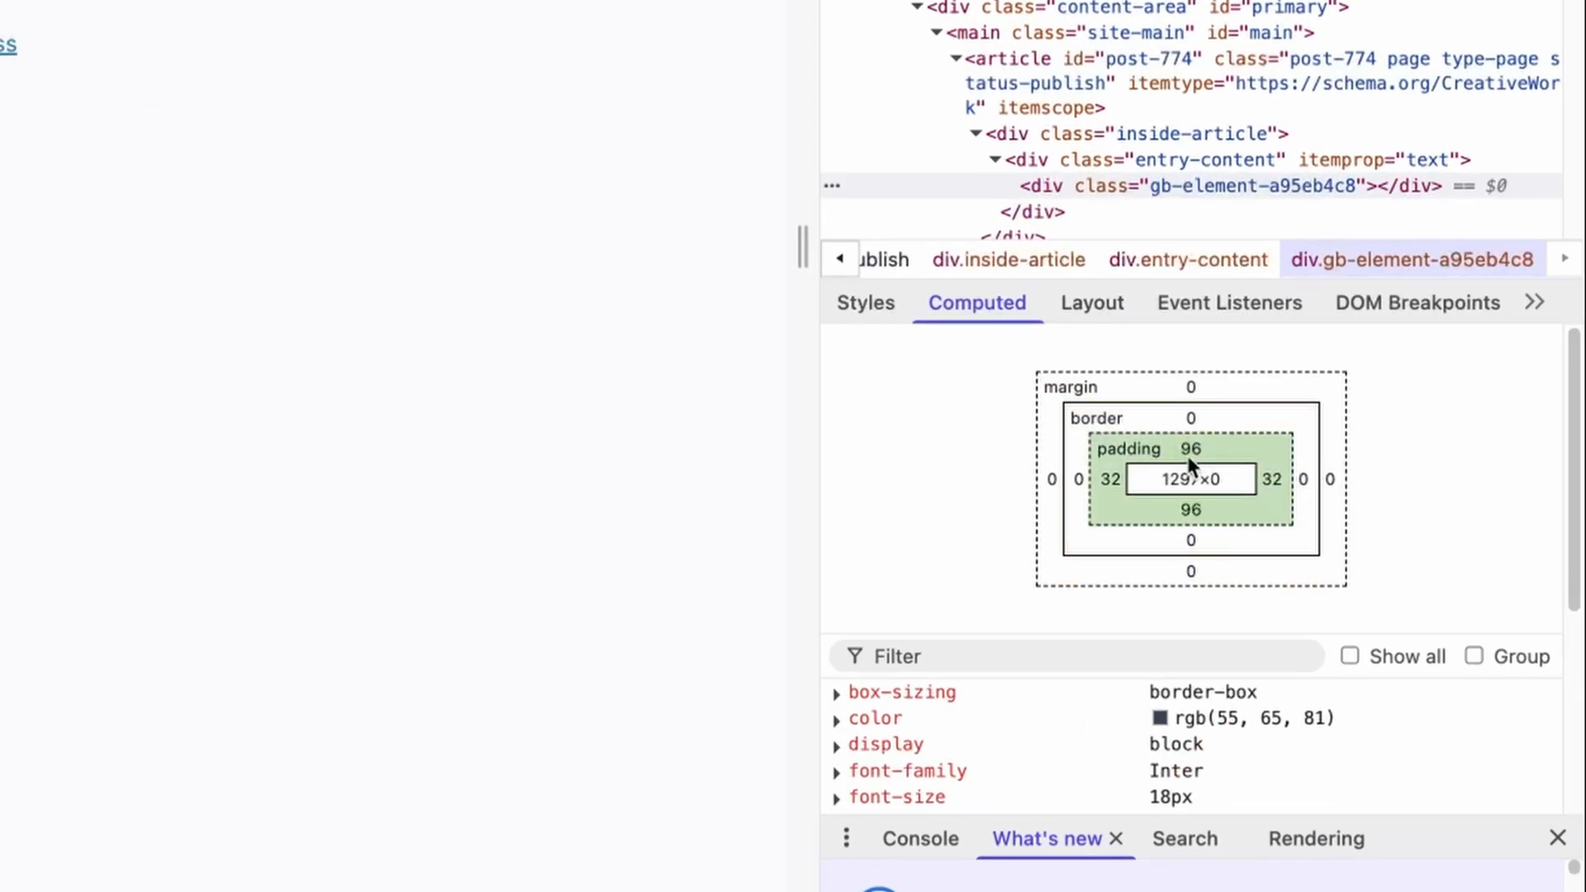
pyautogui.moveTo(1203, 523)
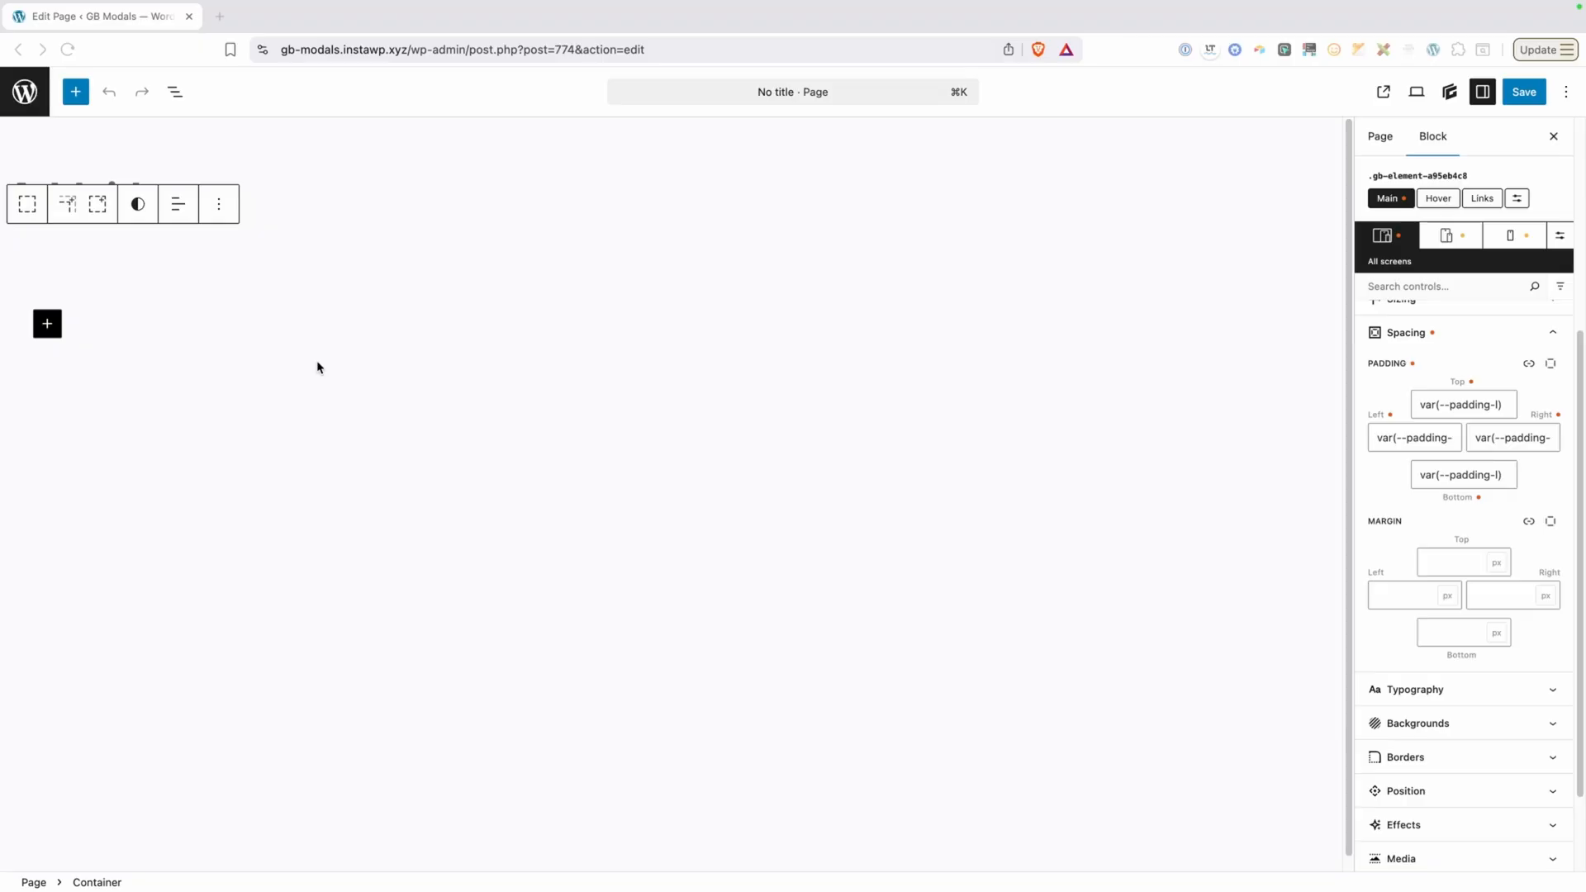
pyautogui.moveTo(510, 338)
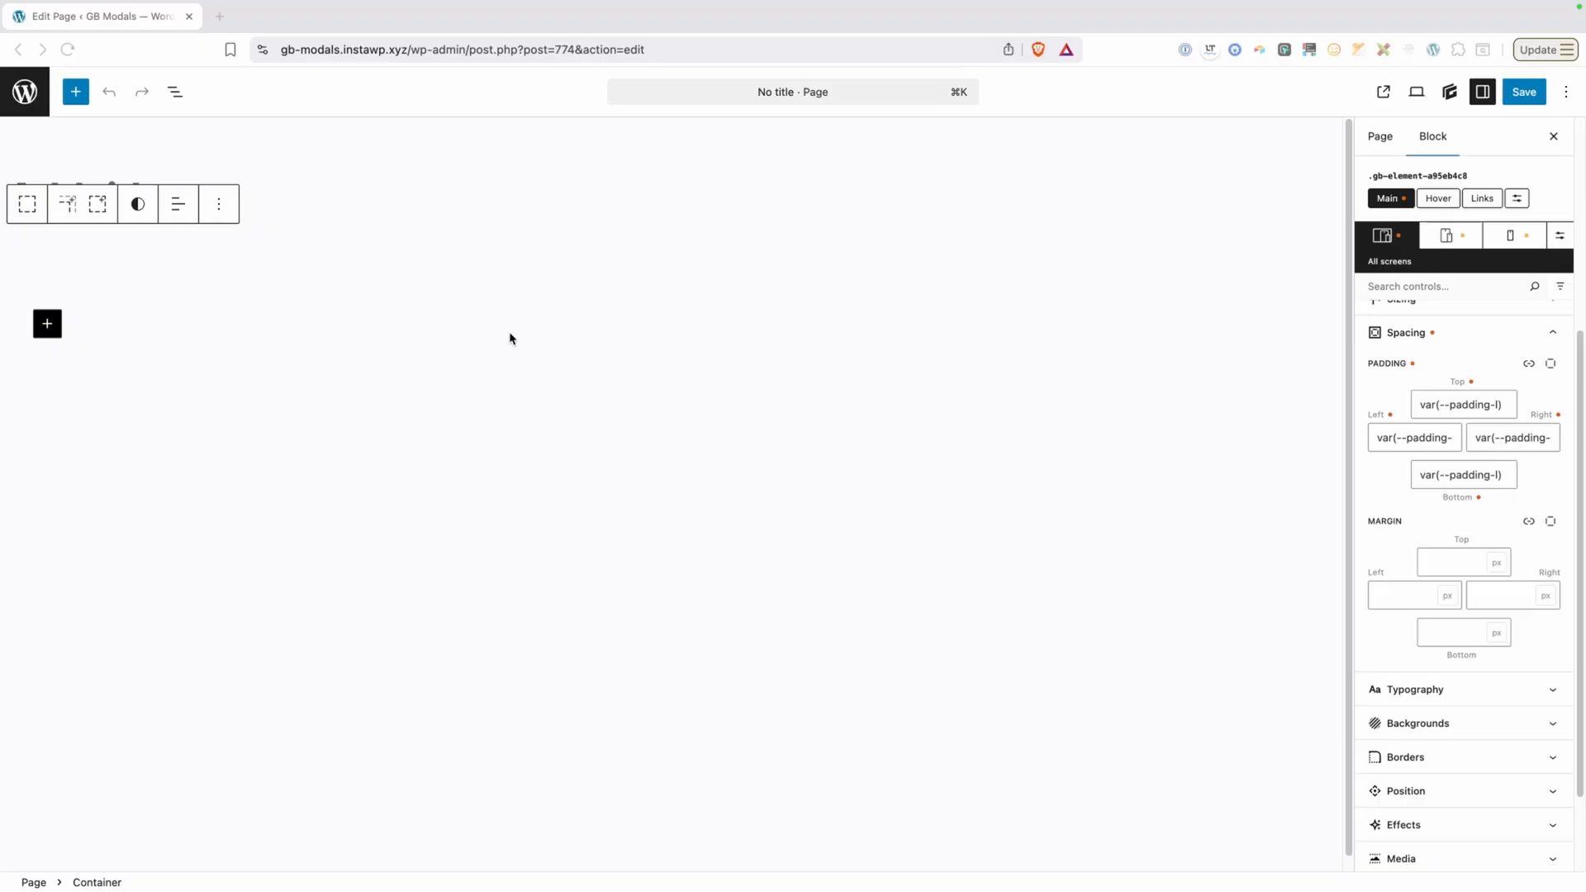
pyautogui.moveTo(749, 330)
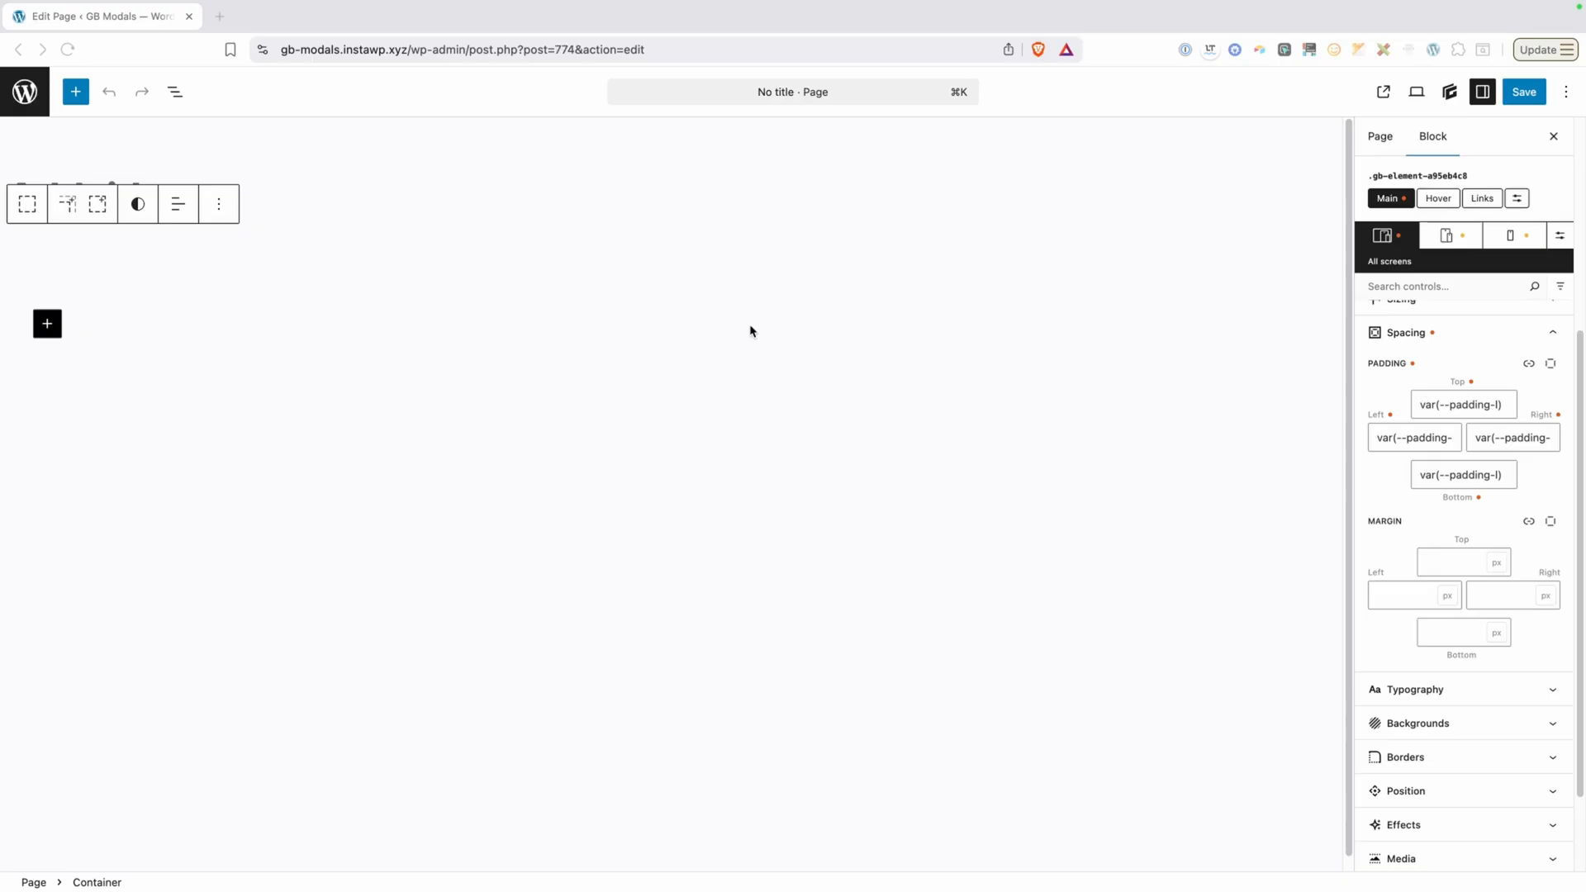
# Create a 'section' global style, move the block's local padding into it, and edit it.
pyautogui.click(1439, 284)
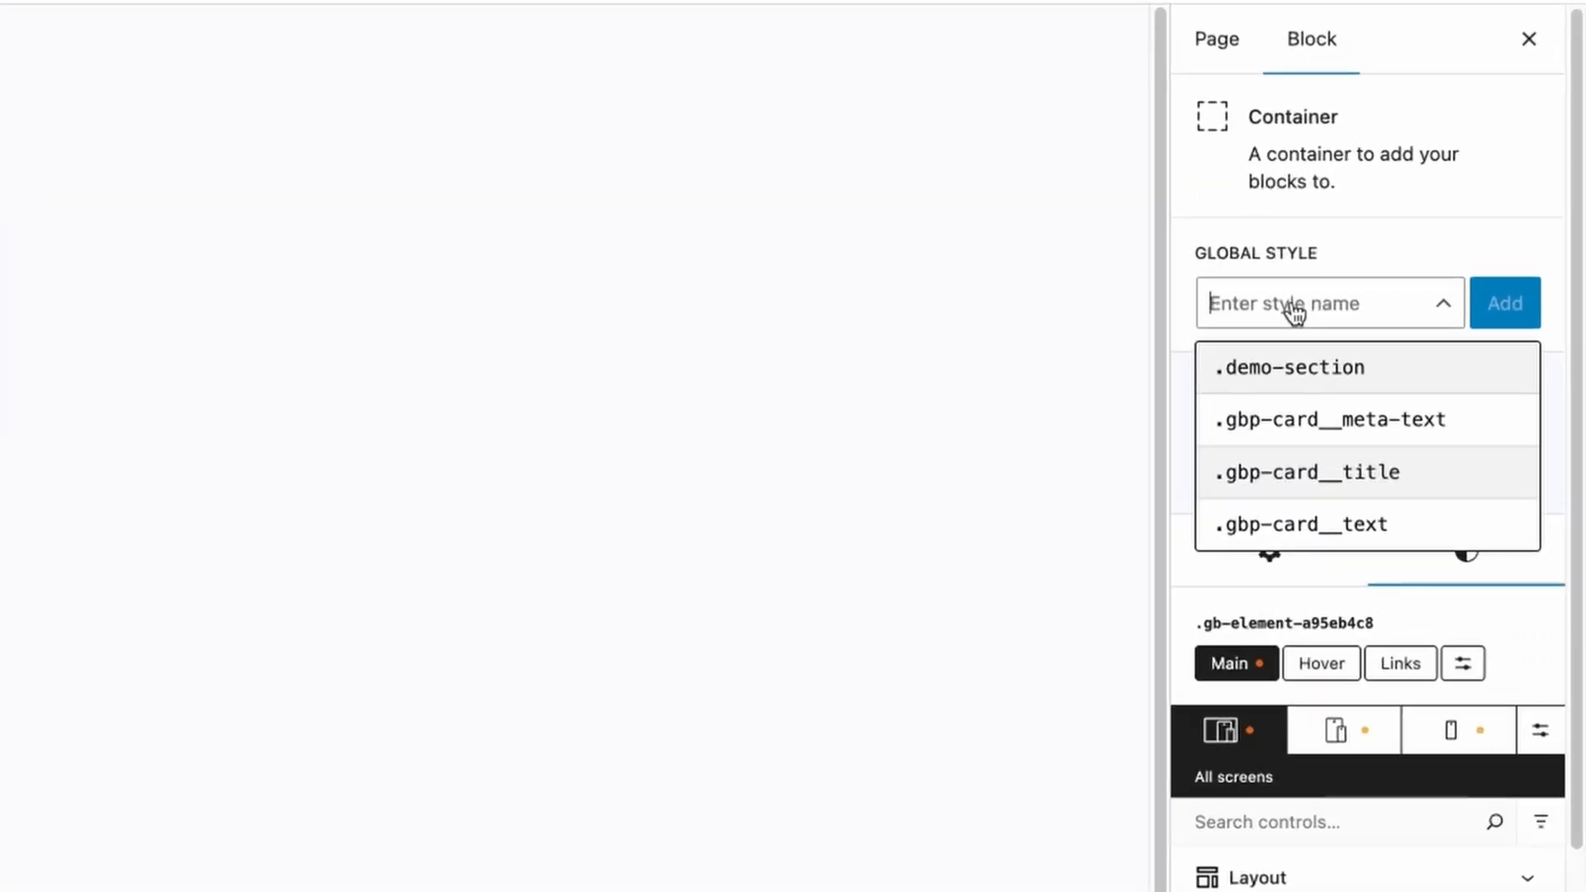
pyautogui.write('section')
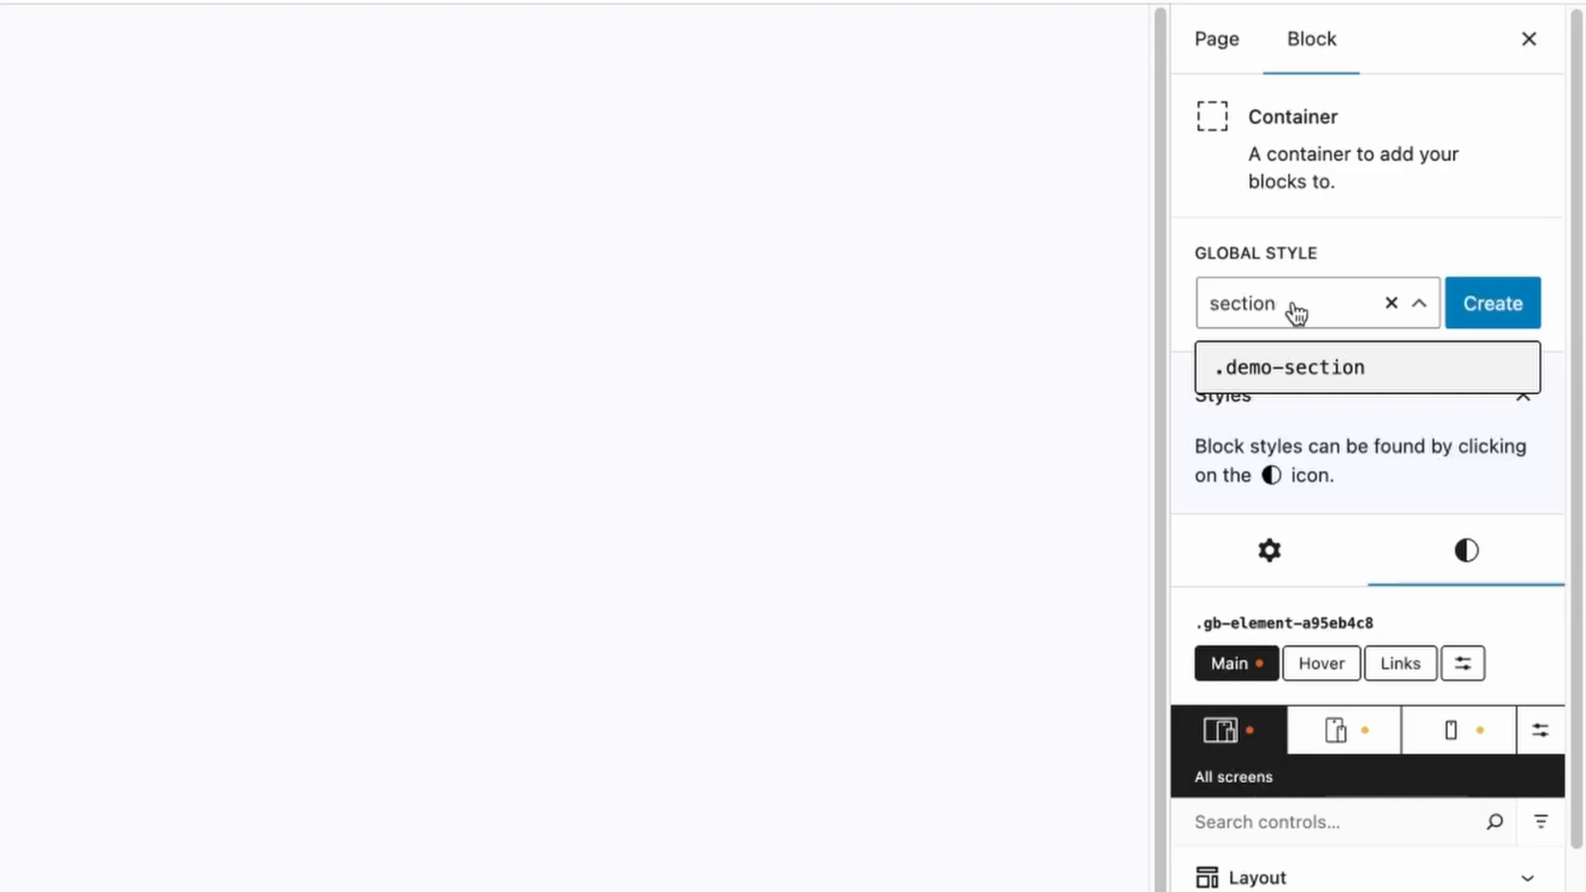
pyautogui.click(1491, 302)
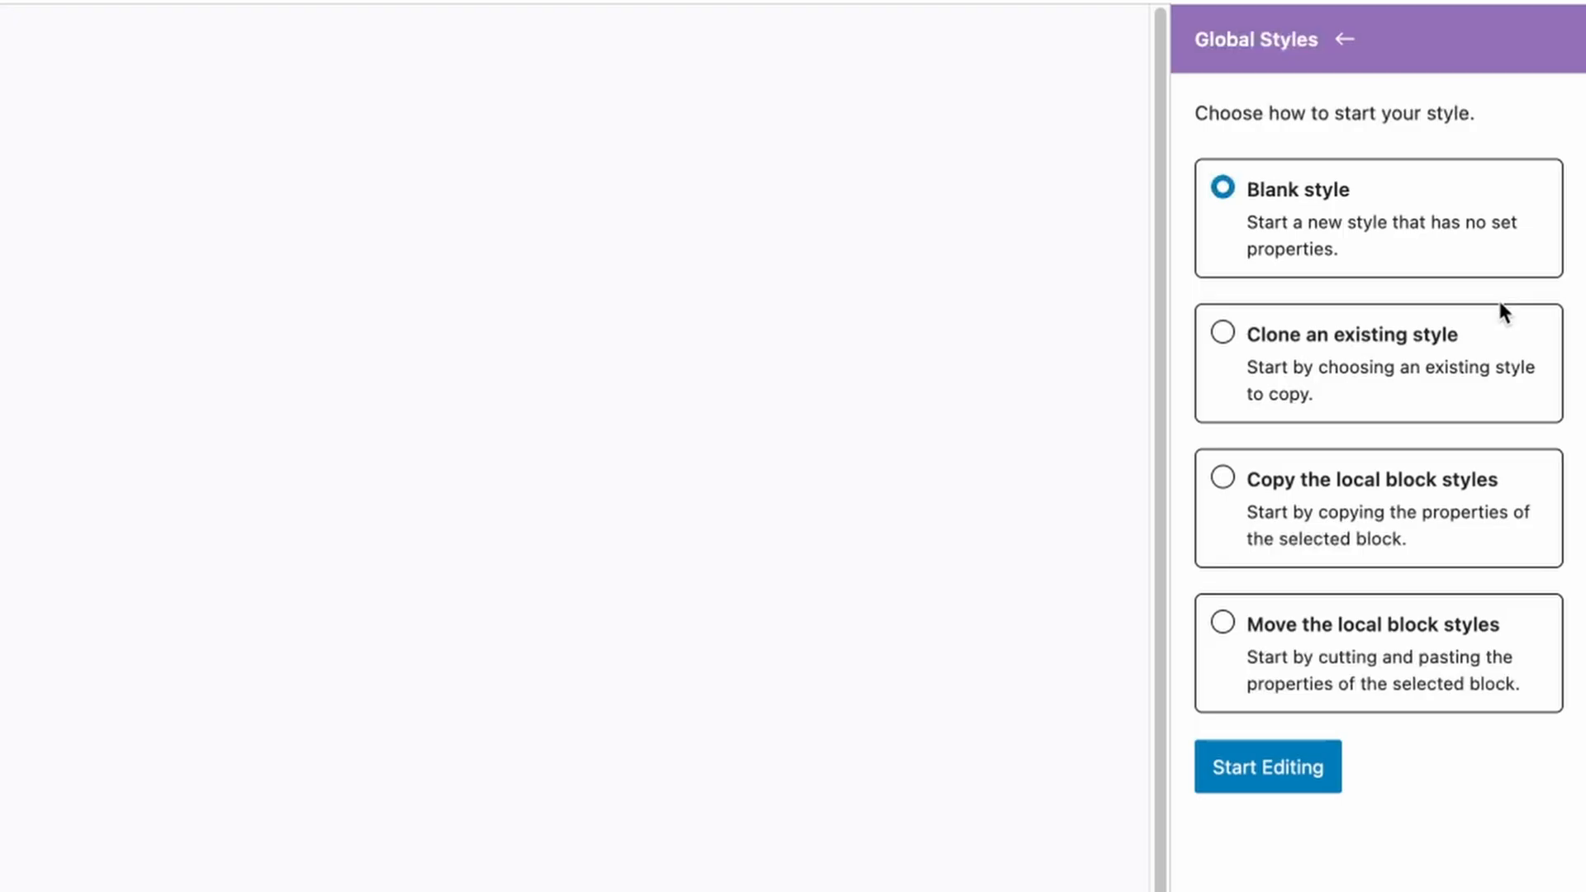
pyautogui.moveTo(1360, 652)
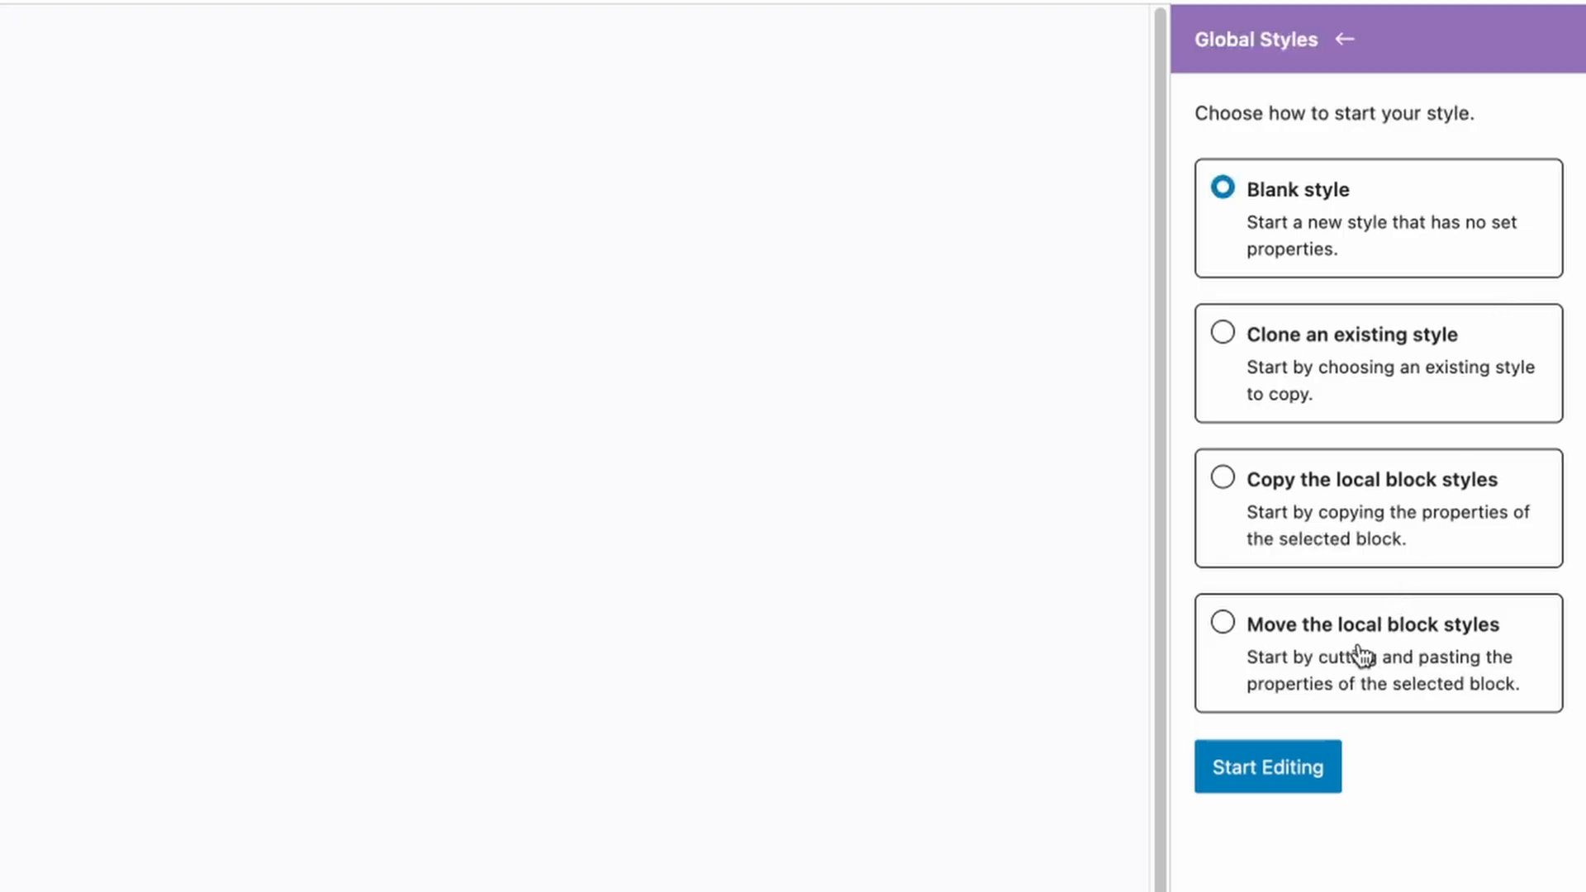
pyautogui.click(1221, 623)
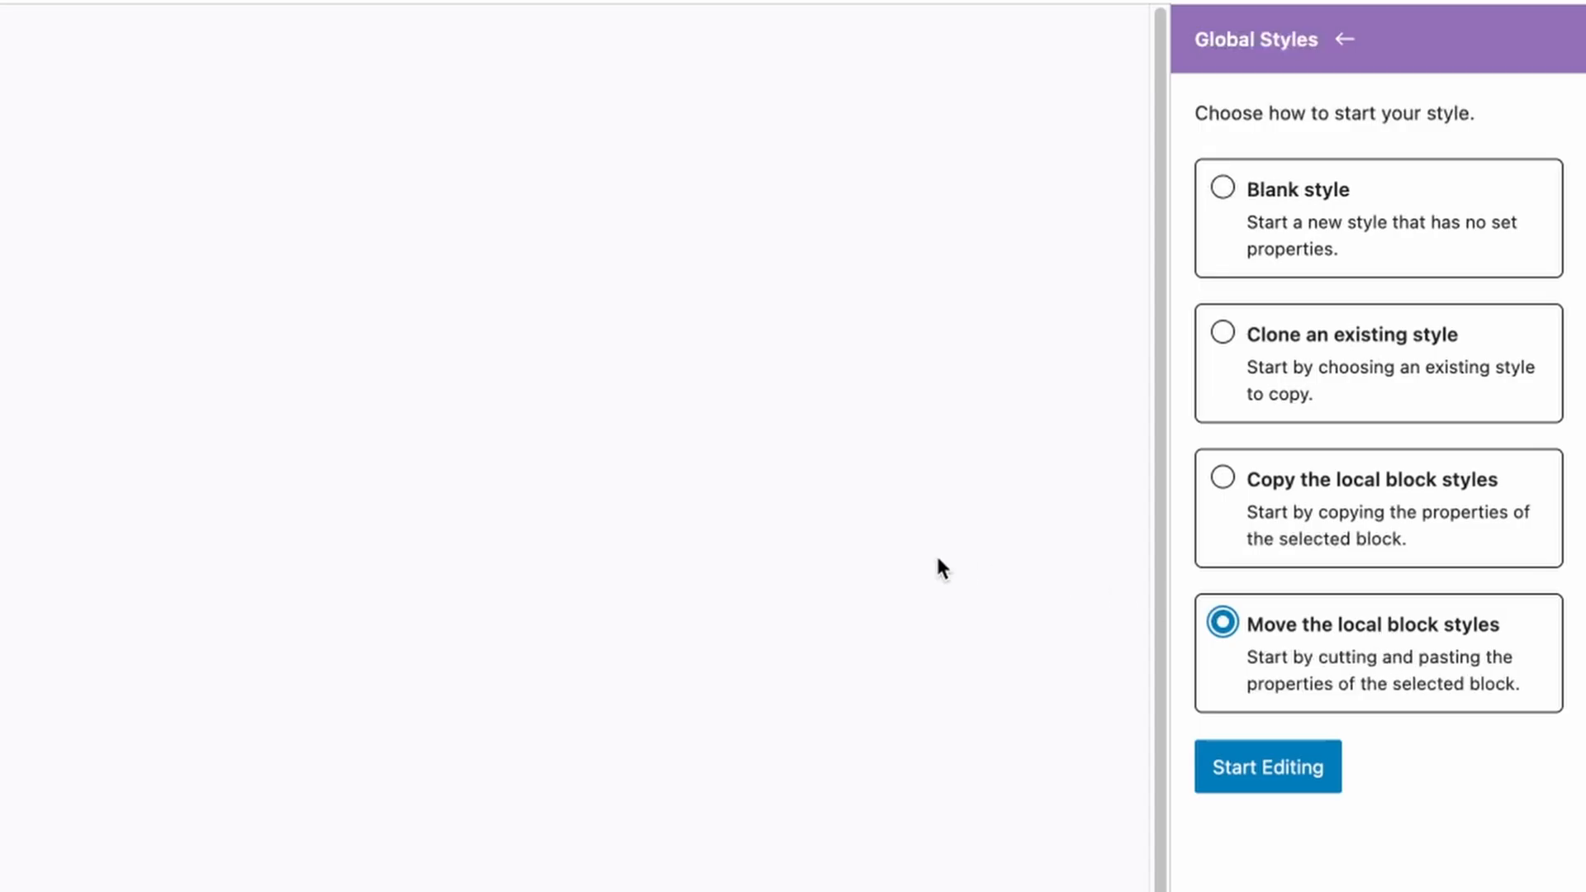
pyautogui.moveTo(1306, 698)
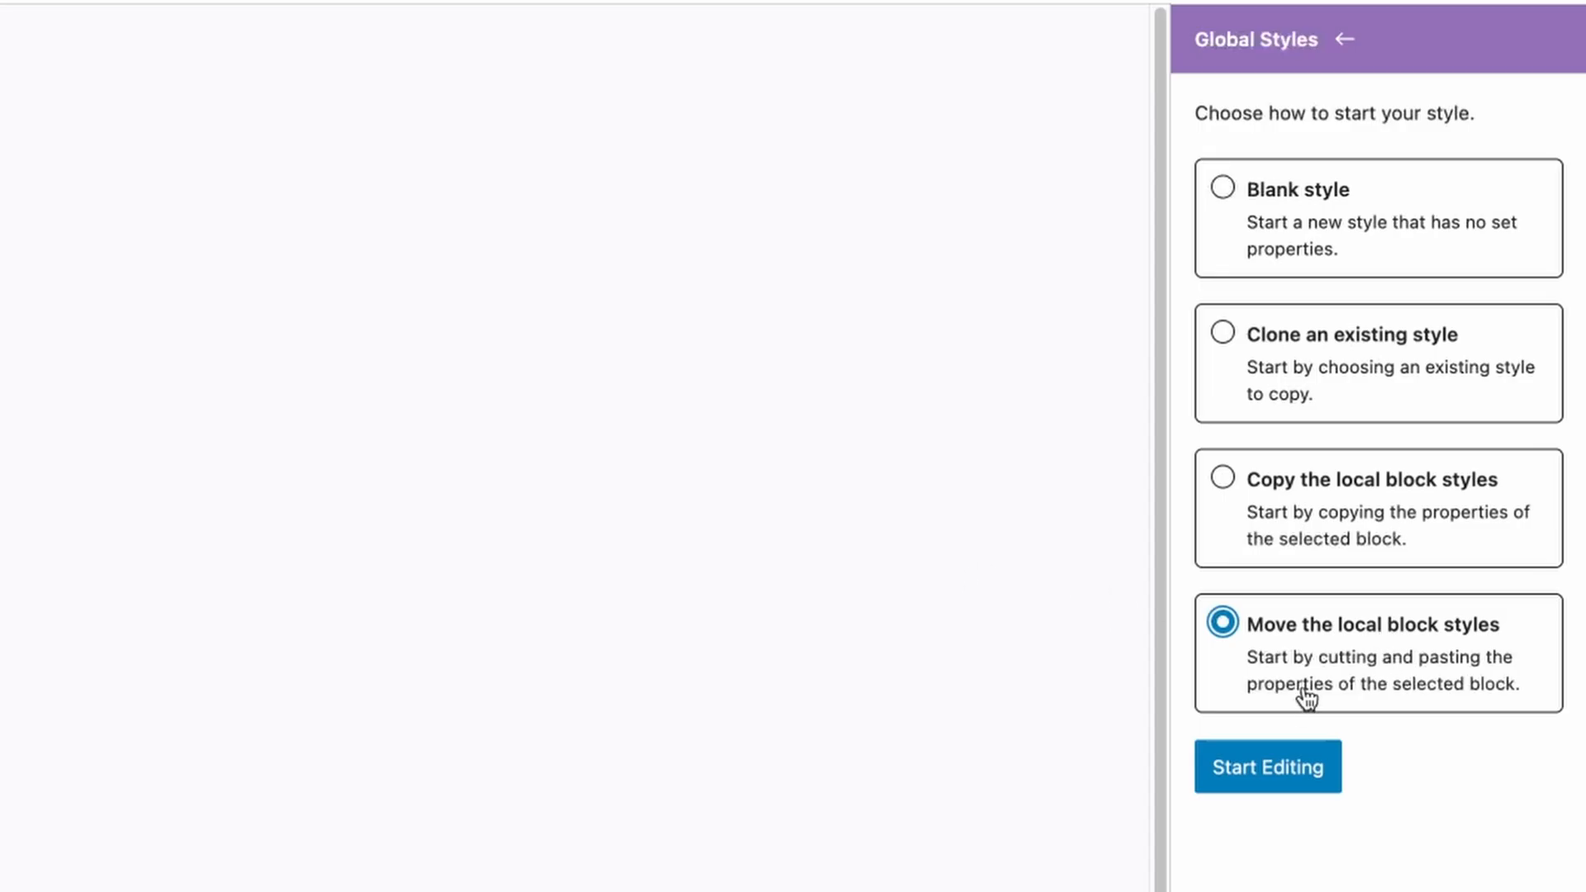
pyautogui.moveTo(1306, 646)
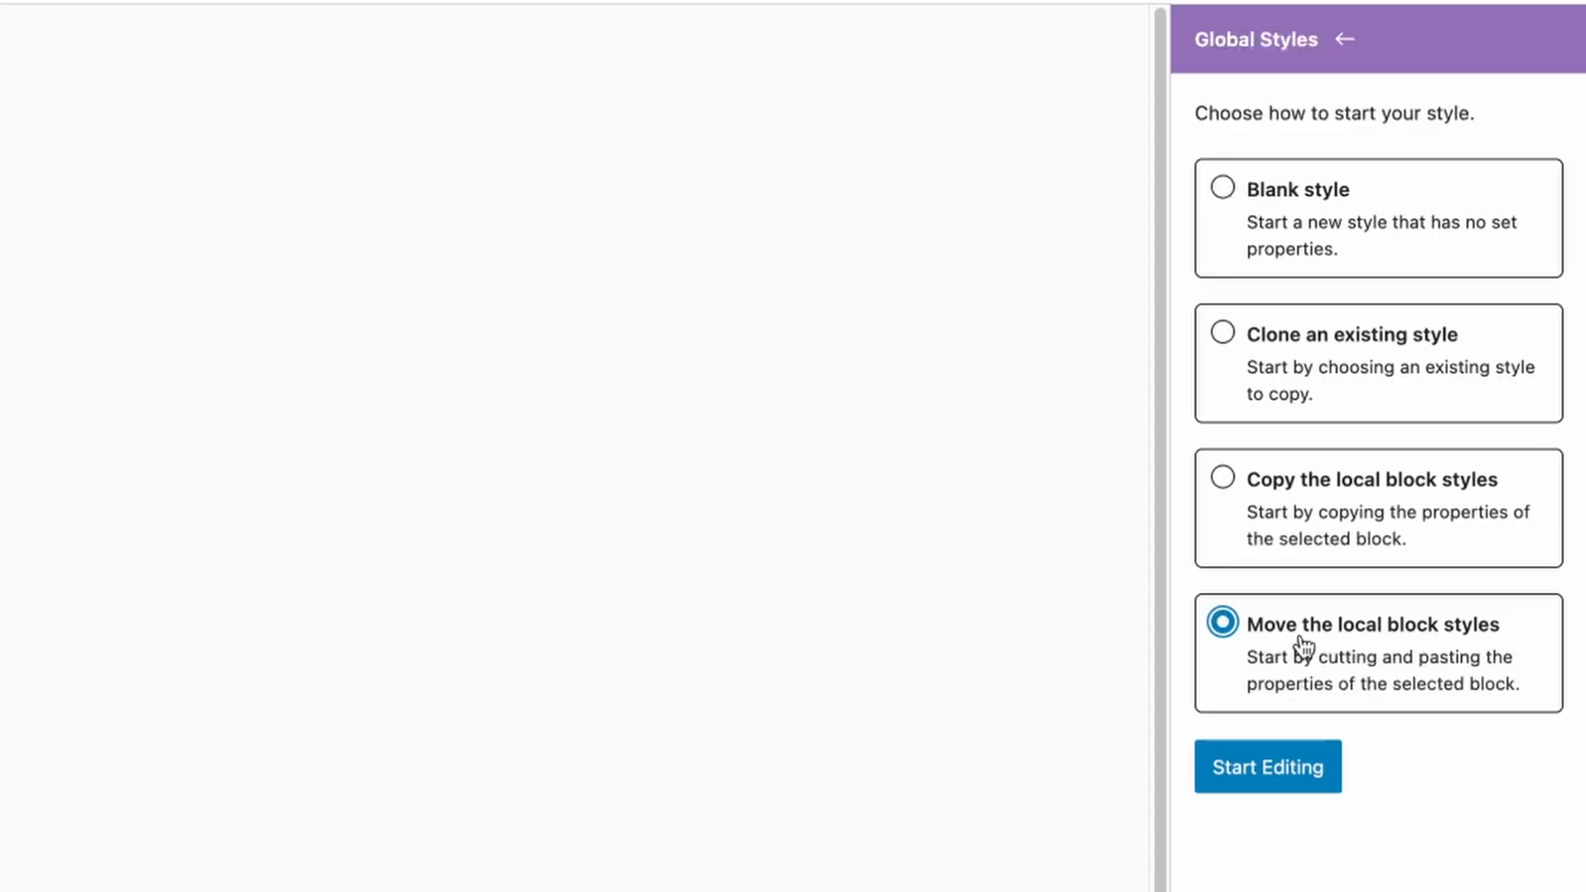
pyautogui.moveTo(1306, 695)
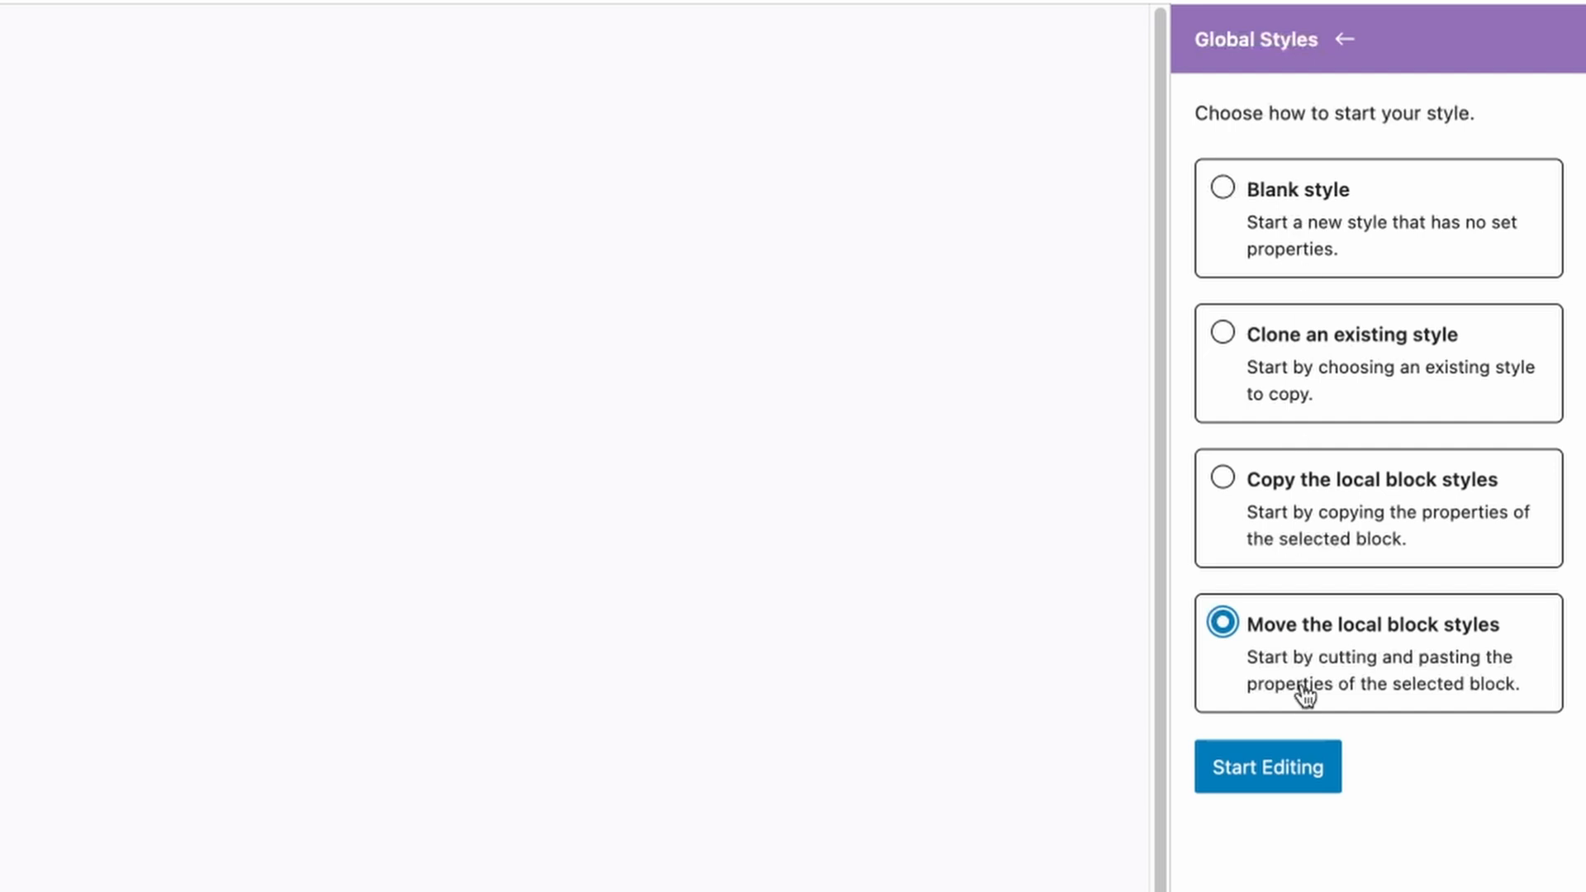
pyautogui.moveTo(1284, 655)
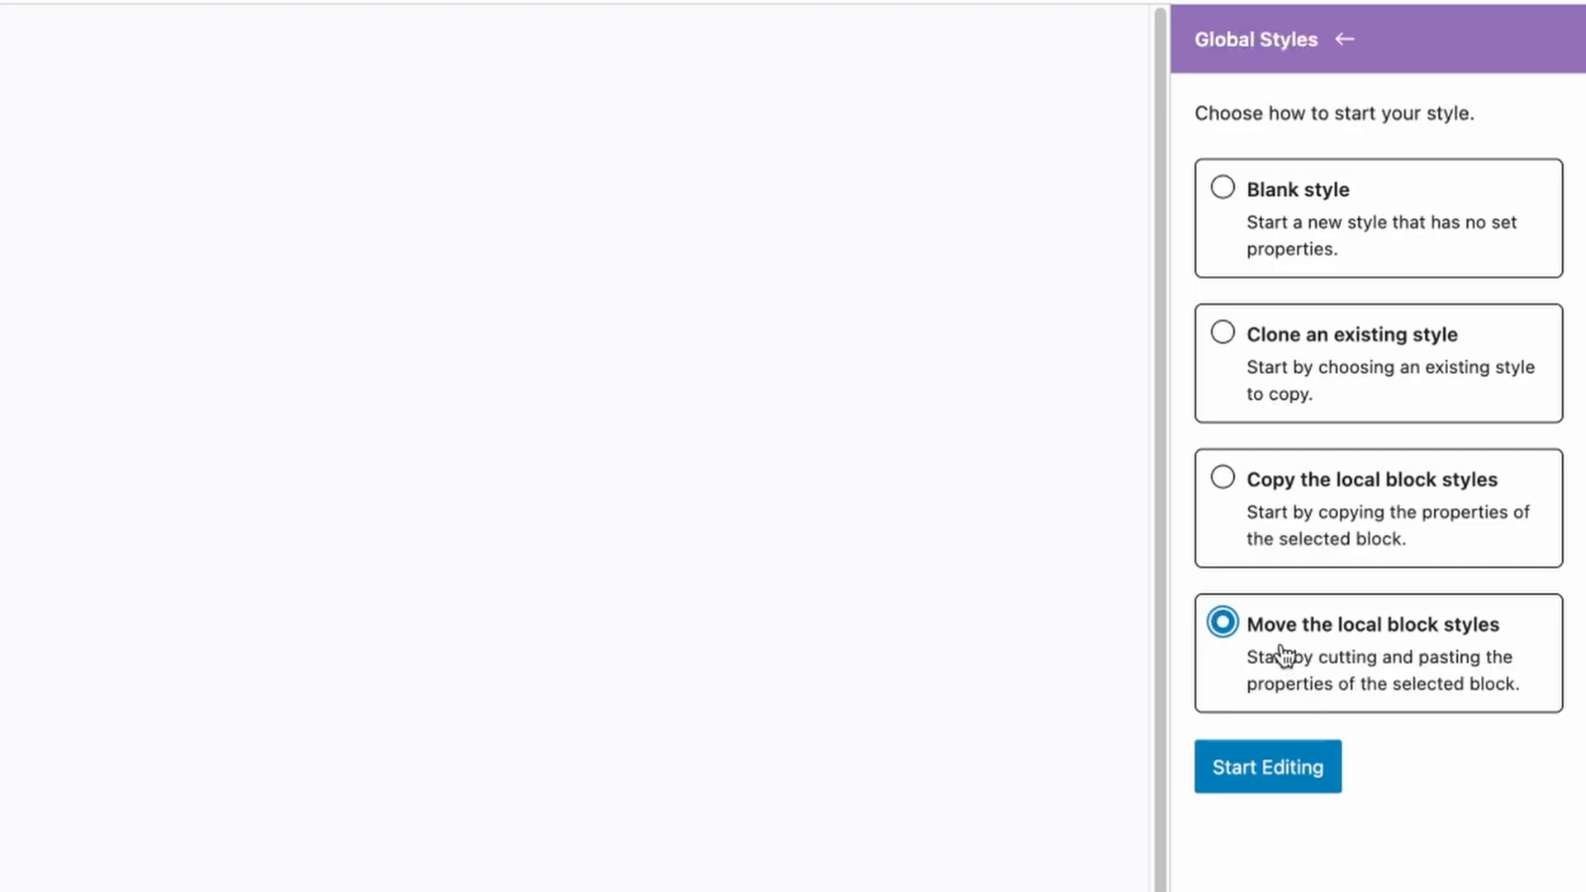
pyautogui.click(1266, 766)
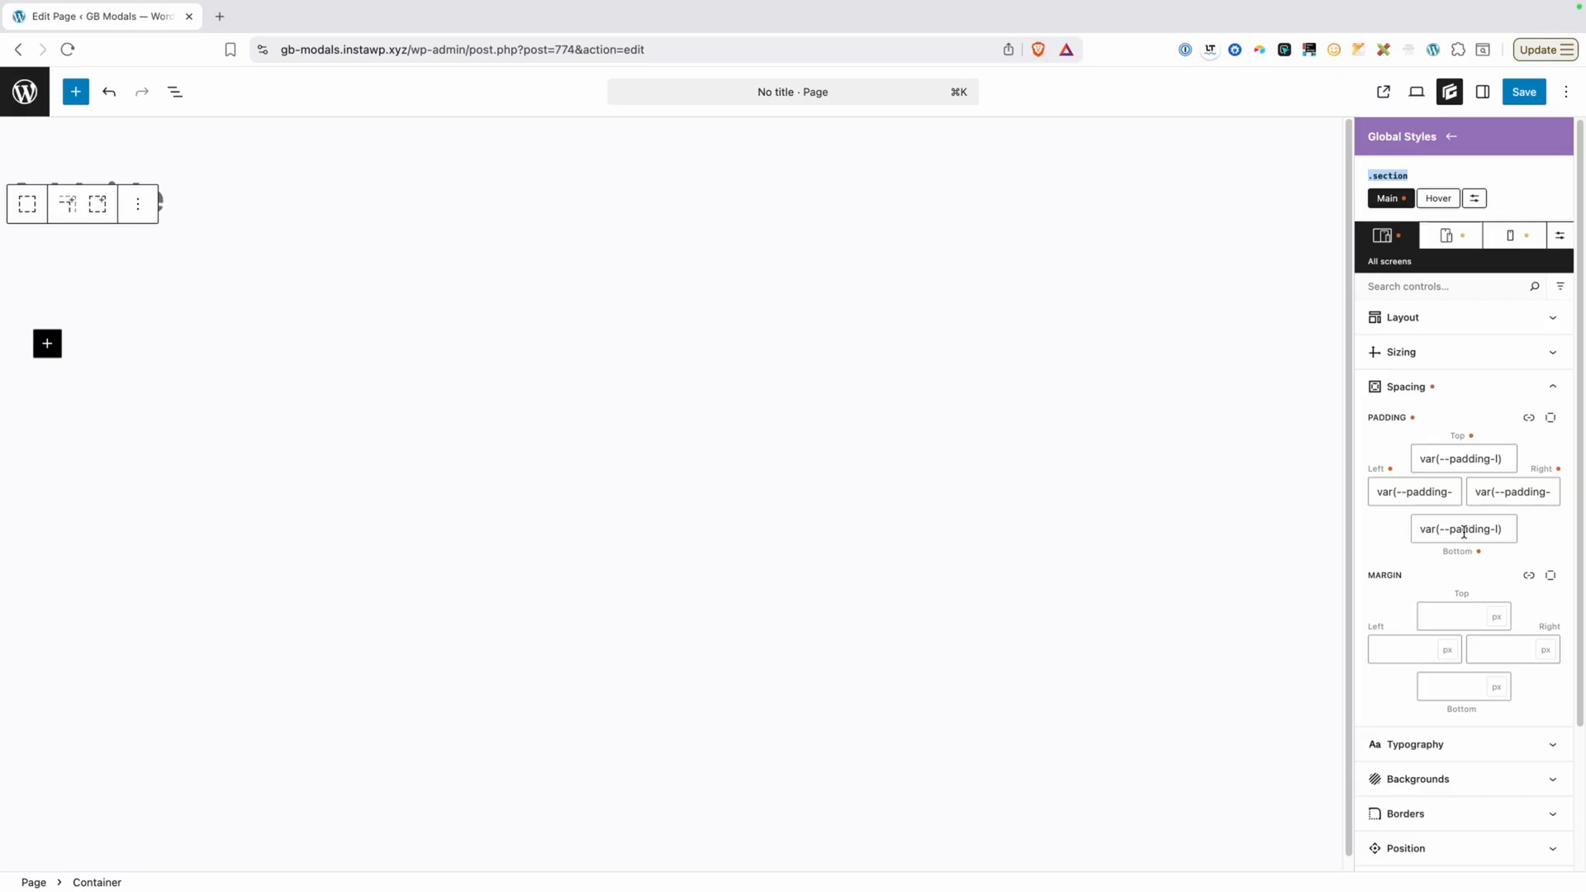
pyautogui.moveTo(593, 399)
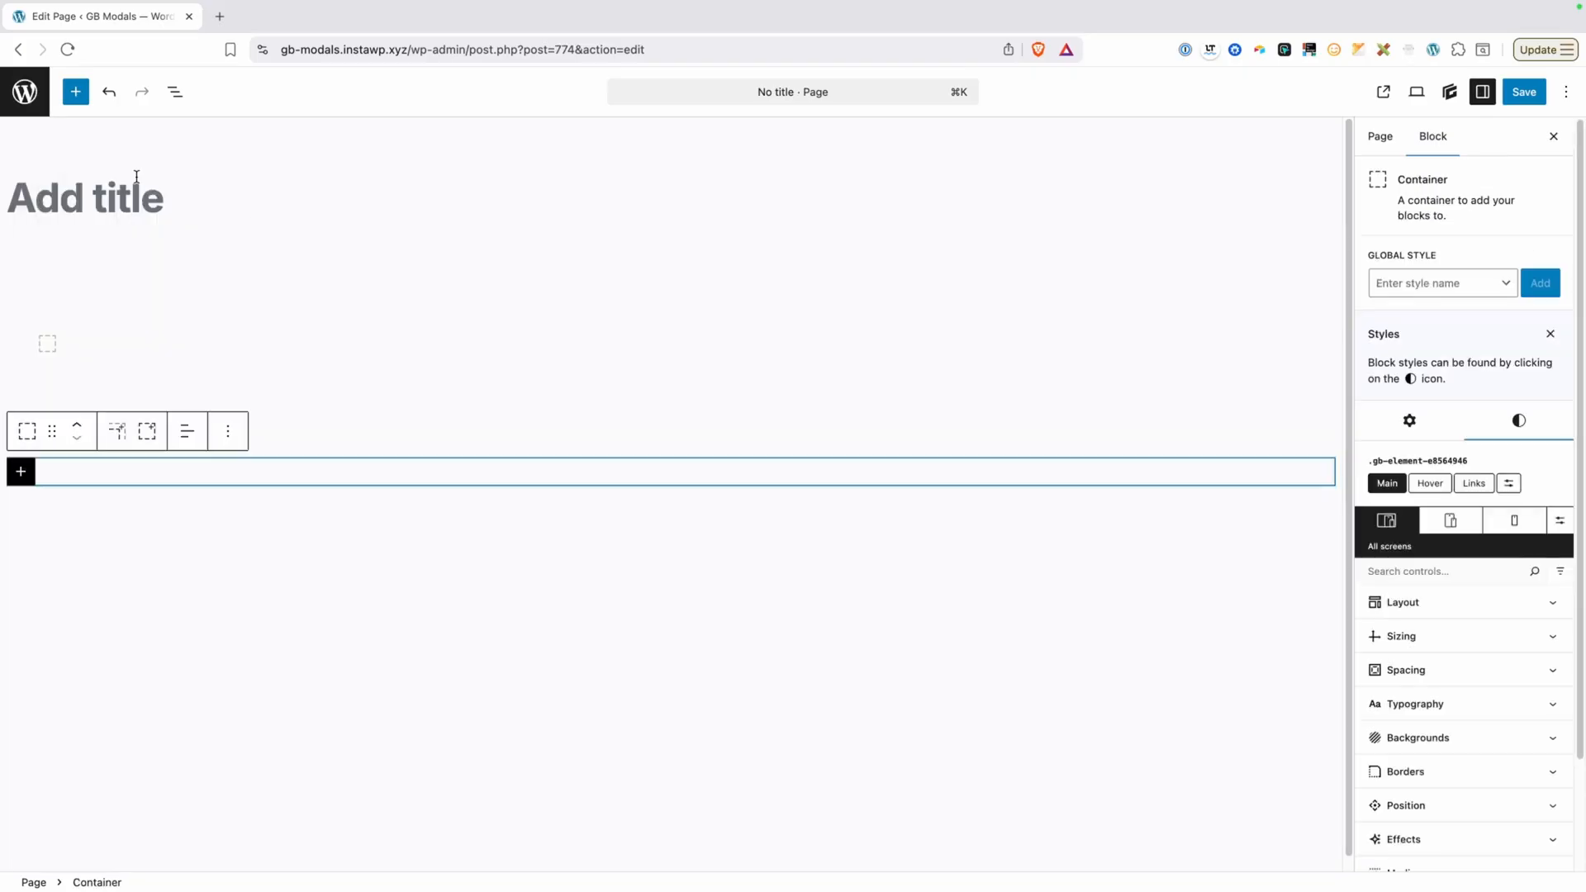
# Give the container a blue background and apply the .section global style.
pyautogui.click(1417, 738)
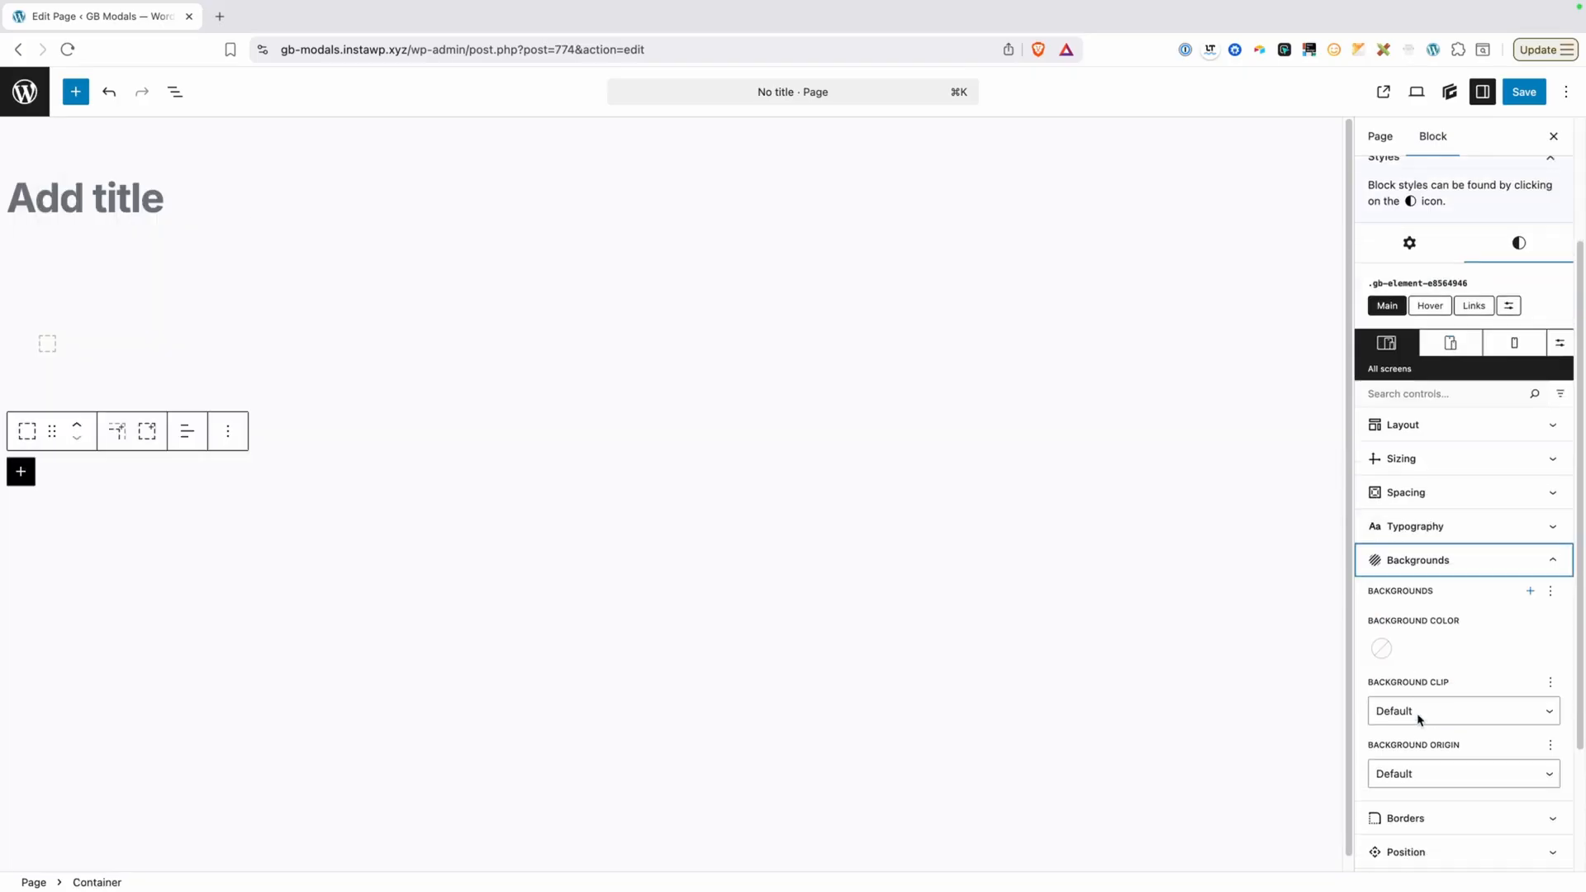
pyautogui.click(1382, 648)
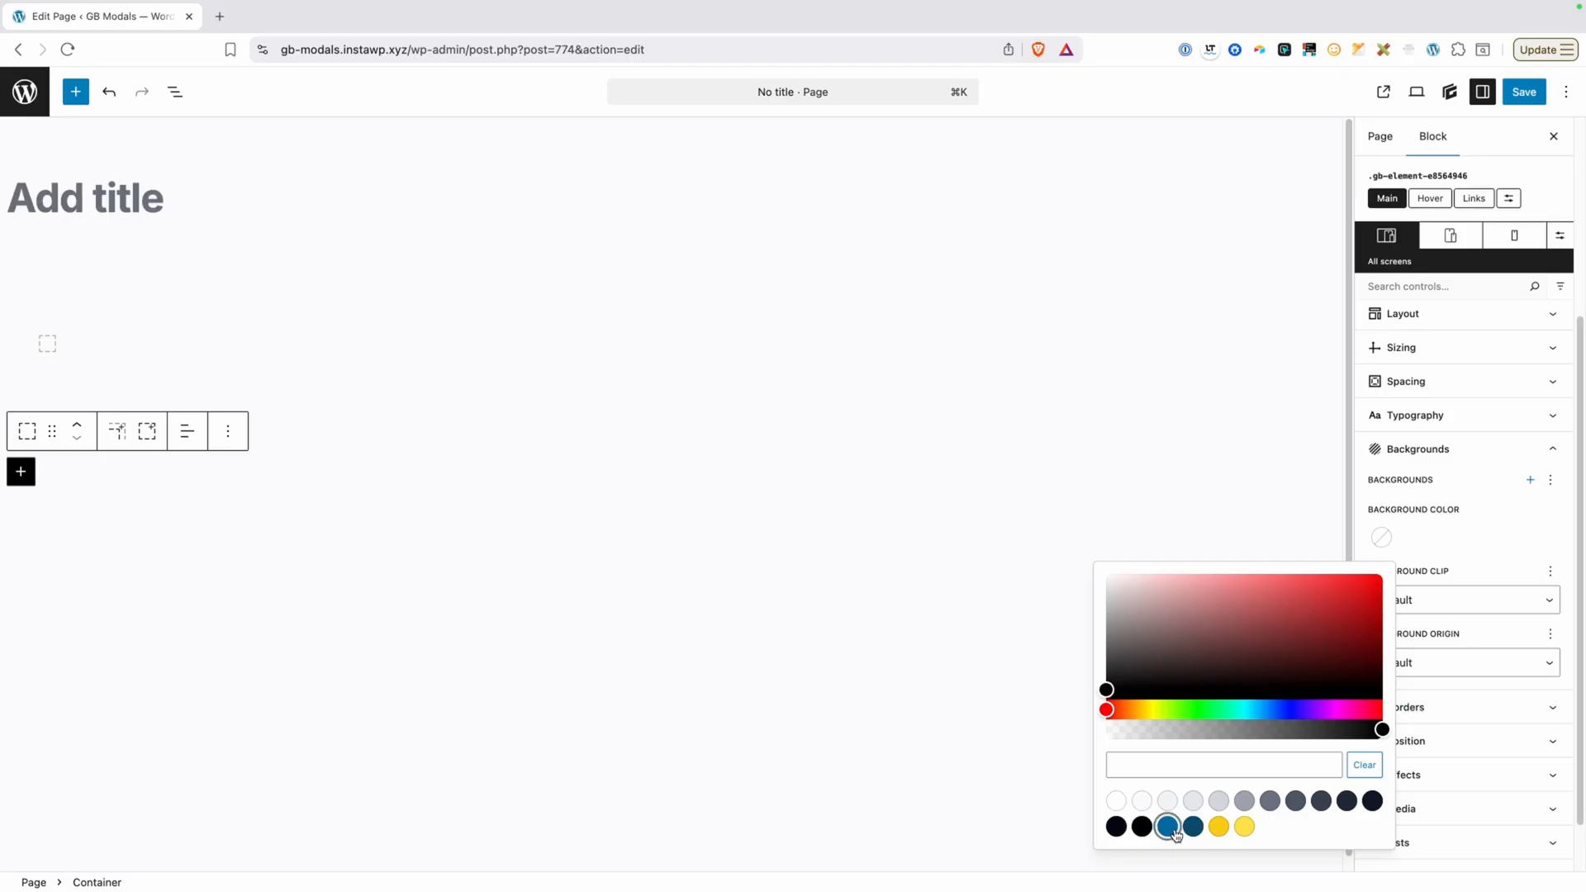
pyautogui.click(1168, 827)
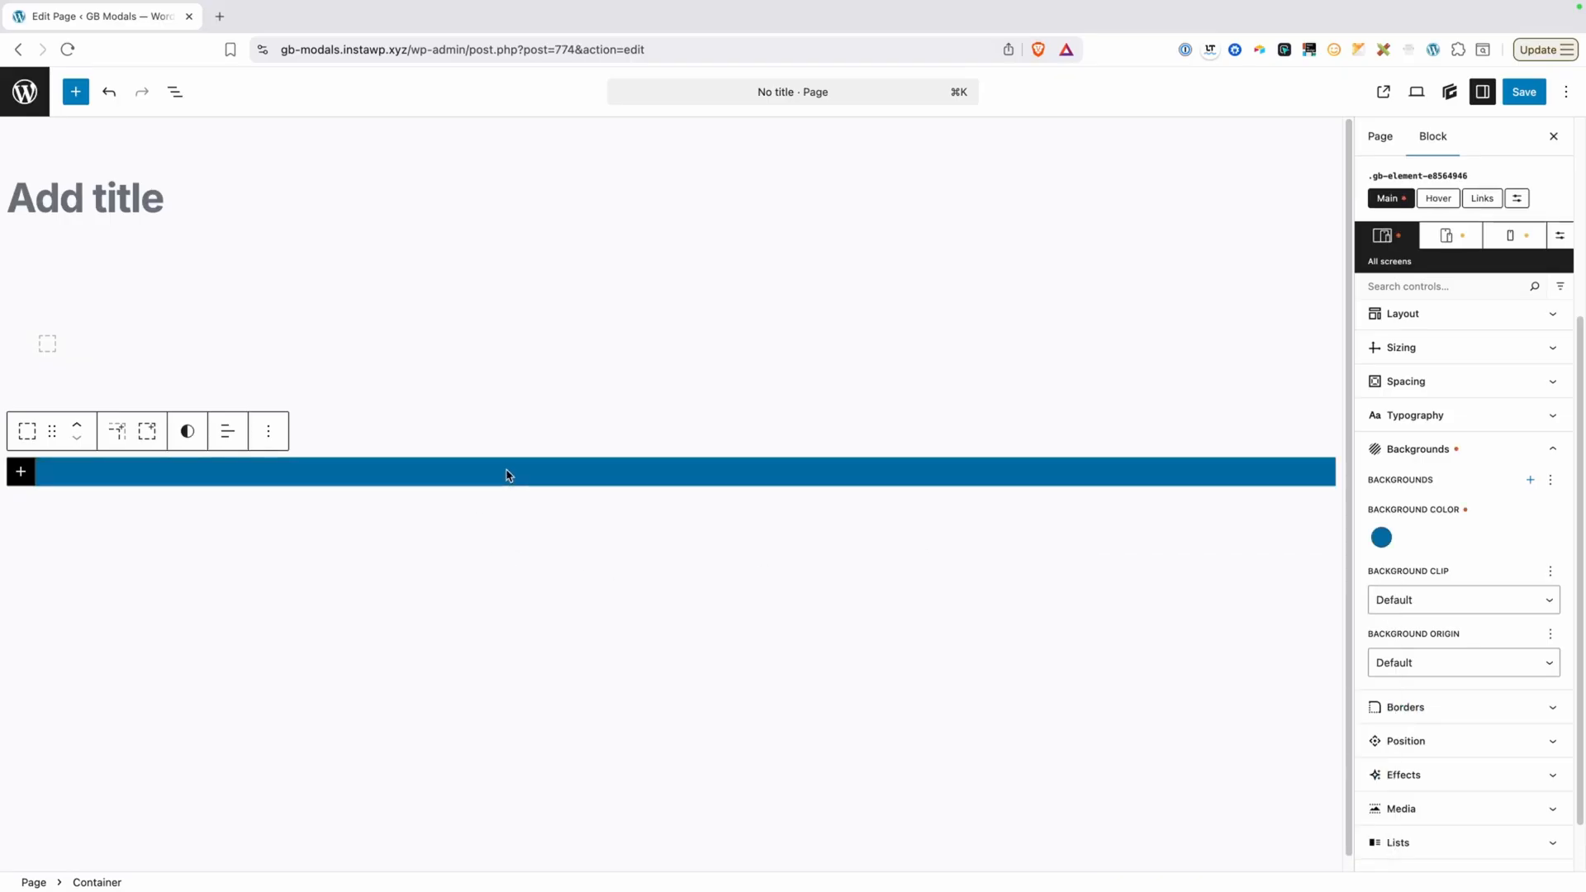
pyautogui.moveTo(1308, 414)
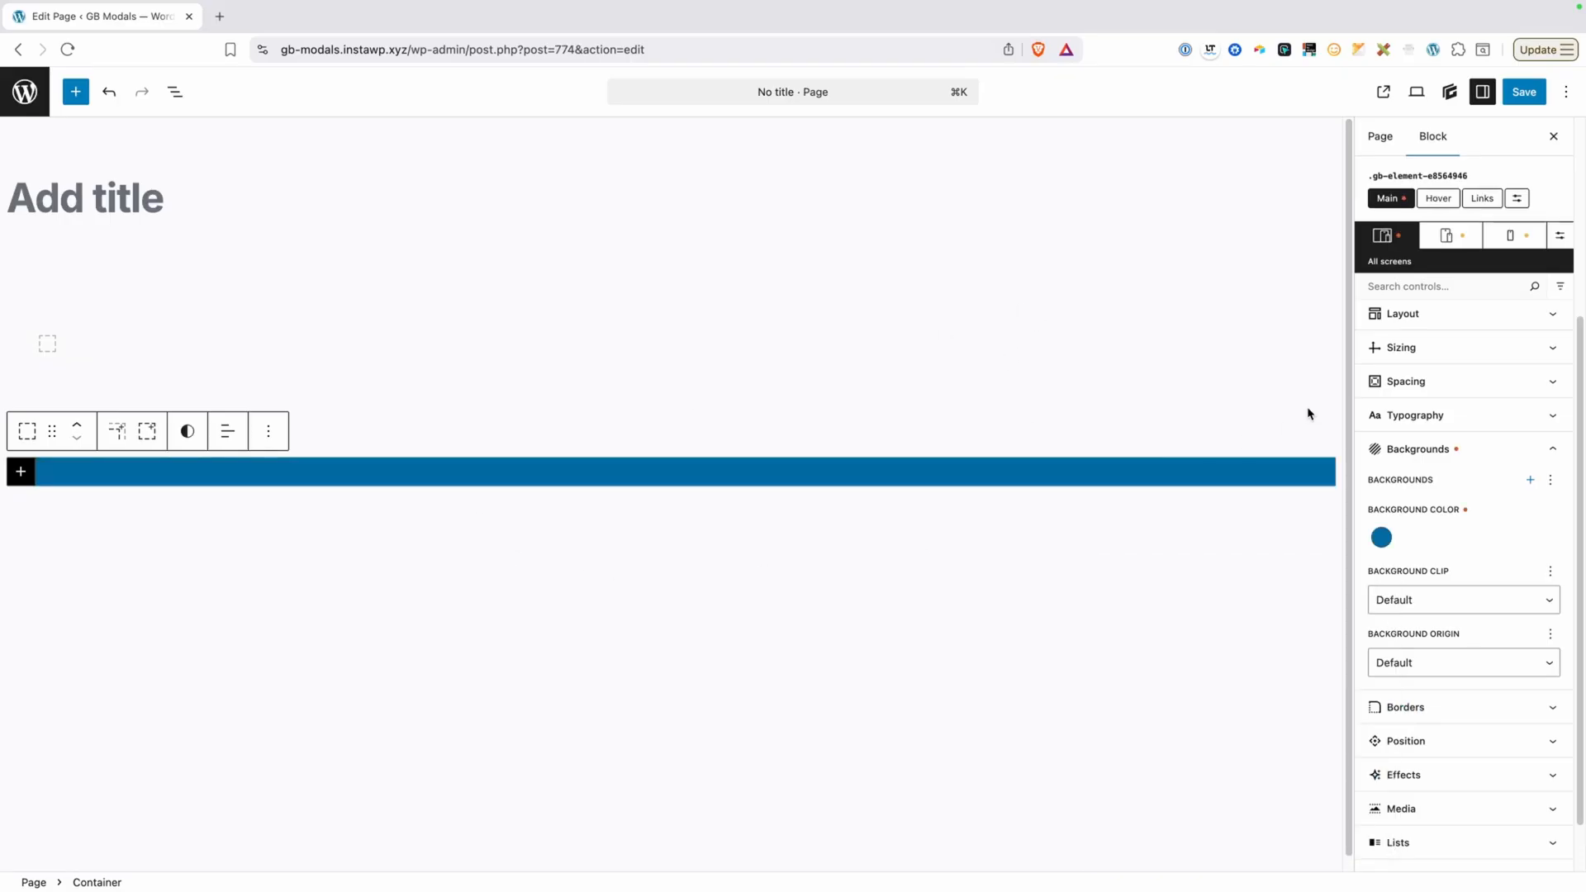
pyautogui.click(1401, 382)
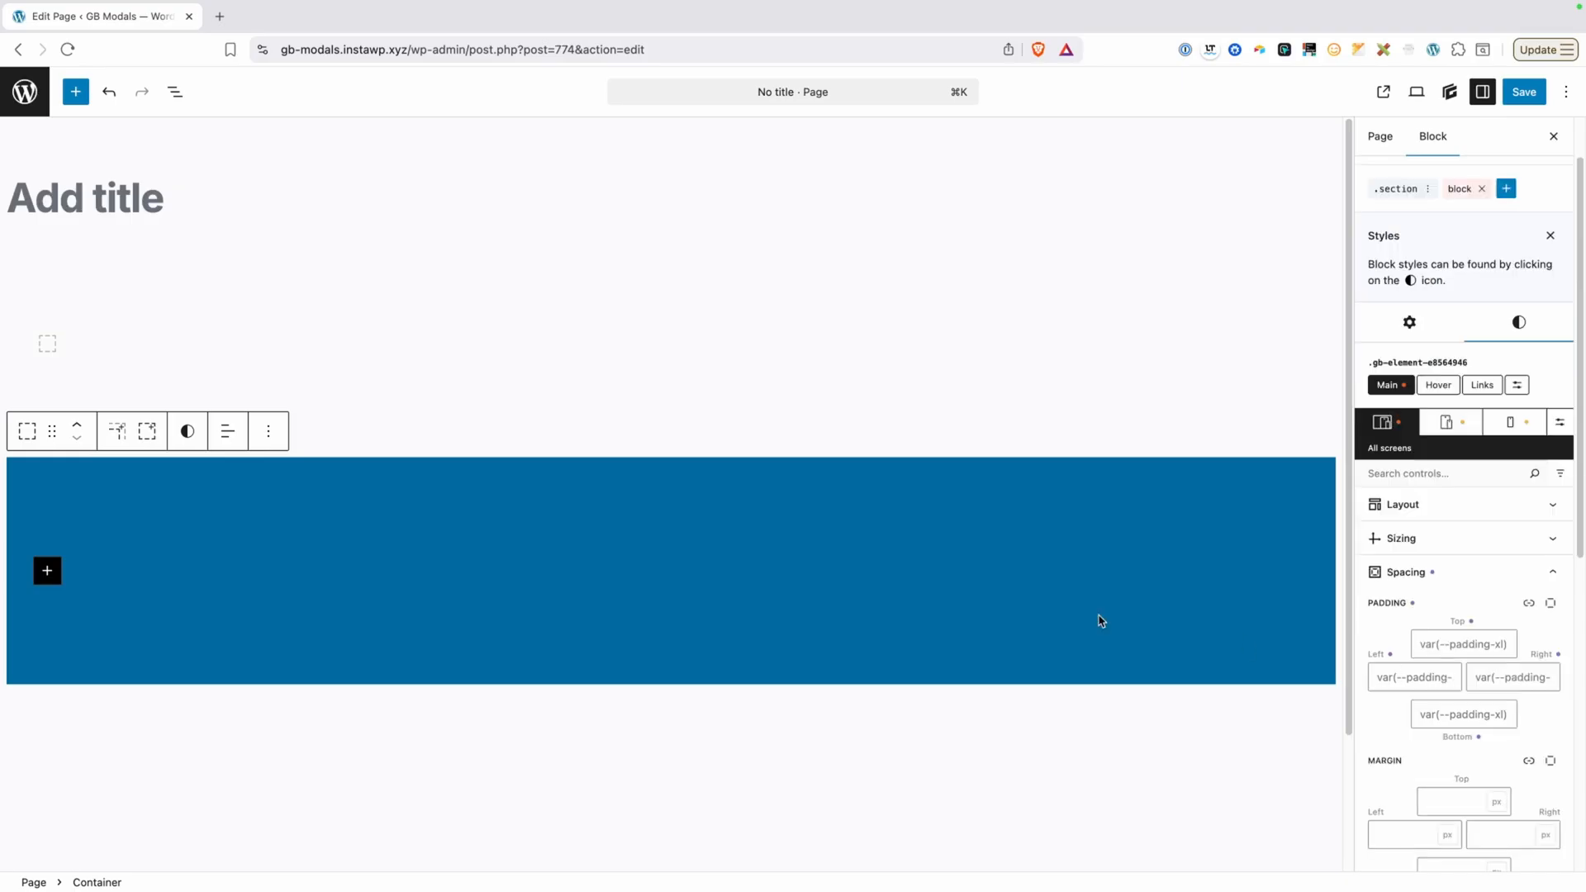
pyautogui.moveTo(969, 617)
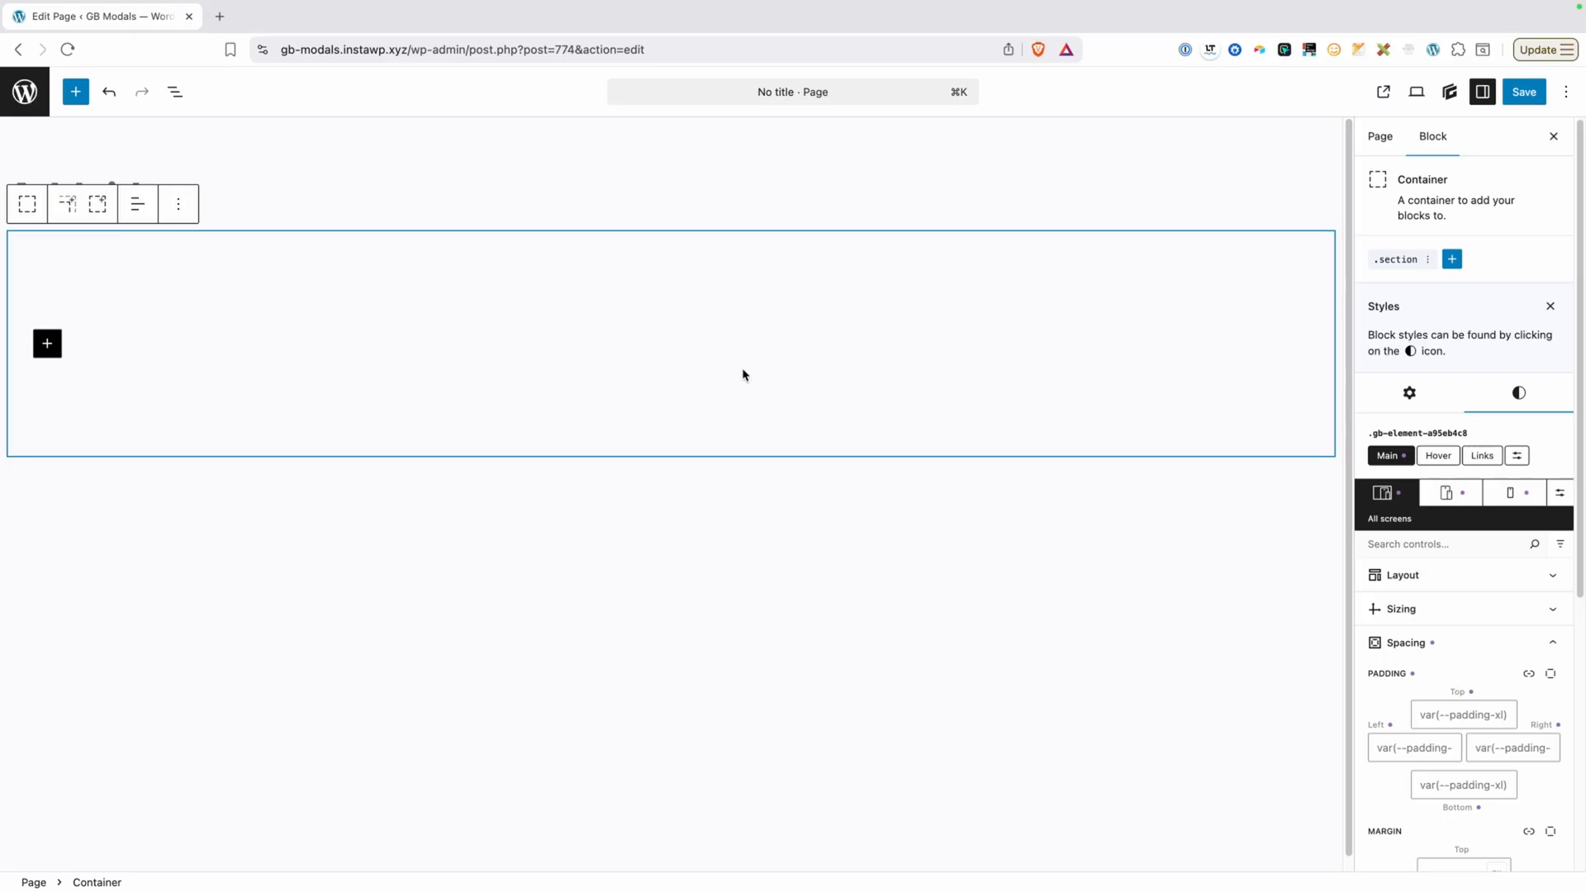
pyautogui.moveTo(1032, 364)
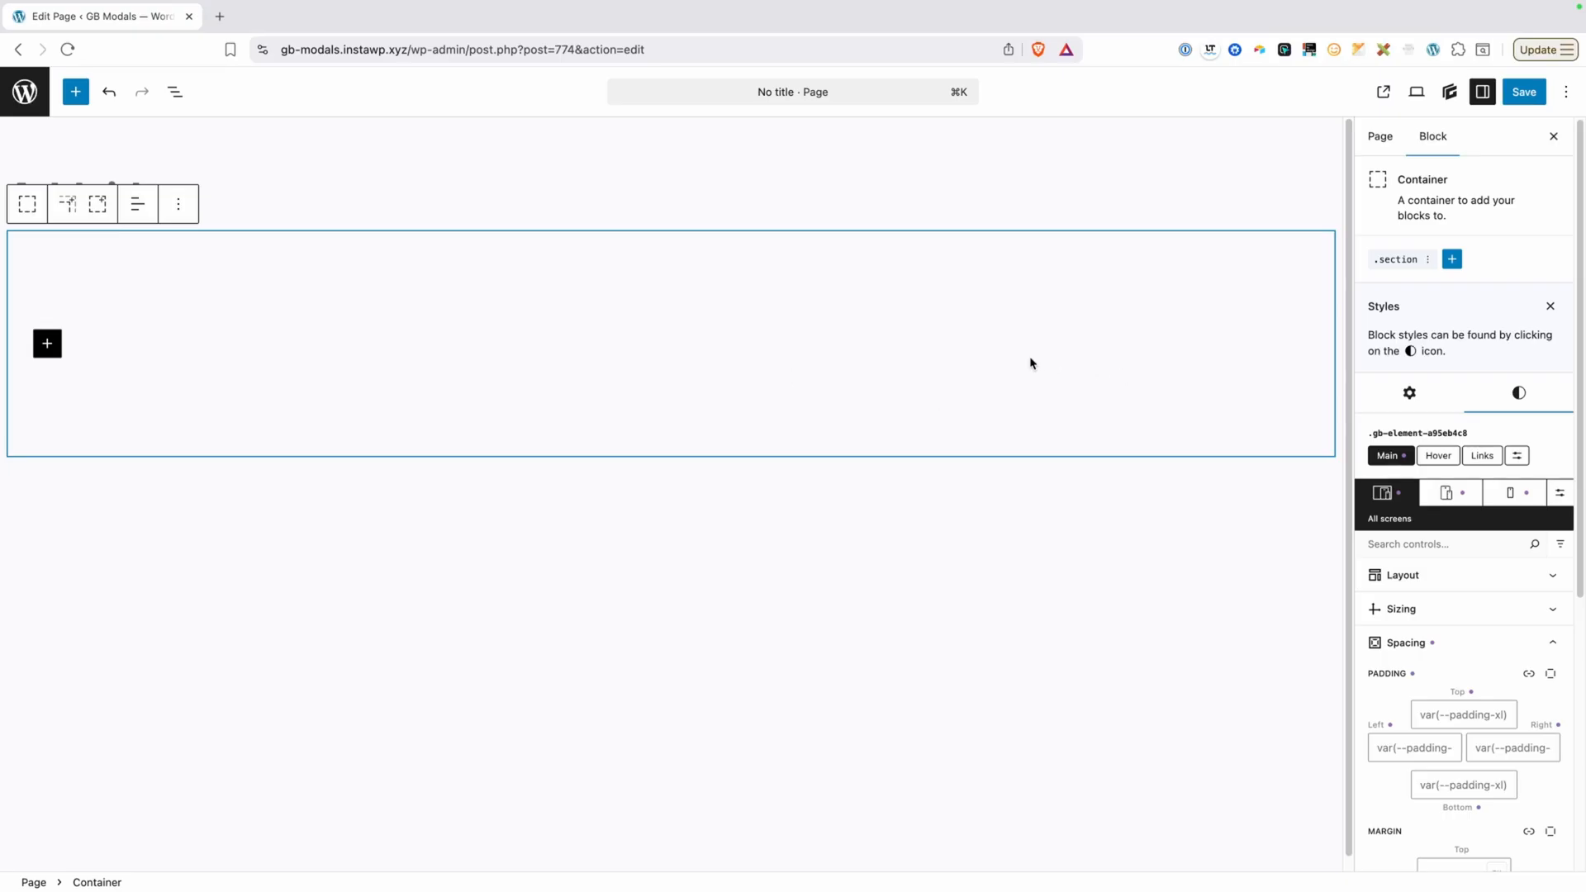
# Set the container's Tag Name to 'section' in its general settings.
pyautogui.click(1408, 392)
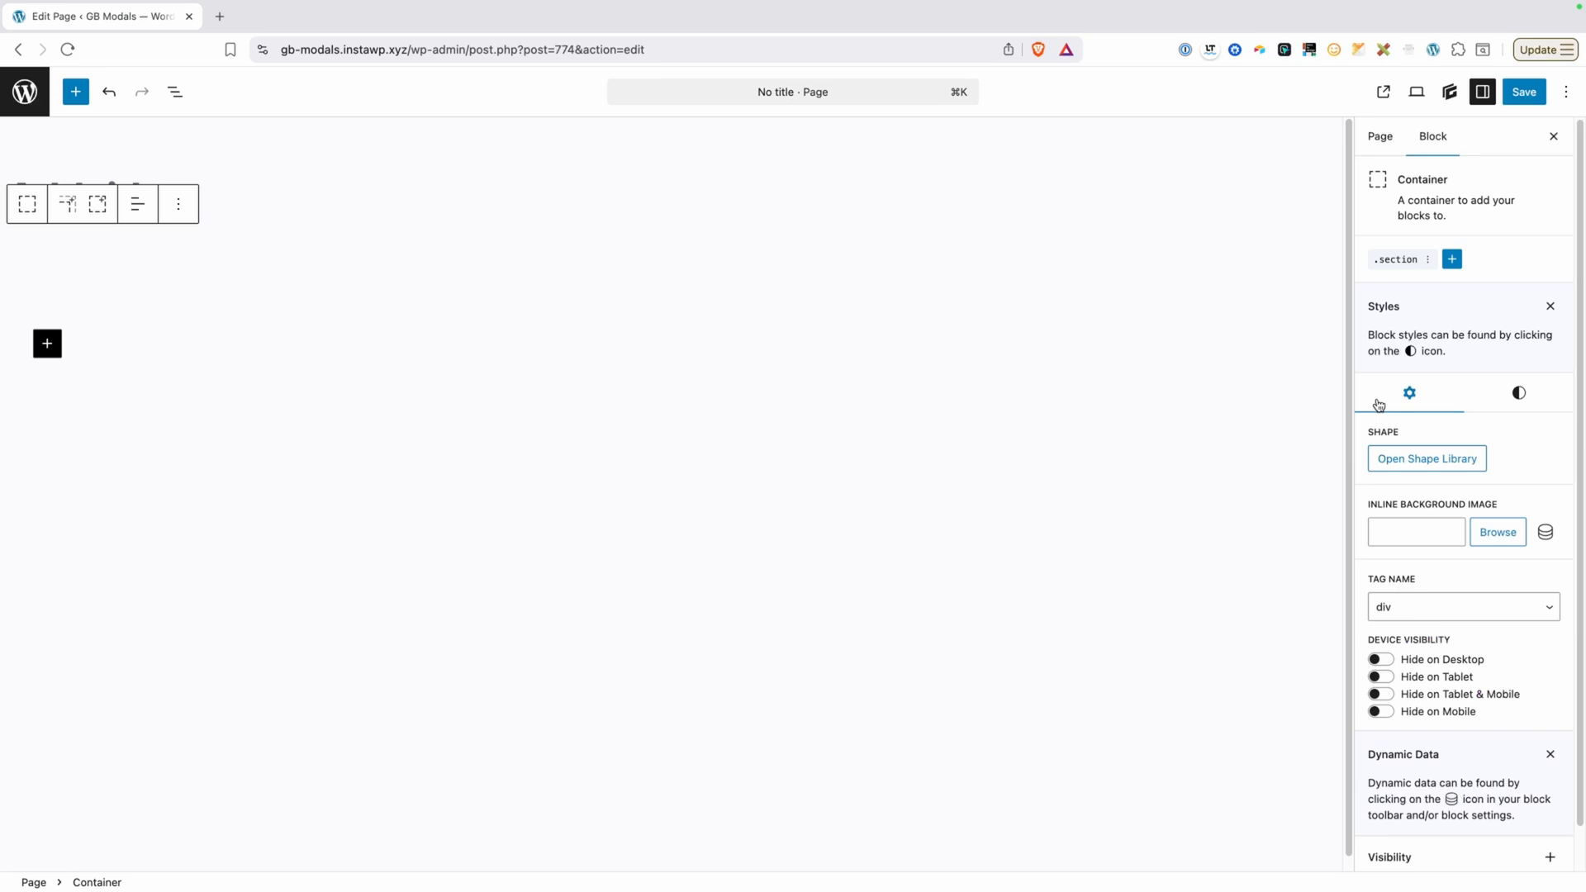
pyautogui.click(1460, 607)
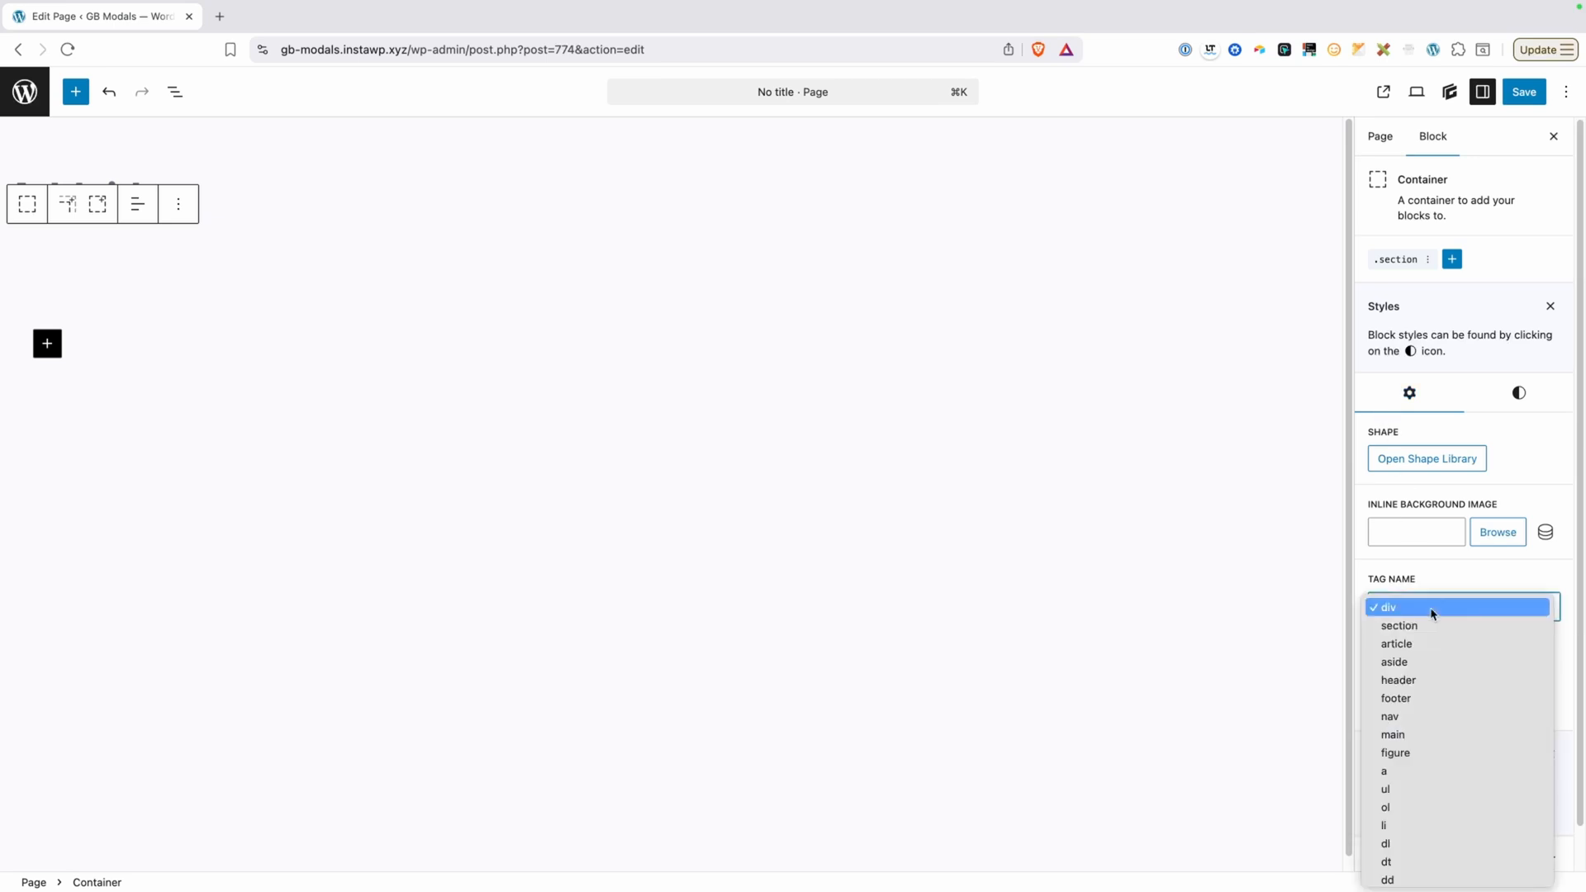
pyautogui.click(1399, 626)
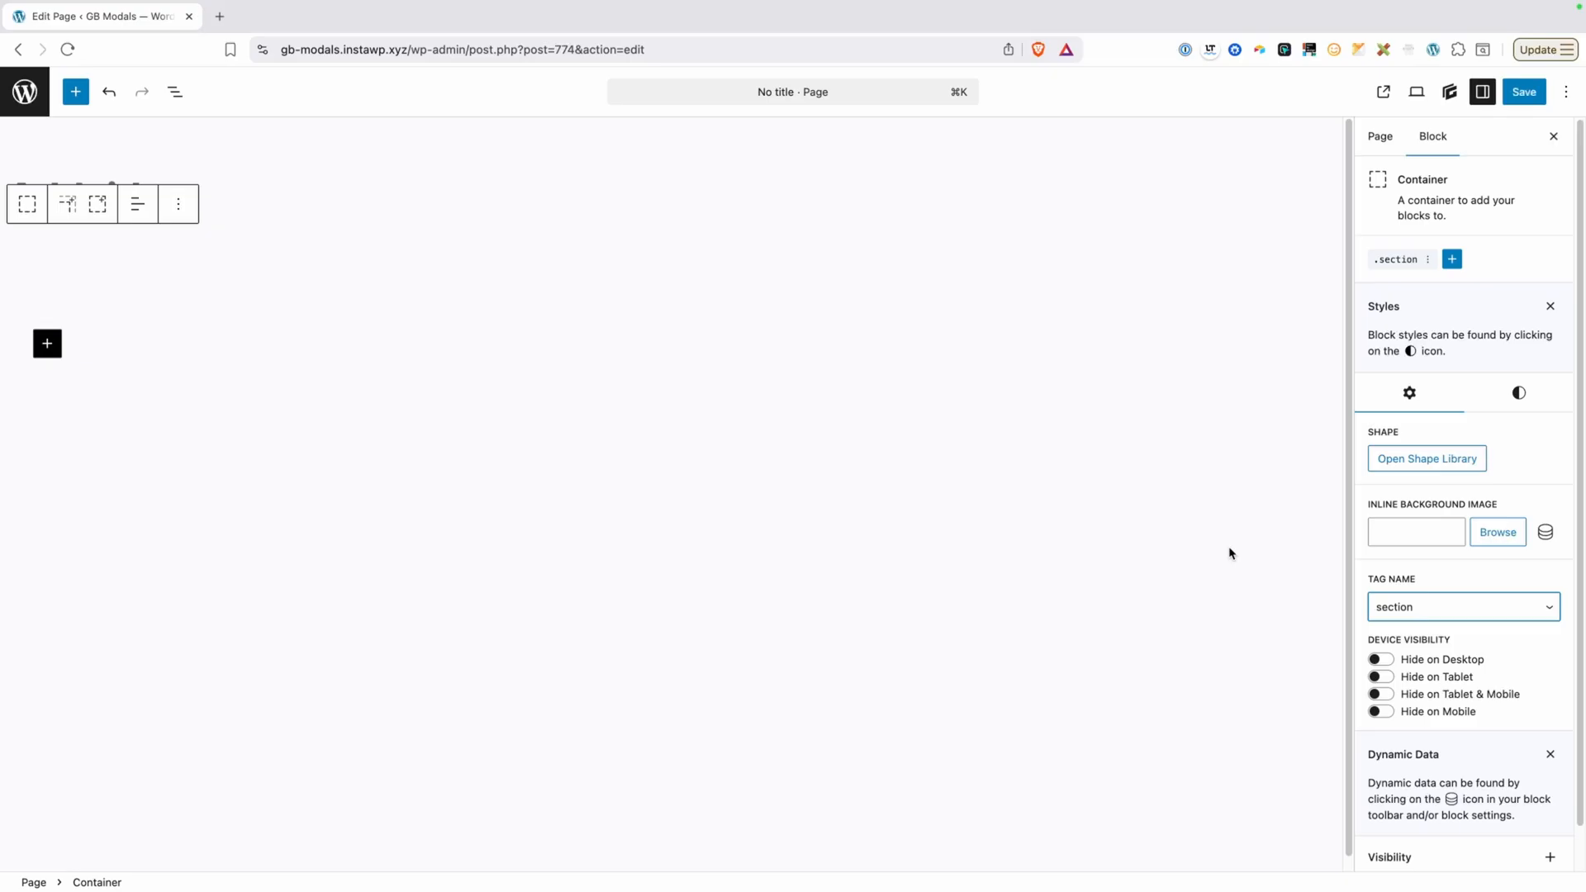
pyautogui.moveTo(396, 377)
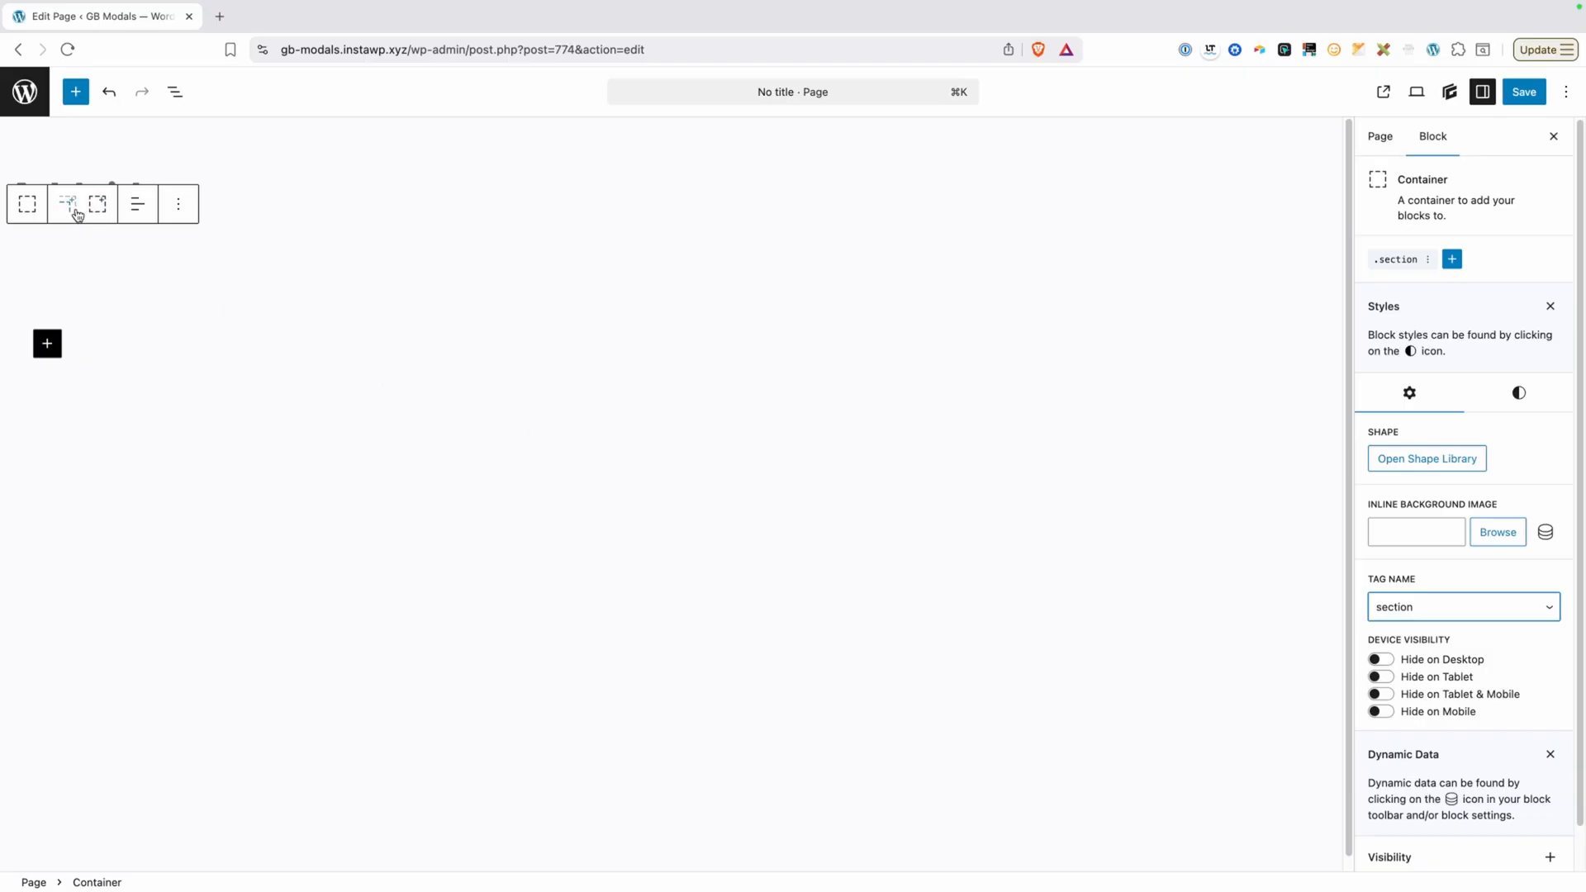
pyautogui.moveTo(67, 204)
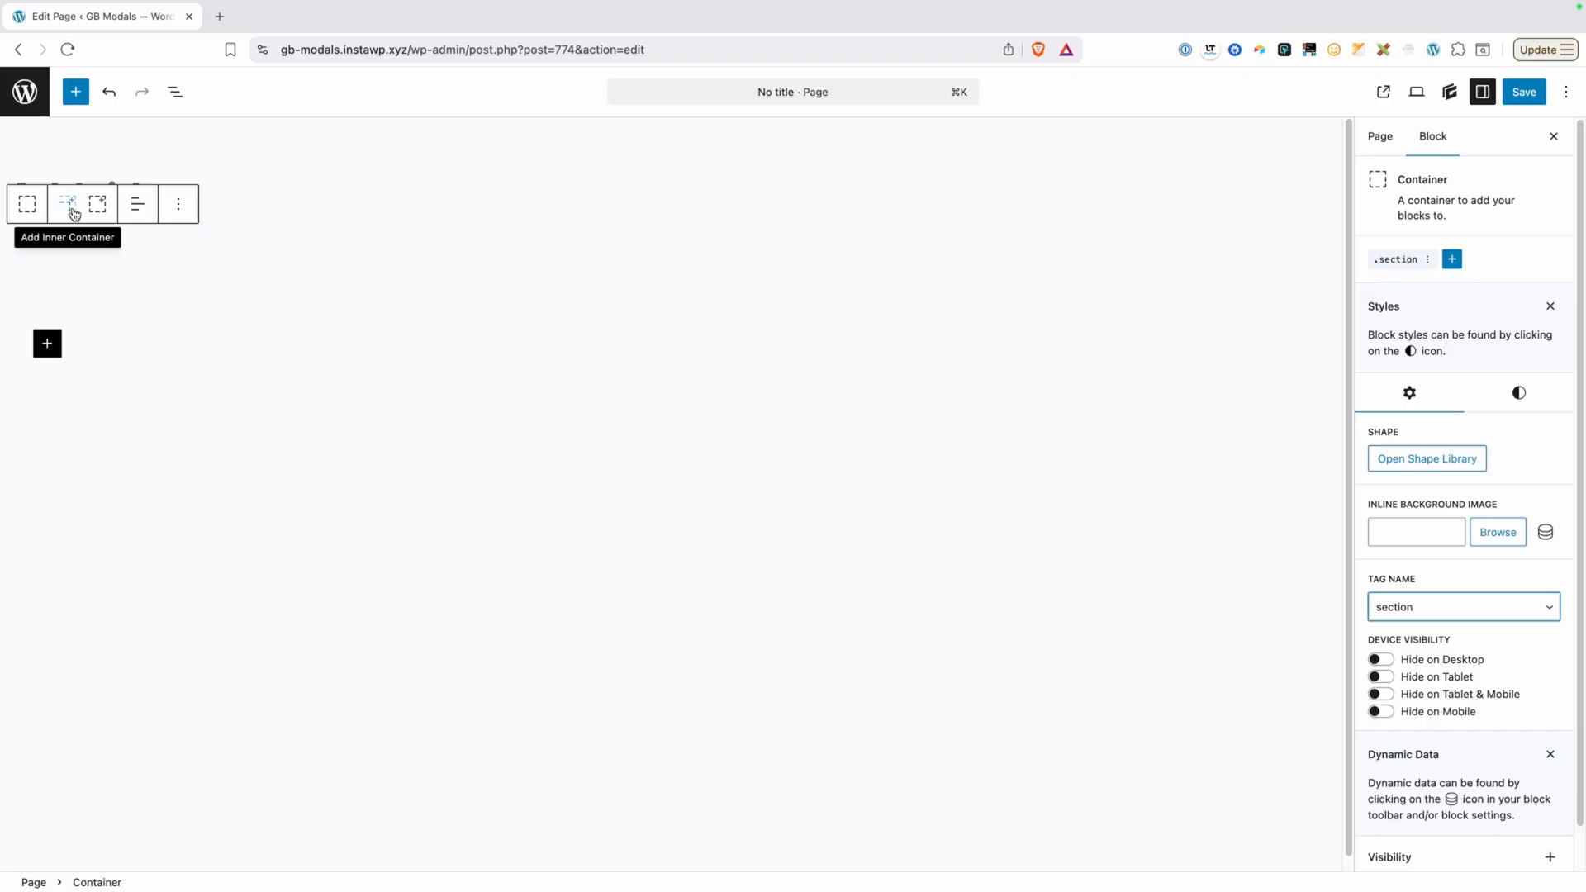
# Add an inner Container inside the section container and open List View.
pyautogui.click(68, 203)
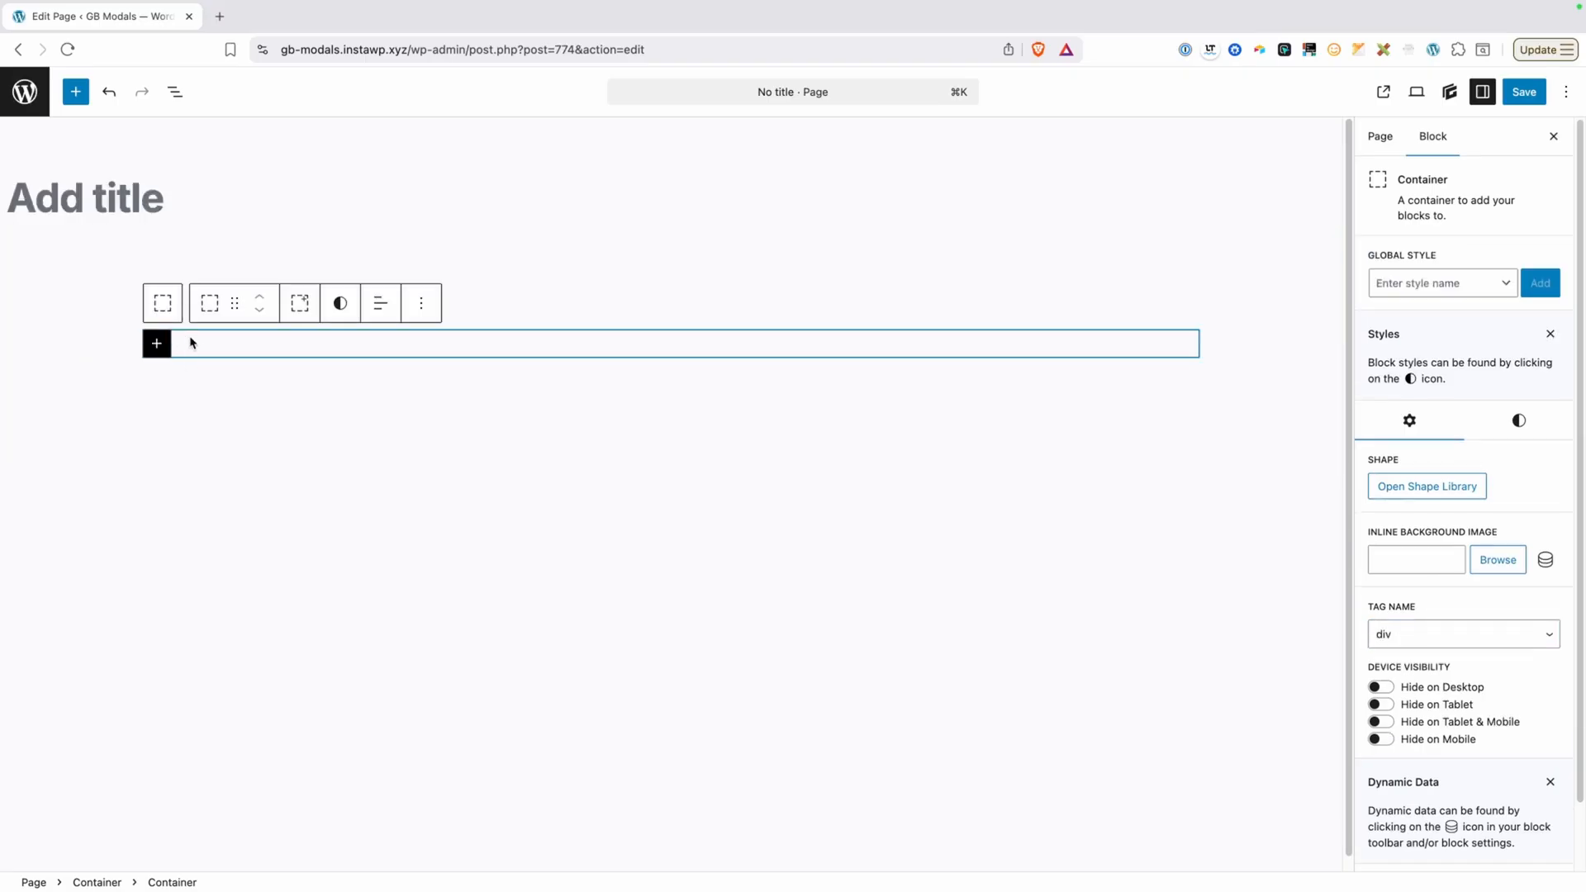
pyautogui.moveTo(160, 120)
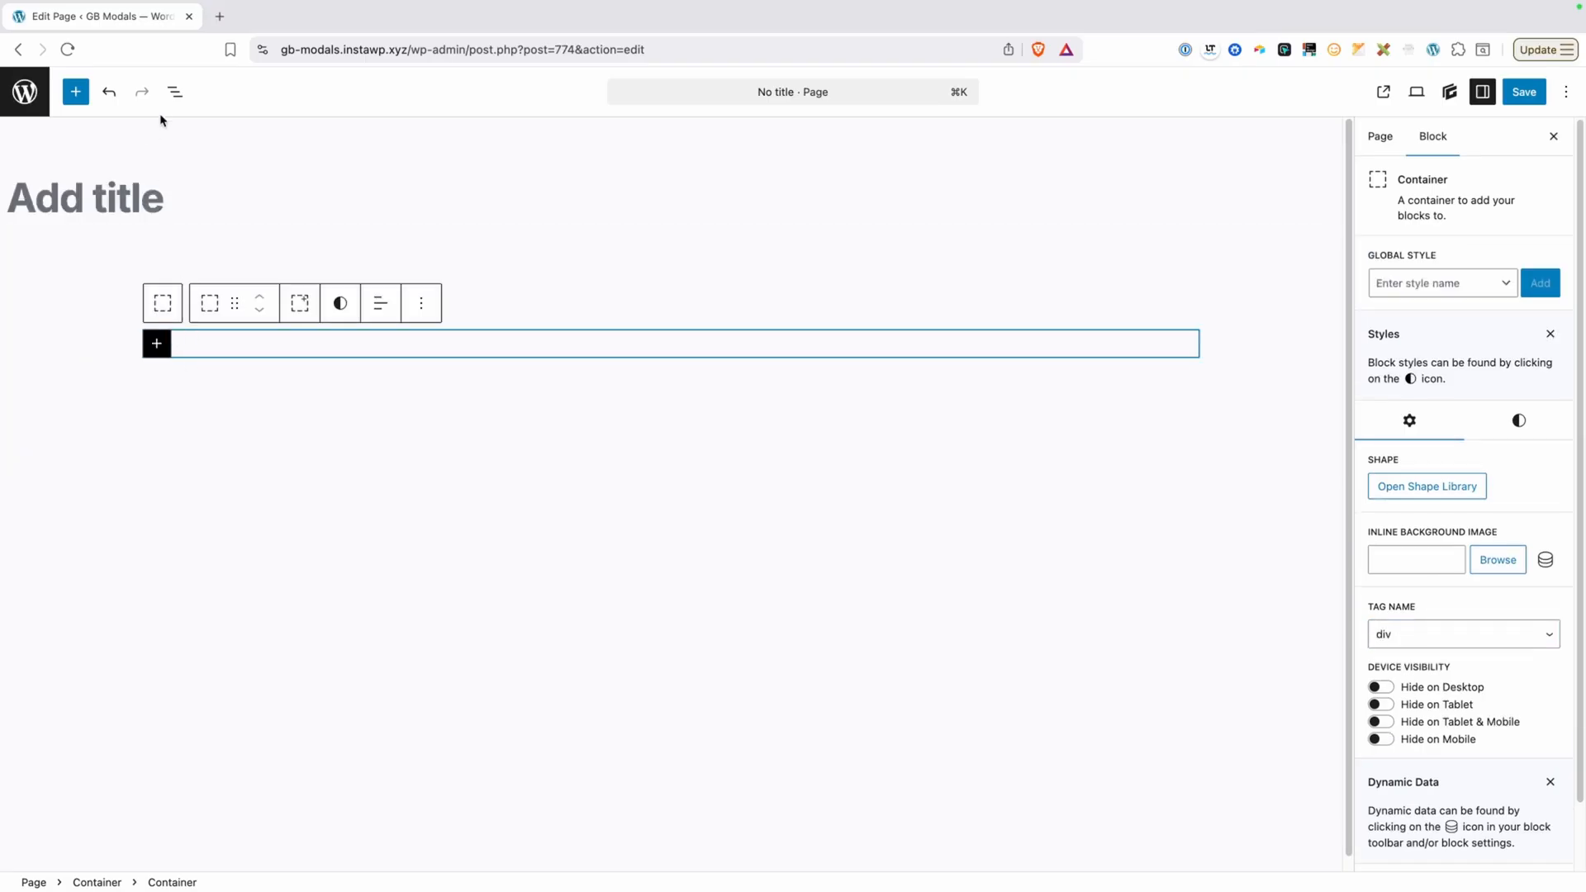
pyautogui.click(175, 92)
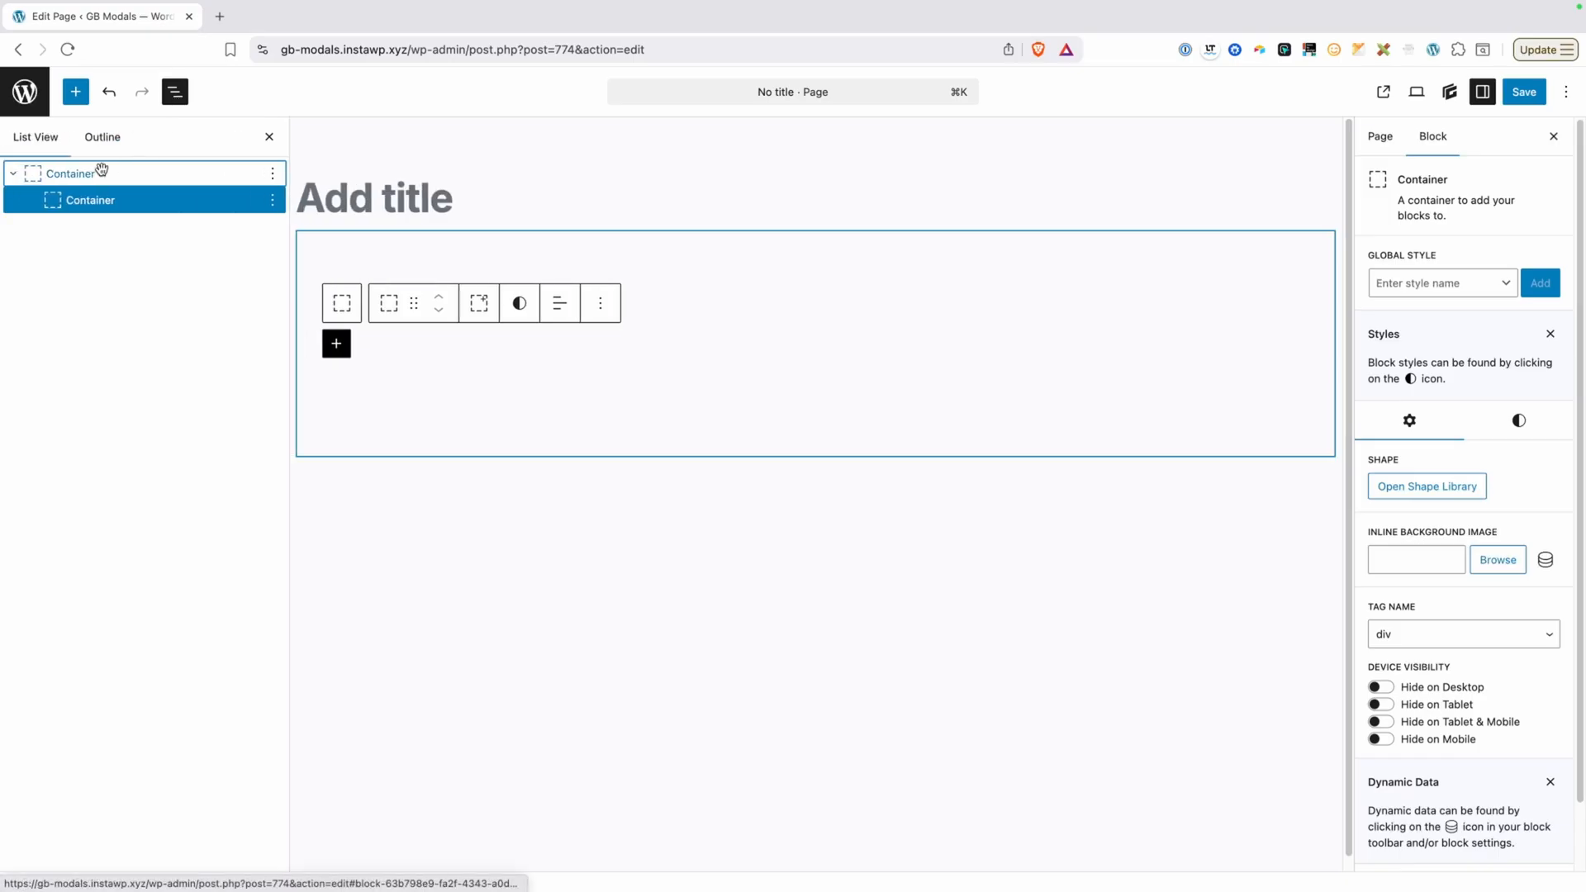
# In List View, rename the outer Container 'Section' and the inner Container 'Wrapper'.
pyautogui.click(90, 199)
pyautogui.write('Se')
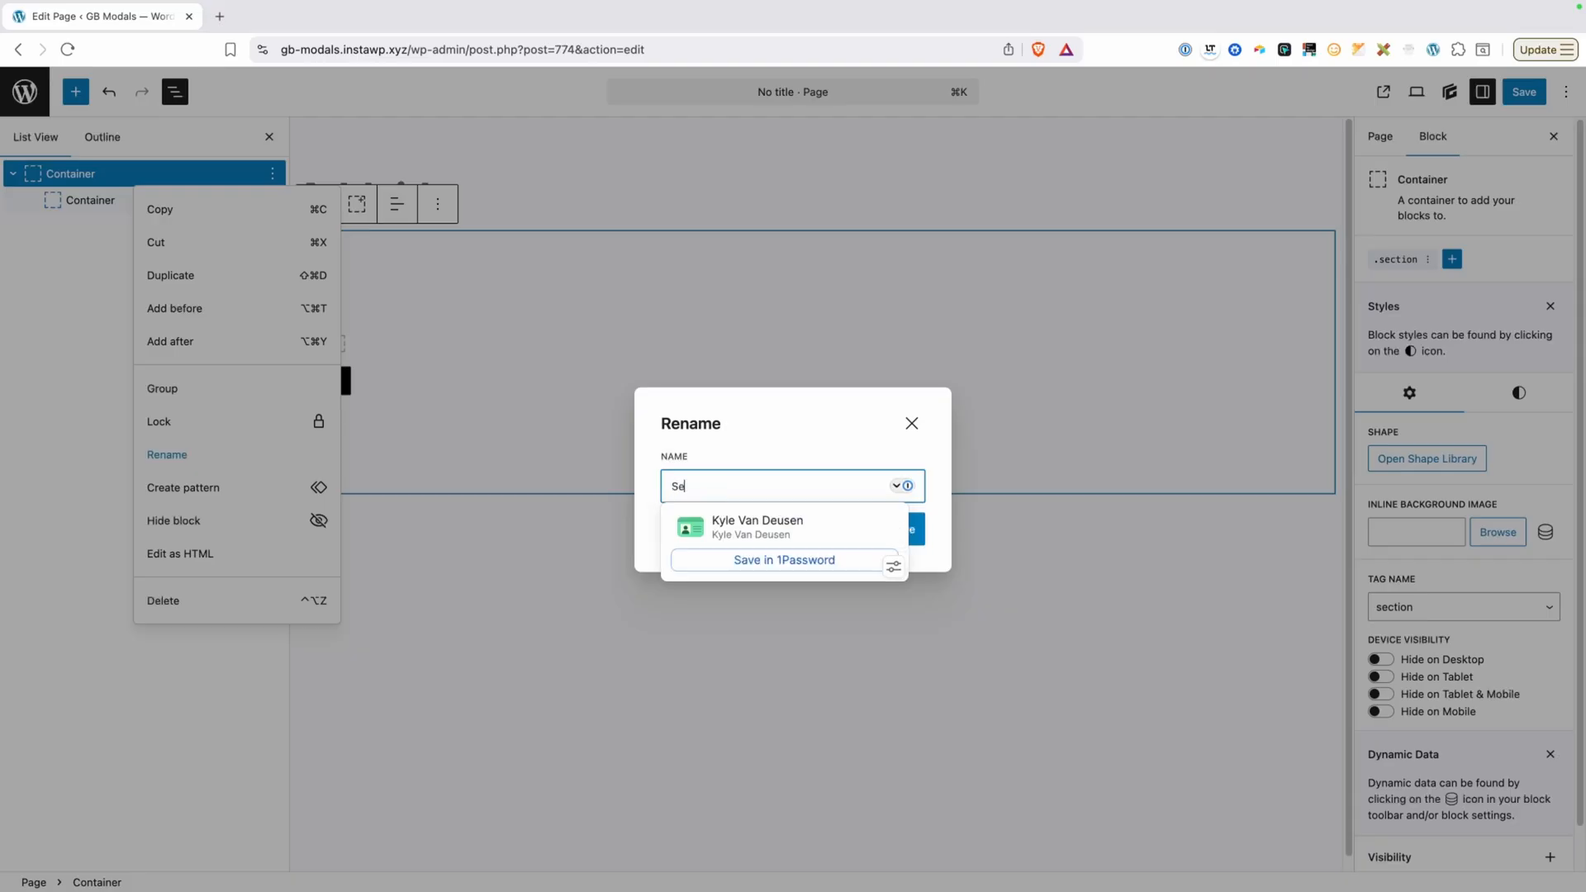
pyautogui.write('ction')
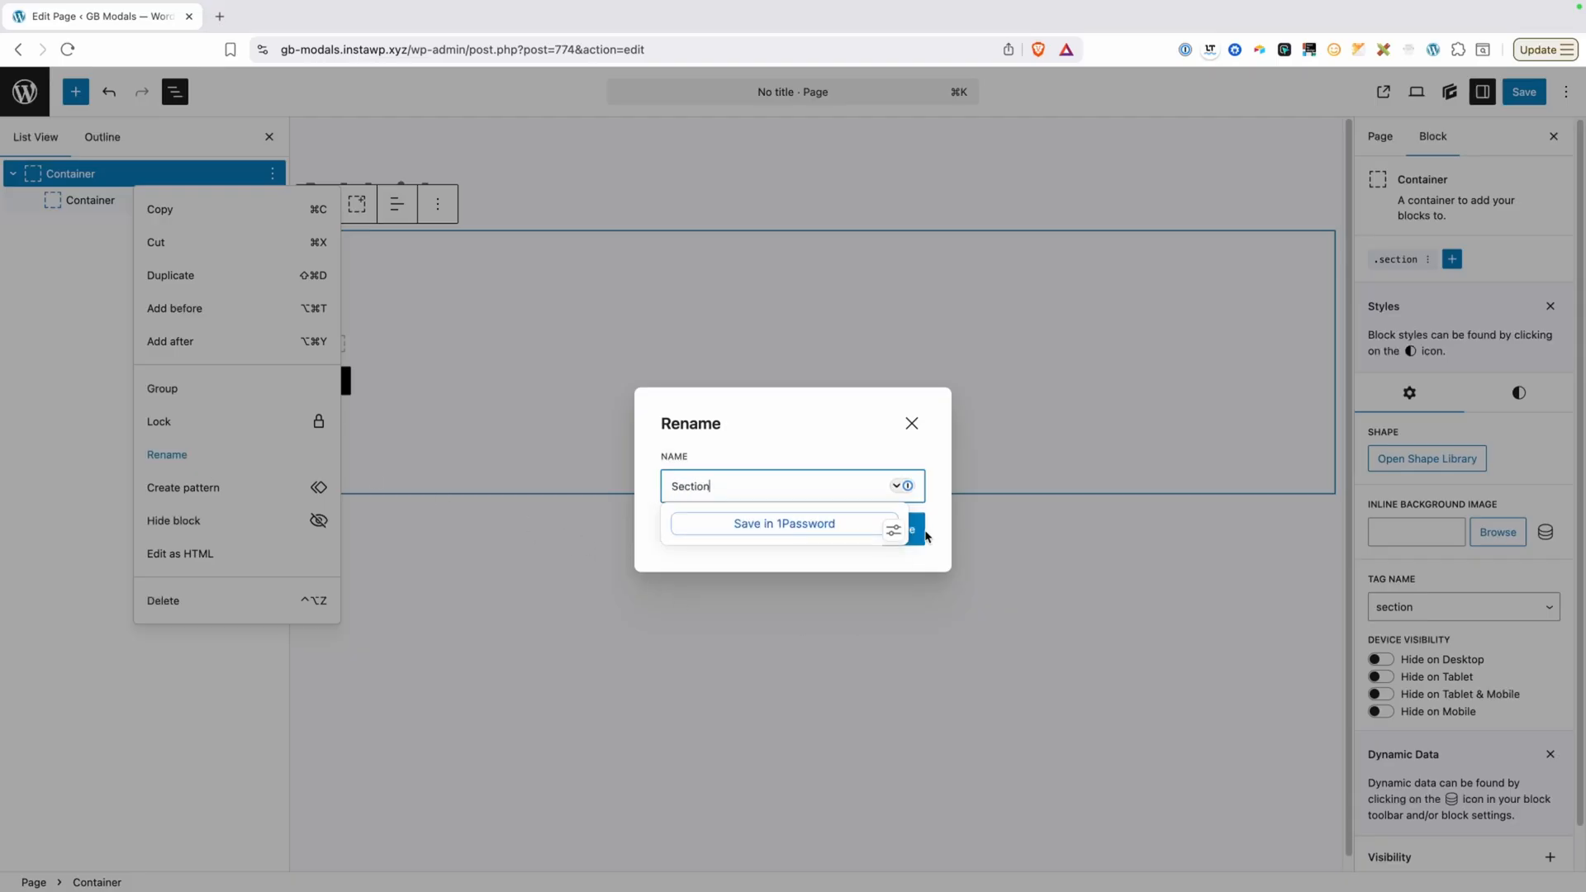
pyautogui.click(912, 529)
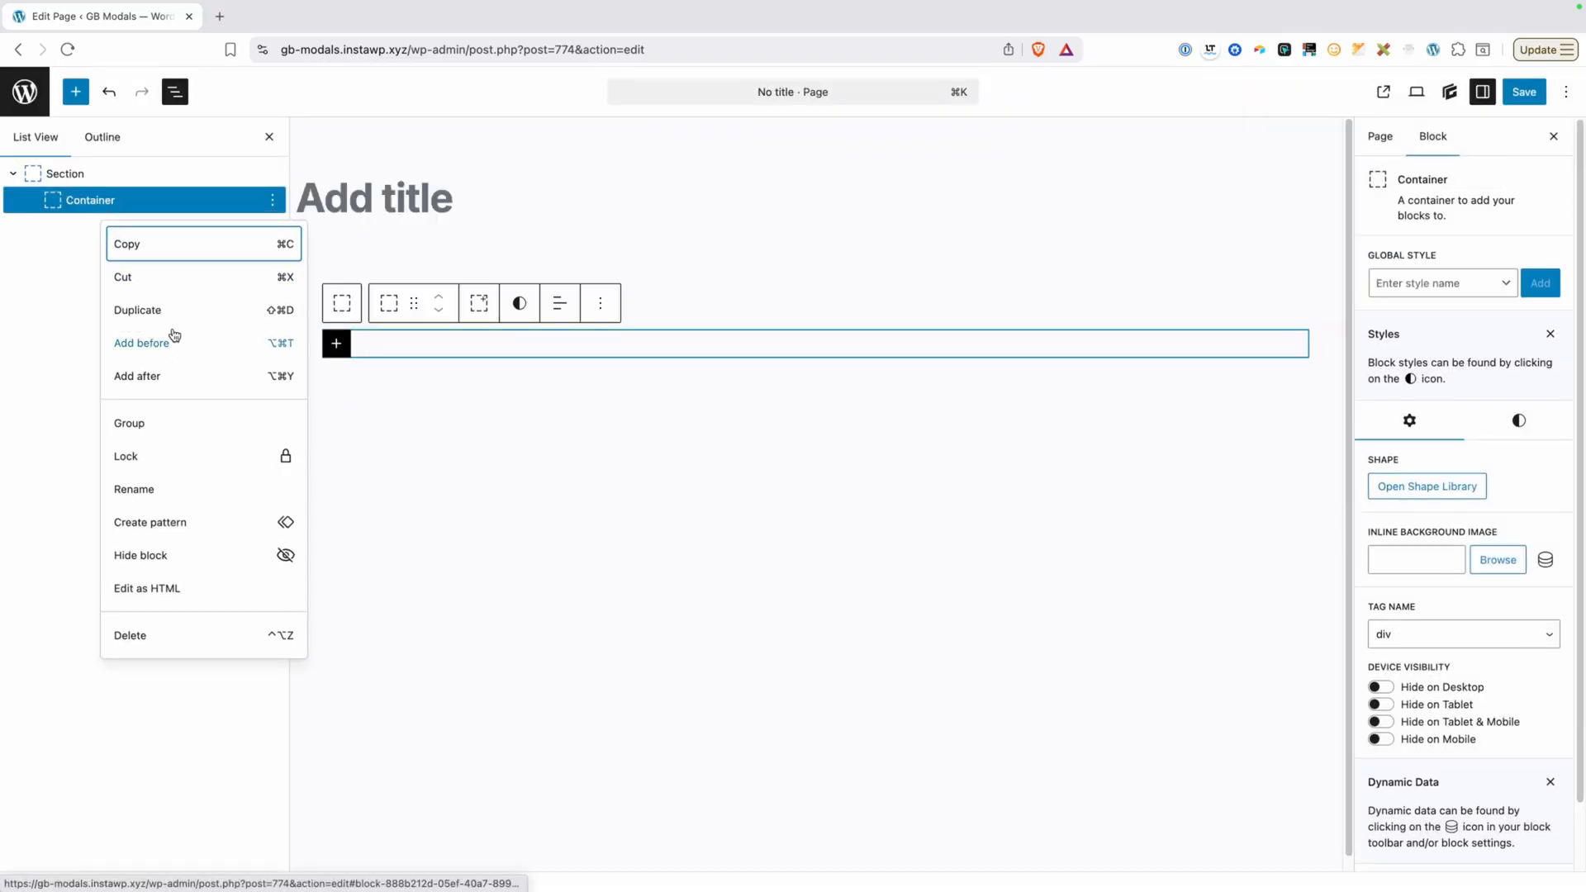
pyautogui.click(134, 488)
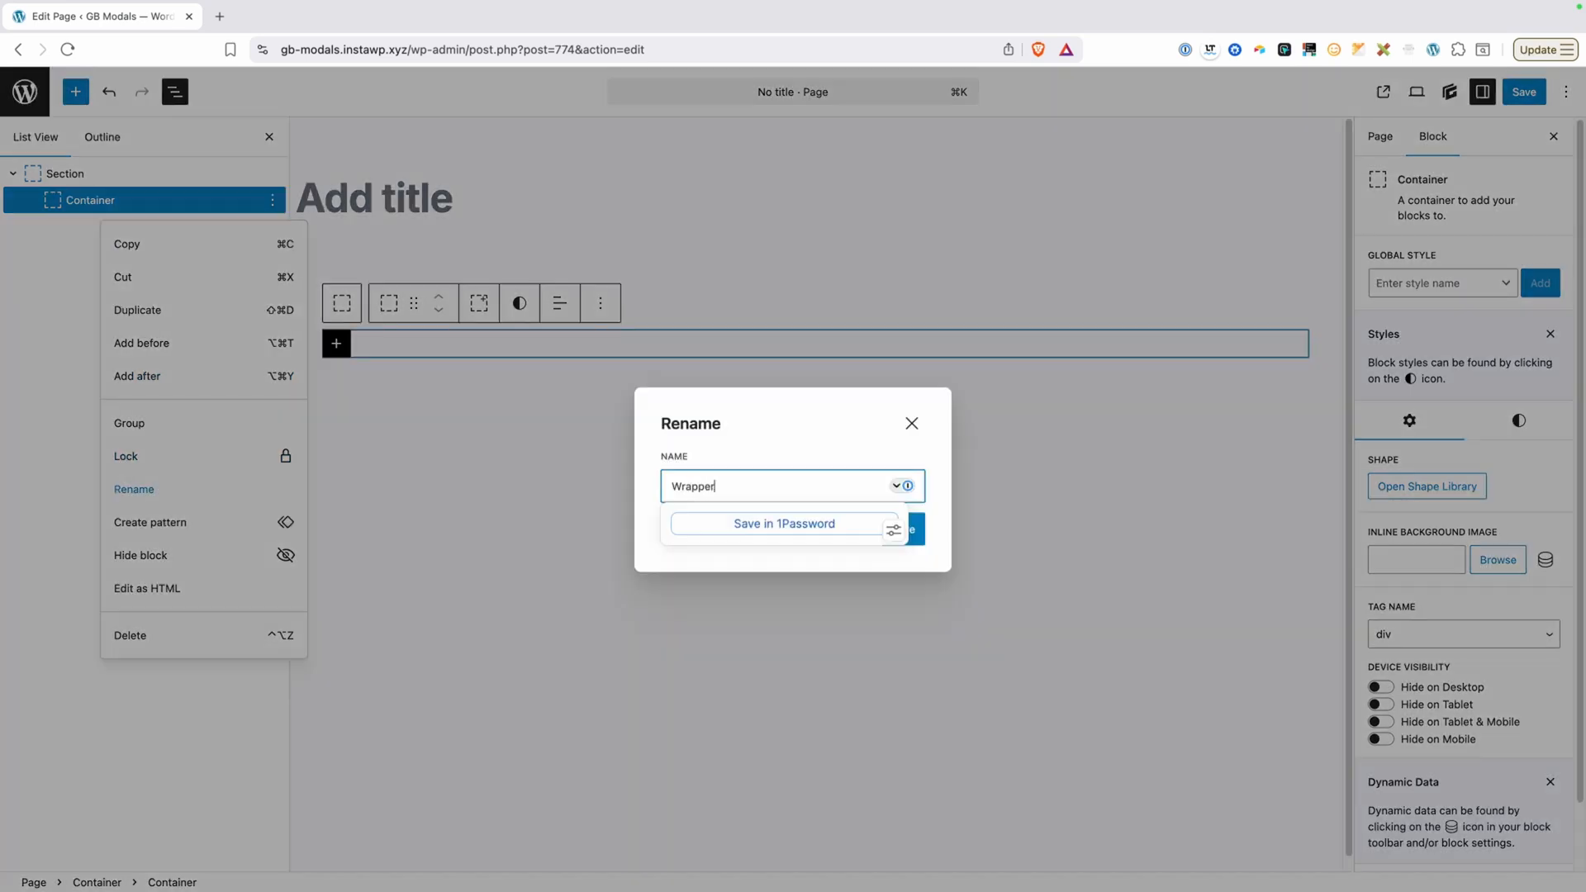
pyautogui.click(908, 528)
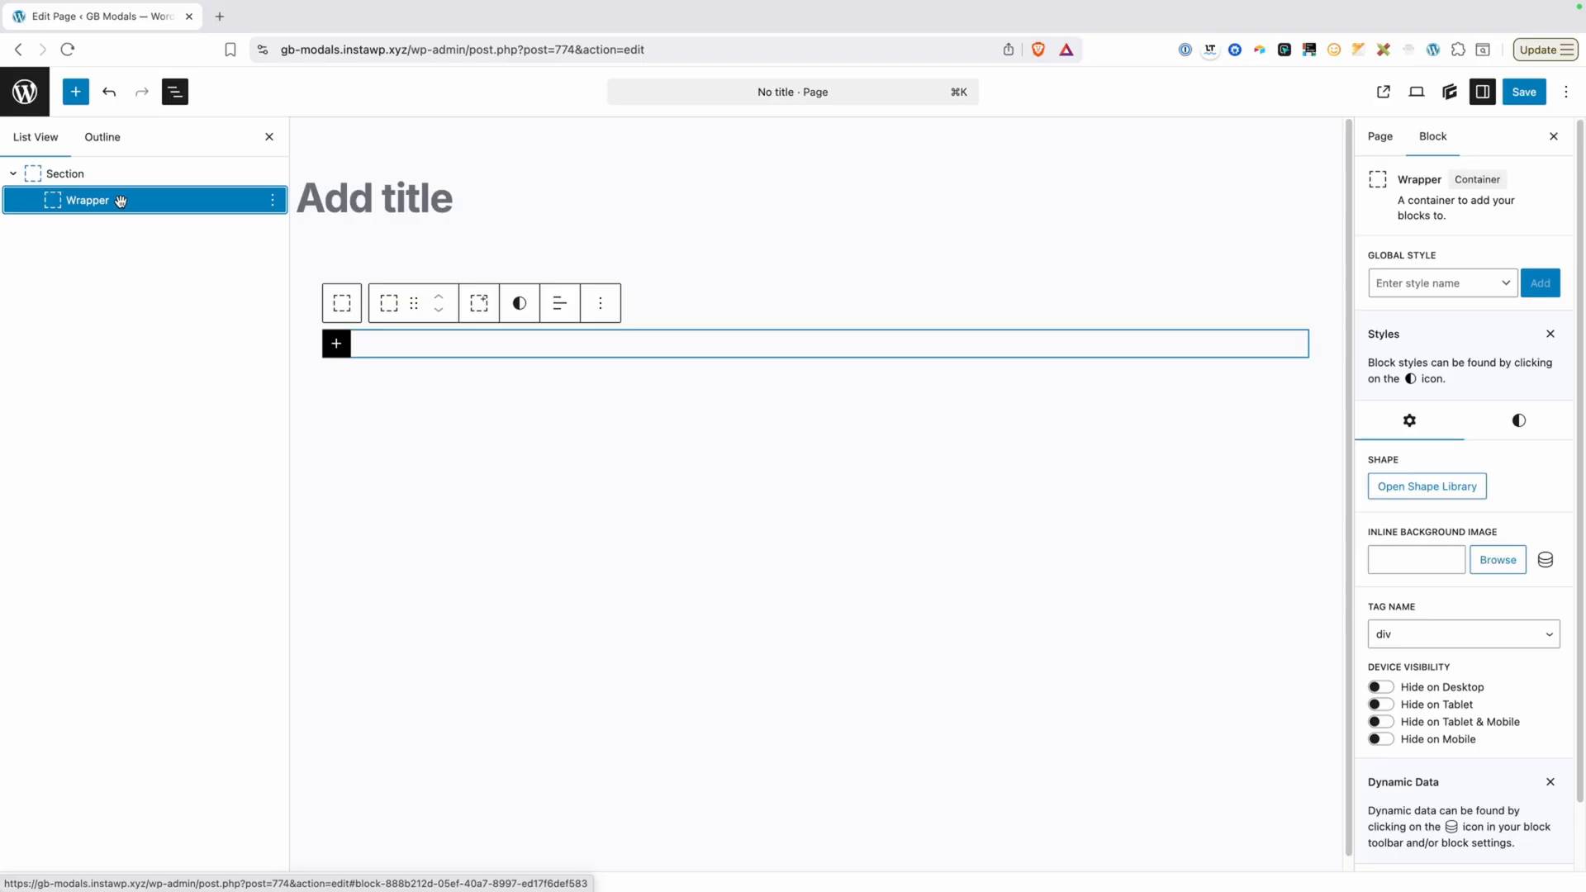
pyautogui.moveTo(178, 209)
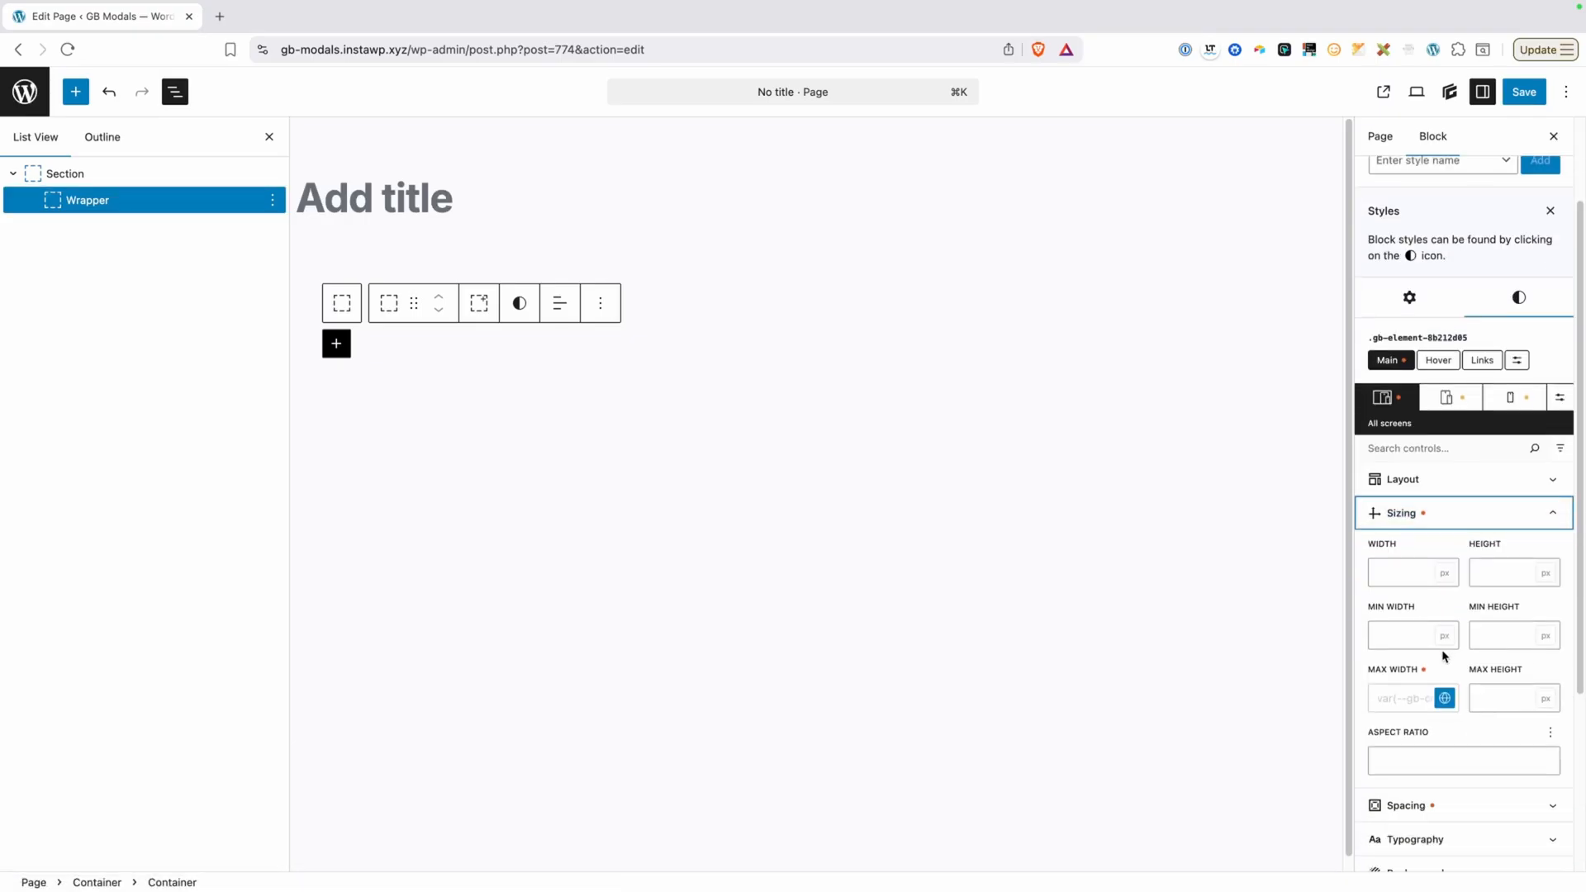
# Check the Customizer container width and set Wrapper Max Width to var(--gb-container-width).
pyautogui.click(1443, 698)
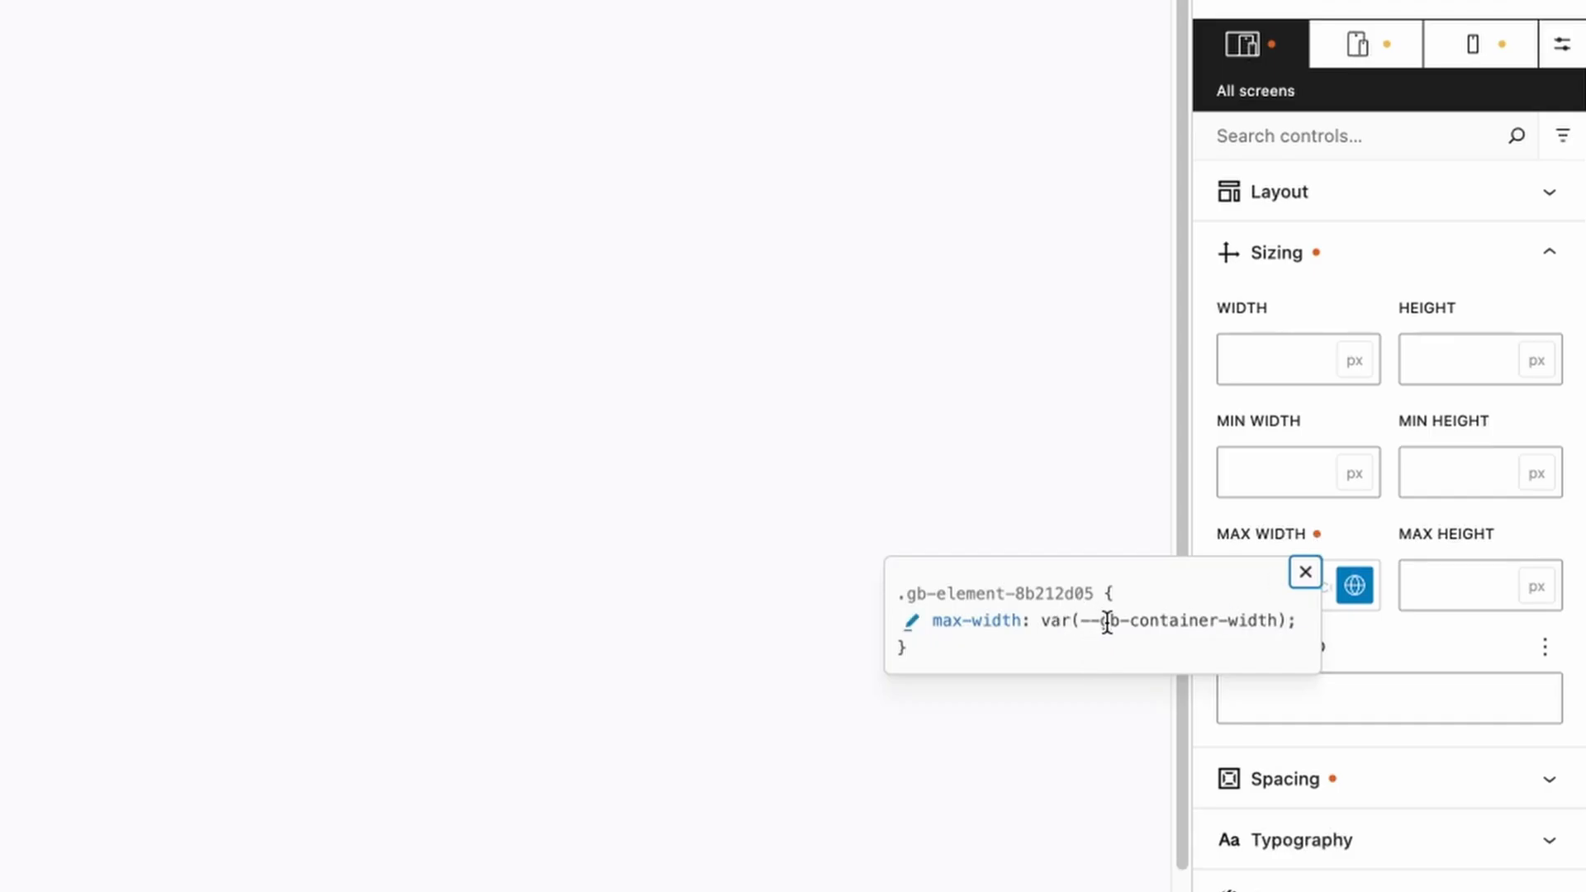
pyautogui.moveTo(1236, 620)
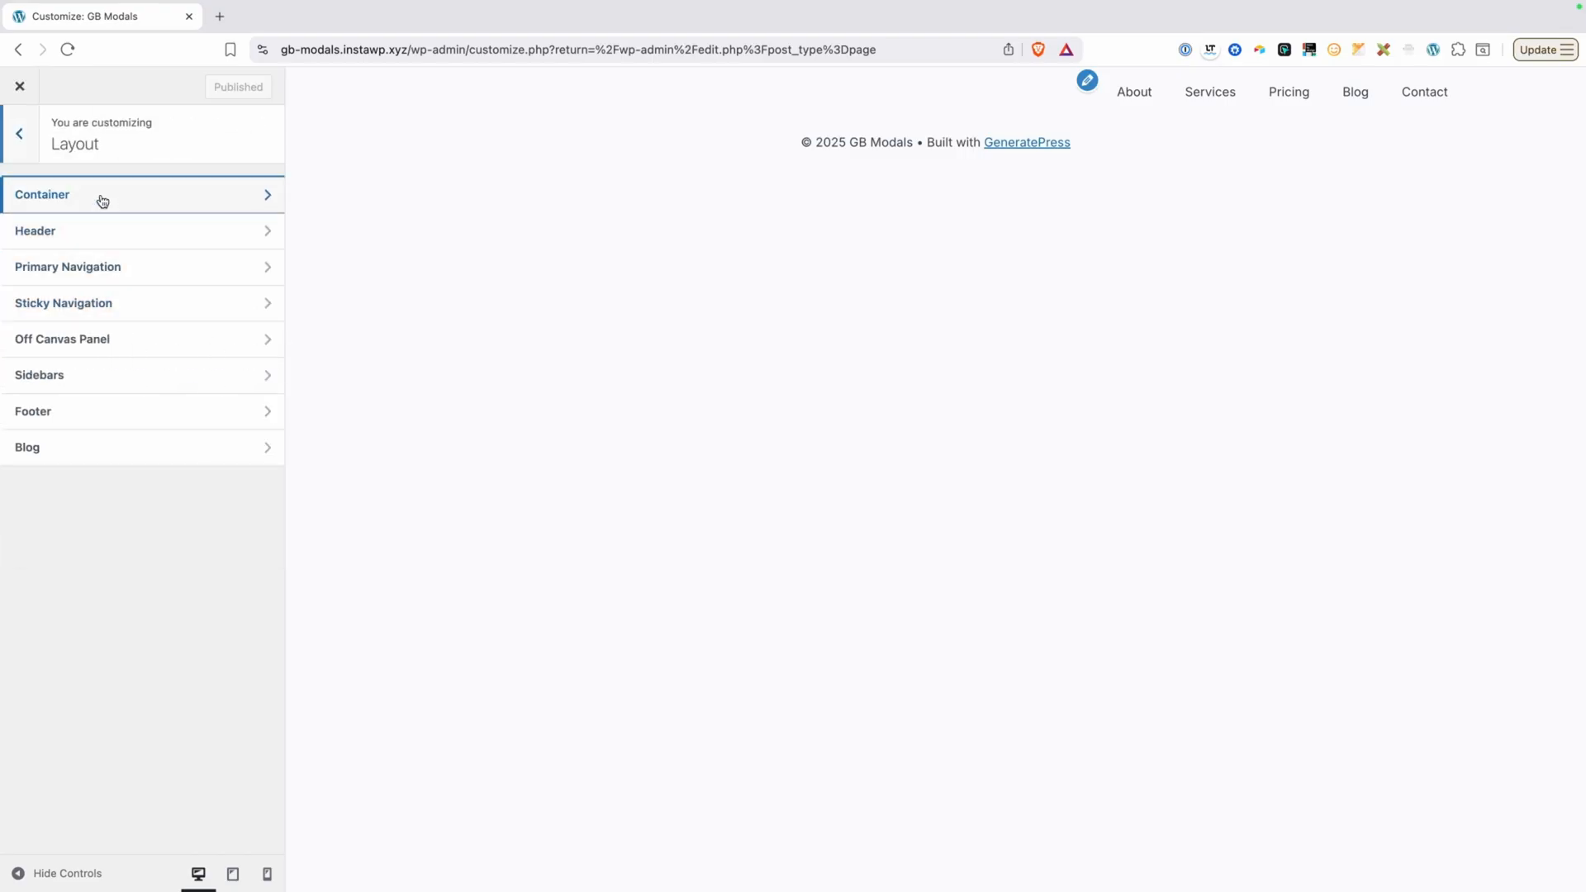
pyautogui.click(71, 194)
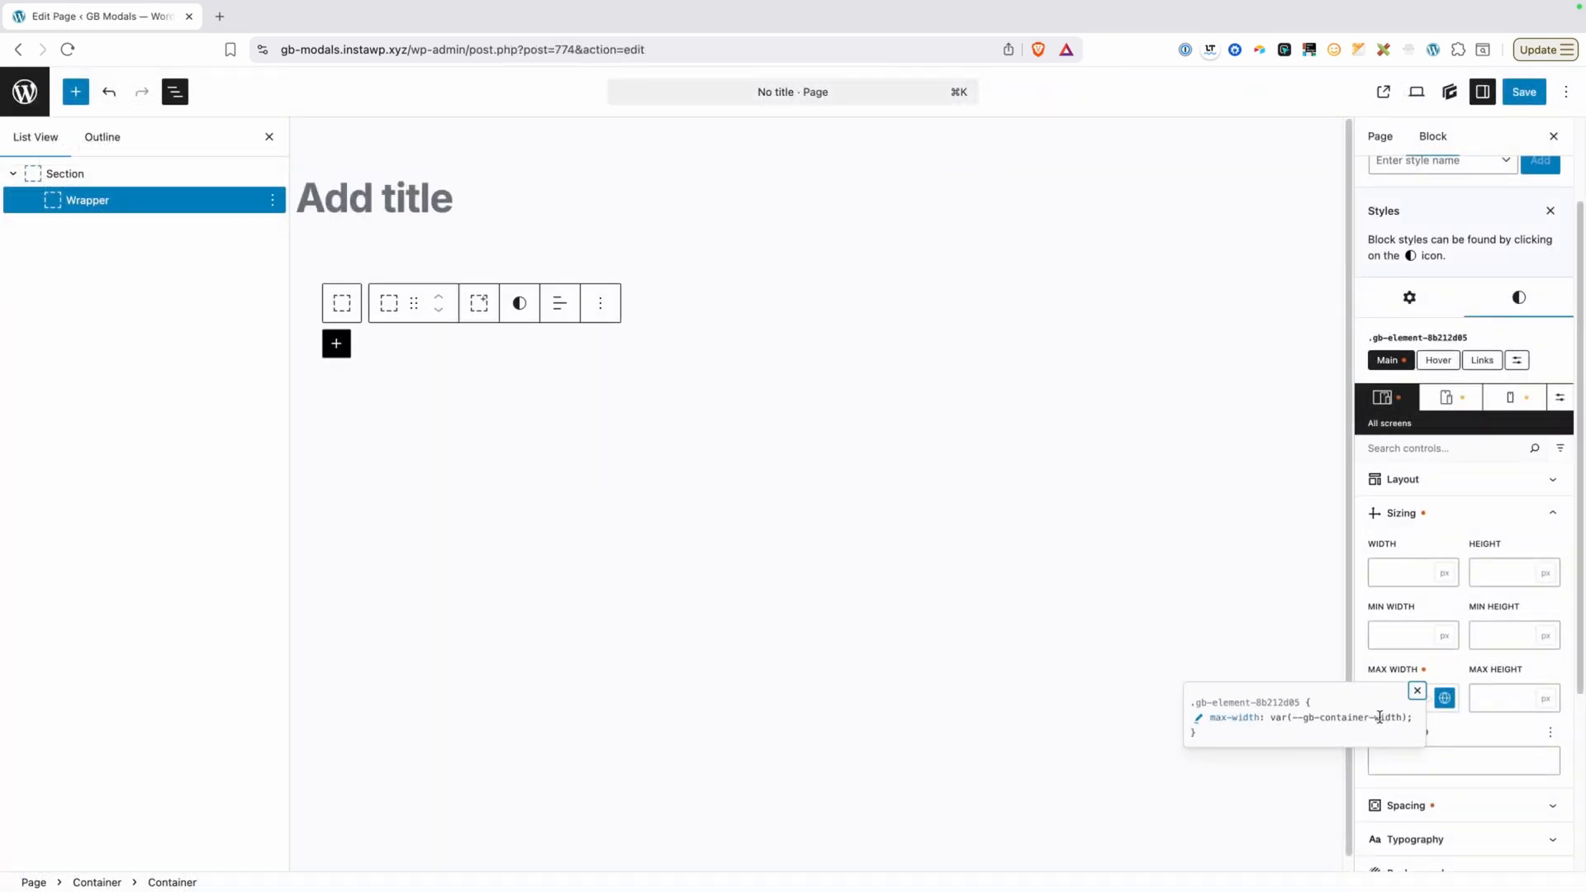
pyautogui.click(65, 173)
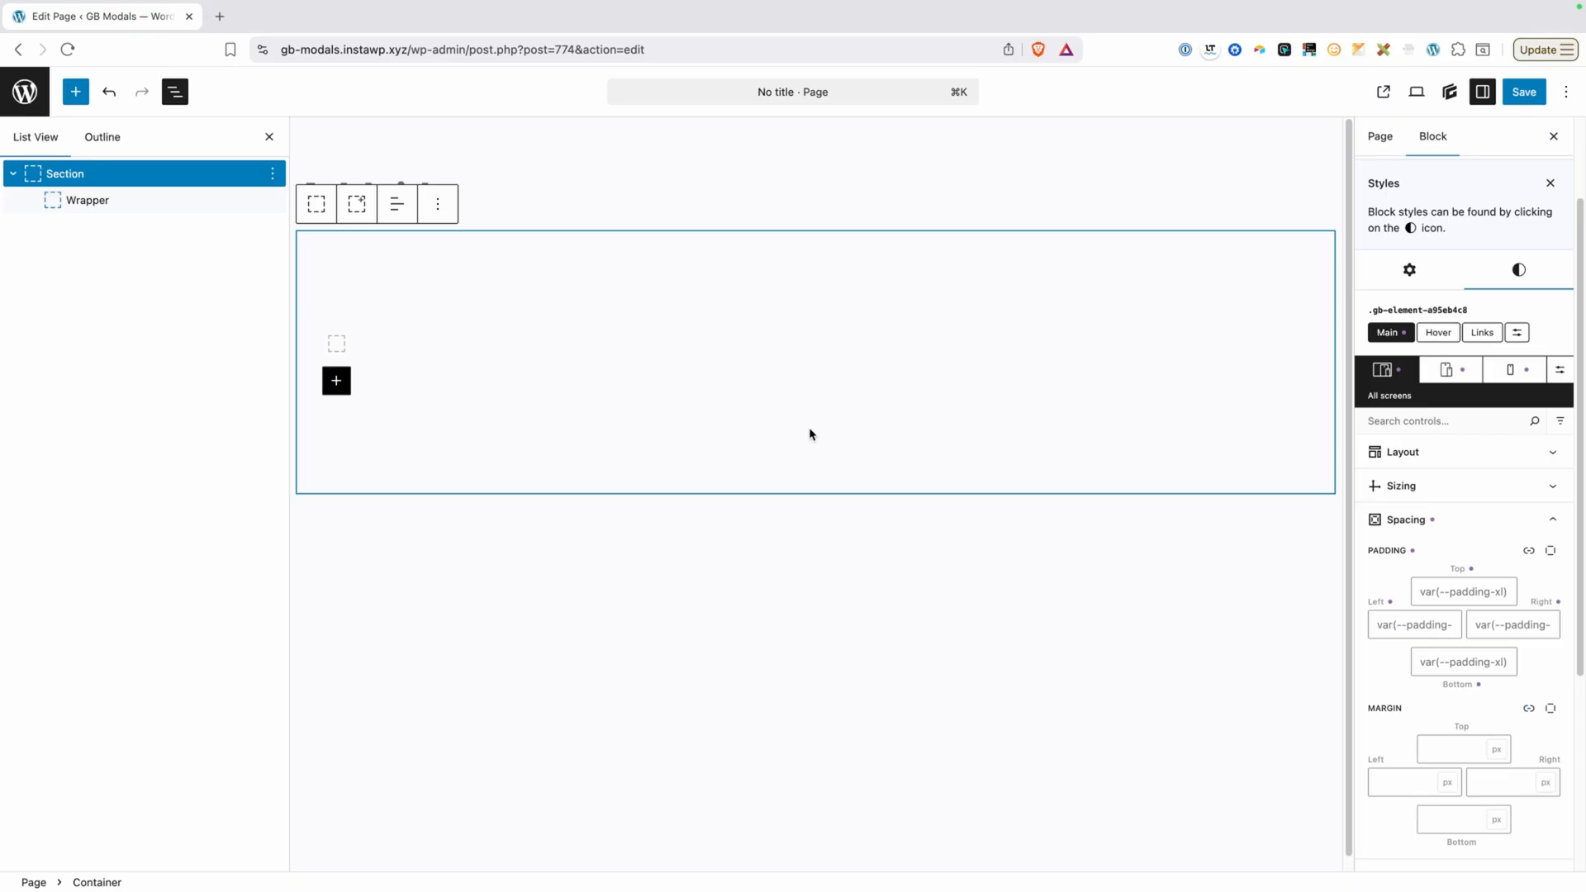
pyautogui.moveTo(185, 173)
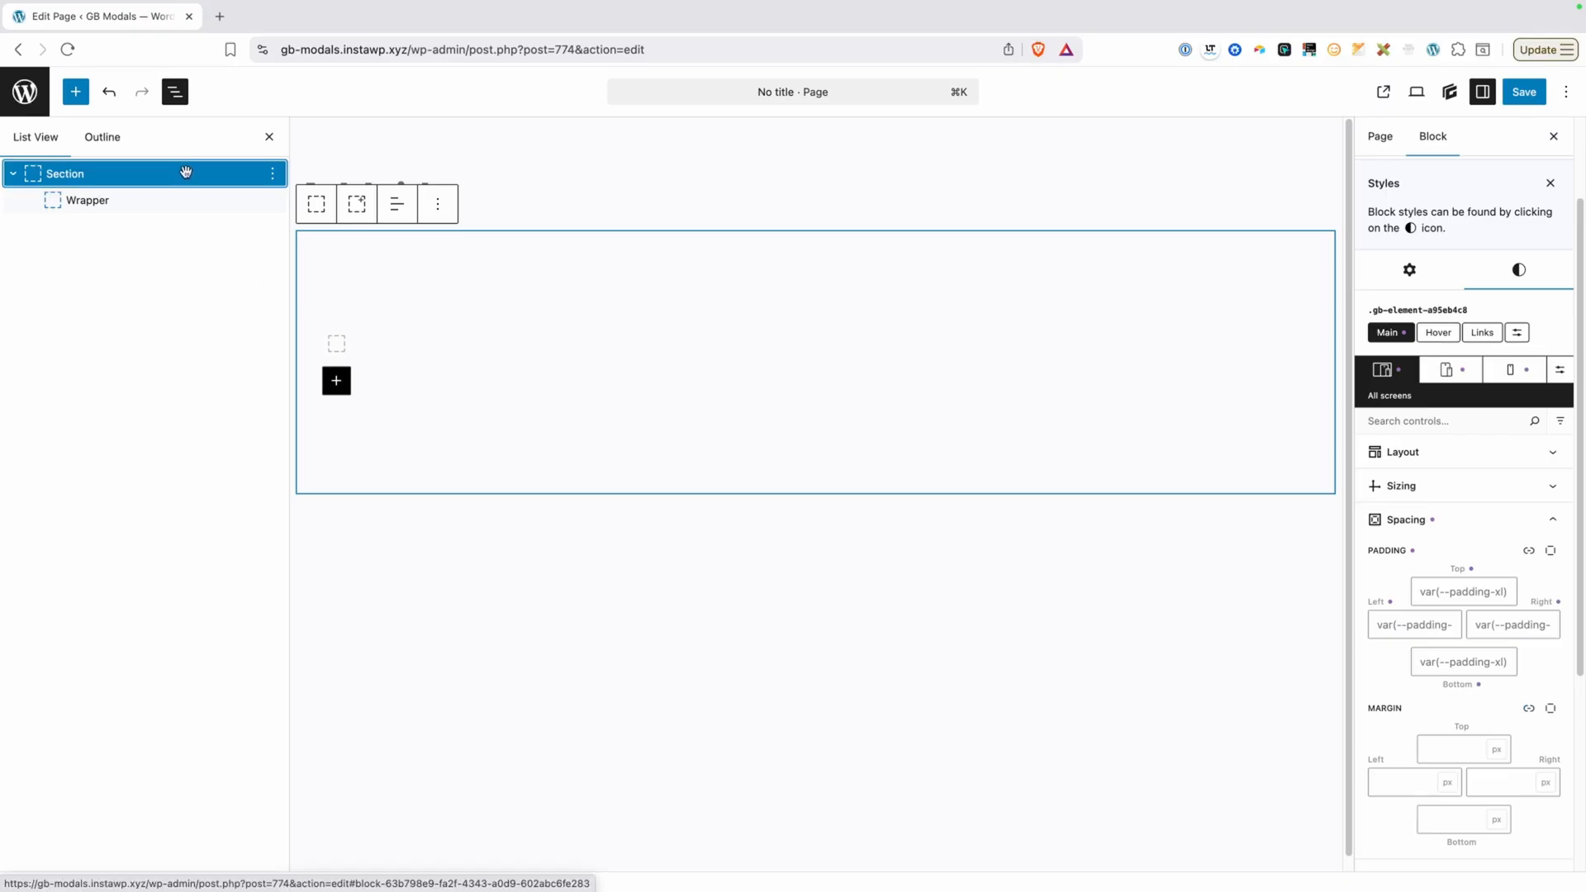
pyautogui.moveTo(395, 206)
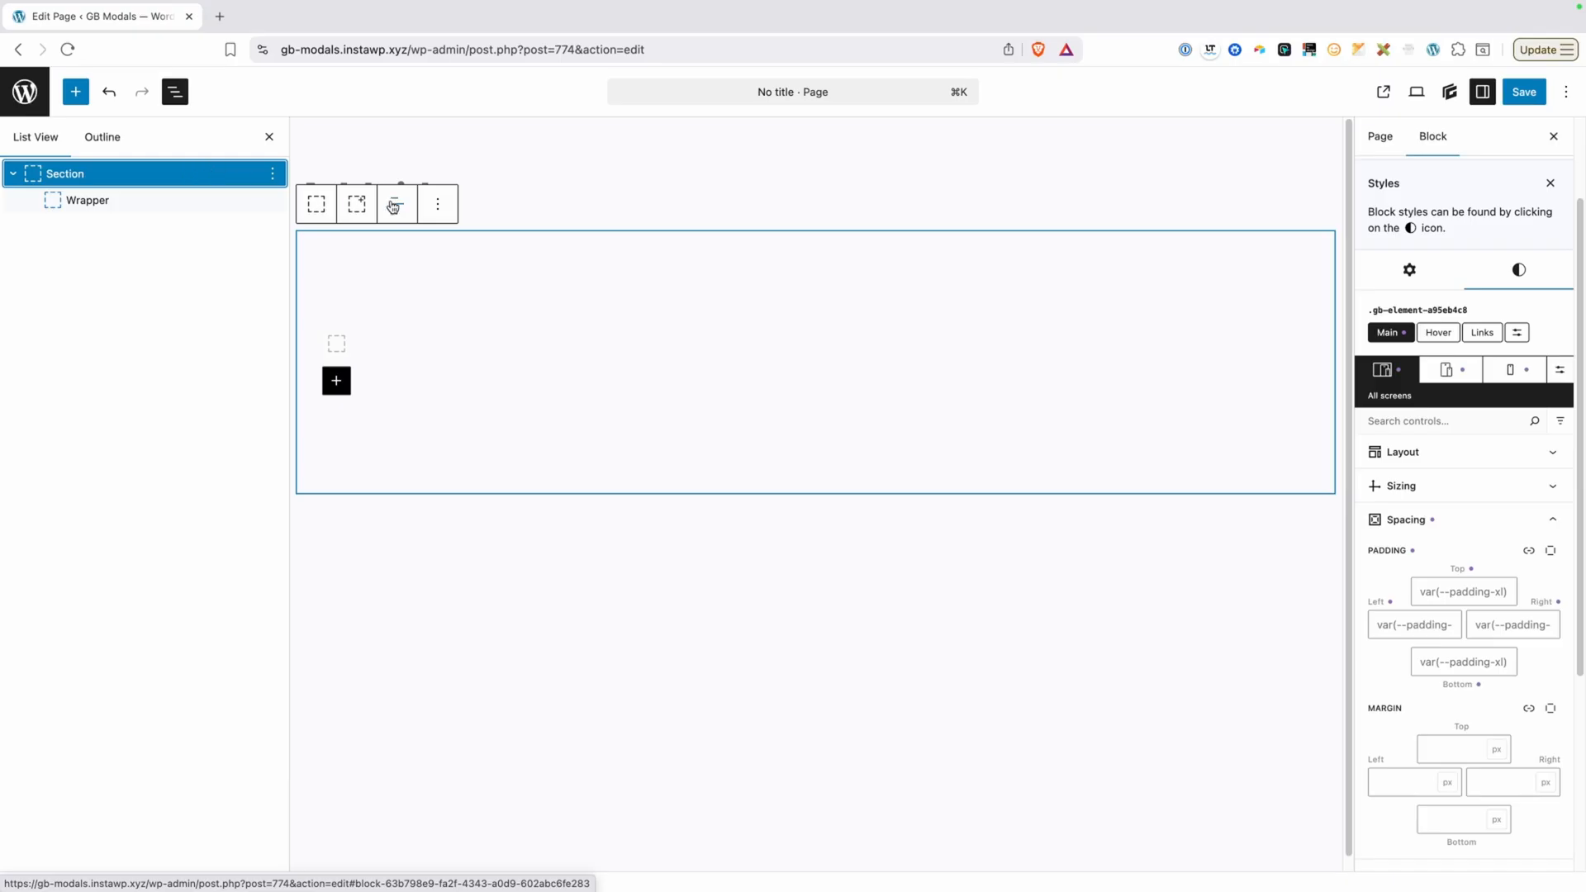
# Create a pattern named 'Section' from the Section block with Synced turned off.
pyautogui.click(437, 203)
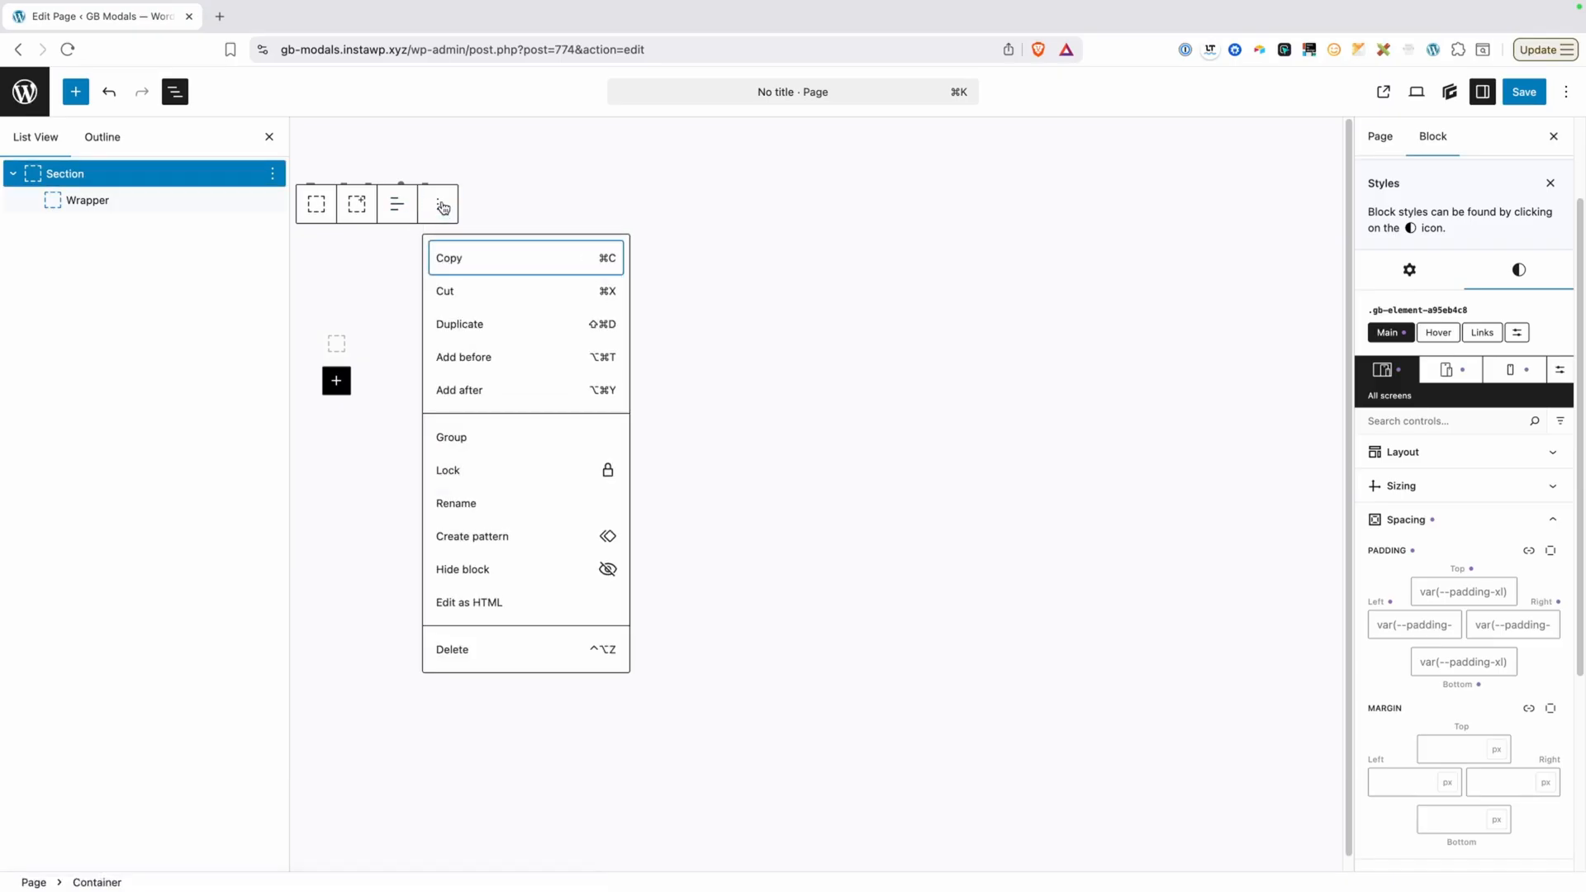
pyautogui.click(472, 536)
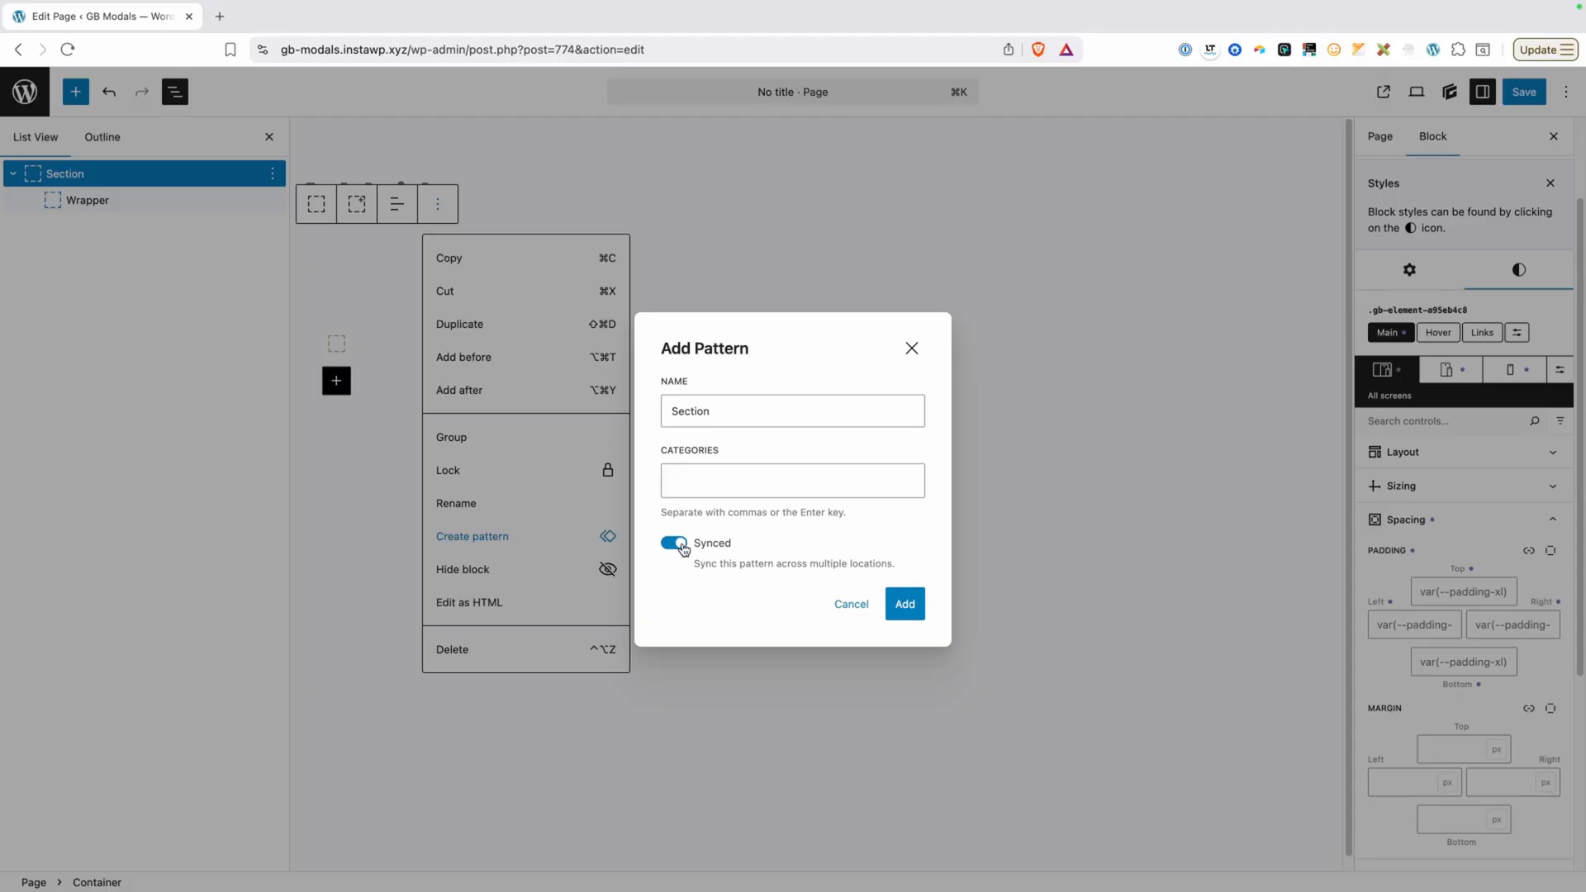
pyautogui.click(674, 543)
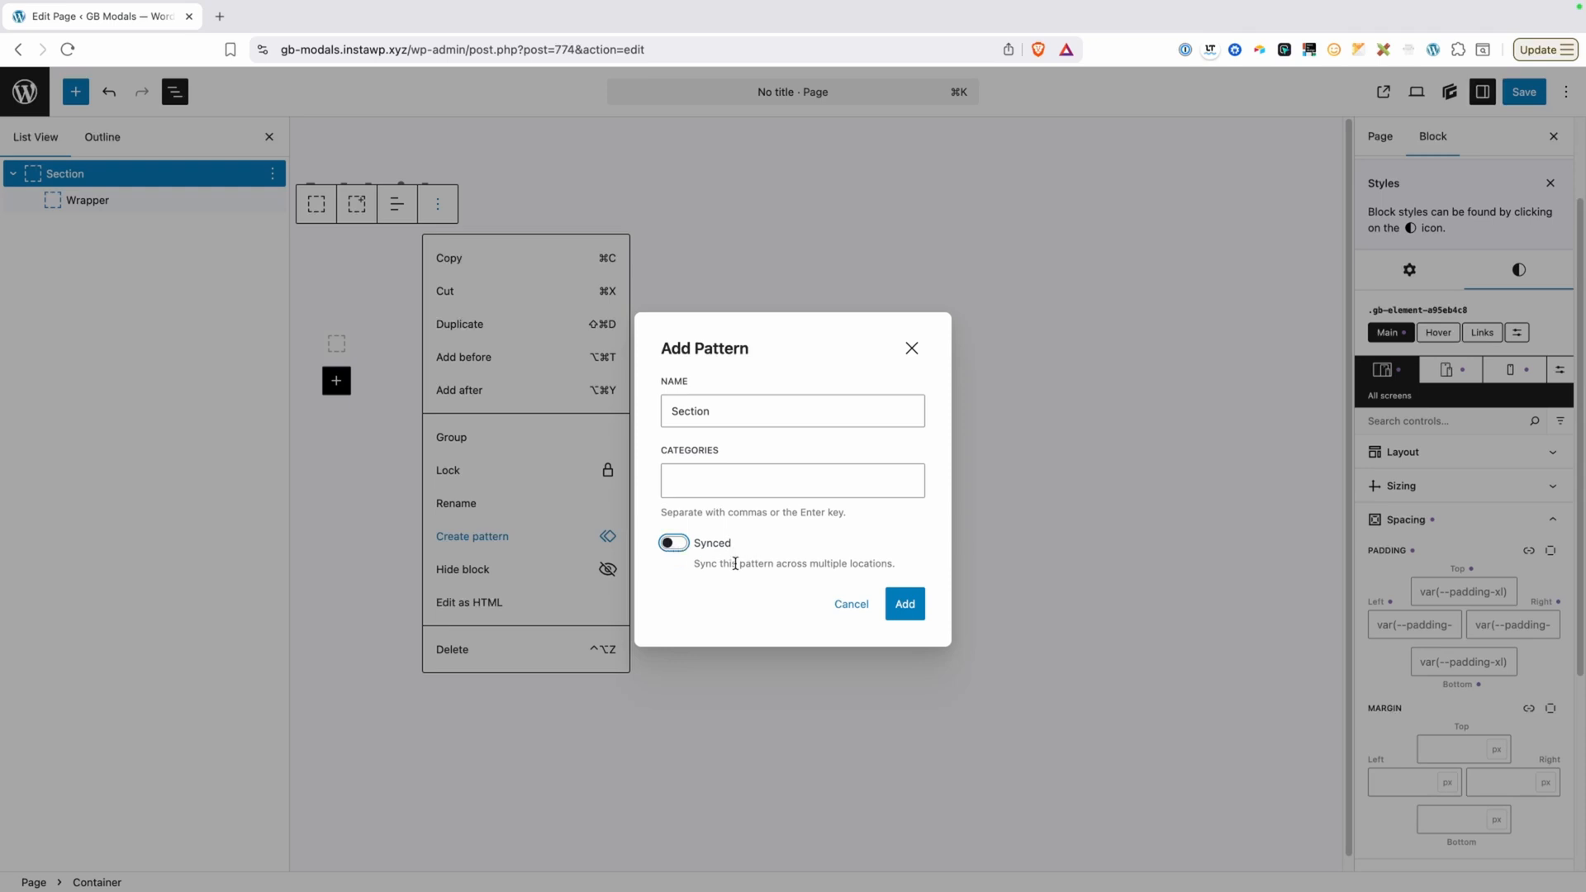
pyautogui.click(902, 603)
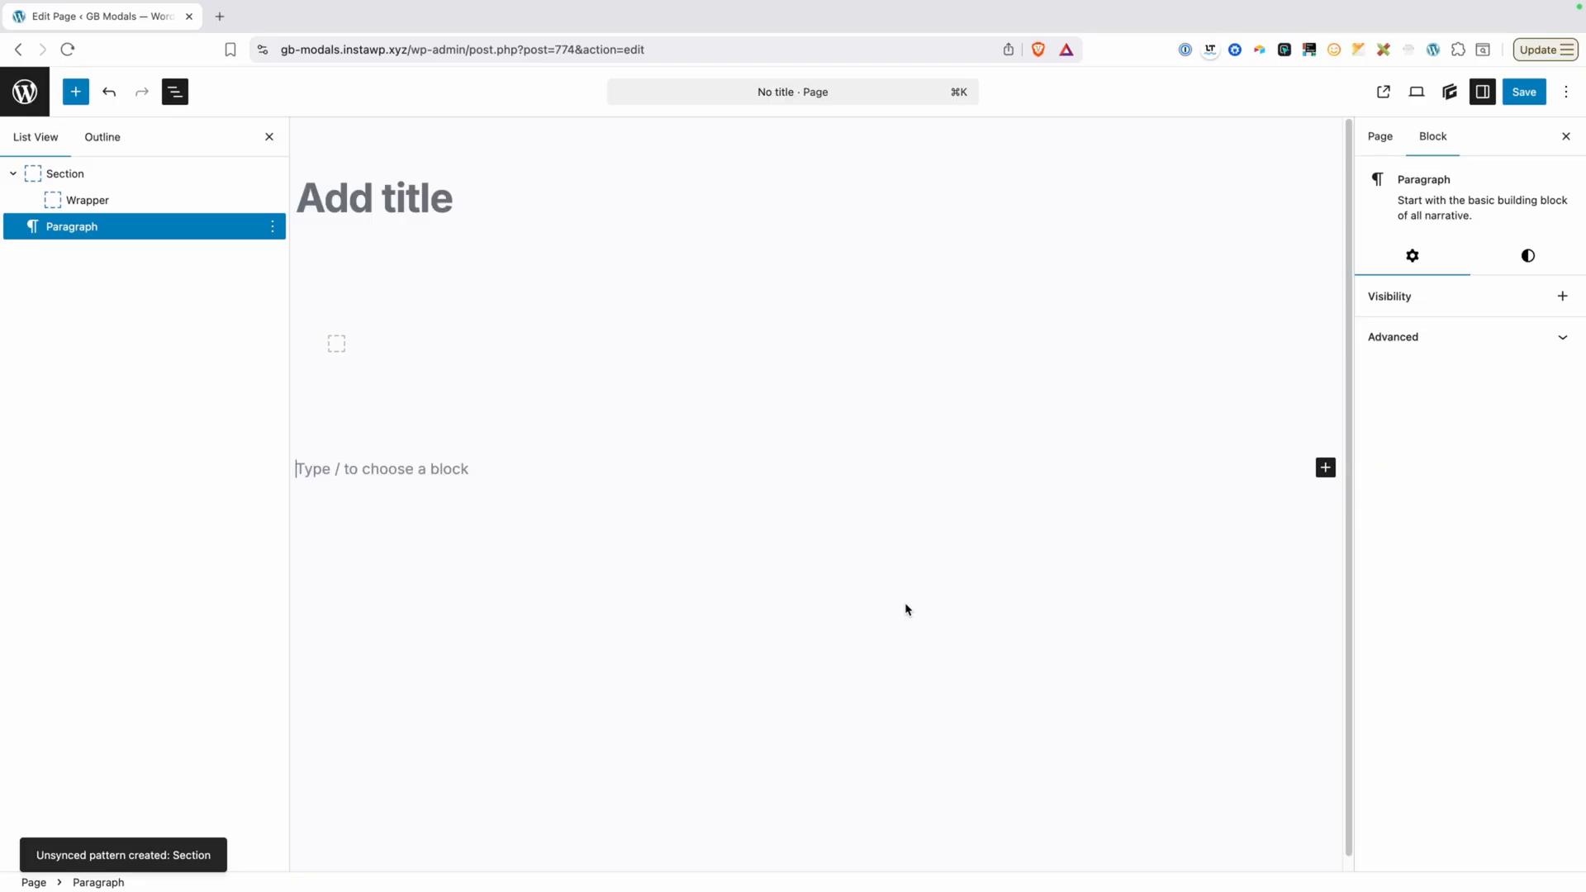
pyautogui.moveTo(641, 437)
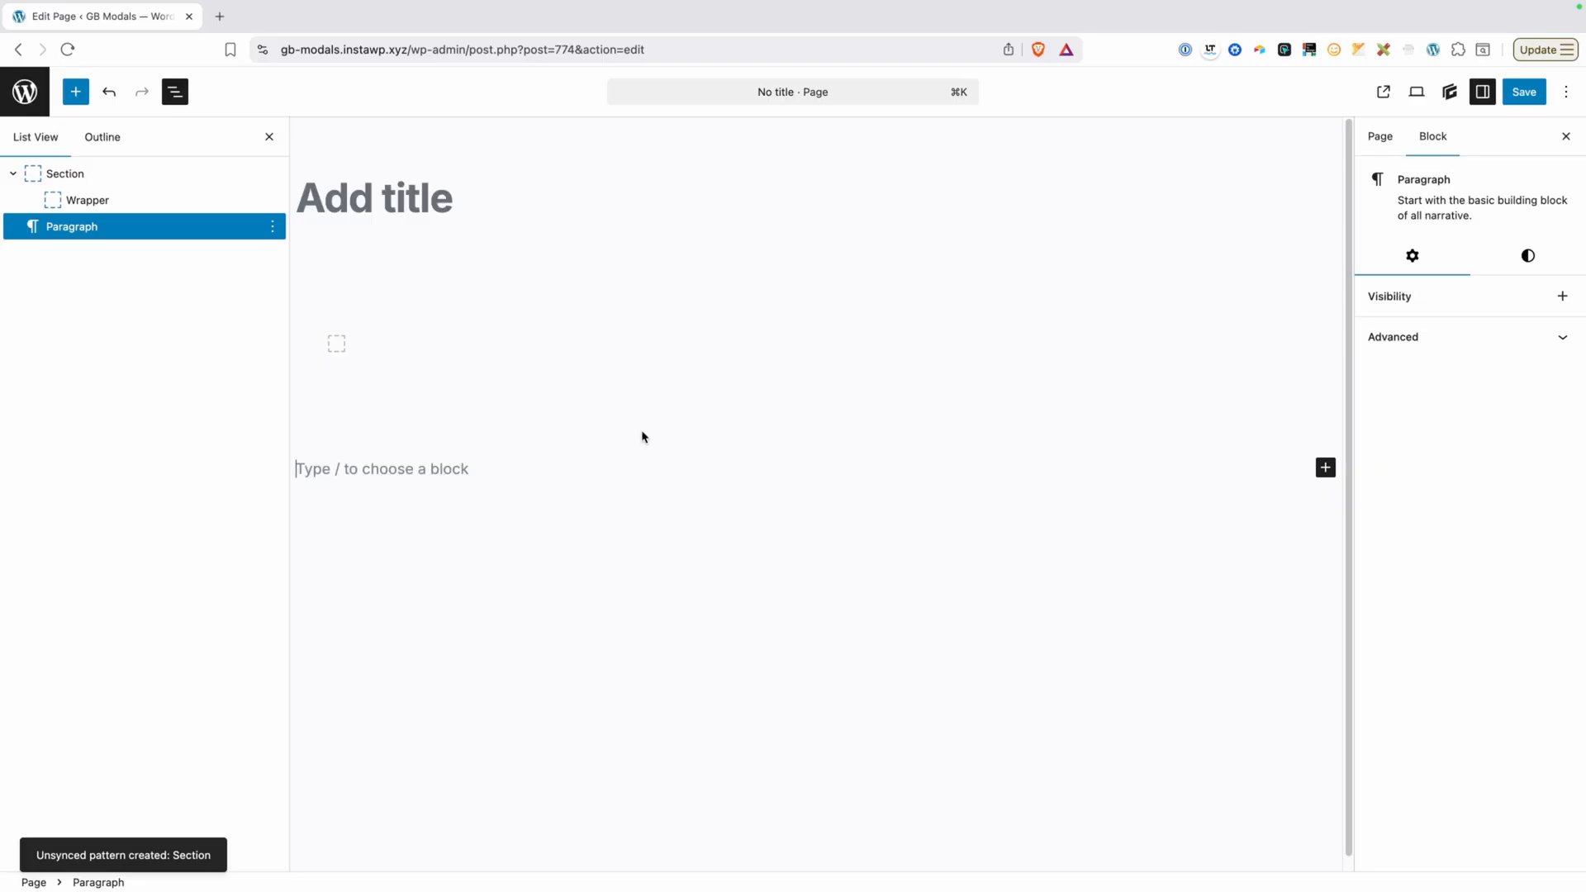
# Delete the original Section block and insert the Section pattern via /section.
pyautogui.click(1378, 136)
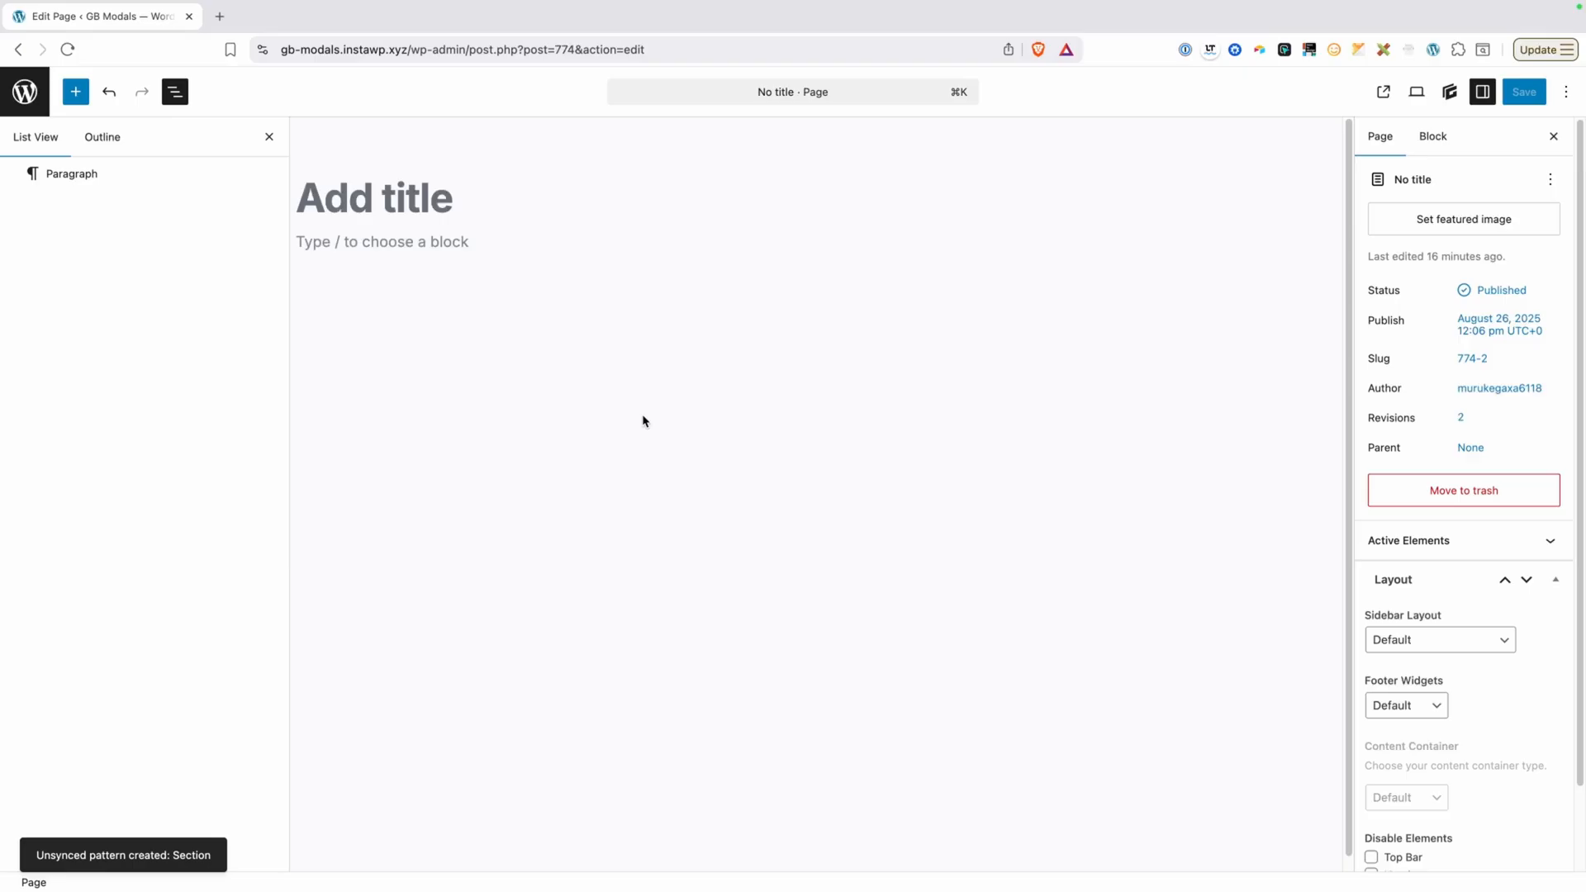
pyautogui.moveTo(422, 245)
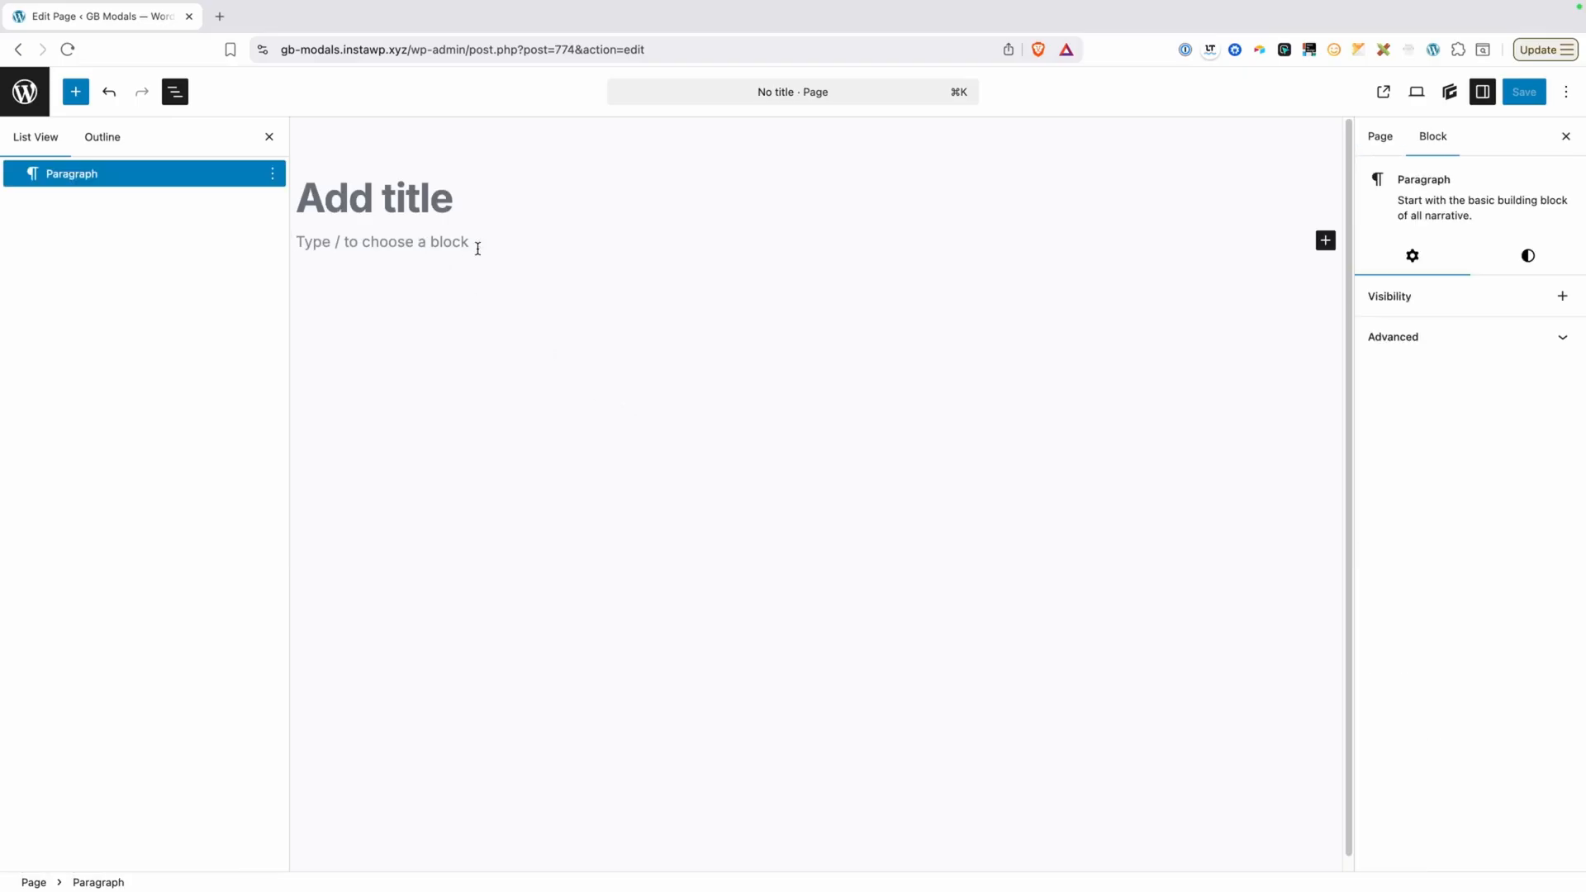
pyautogui.write('/sec')
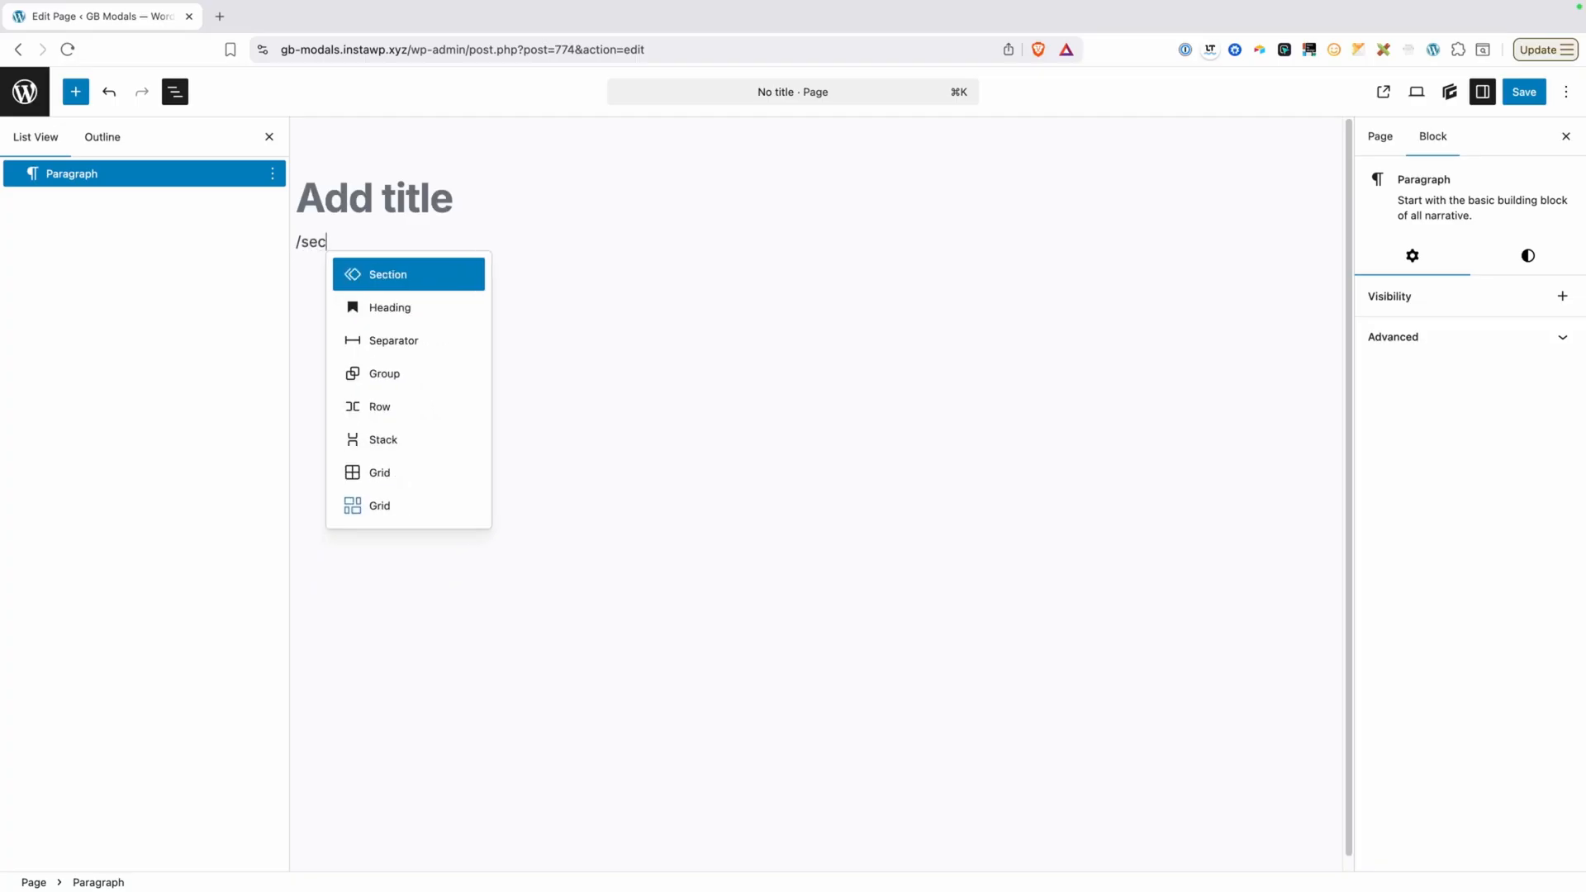
pyautogui.write('tion')
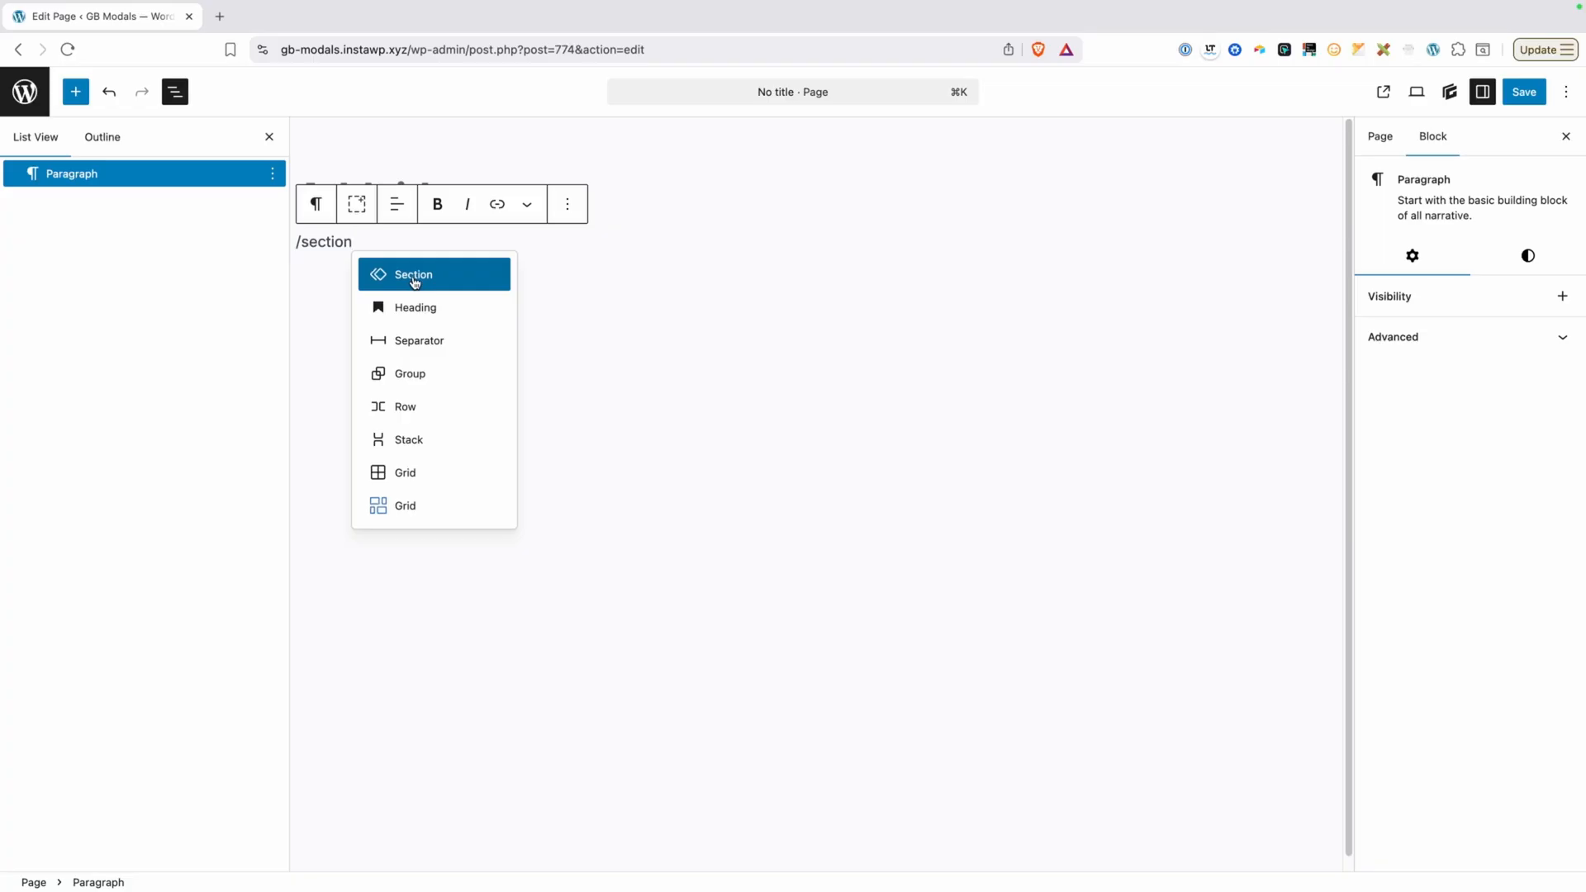
pyautogui.moveTo(387, 287)
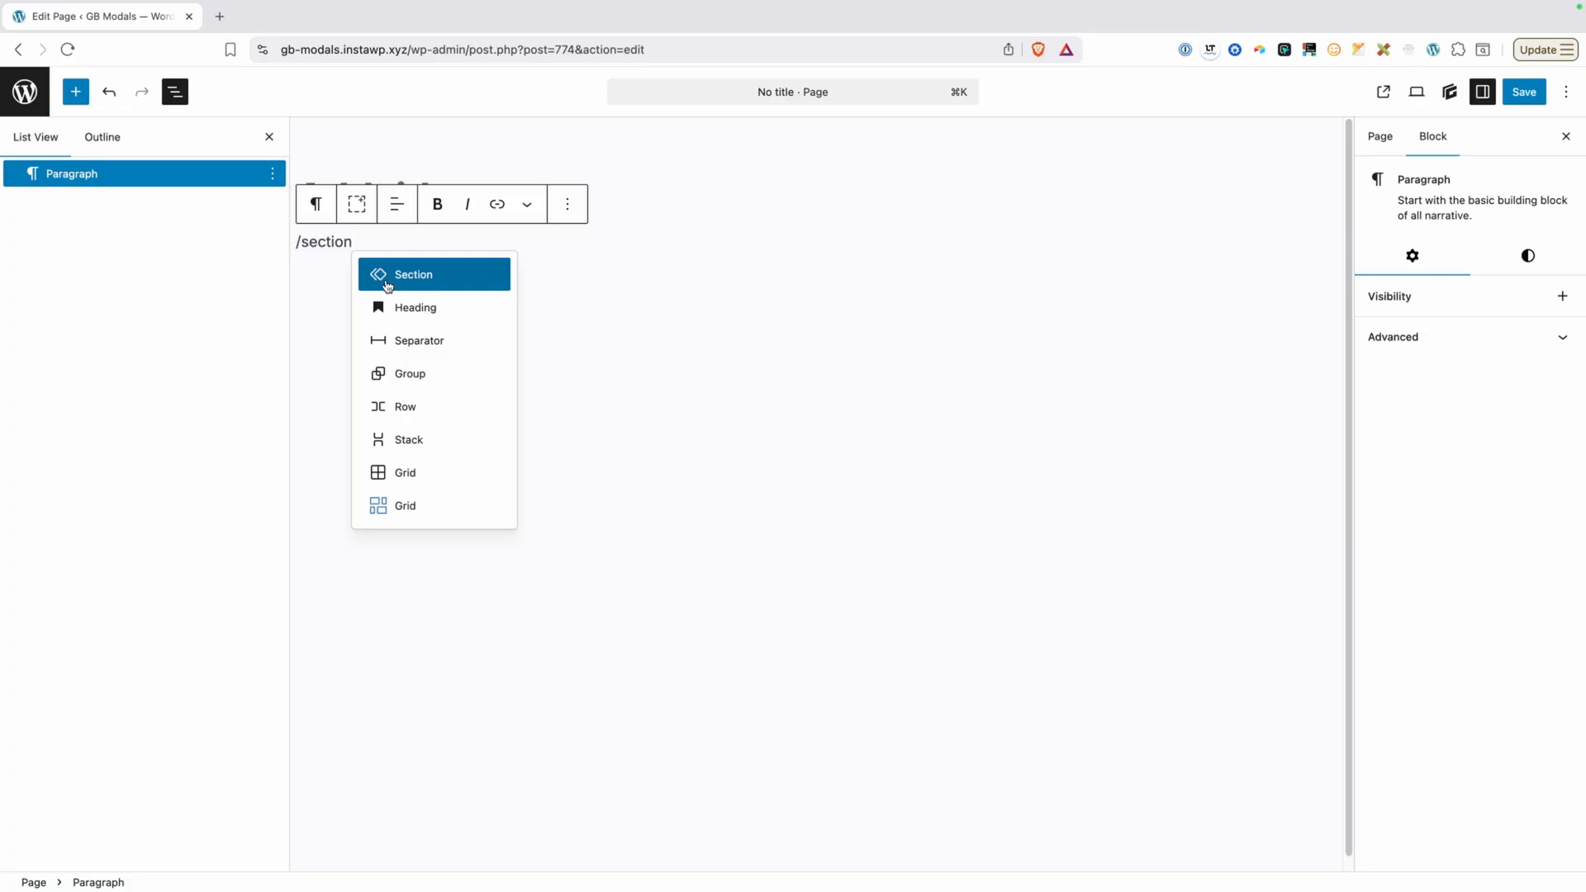
pyautogui.moveTo(393, 281)
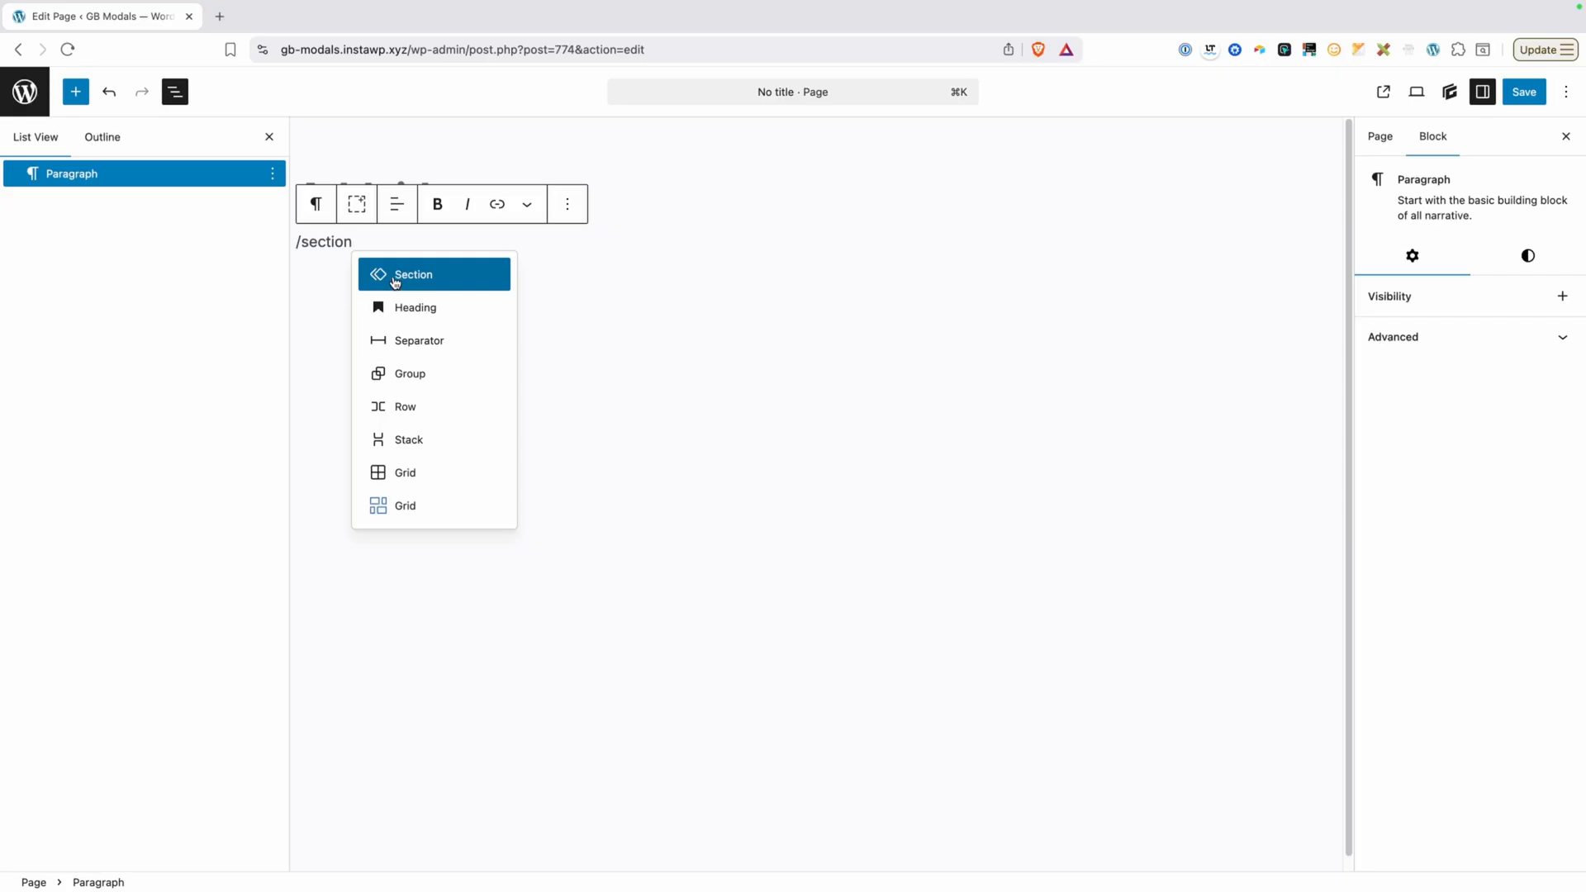
pyautogui.click(413, 275)
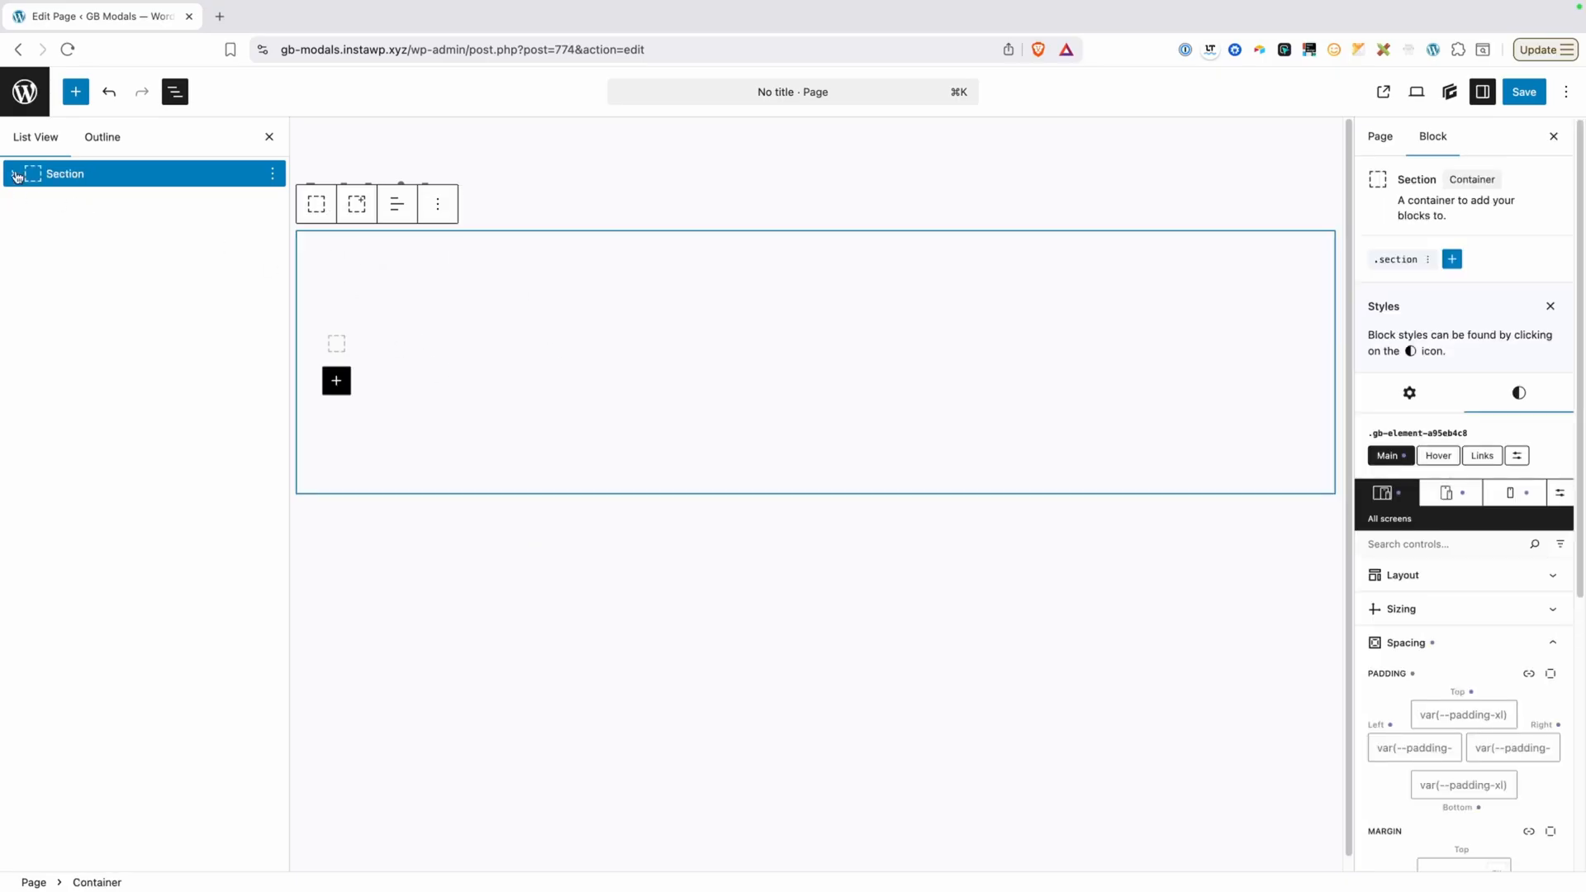
# Expand Section in List View and inspect its inner Wrapper and the outer Section.
pyautogui.click(13, 173)
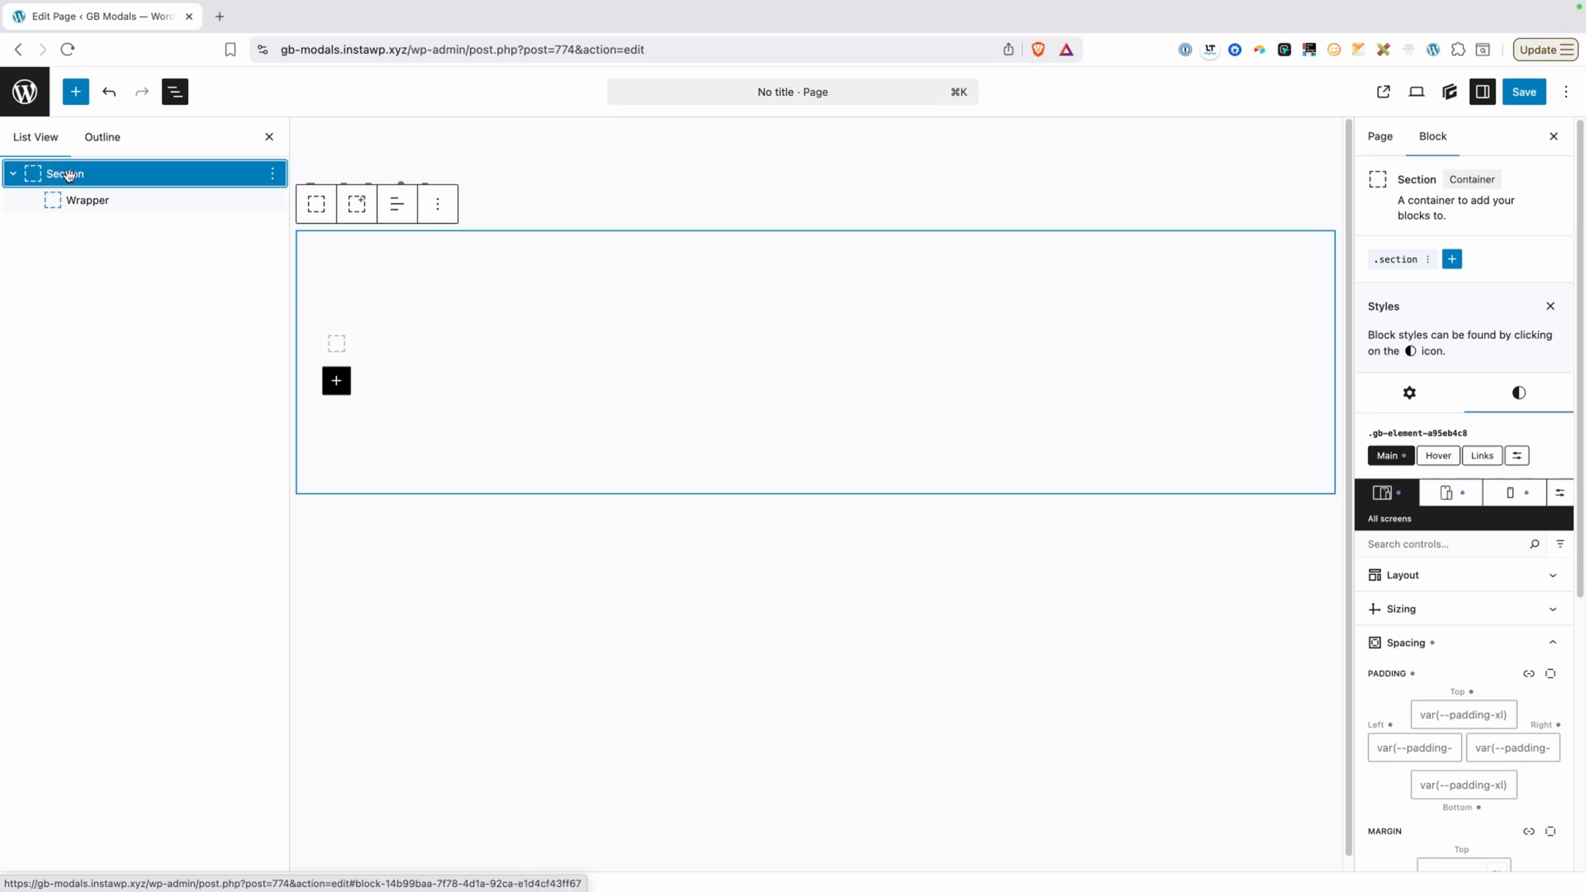
pyautogui.moveTo(1397, 258)
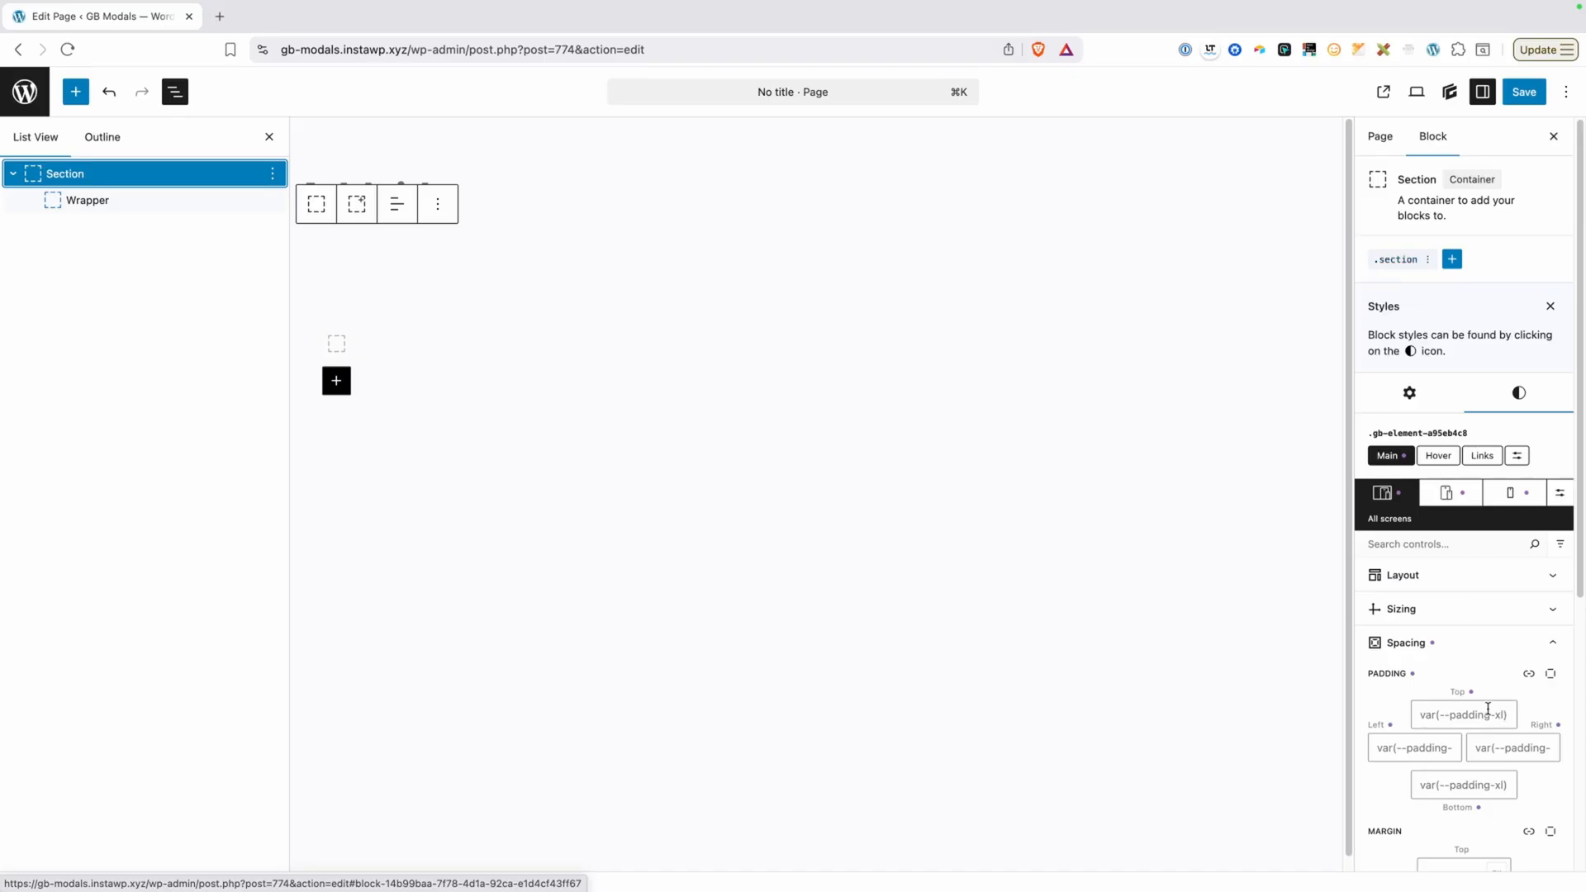
pyautogui.click(89, 199)
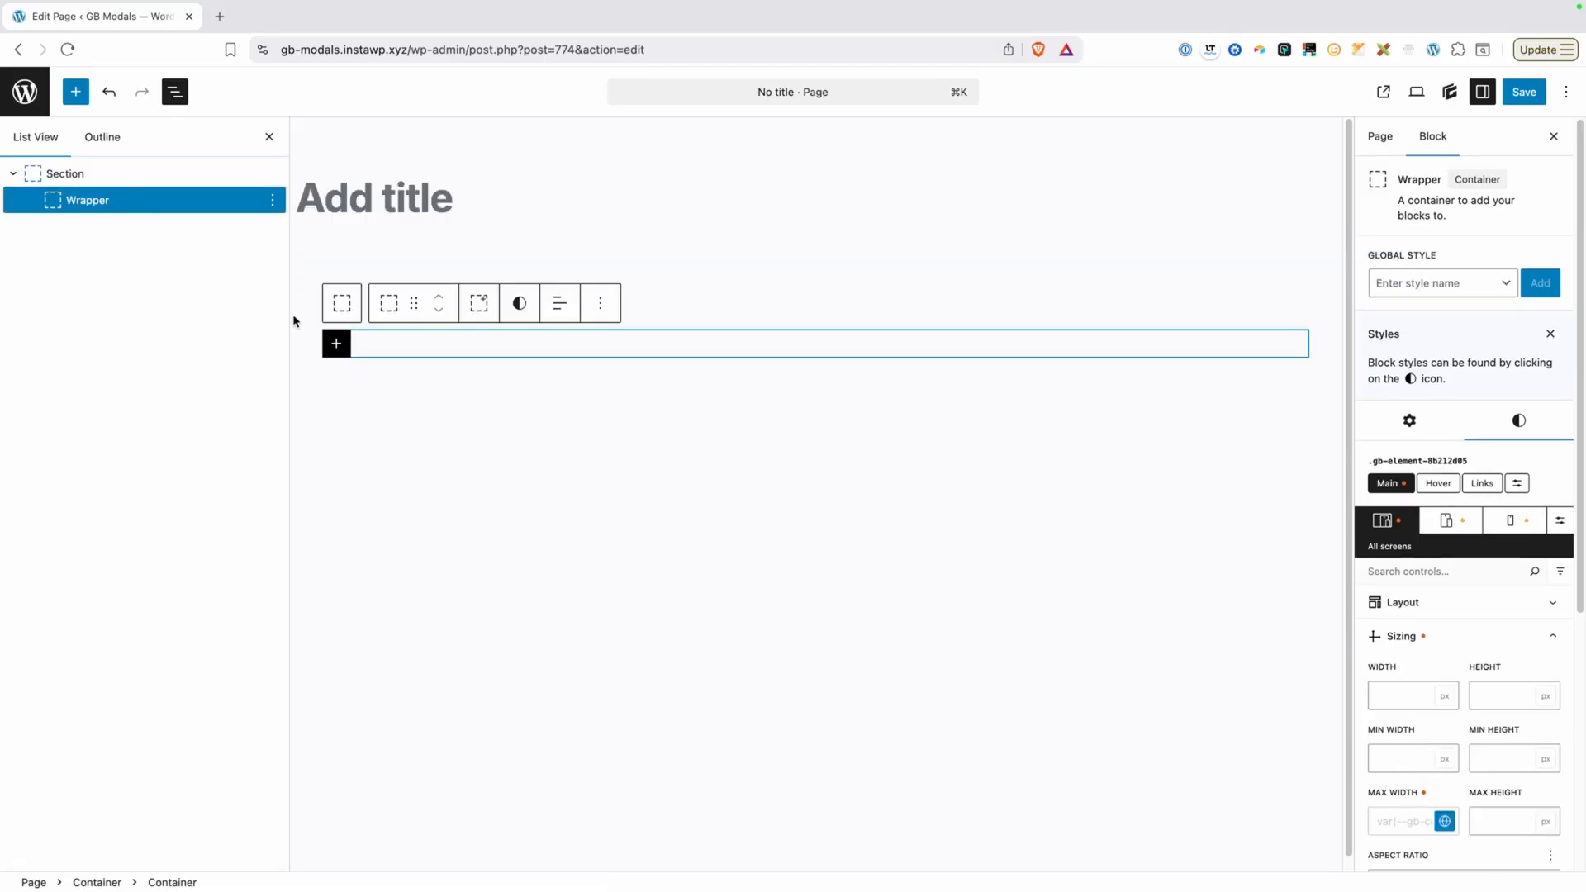
pyautogui.moveTo(599, 302)
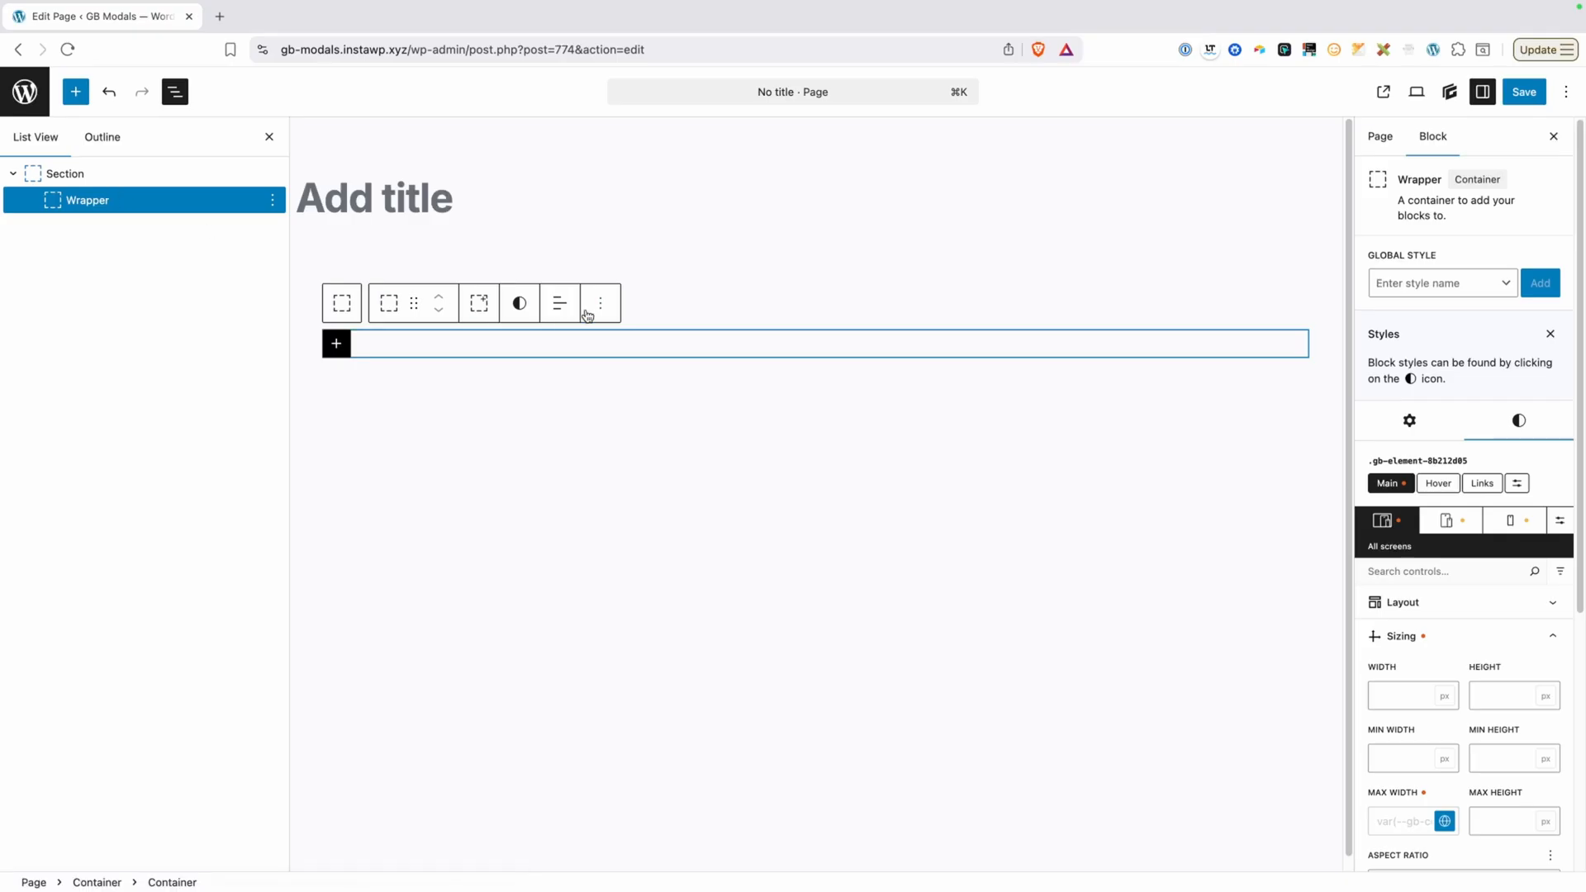
pyautogui.moveTo(623, 396)
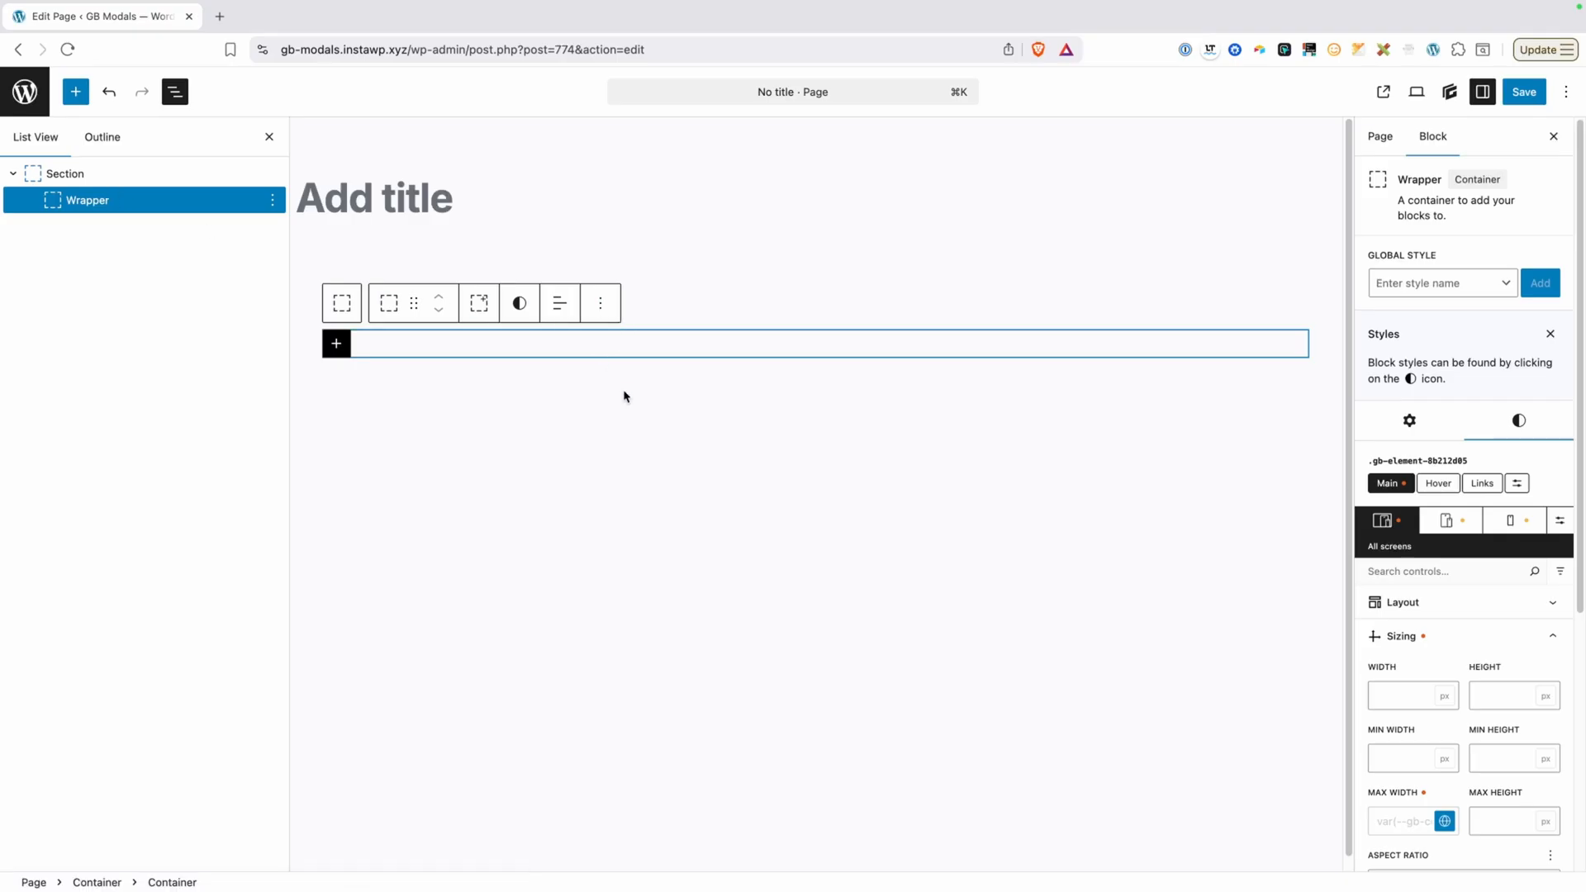
pyautogui.click(65, 172)
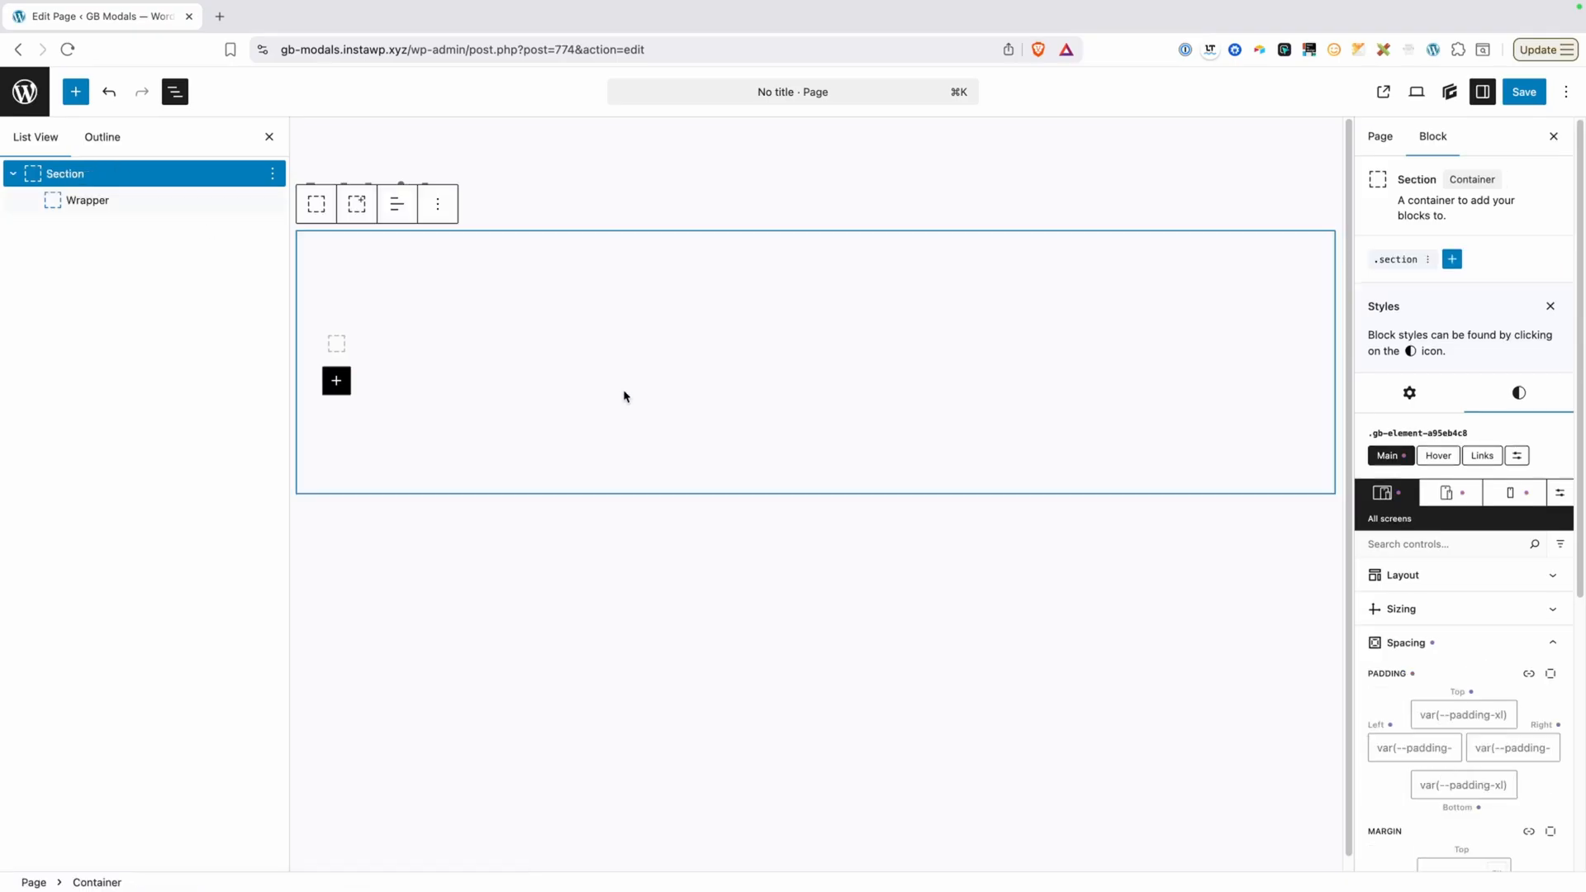
# Add a second Section pattern below the first using /section.
pyautogui.click(336, 380)
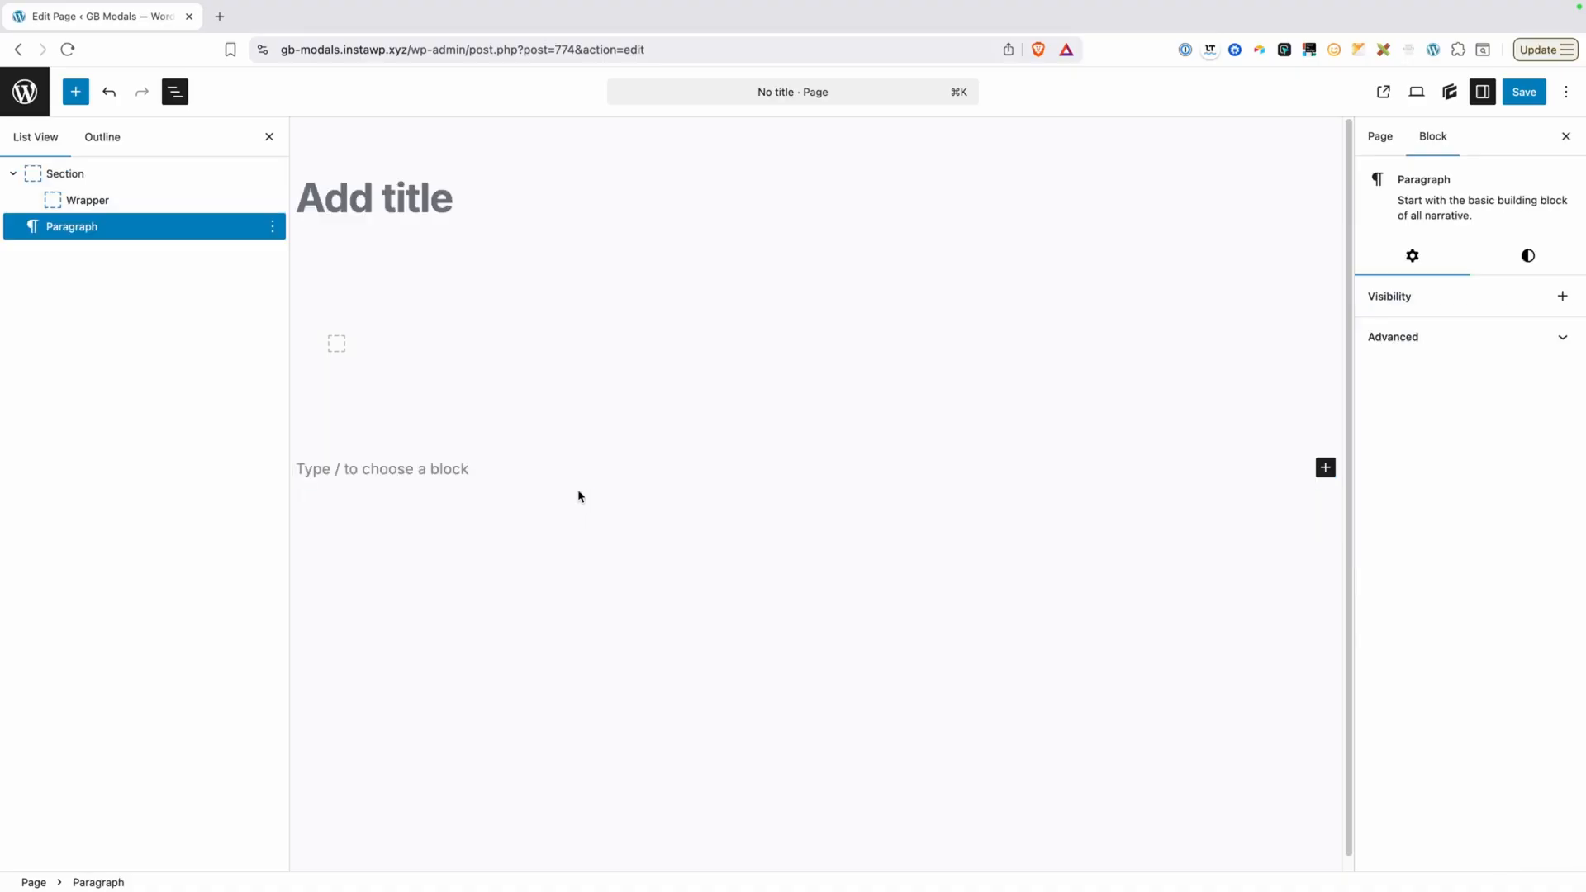
pyautogui.write('/section')
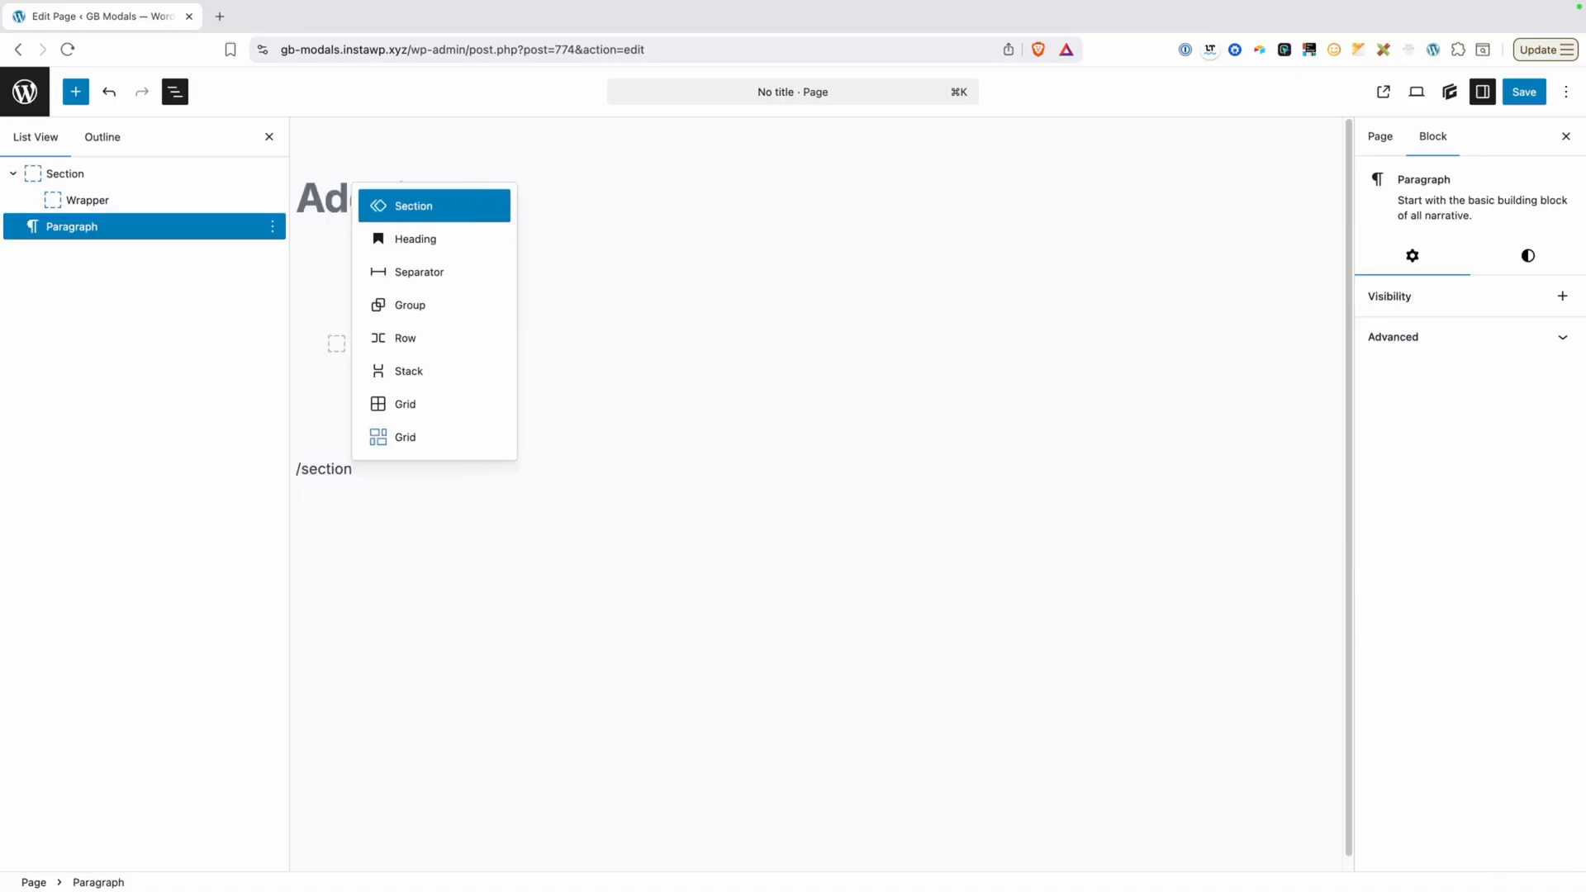
pyautogui.click(413, 206)
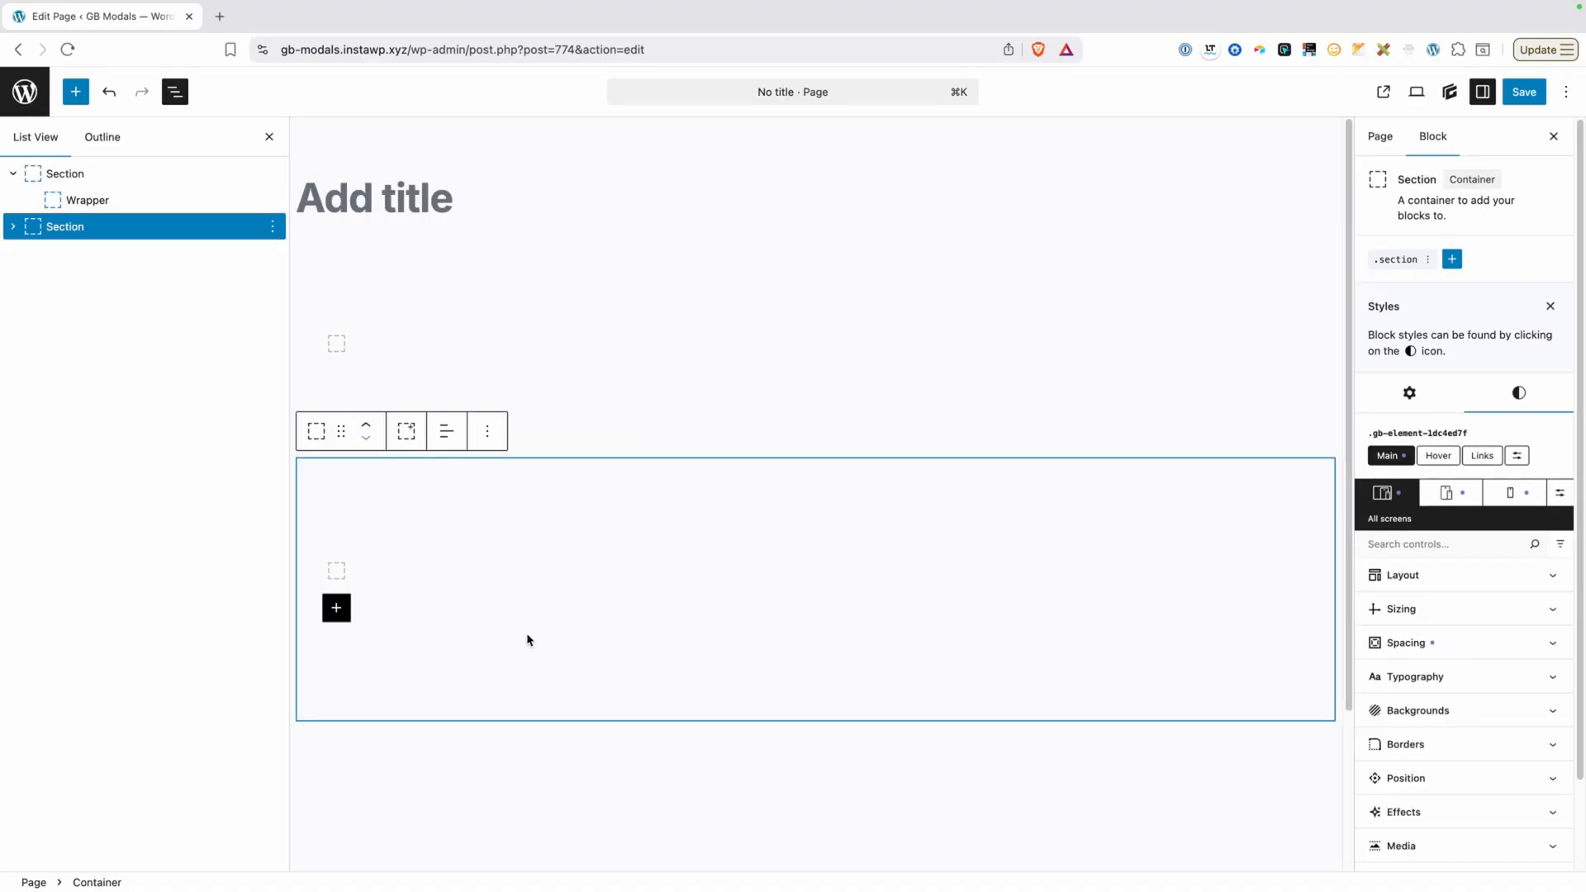